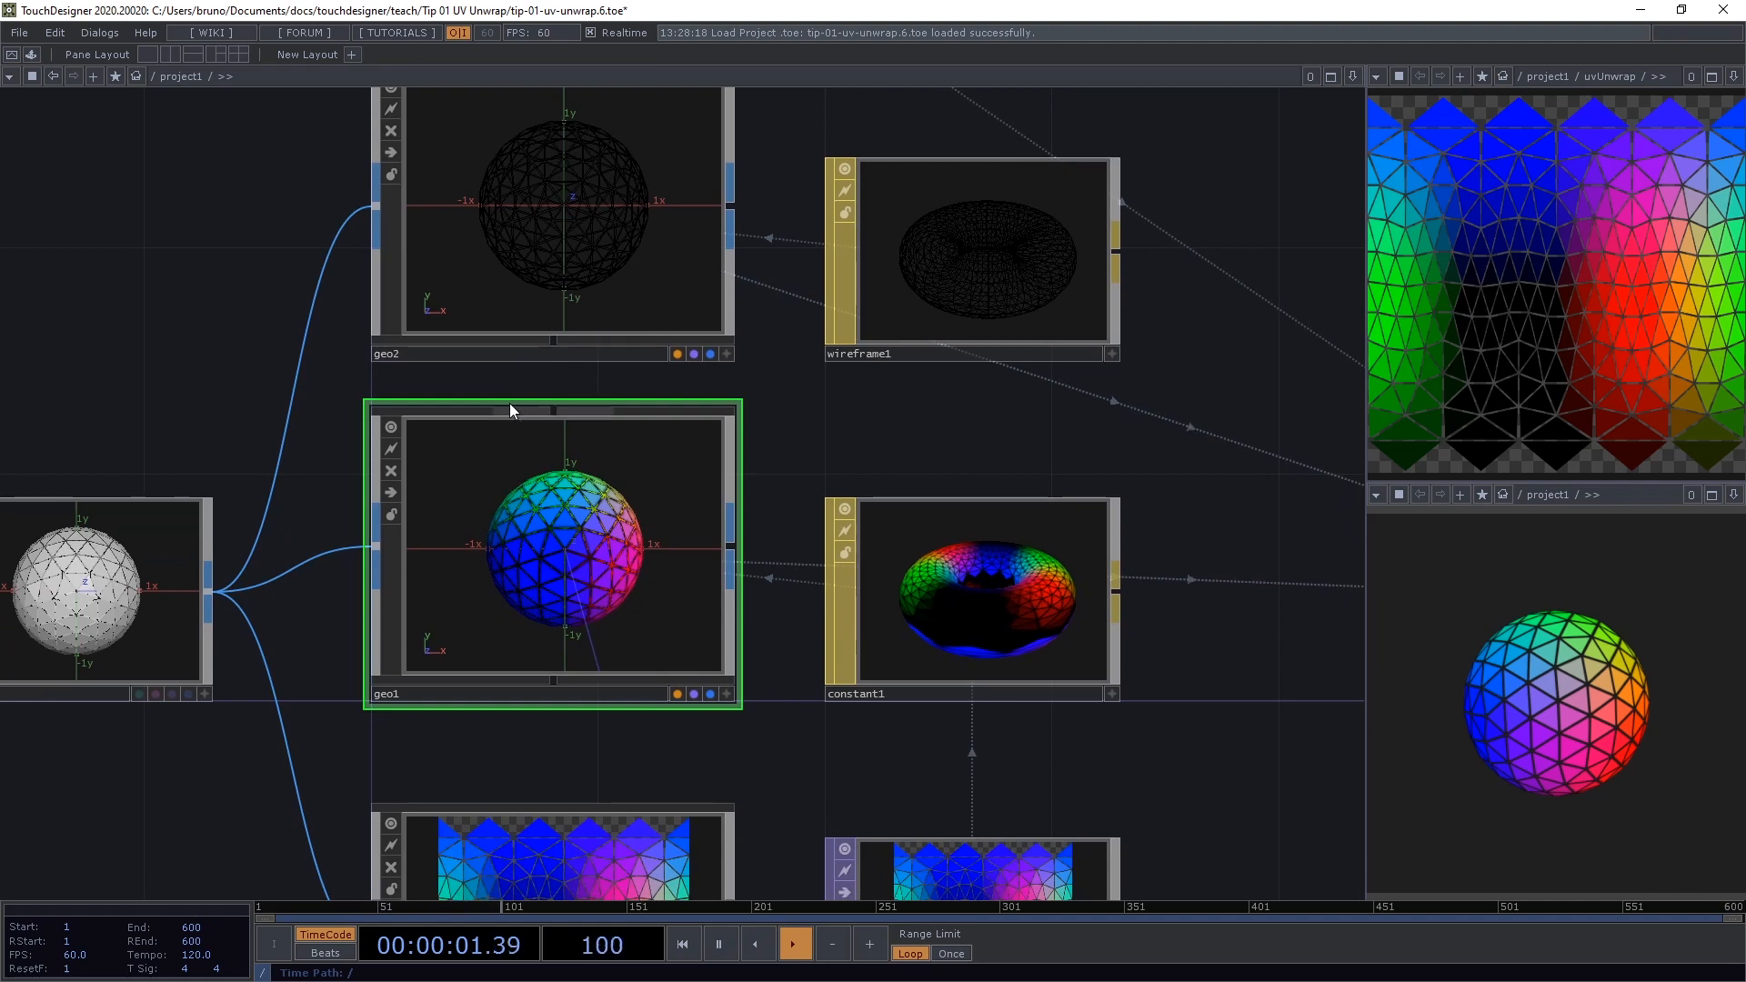
mouse_move(1395, 125)
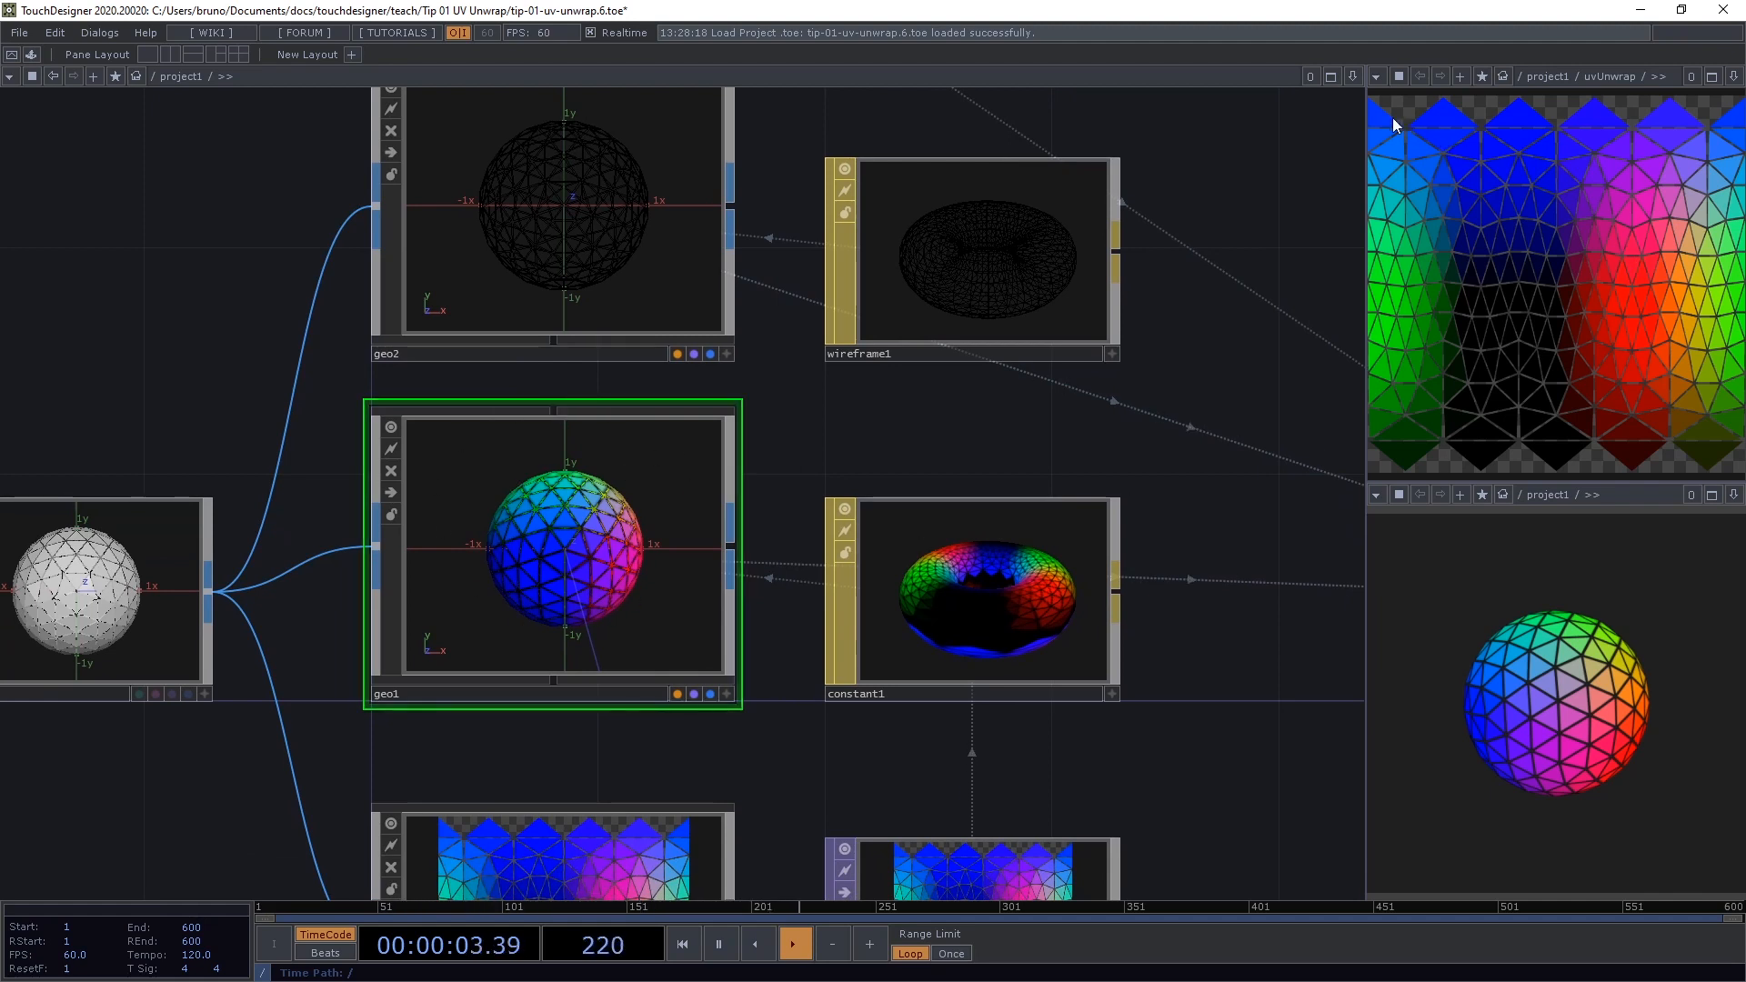
mouse_move(1471, 389)
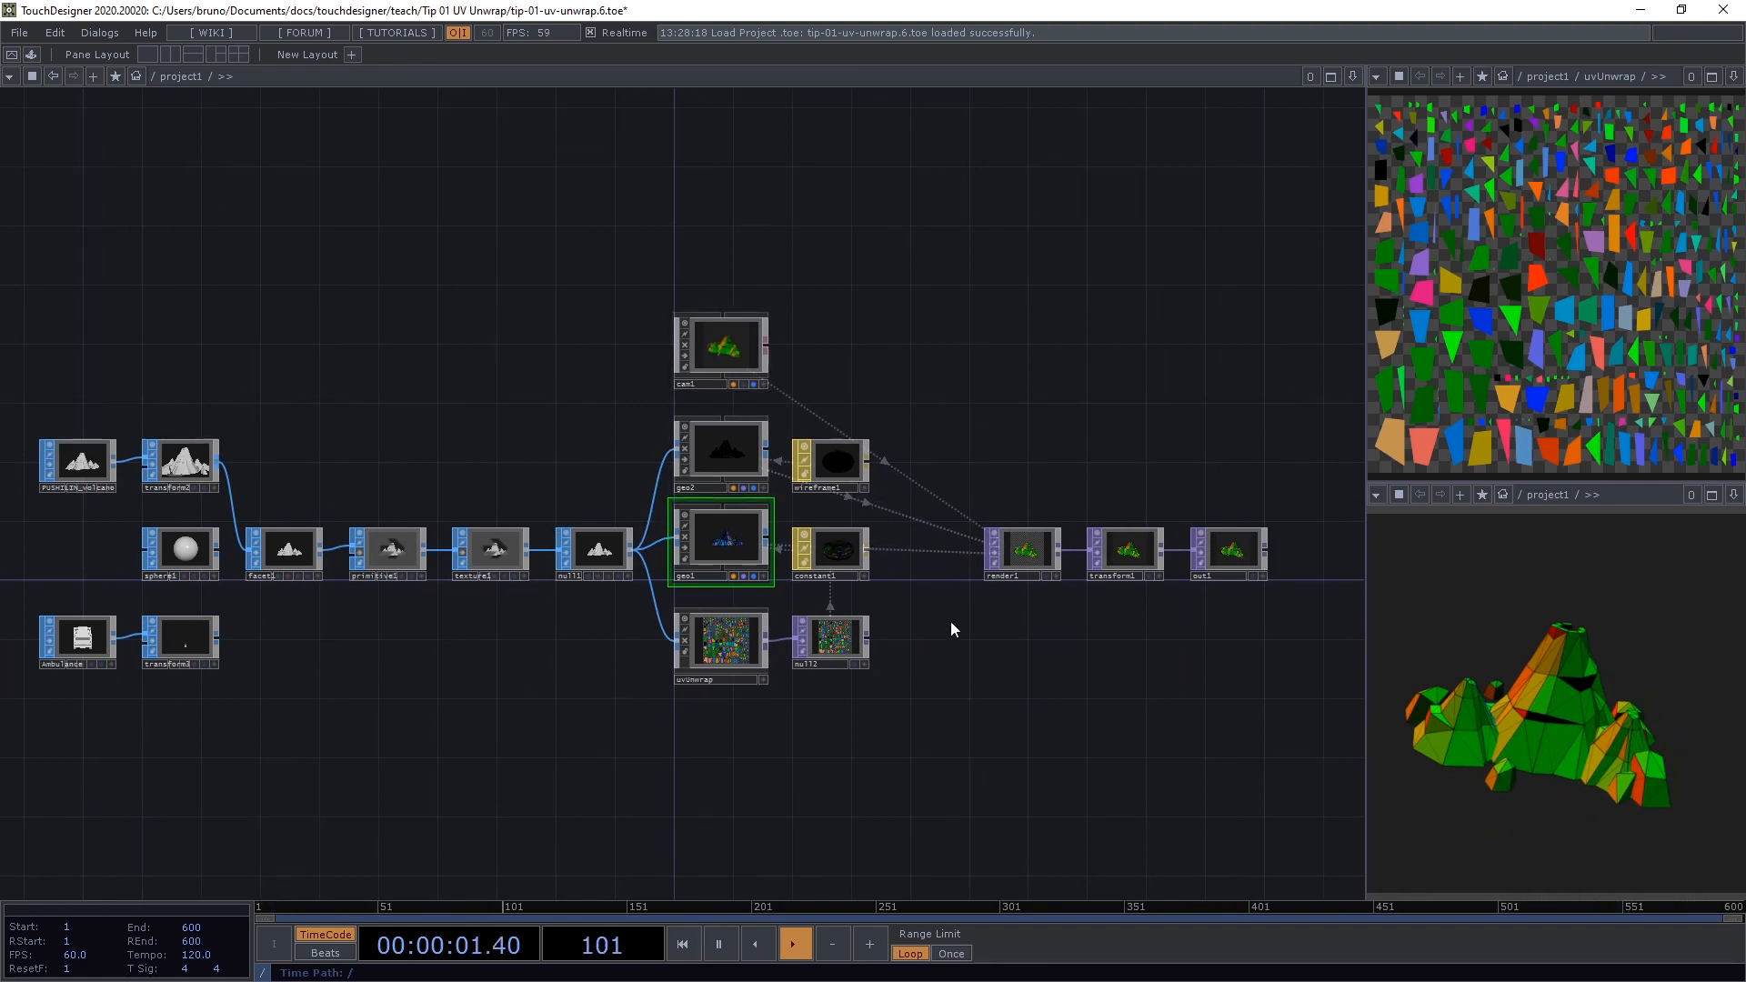
mouse_move(989, 735)
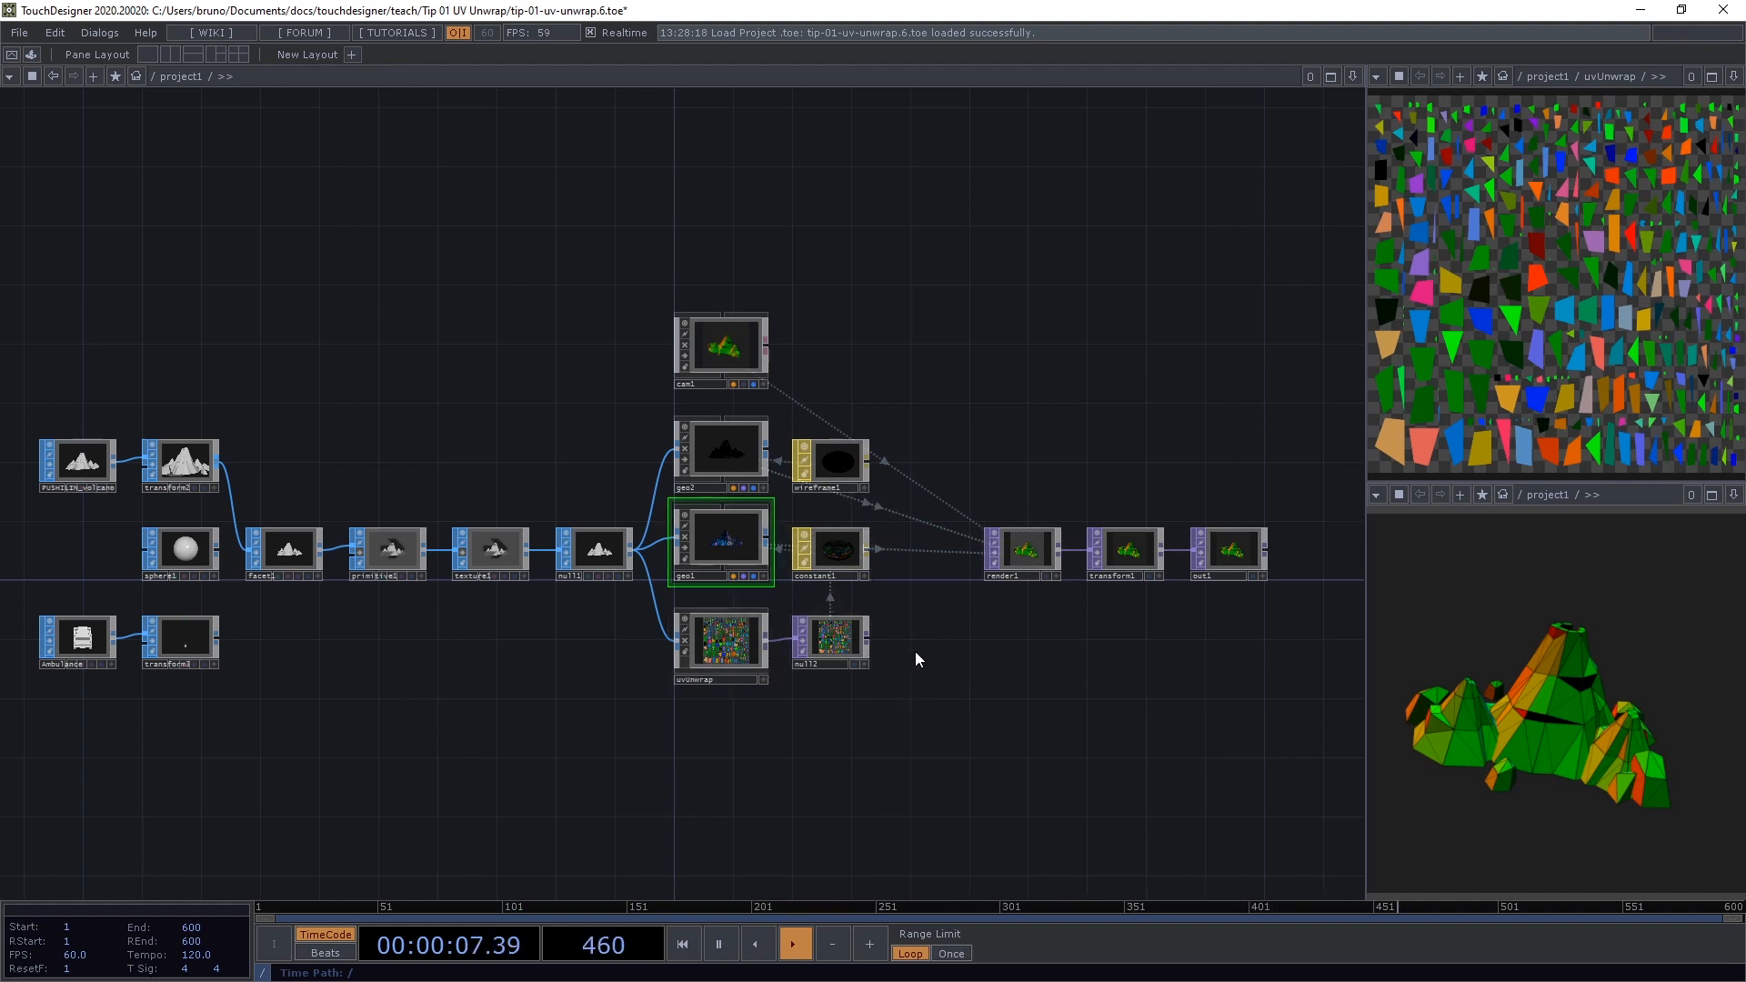
scroll("up", 3)
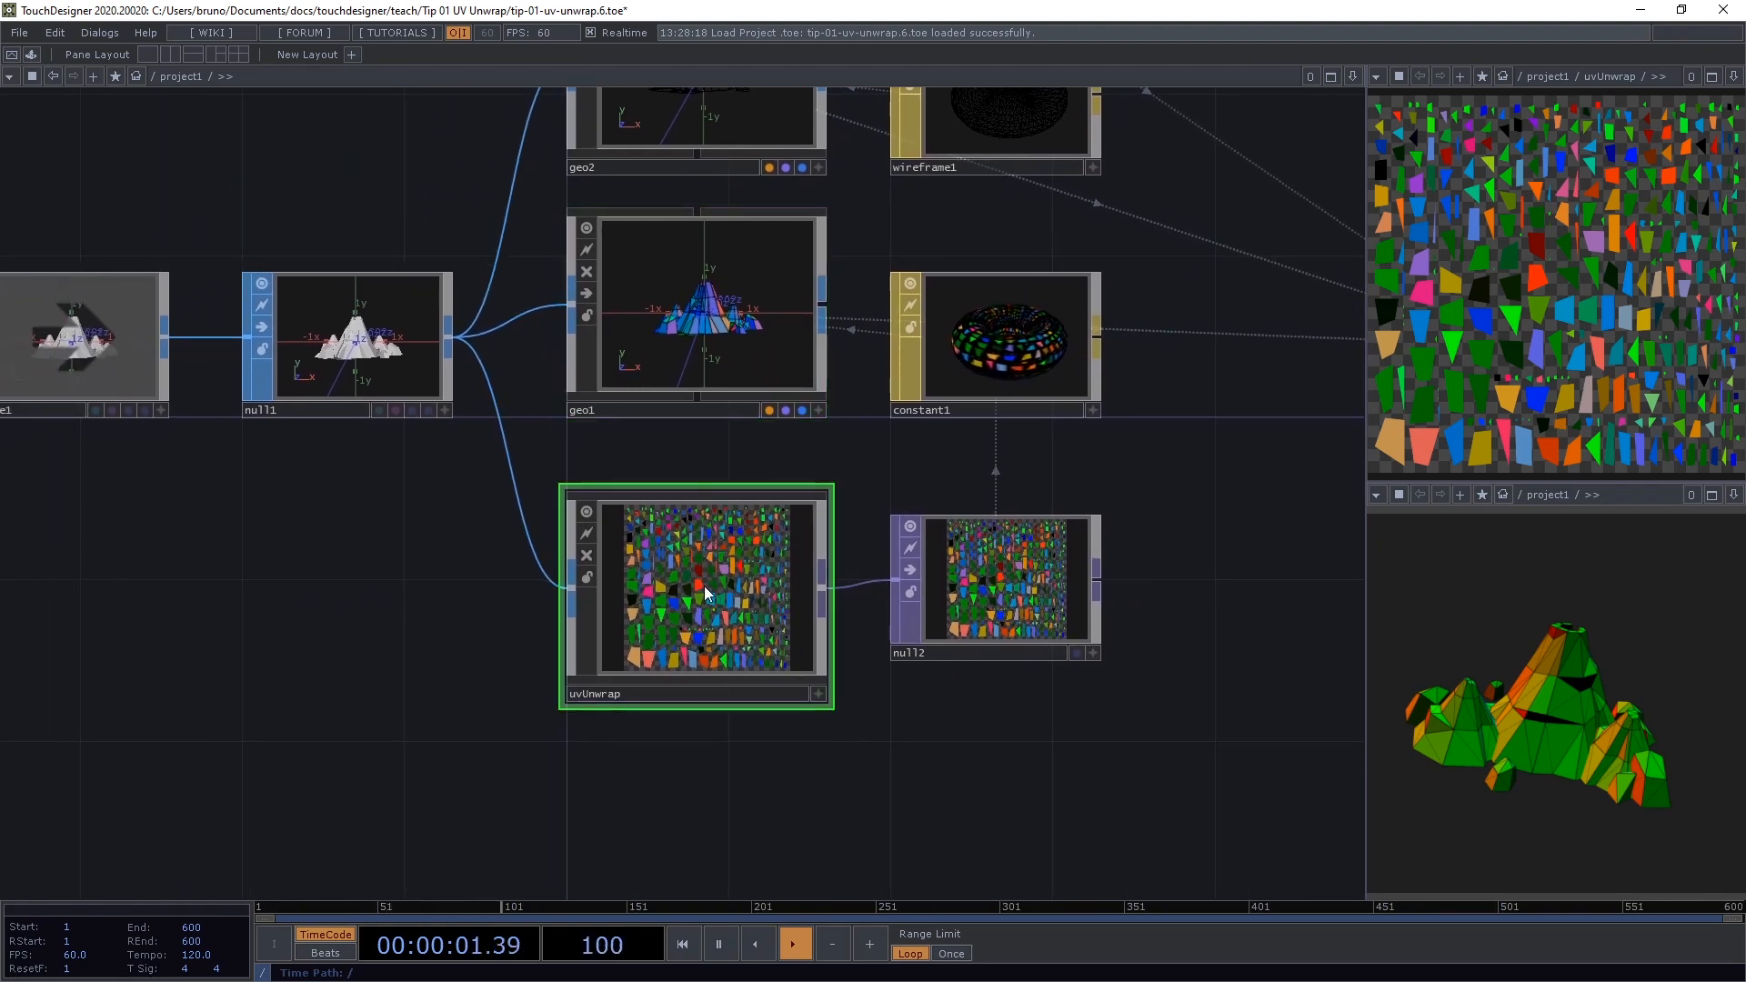
- Dive inside the uvUnwrap component to reveal its internal operator chain
double_click(695, 588)
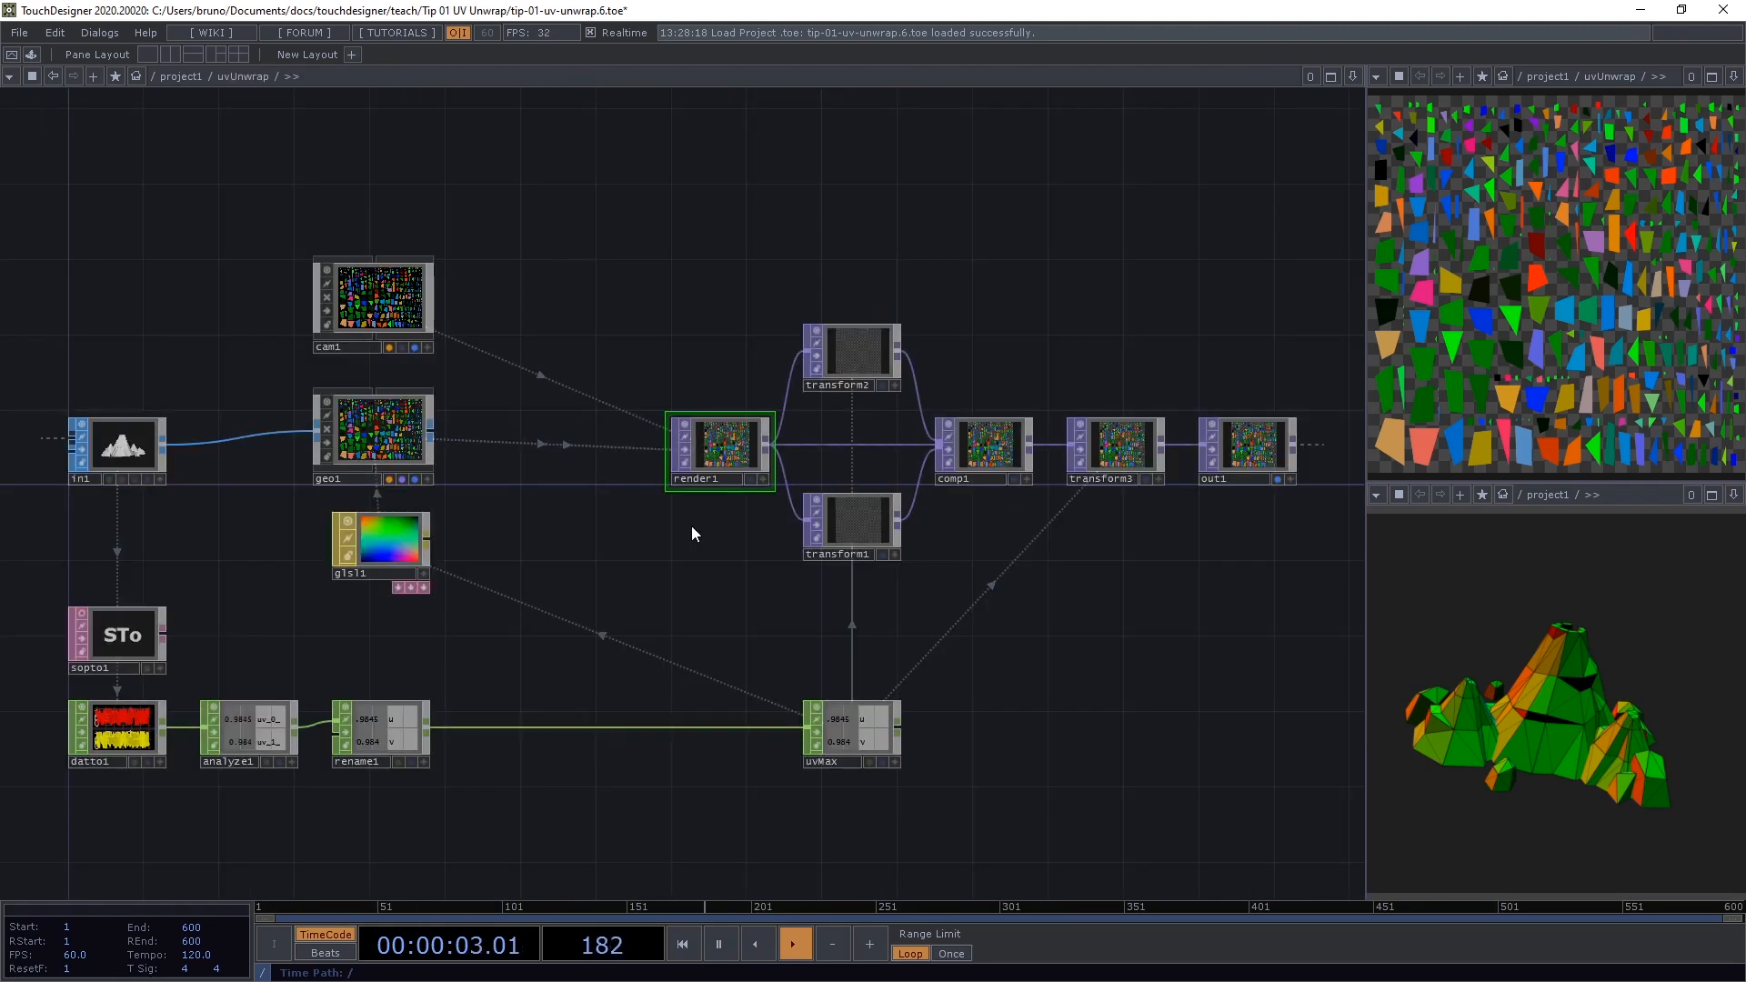
mouse_move(638, 607)
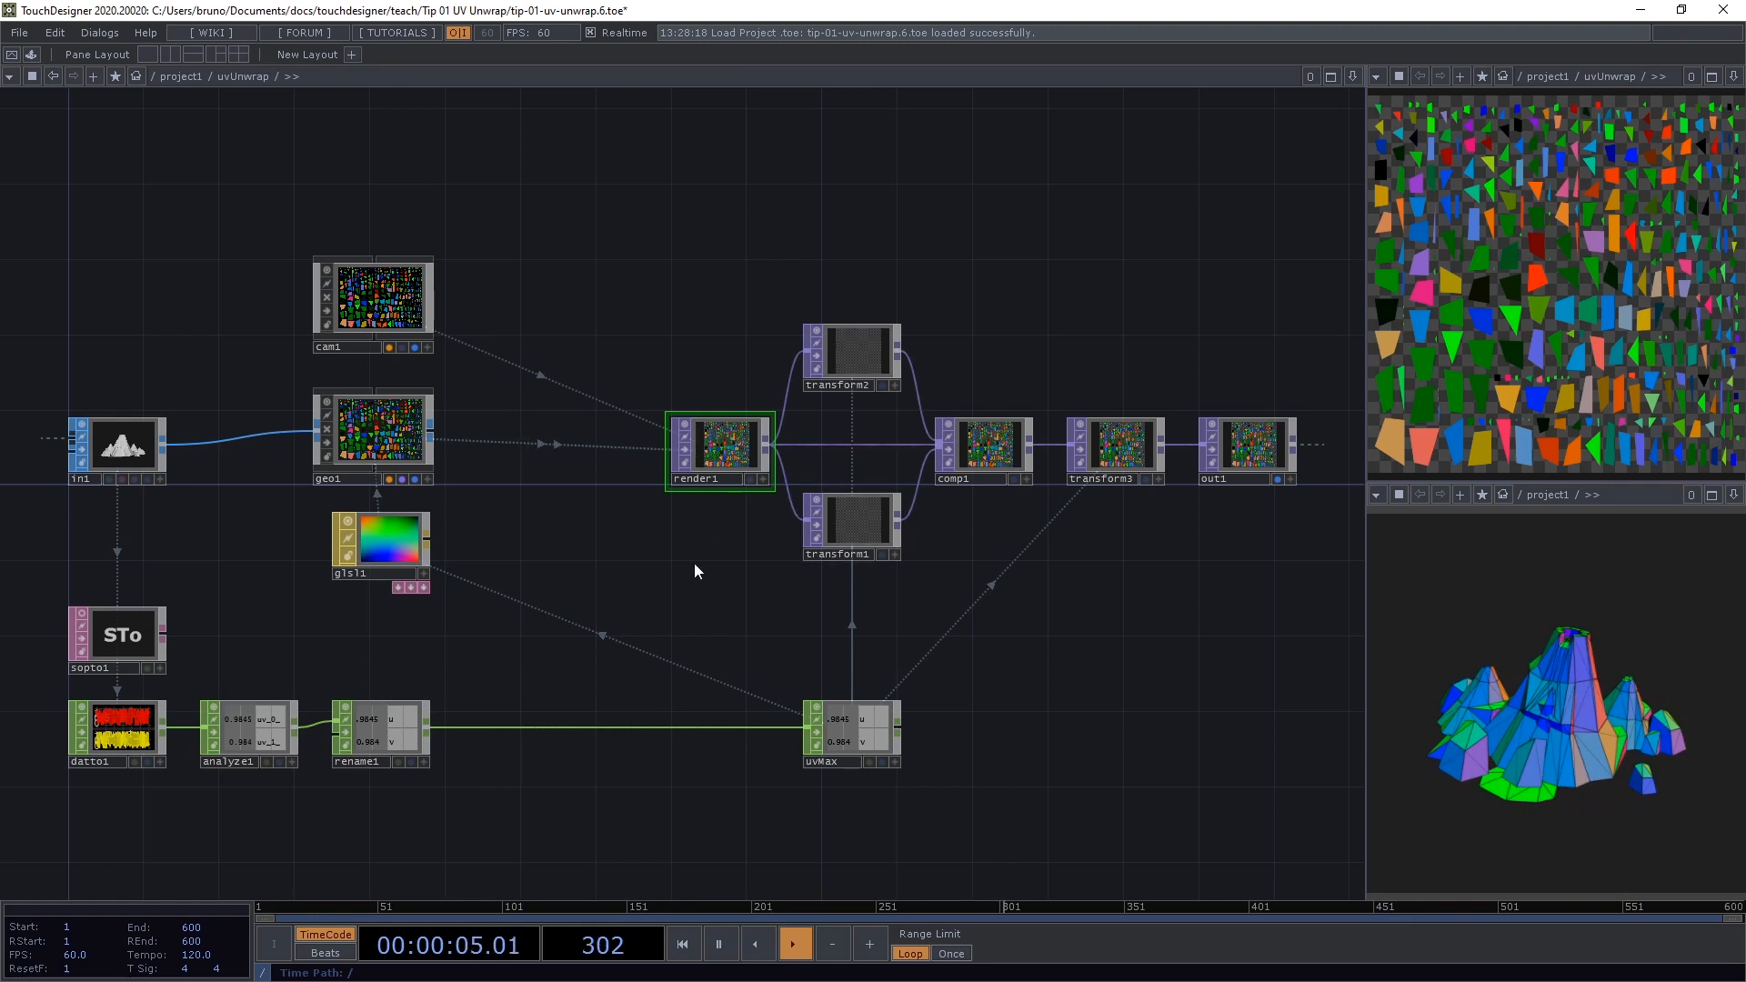
mouse_move(607, 564)
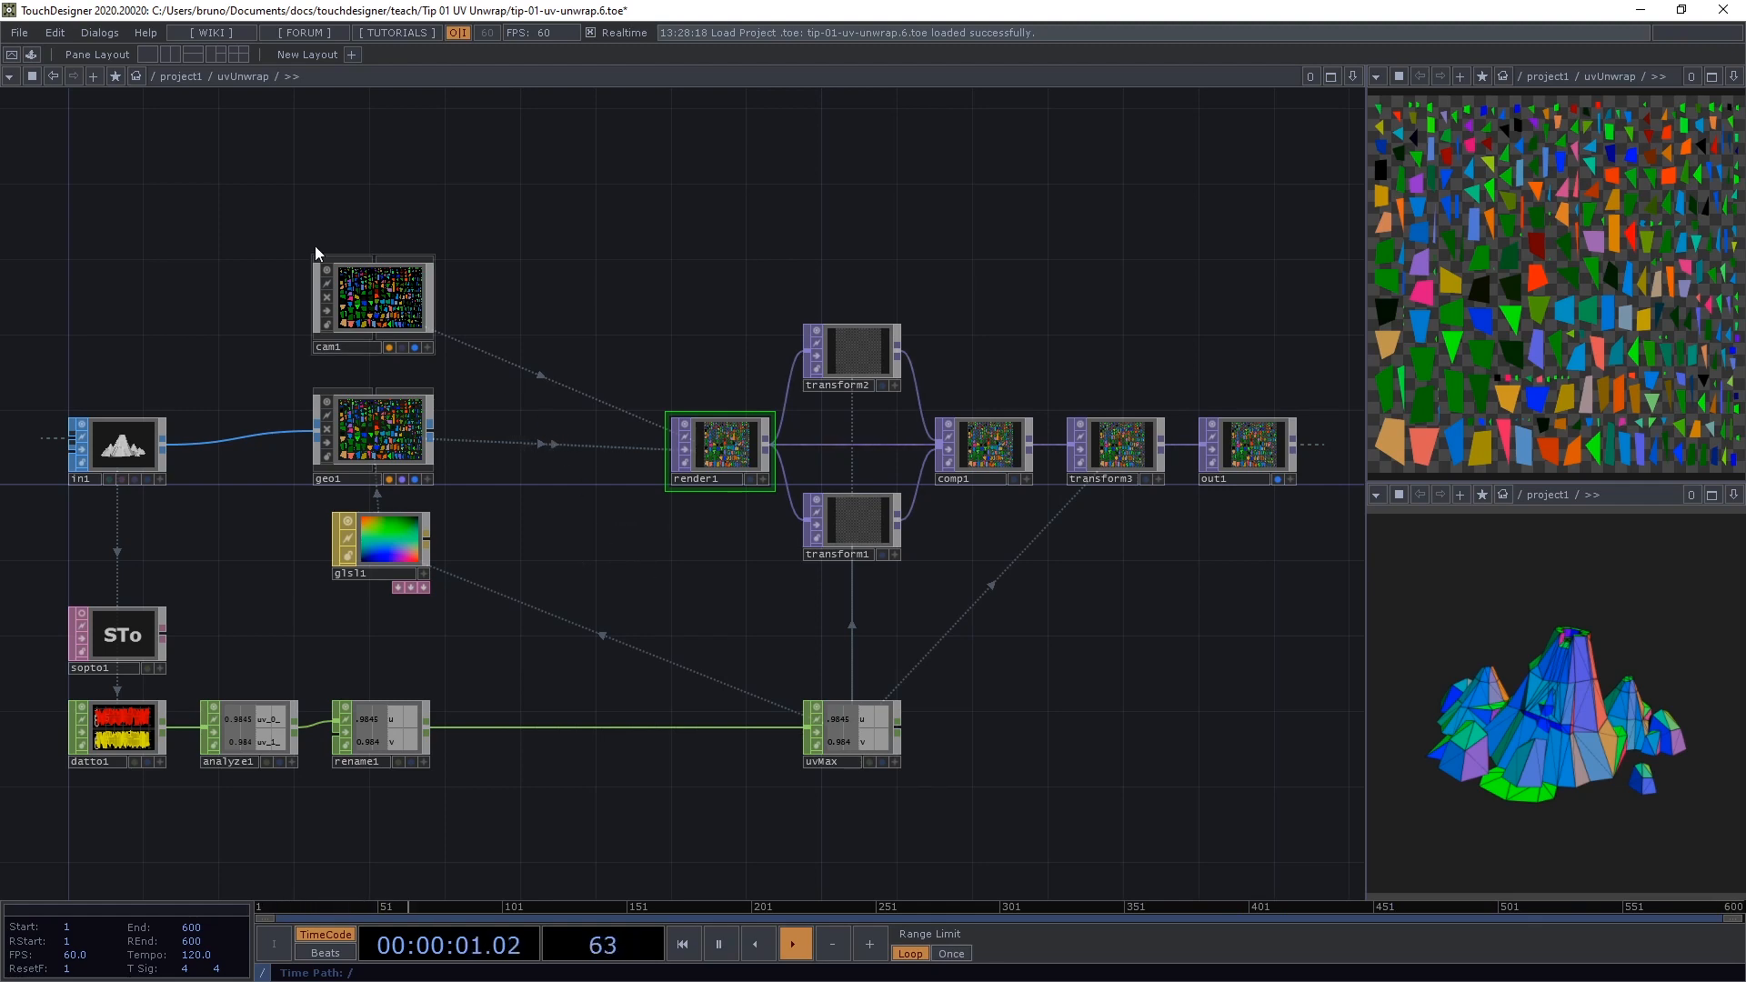
- Start a new empty project from the File menu
left_click(18, 31)
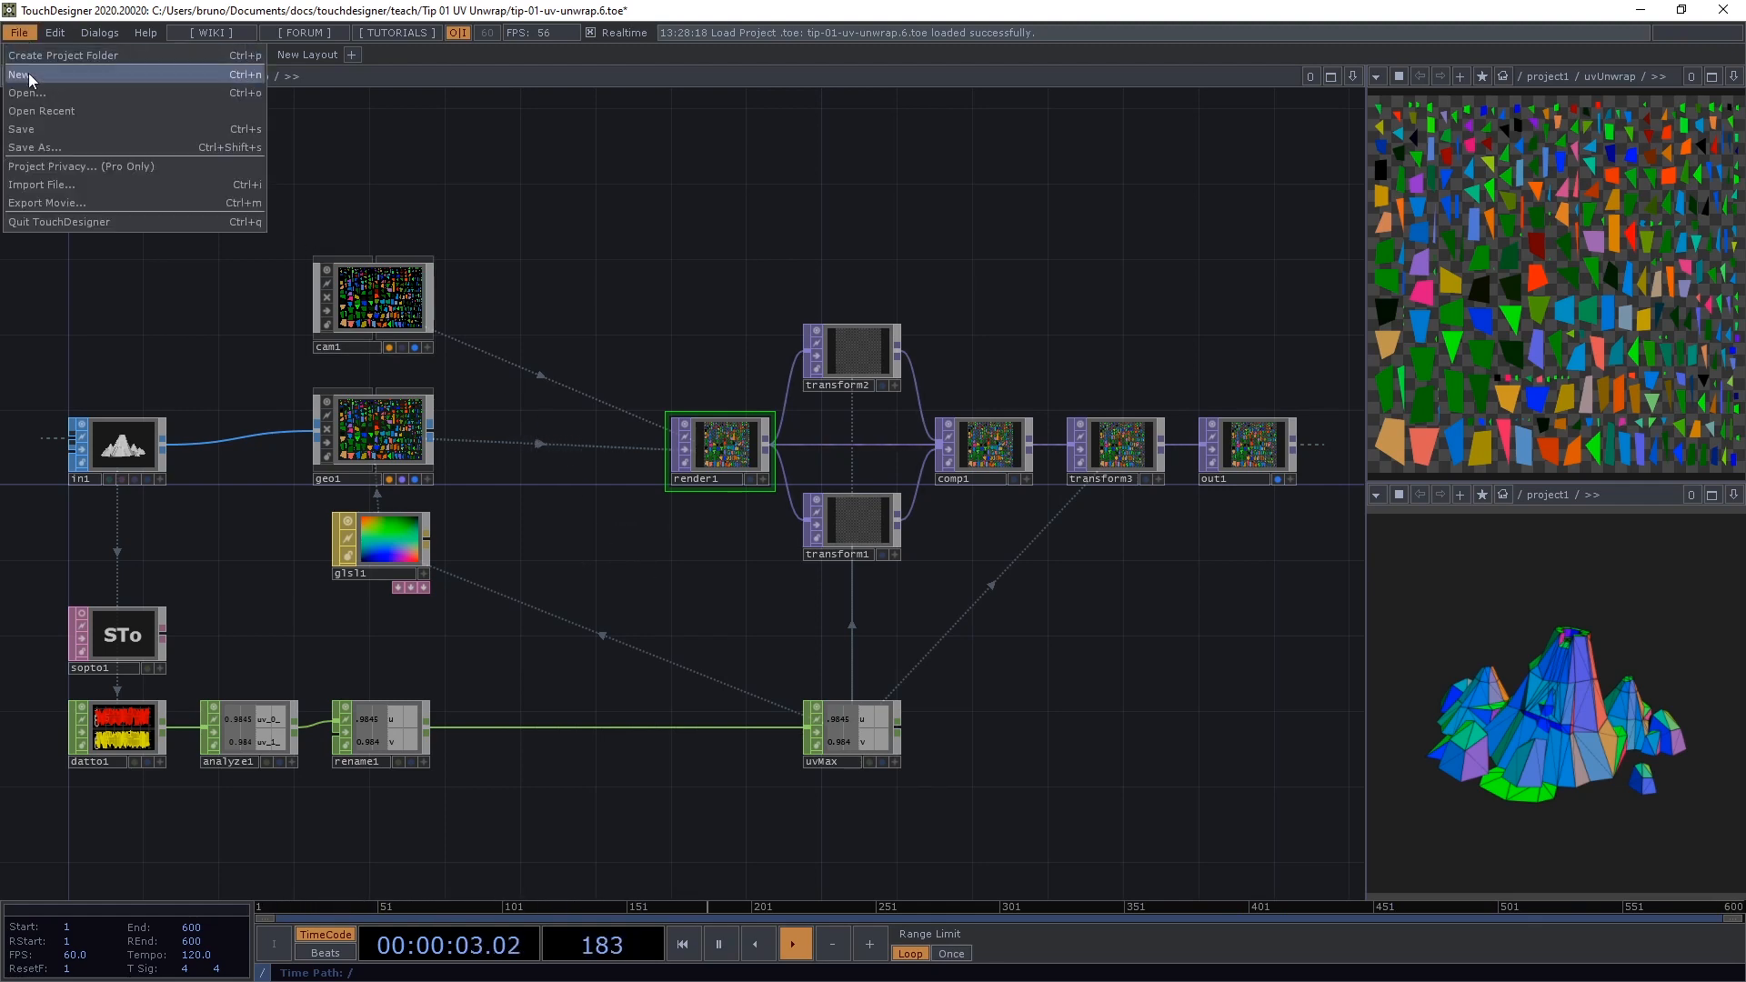
left_click(18, 75)
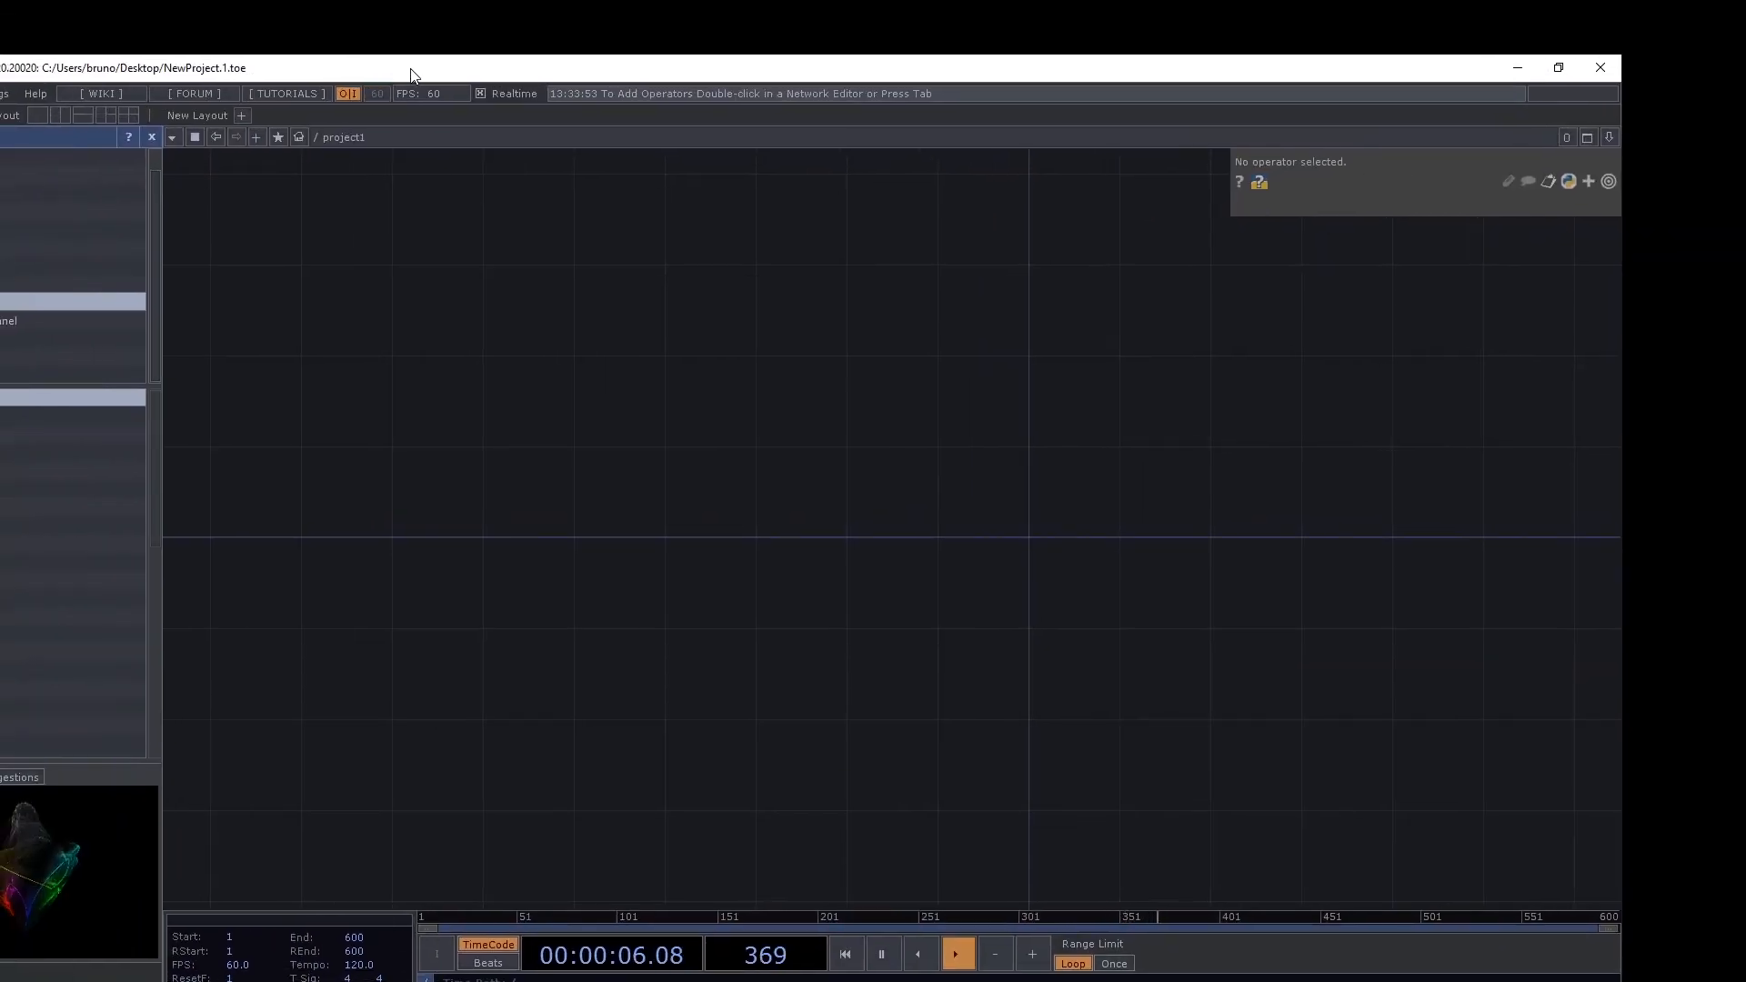
left_click(1558, 67)
type("sphere")
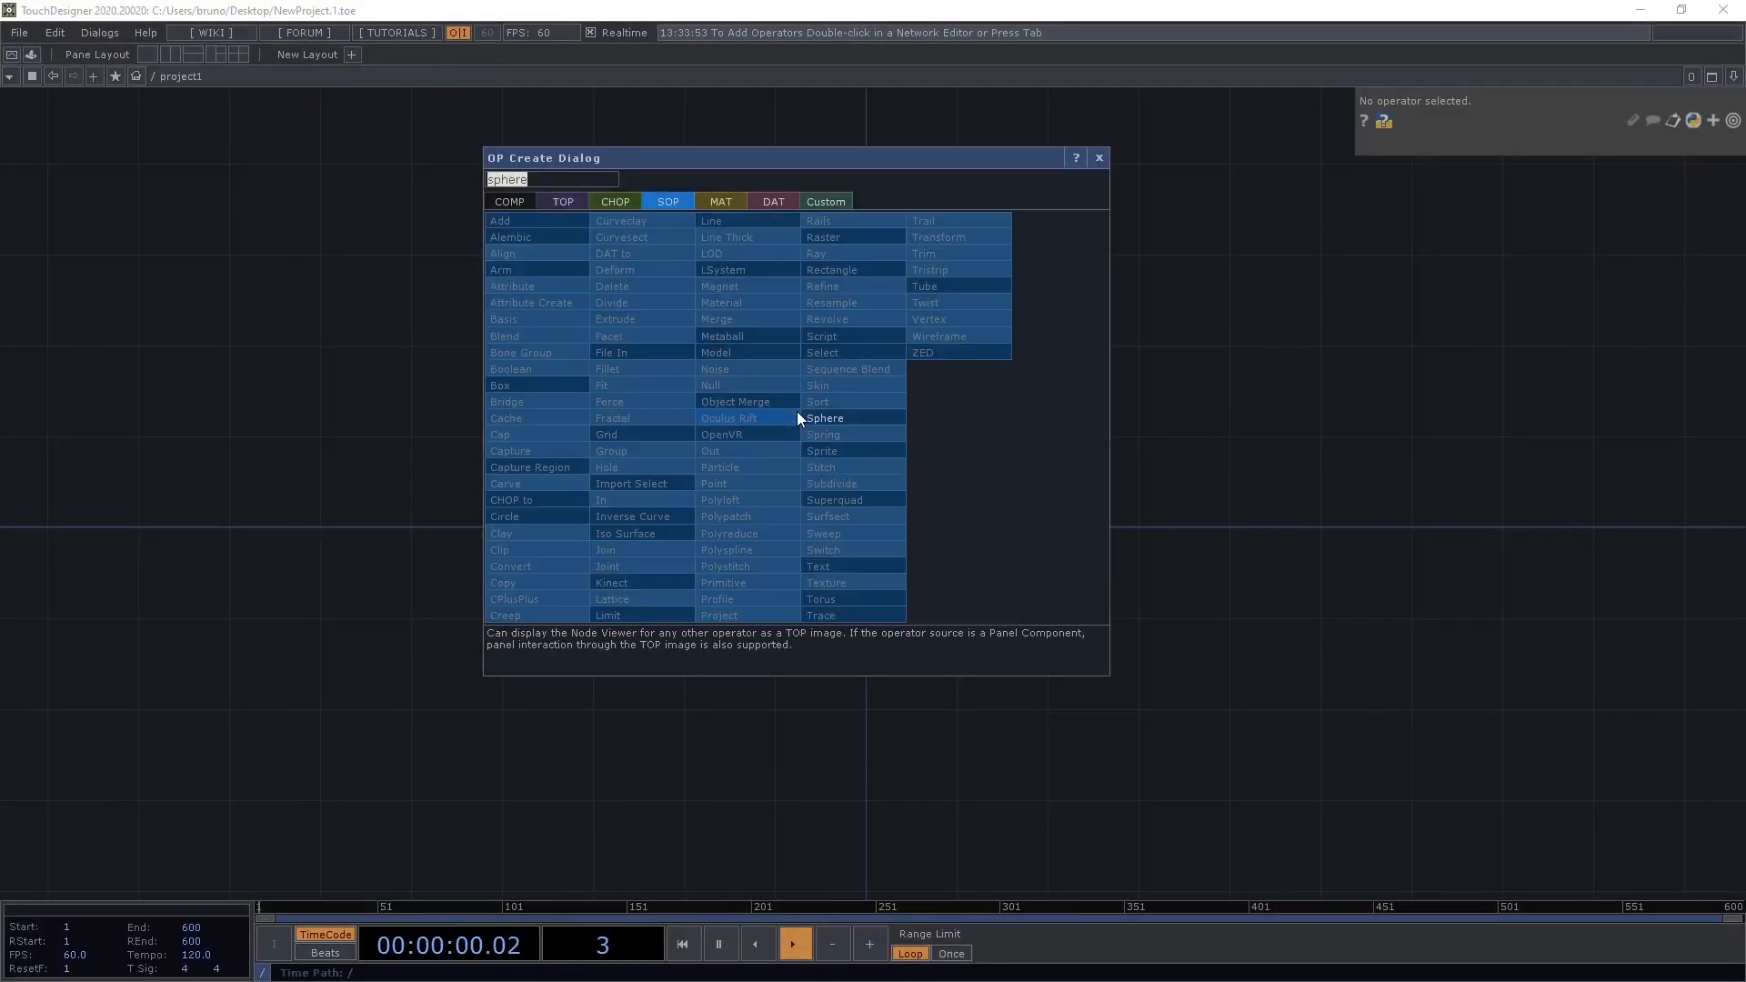
- Add a polygon Sphere SOP followed by Facet, Texture and Null SOPs in sequence
double_click(822, 418)
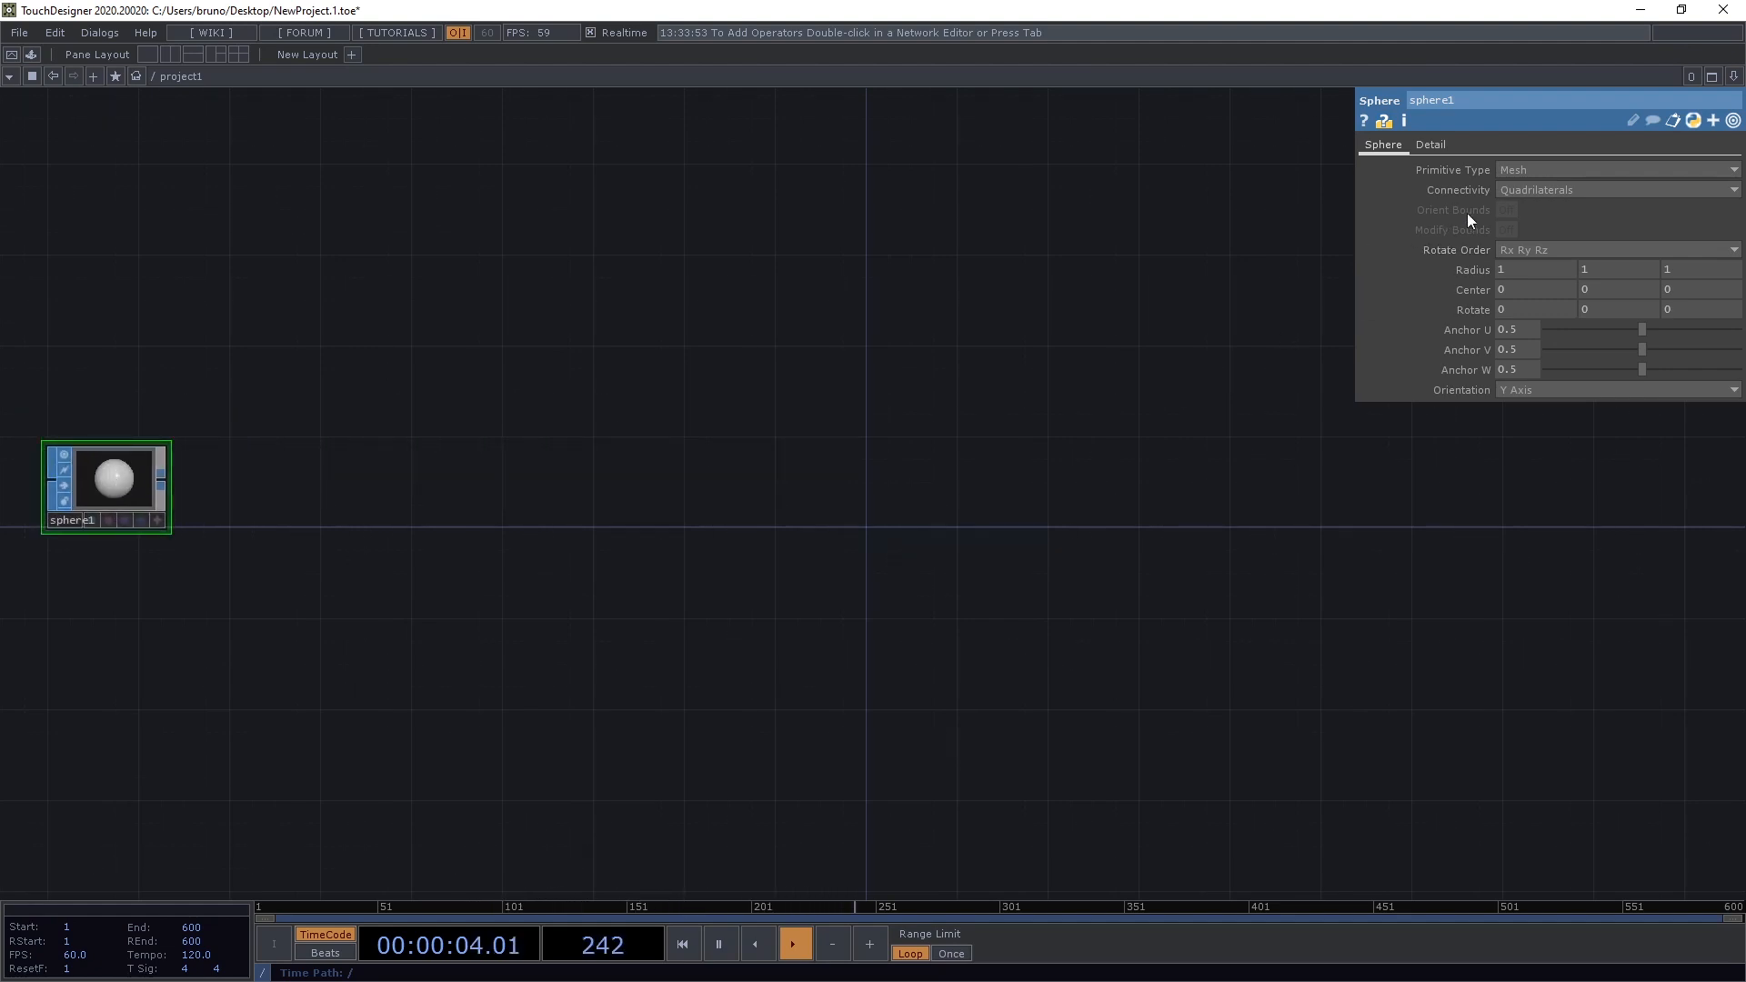
left_click(1615, 169)
type("face")
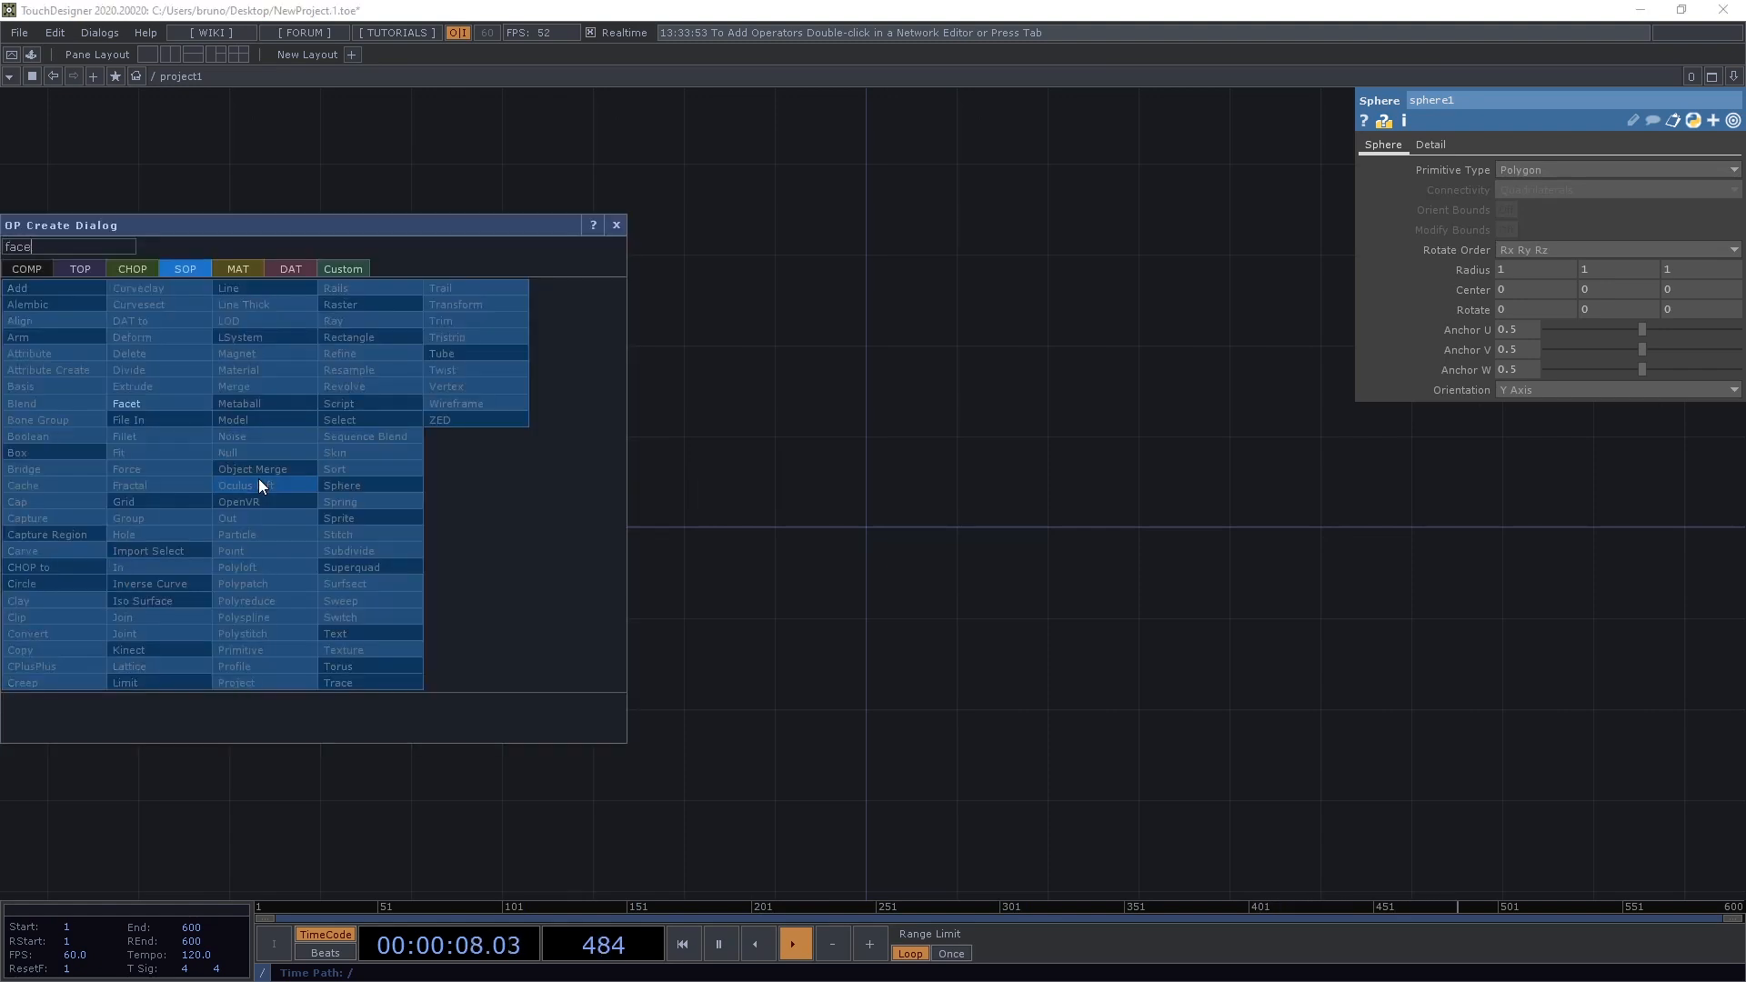
double_click(125, 404)
type("te")
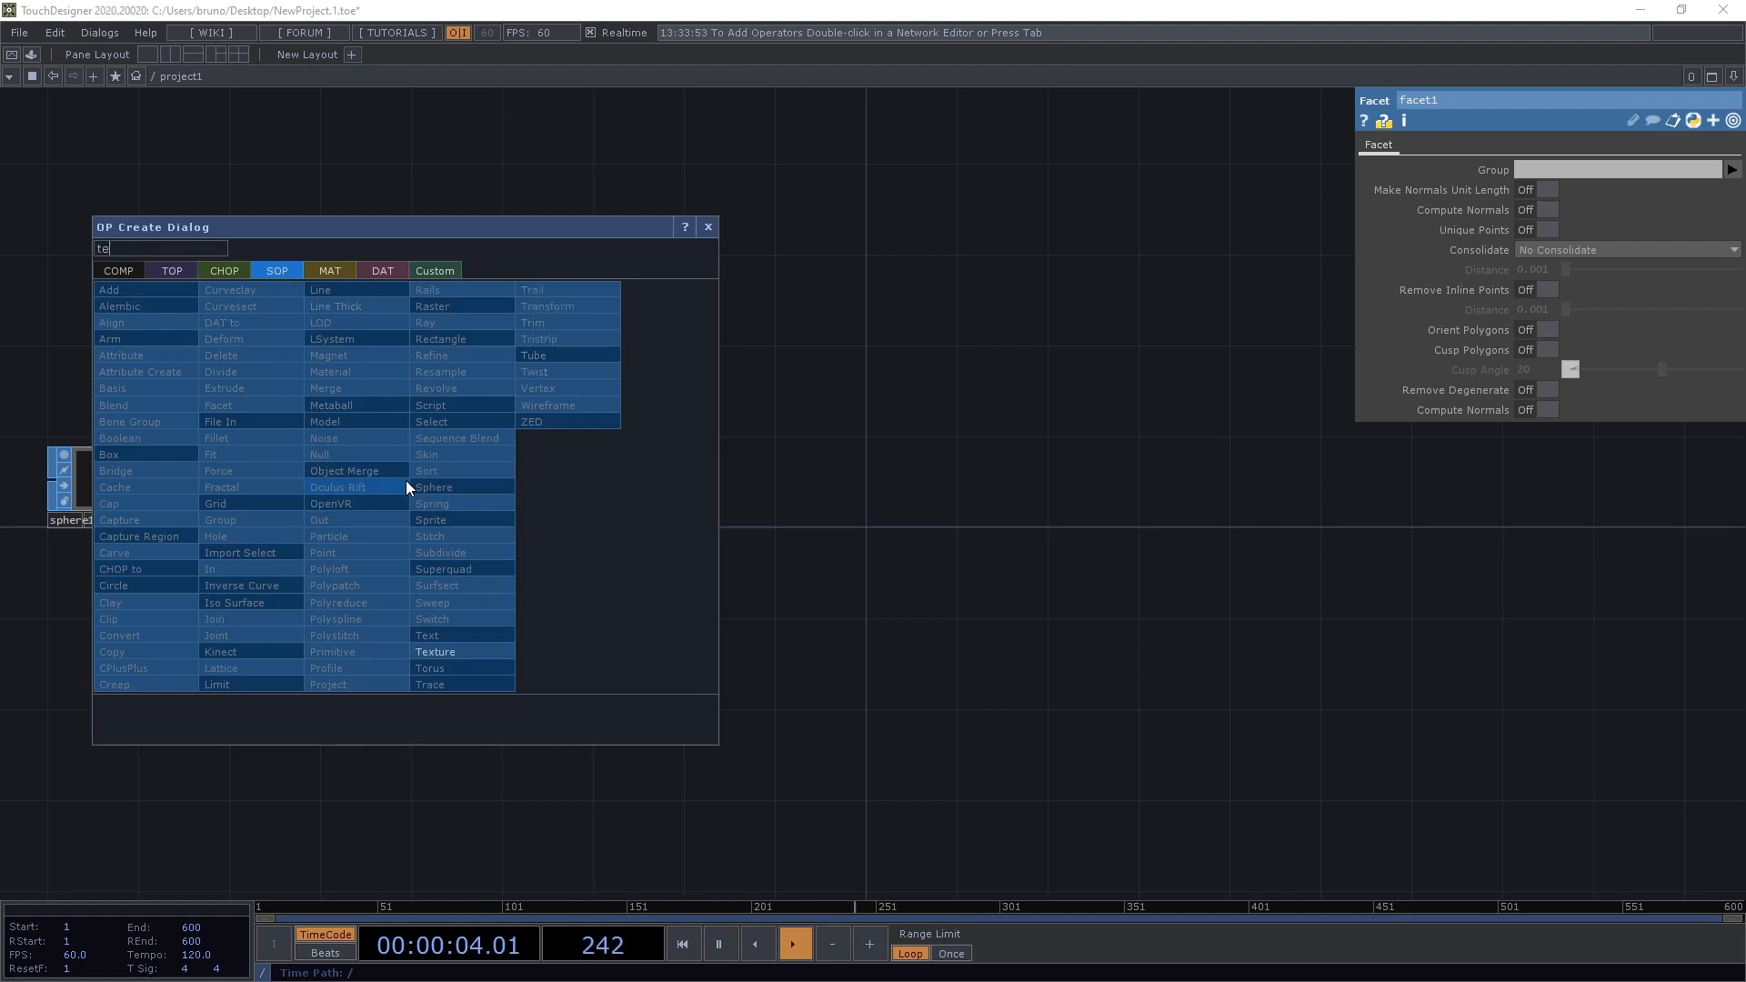
double_click(435, 651)
type("n")
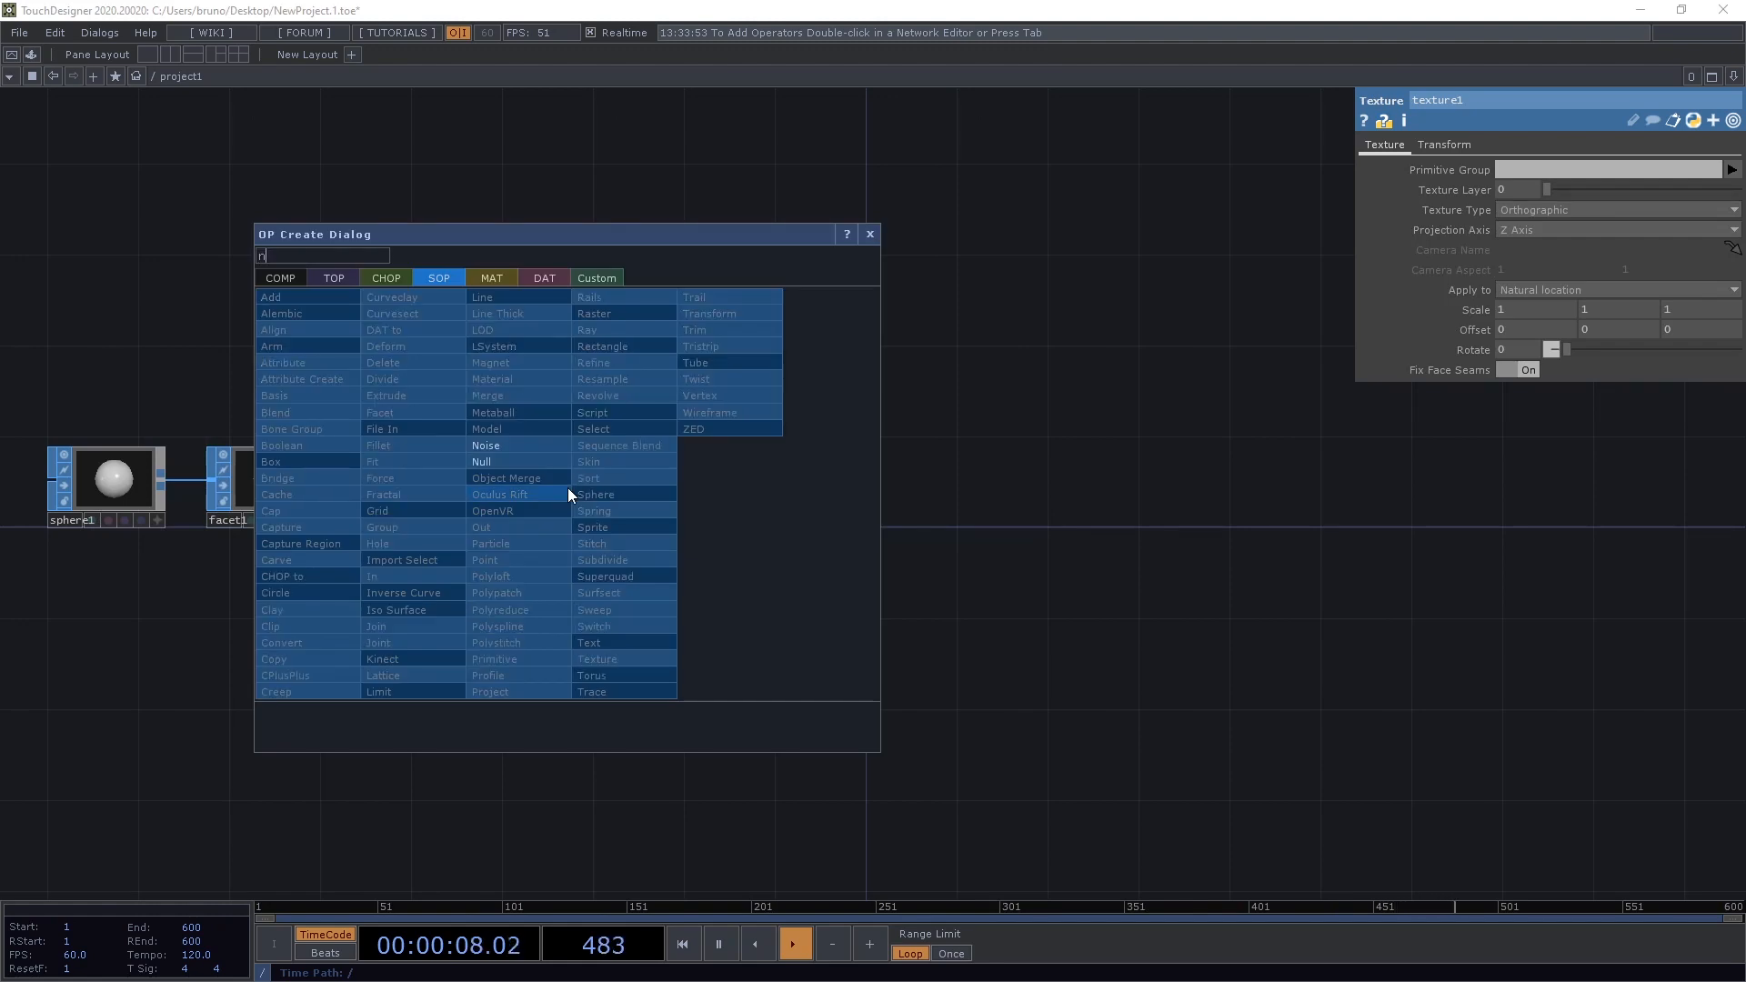
left_click(481, 462)
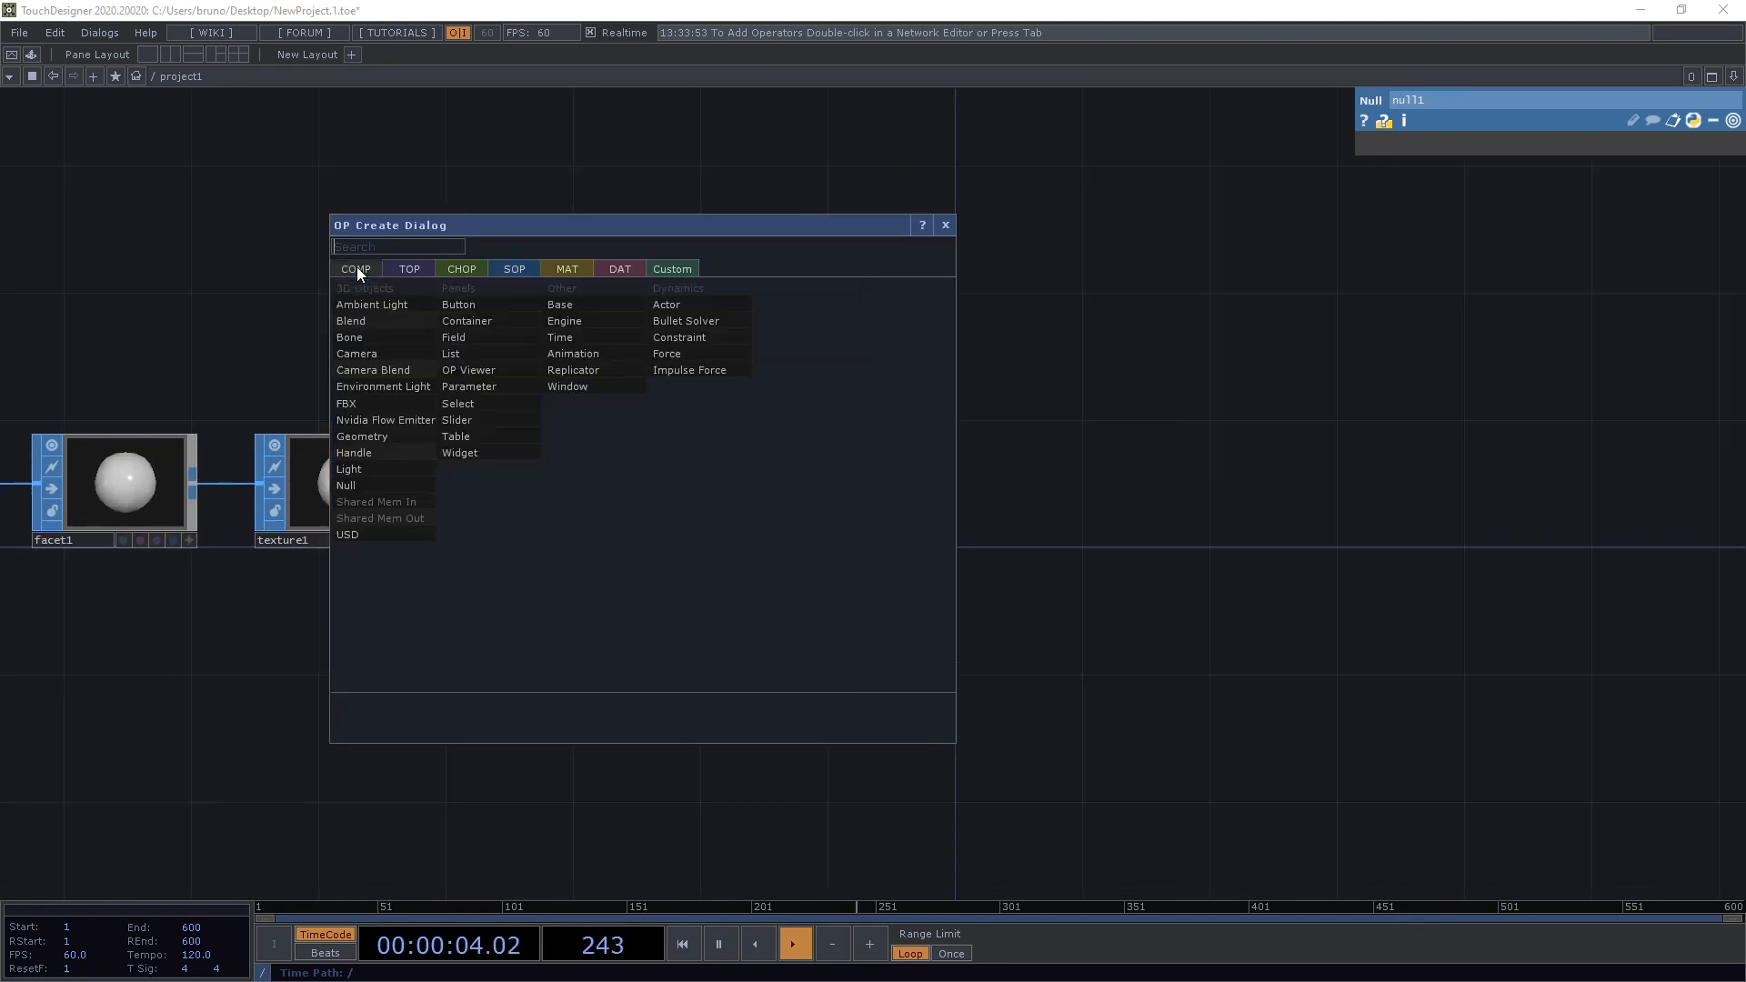
- Add Camera and Geometry COMPs feeding a Render, Transform and Out TOP chain
left_click(360, 435)
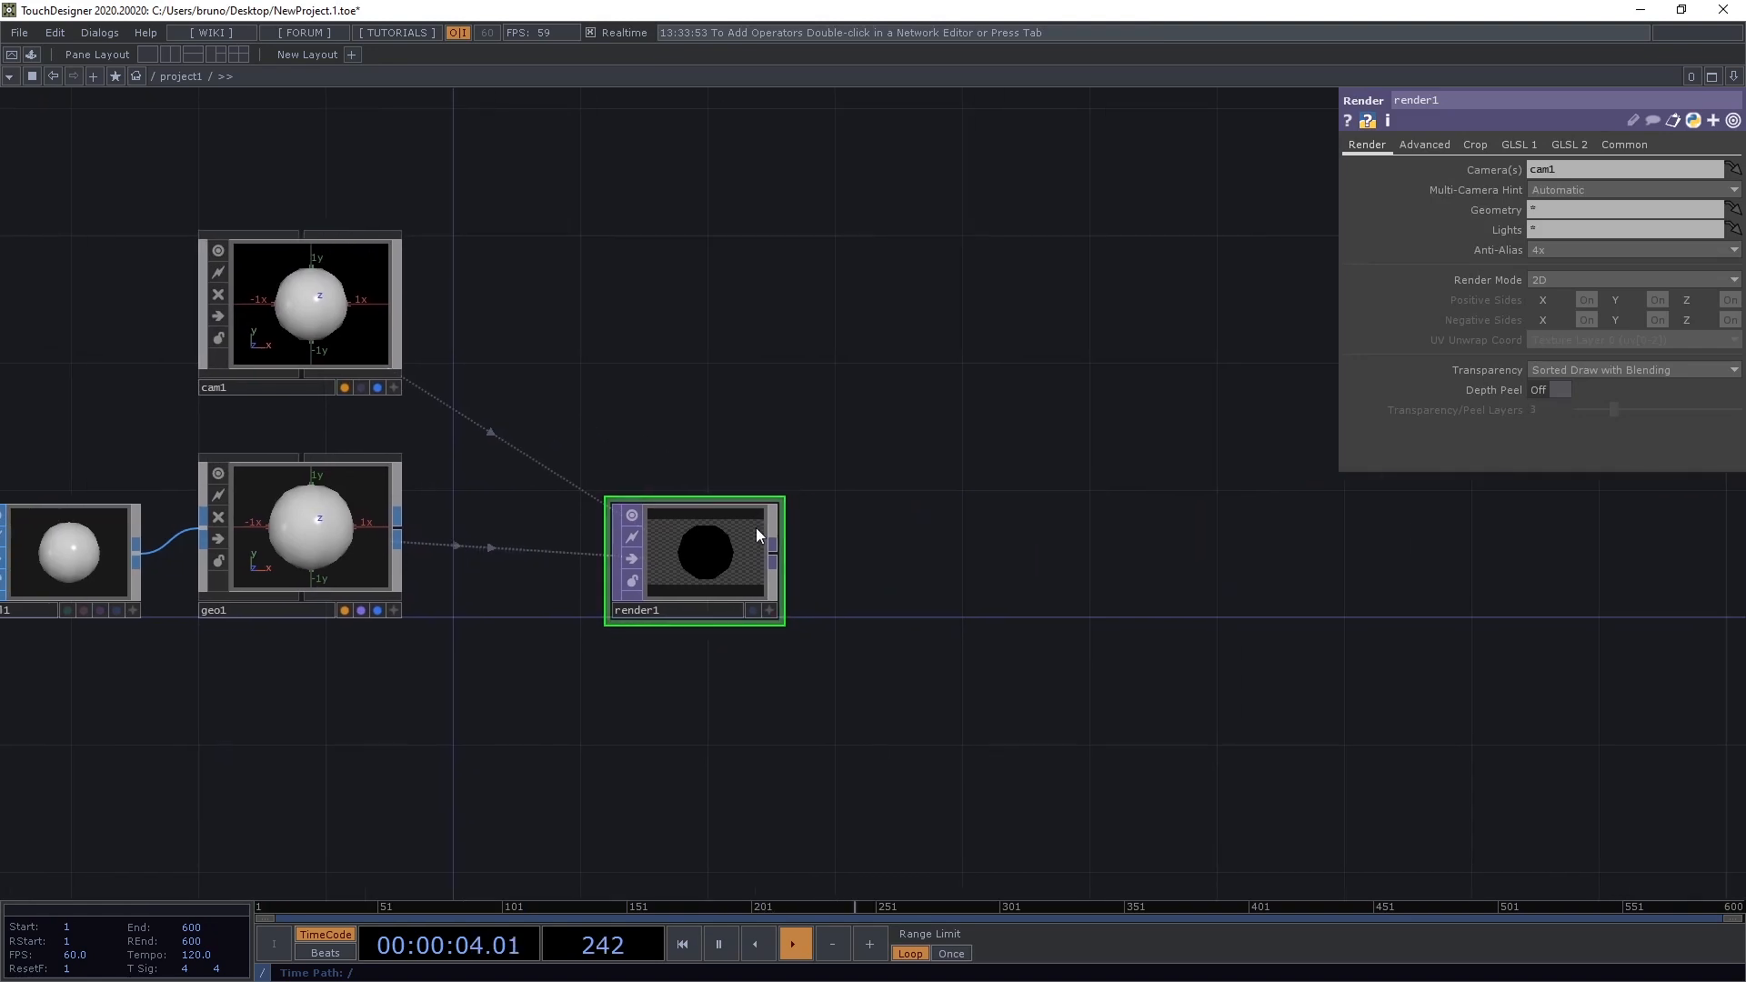
mouse_move(871, 573)
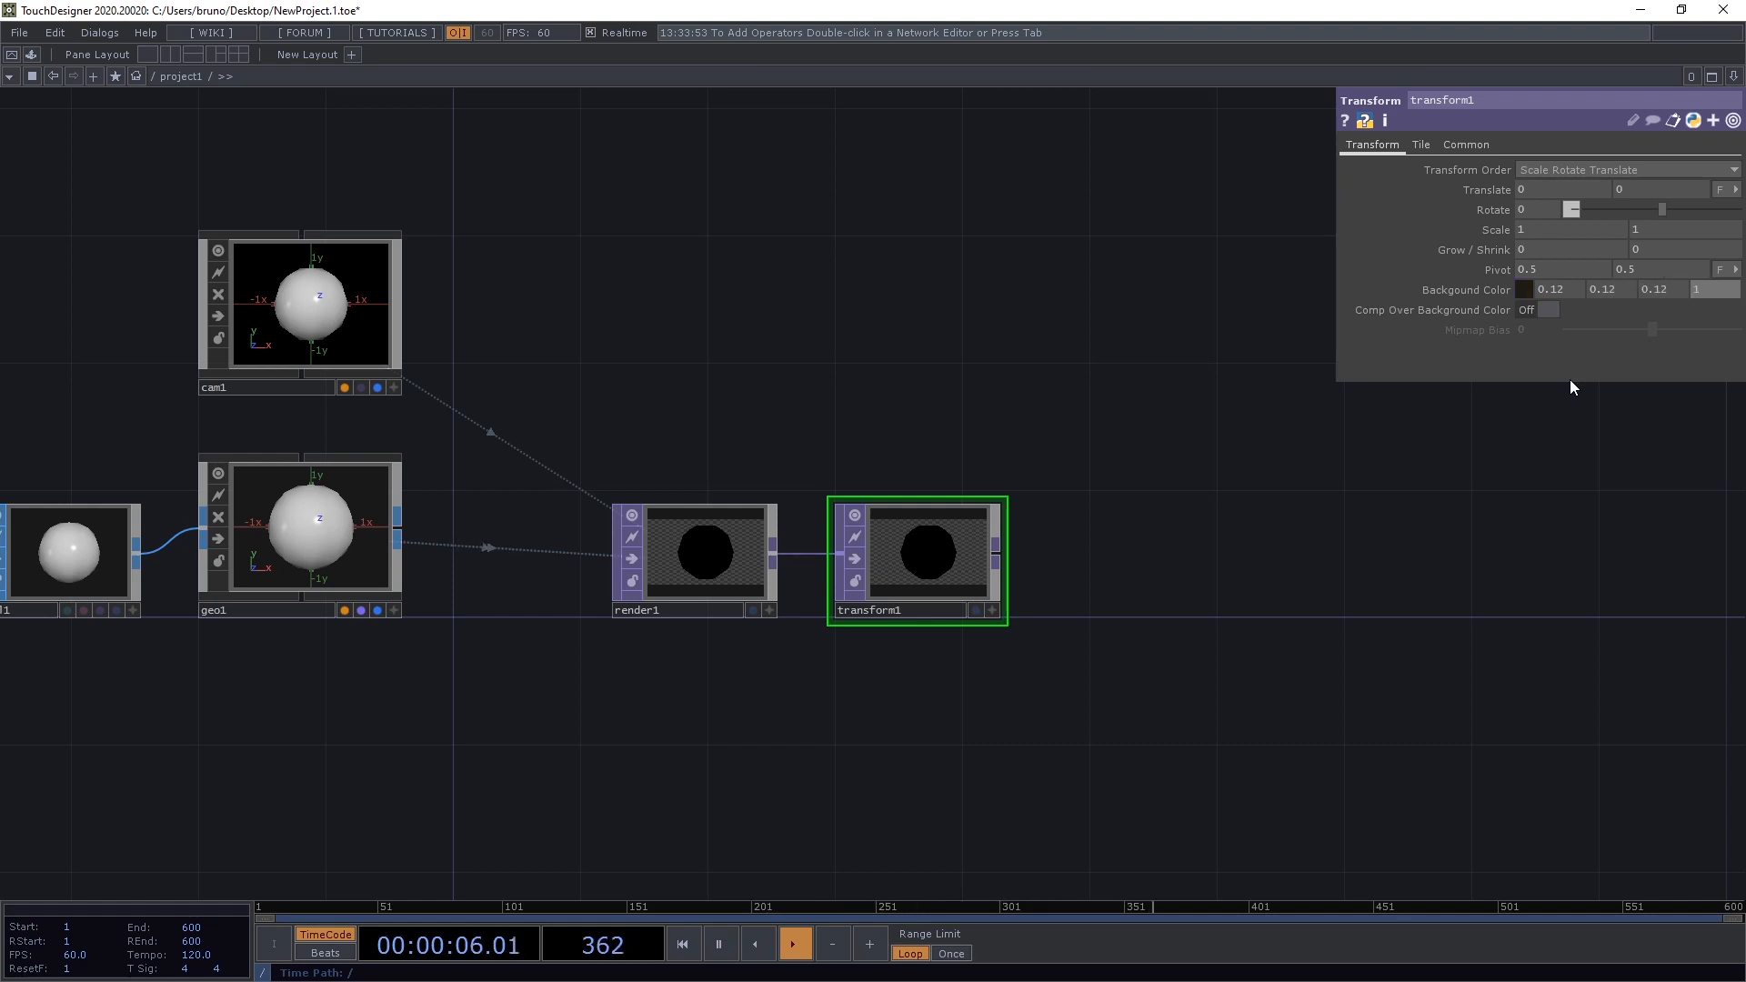
left_click(1546, 309)
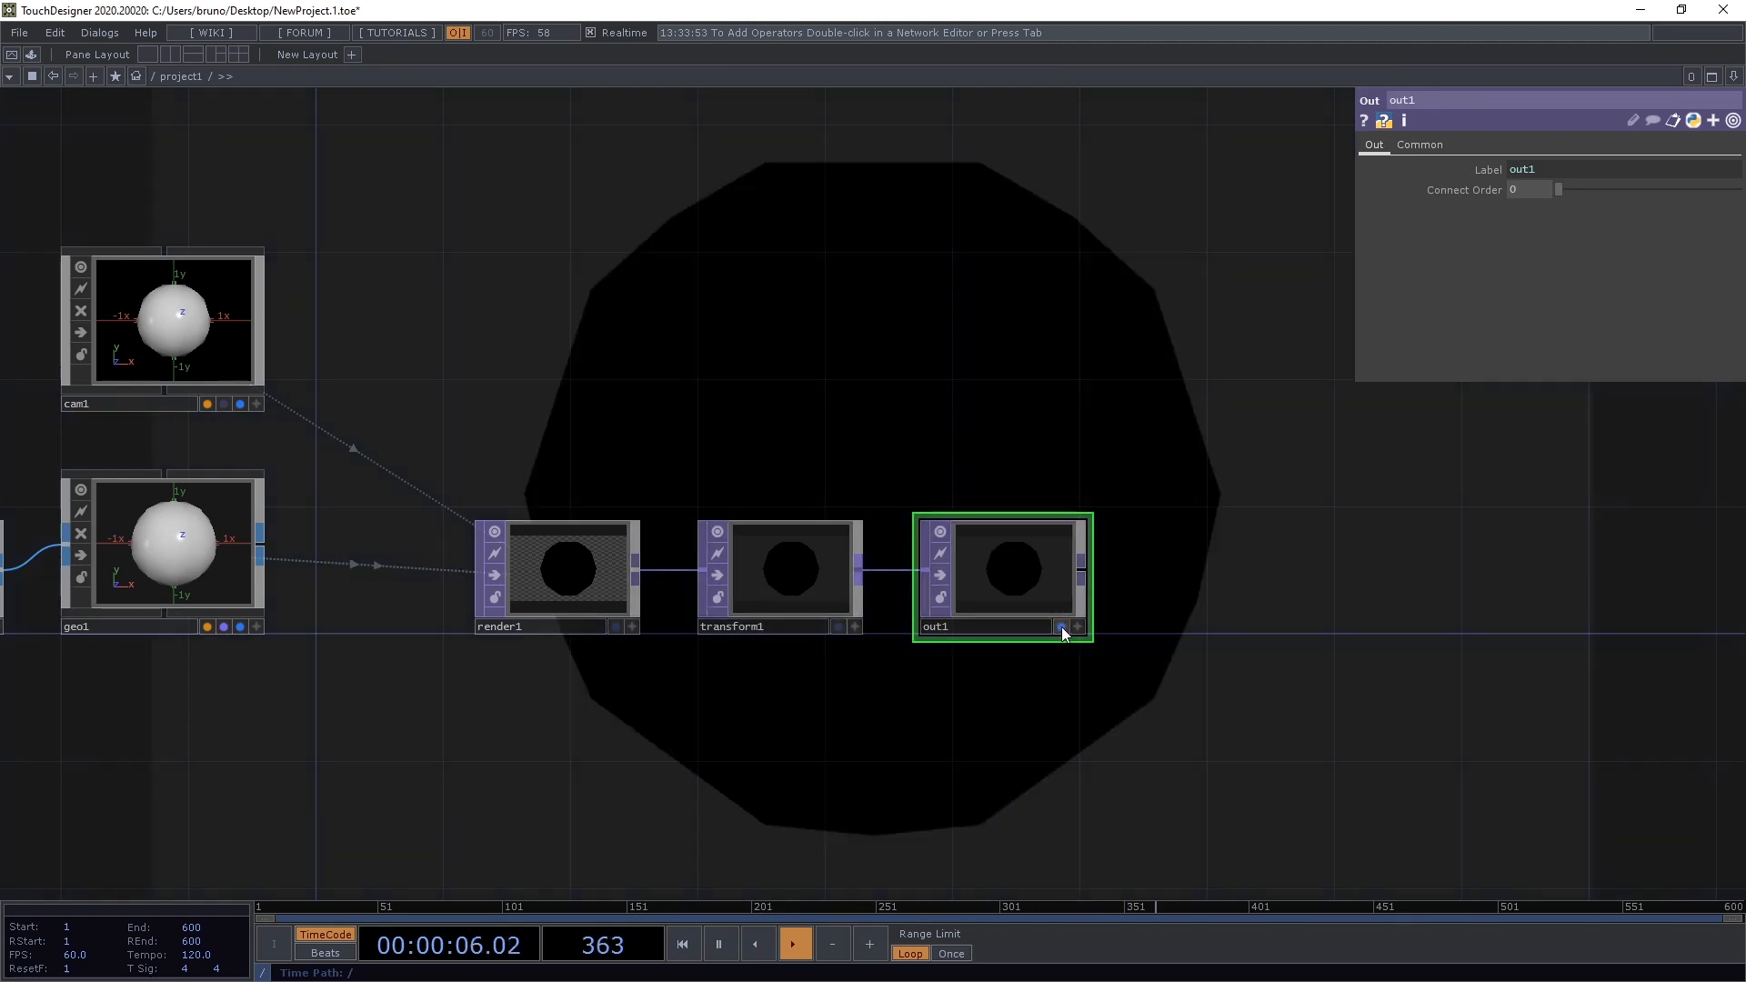
mouse_move(467, 428)
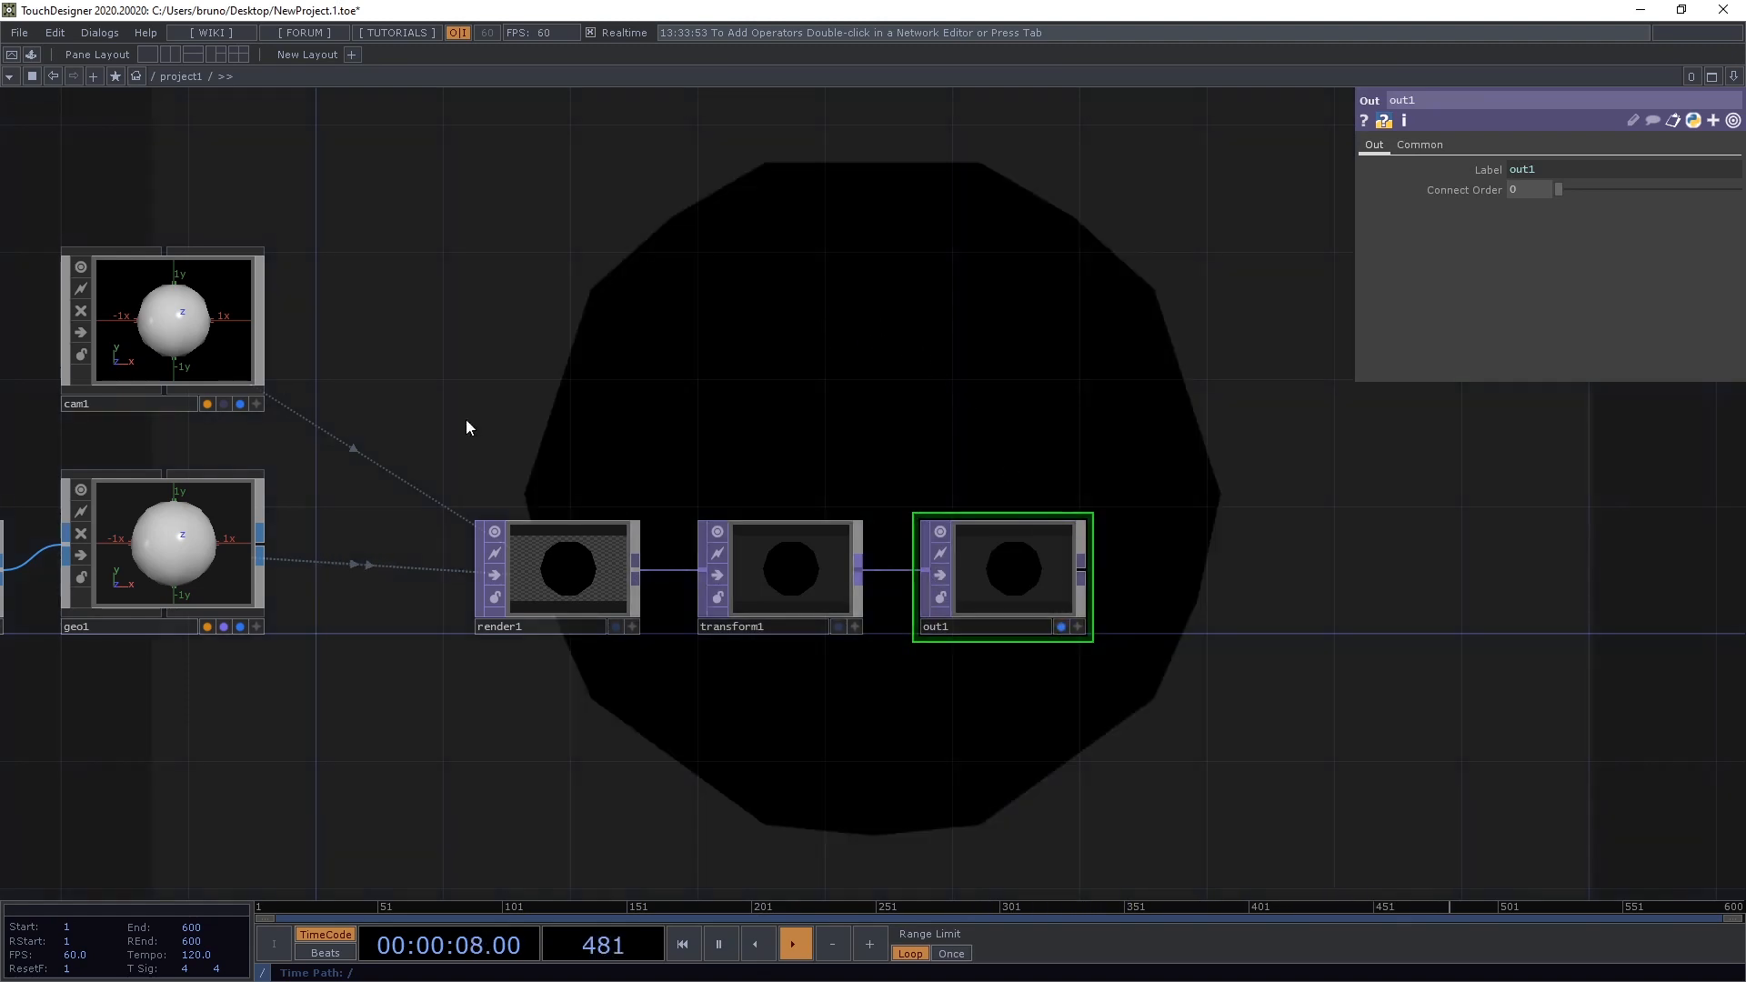
- Split off a separate pane as a viewer for the output
left_click(682, 944)
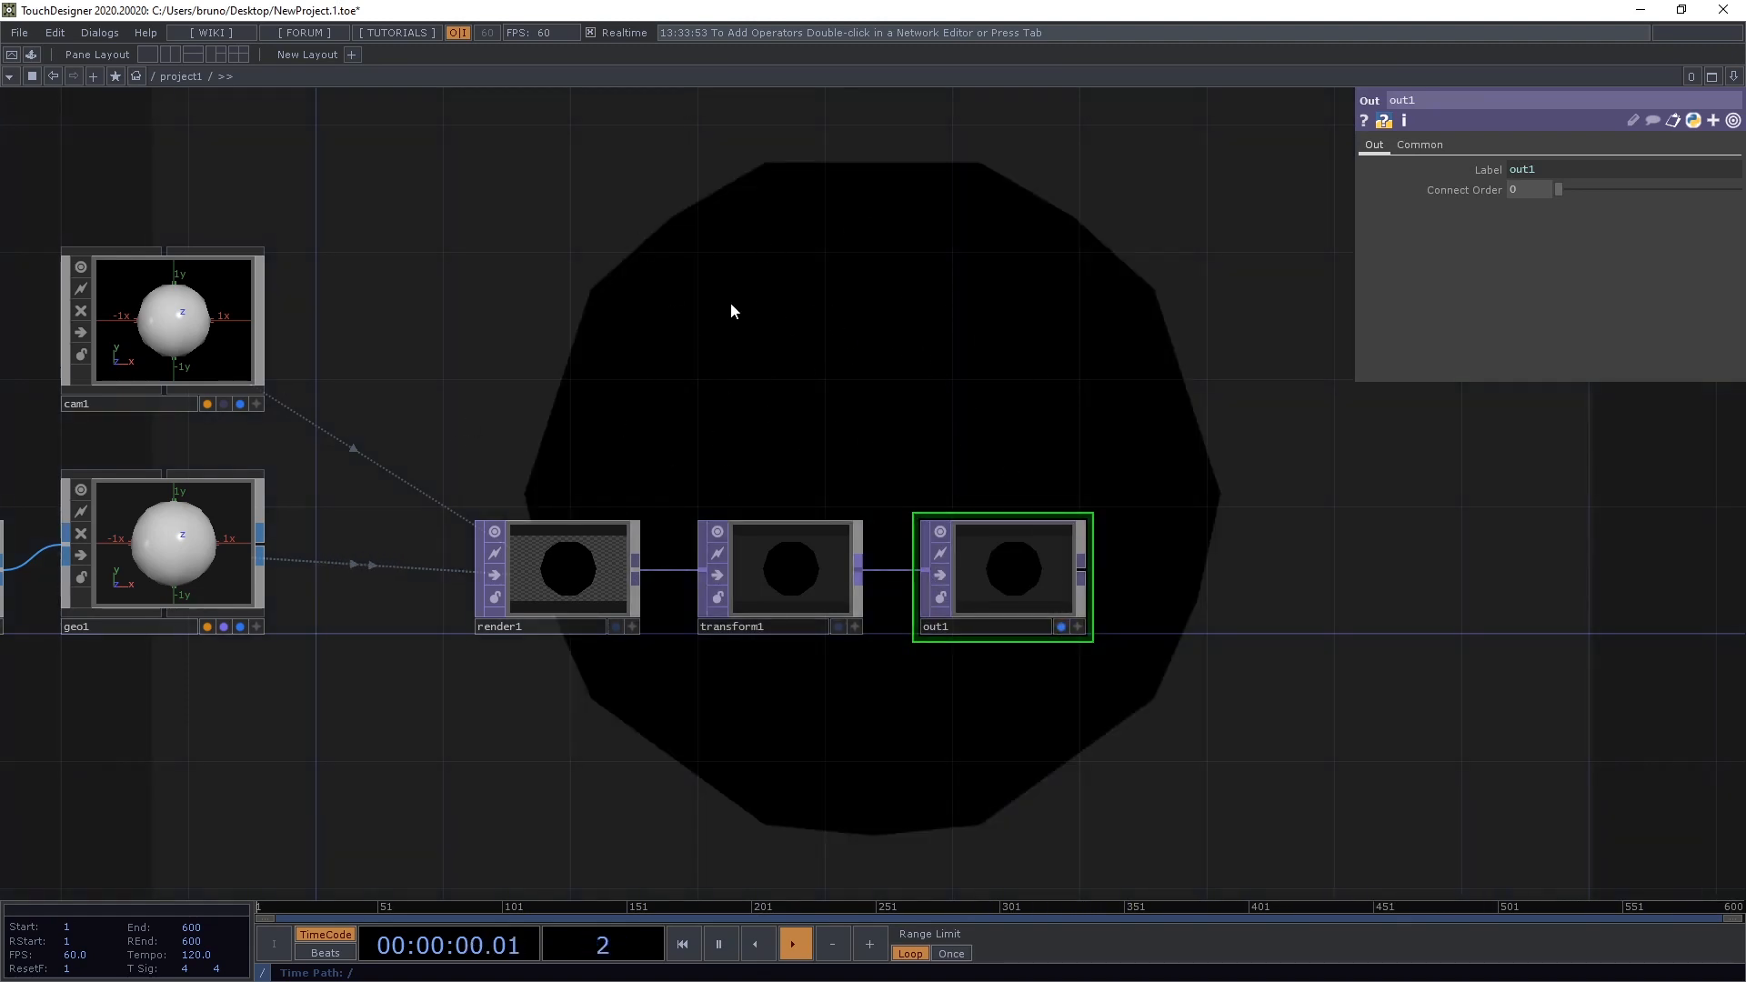
right_click(731, 311)
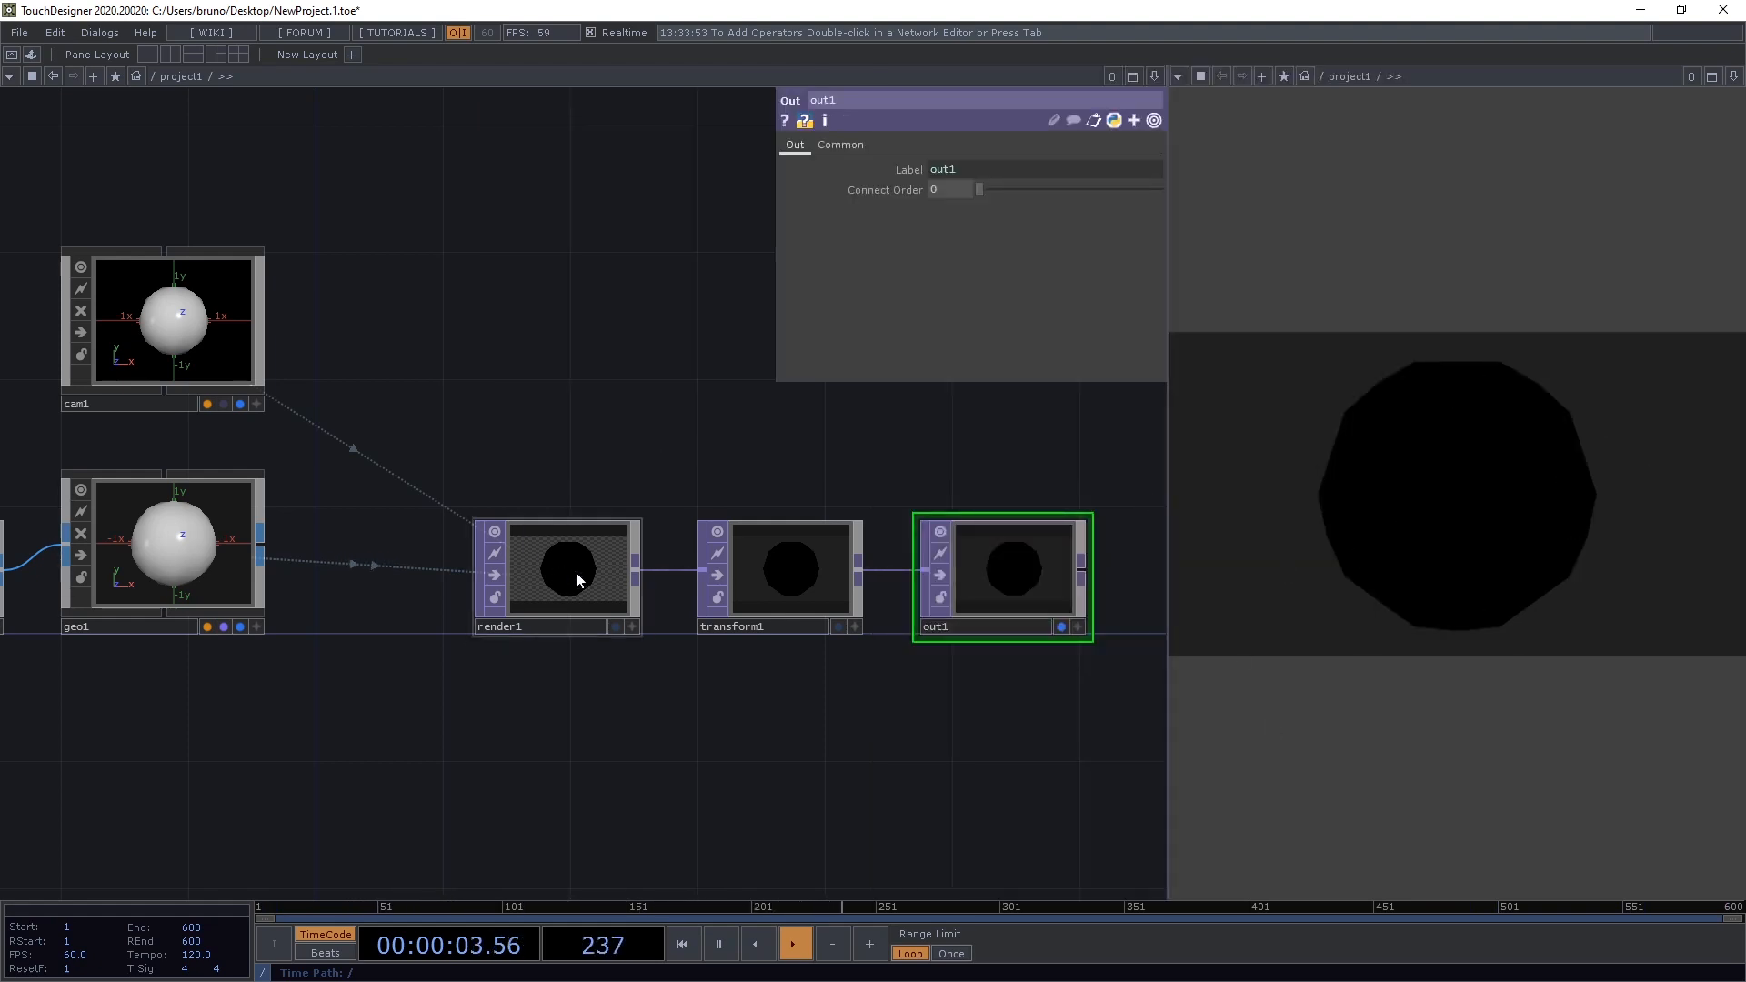
- Set render1's resolution to 1024 by 1024 on its Common page
left_click(562, 569)
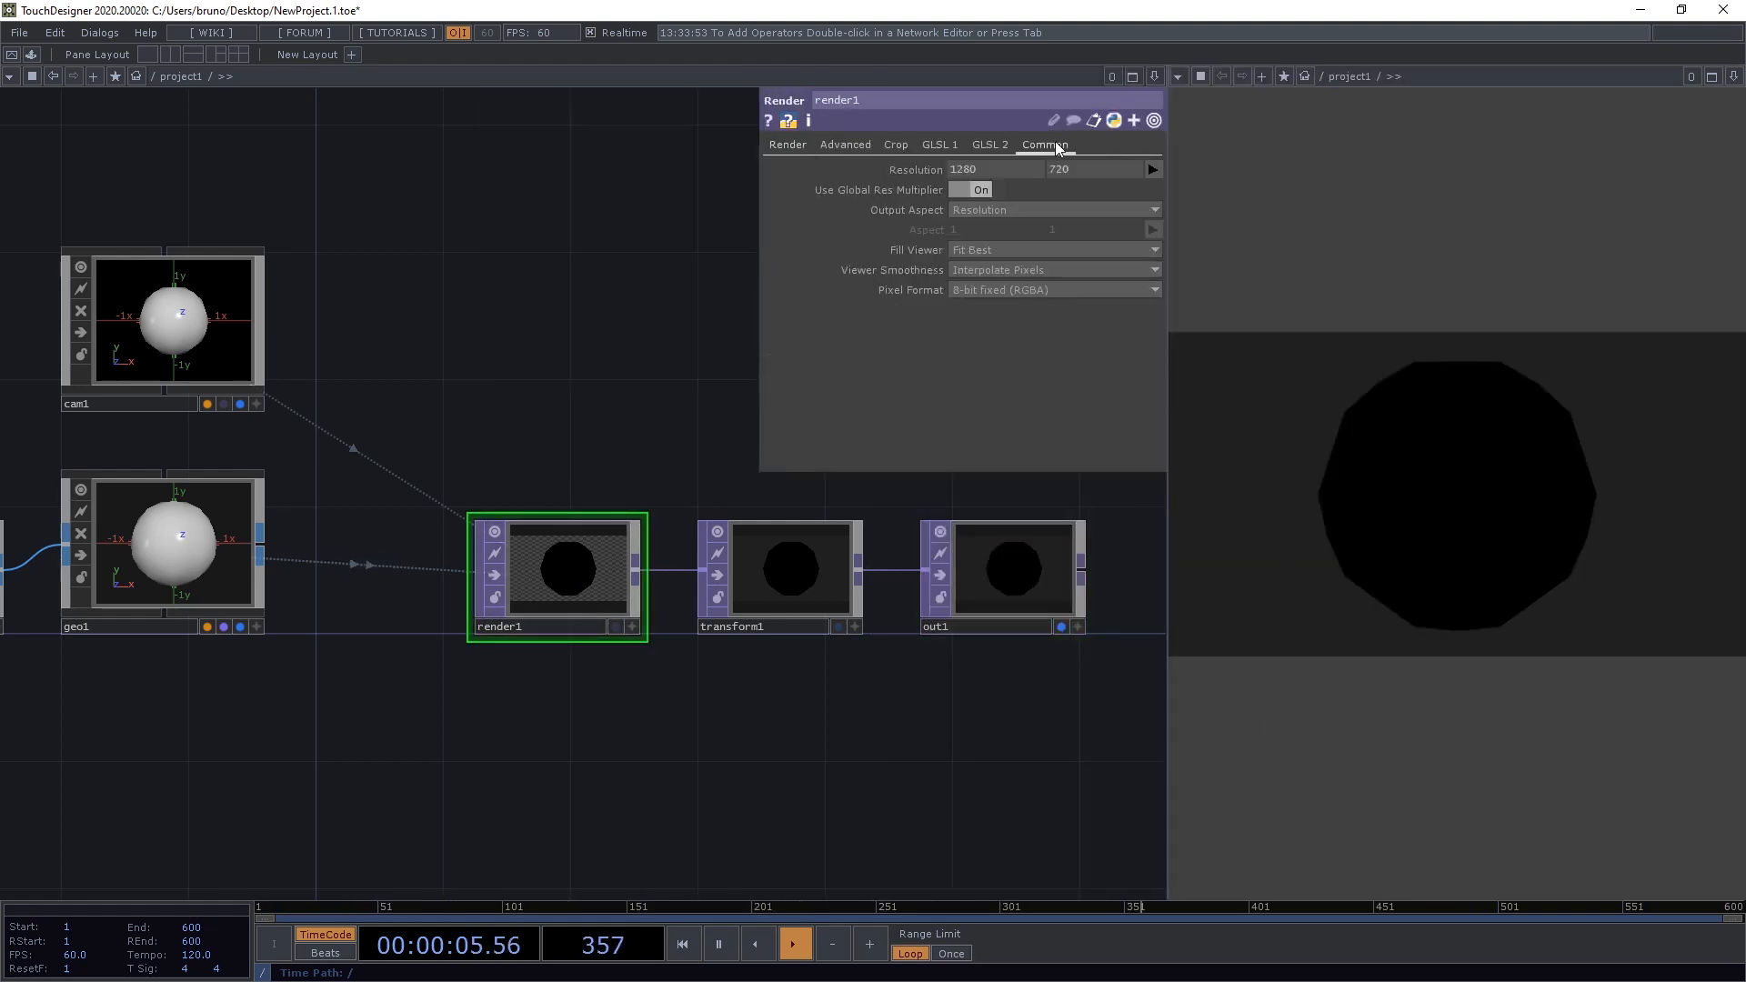
left_click(1153, 167)
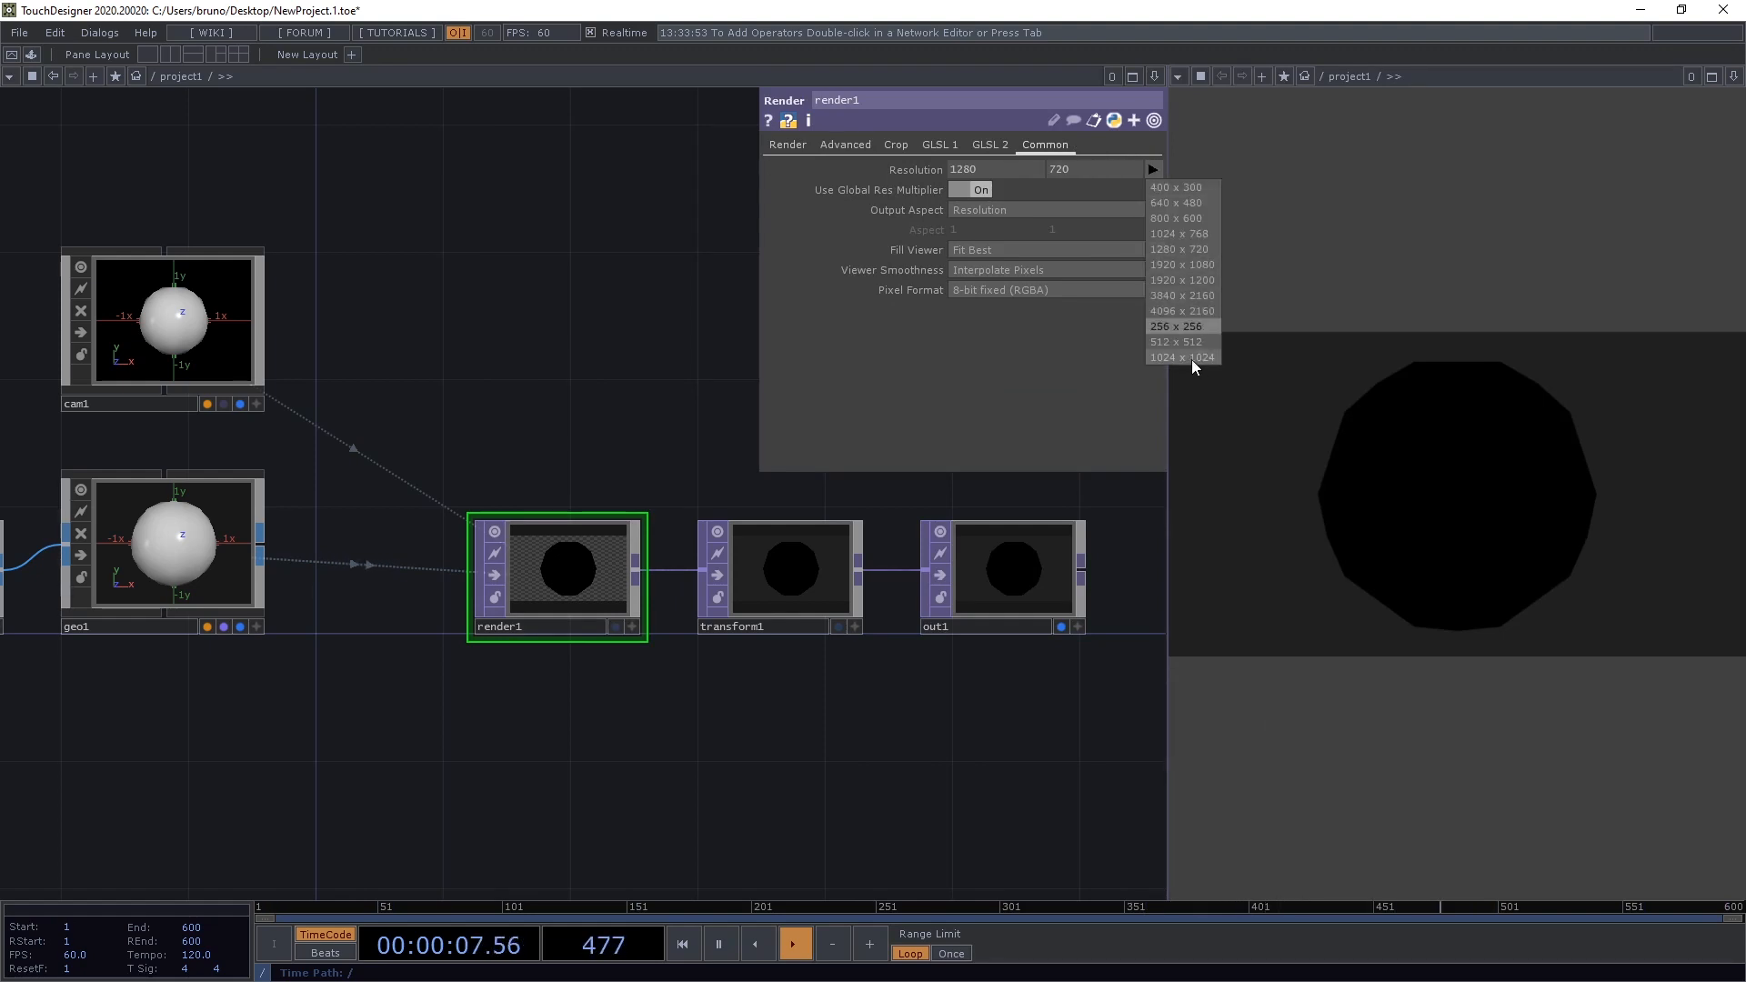
left_click(1178, 357)
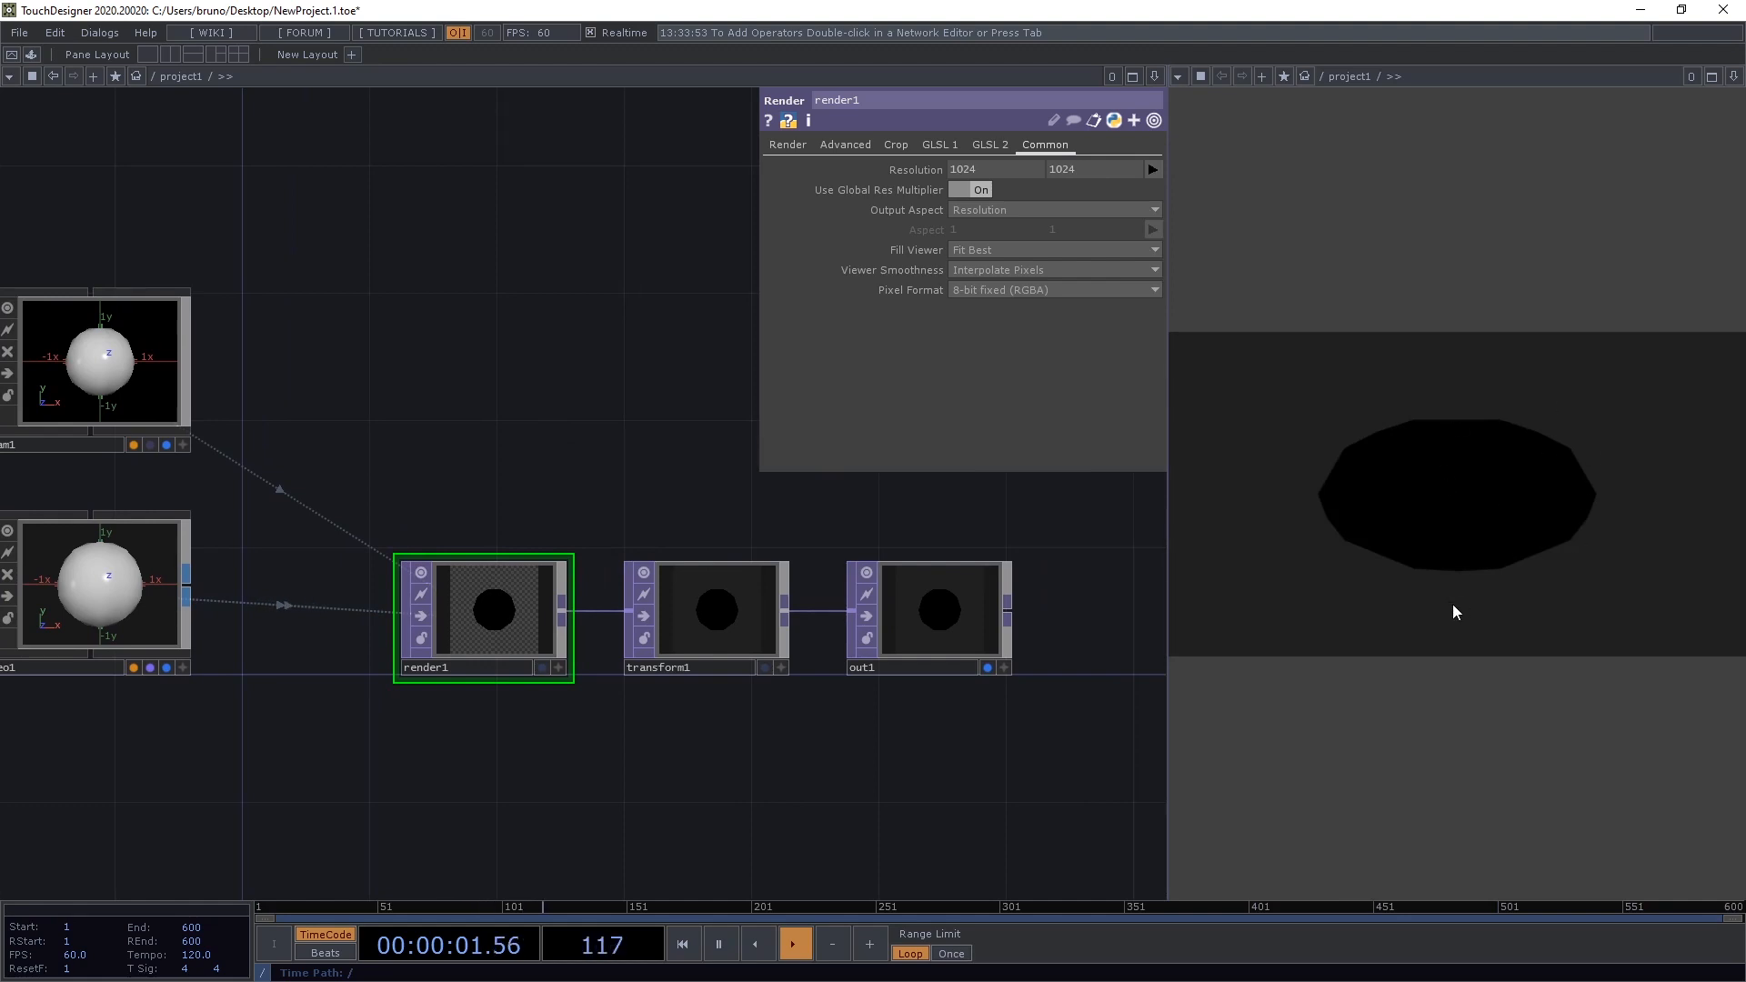
mouse_move(622, 406)
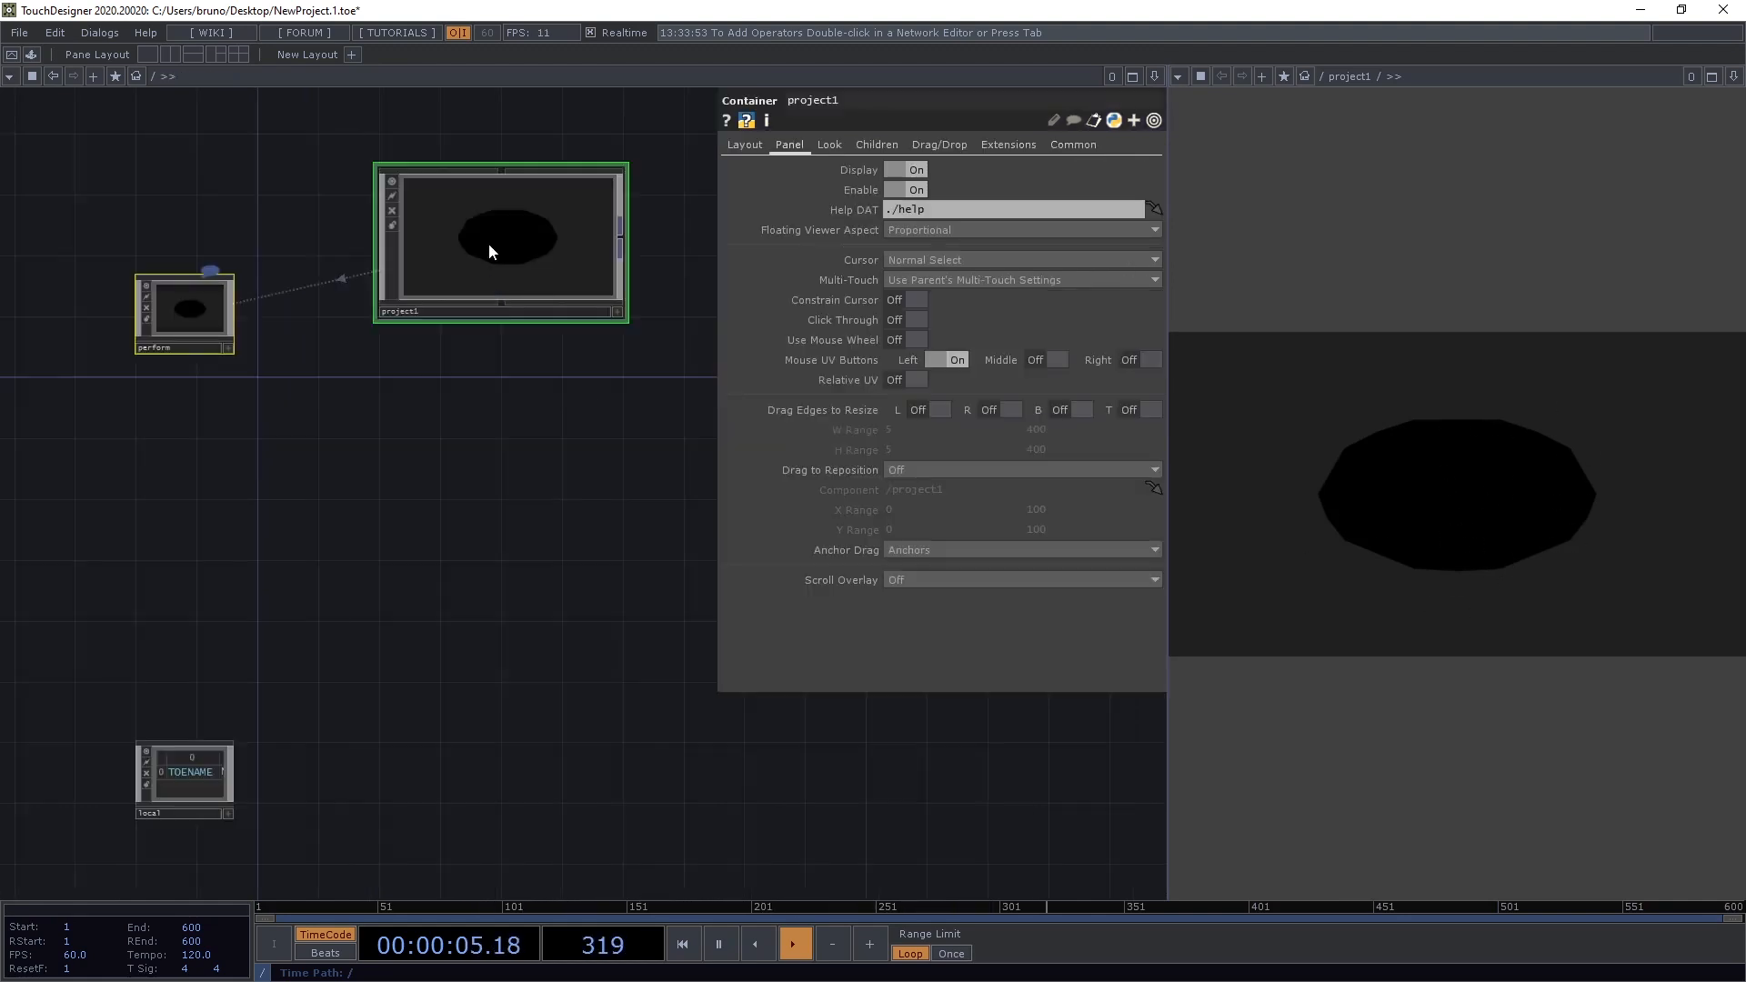
- Move up to the root network holding the project1 container
left_click(744, 146)
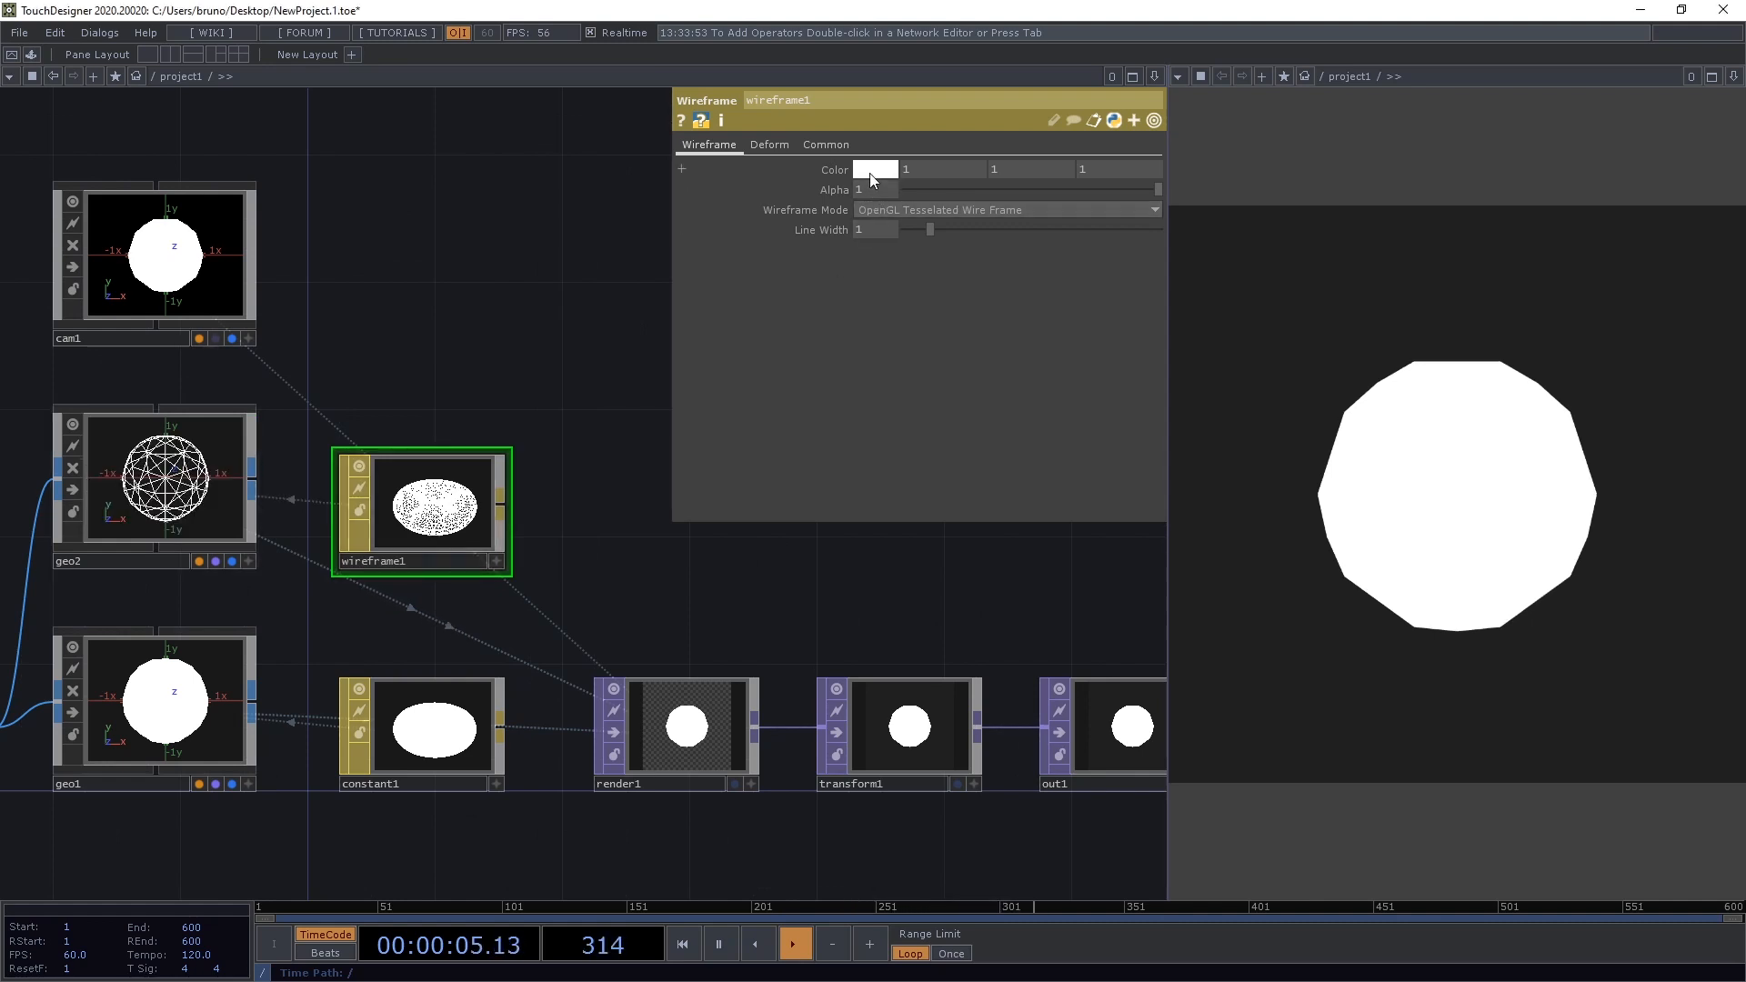
- Set the Wireframe MAT's color to black so edges show over the white sphere
left_click(875, 167)
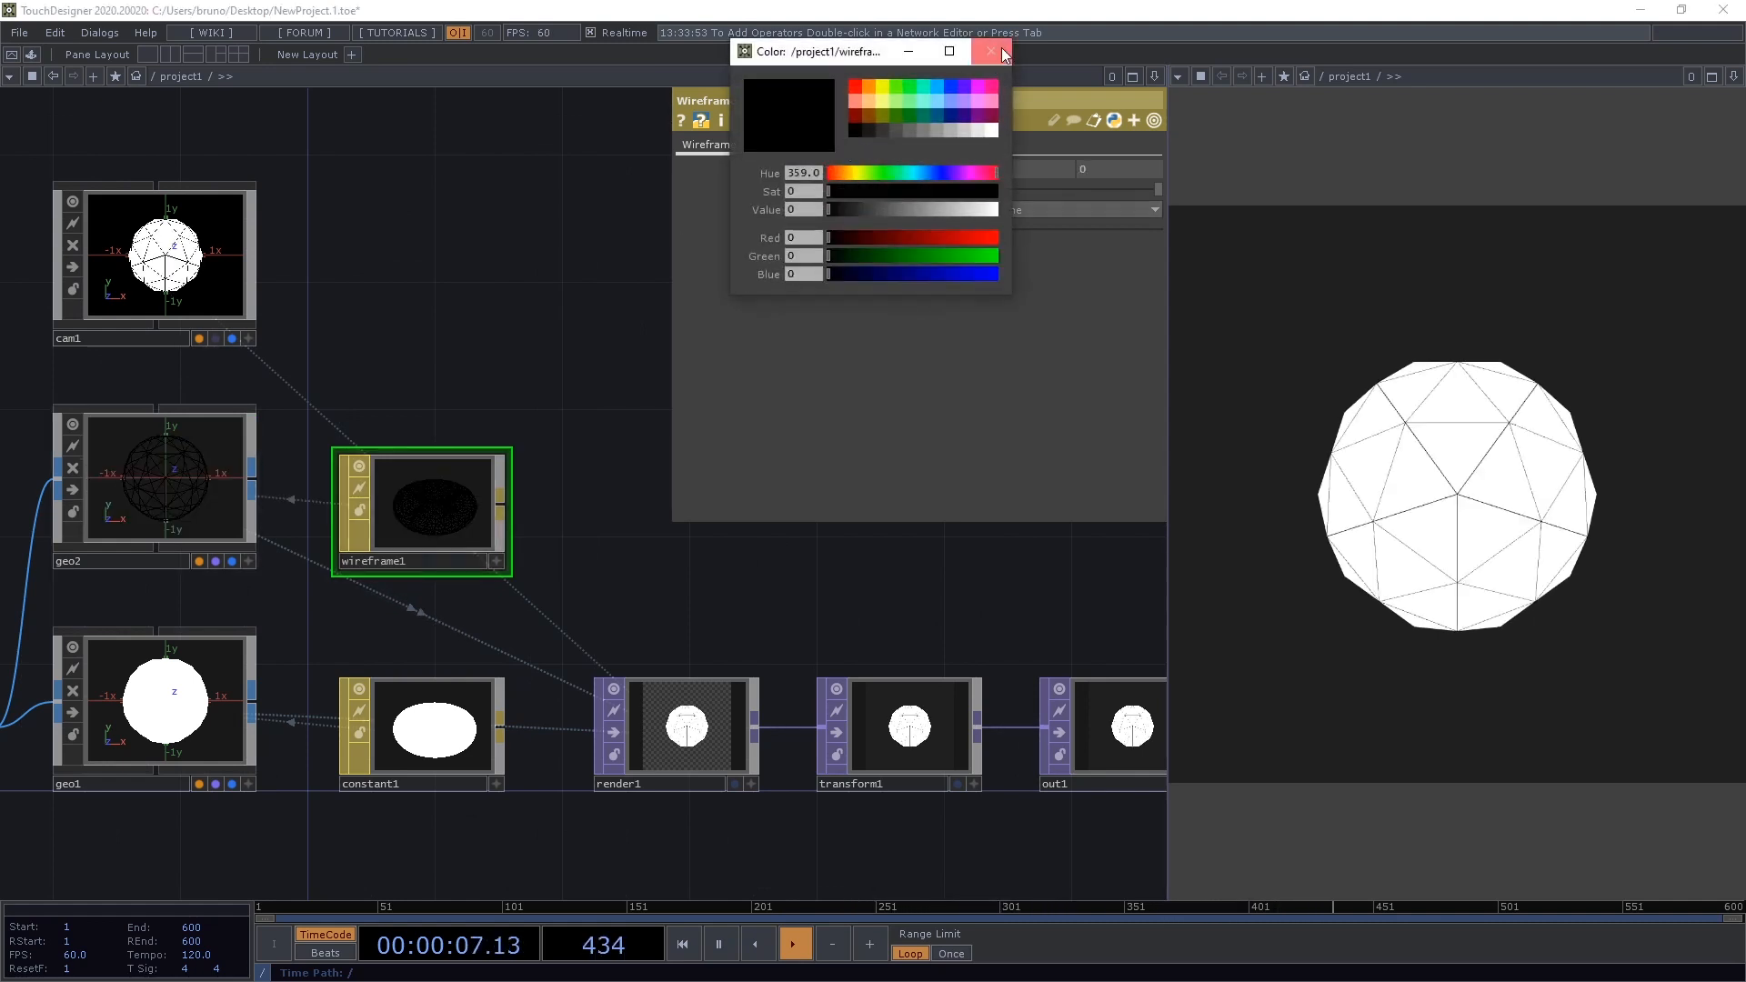
left_click(990, 50)
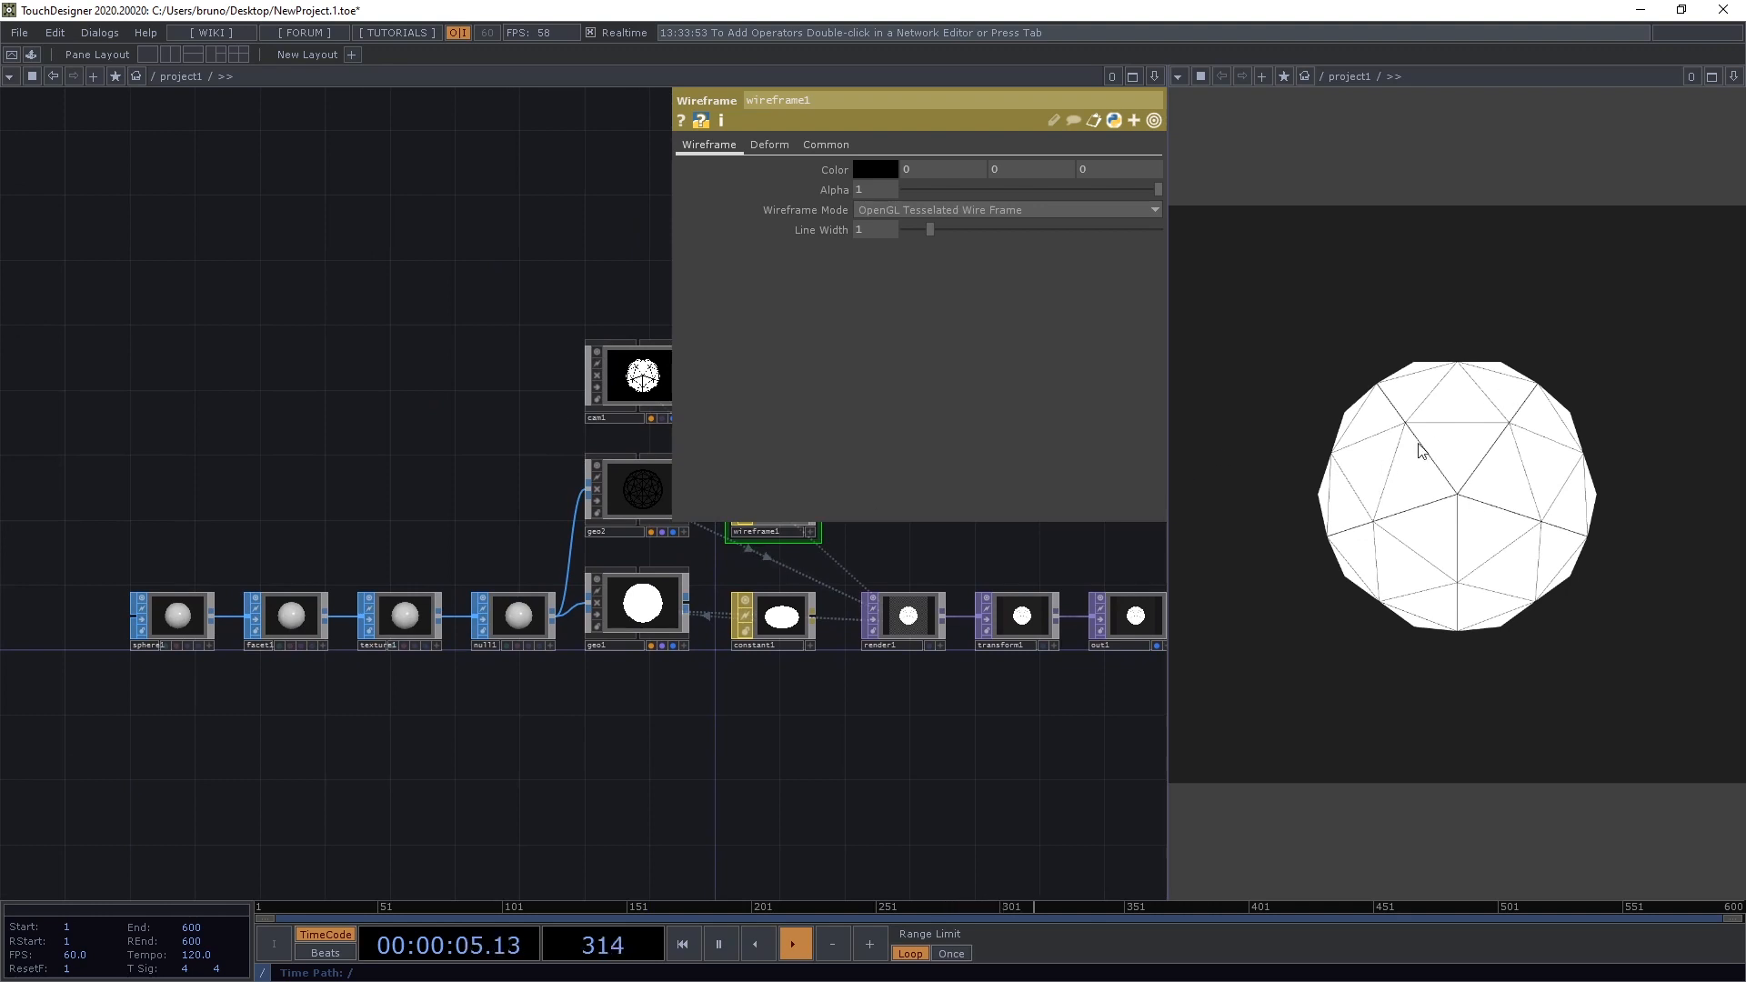
mouse_move(31, 67)
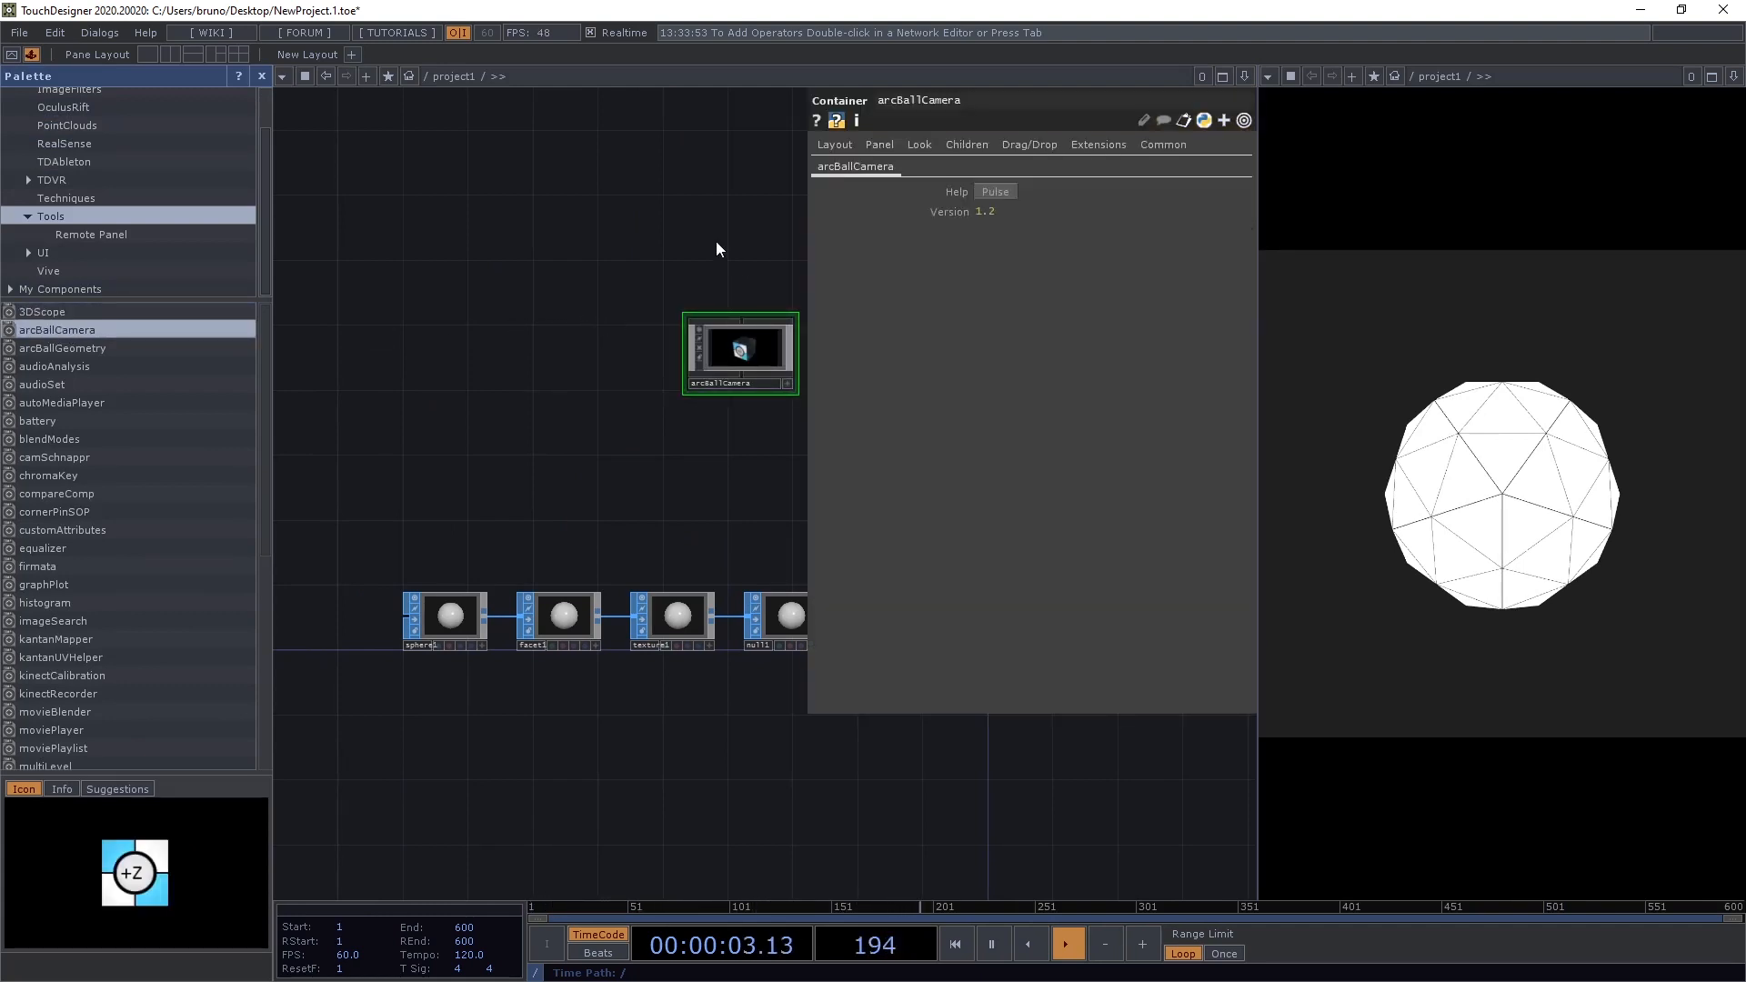
- Place arcBallCamera from the Palette as cam1 and close the Palette
left_click(262, 76)
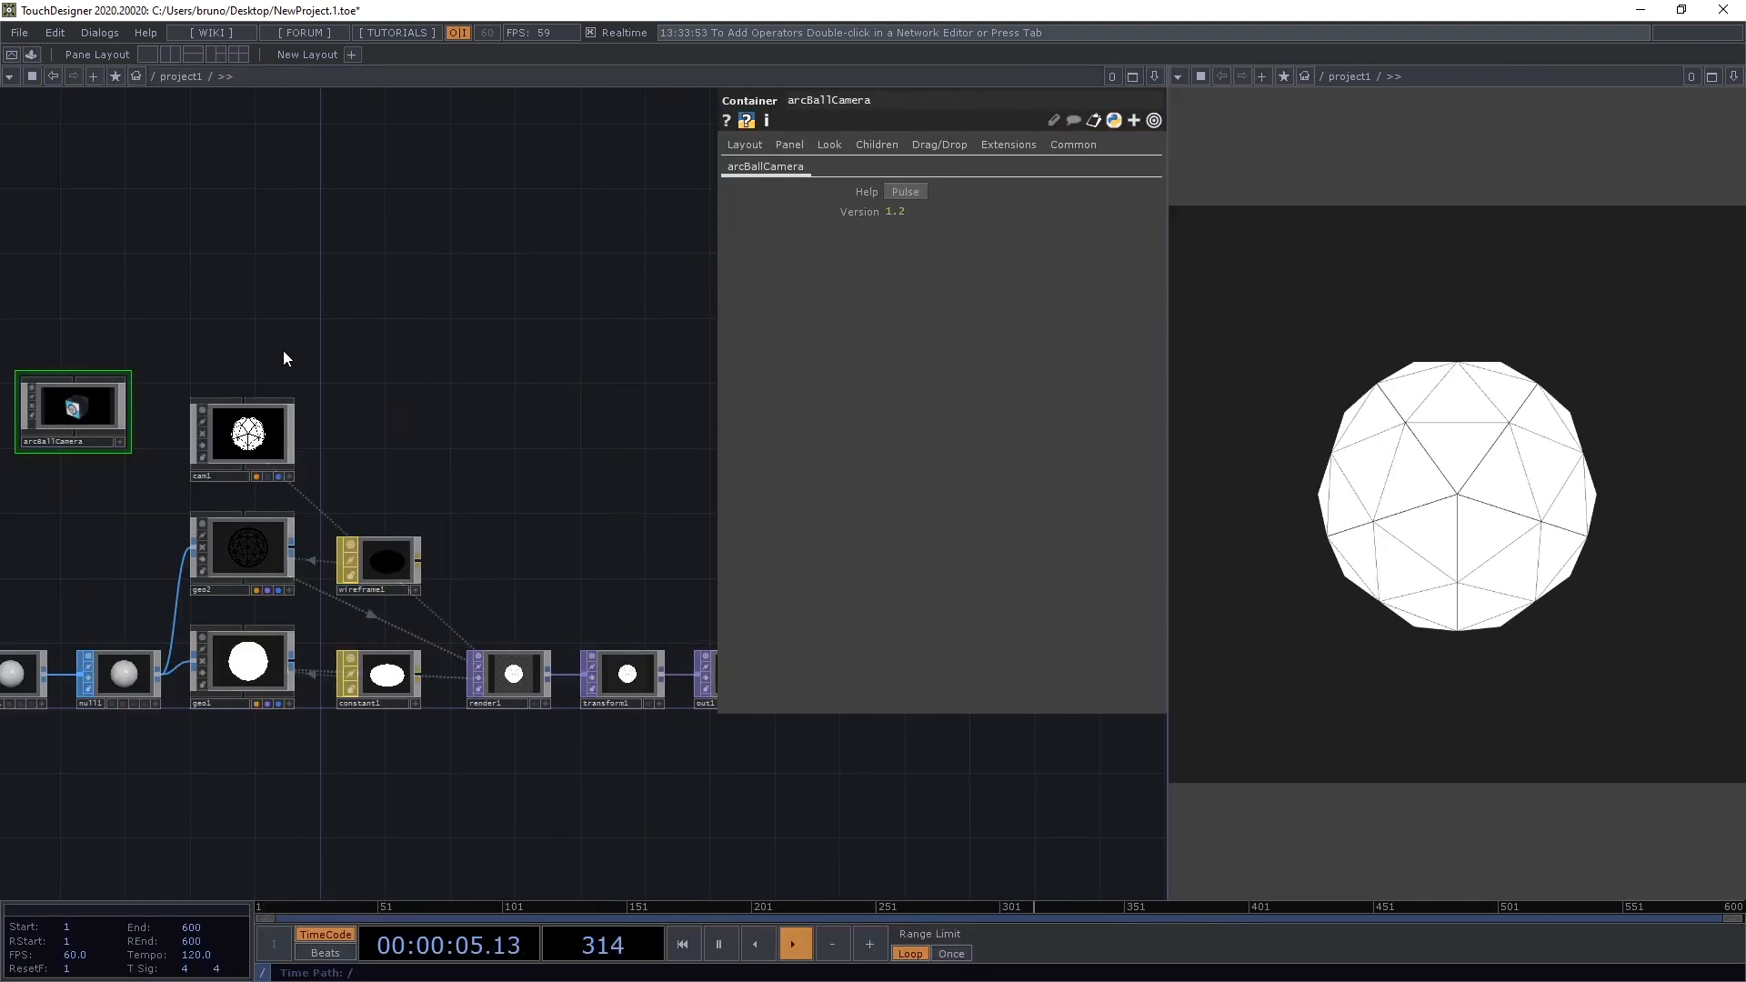
double_click(71, 409)
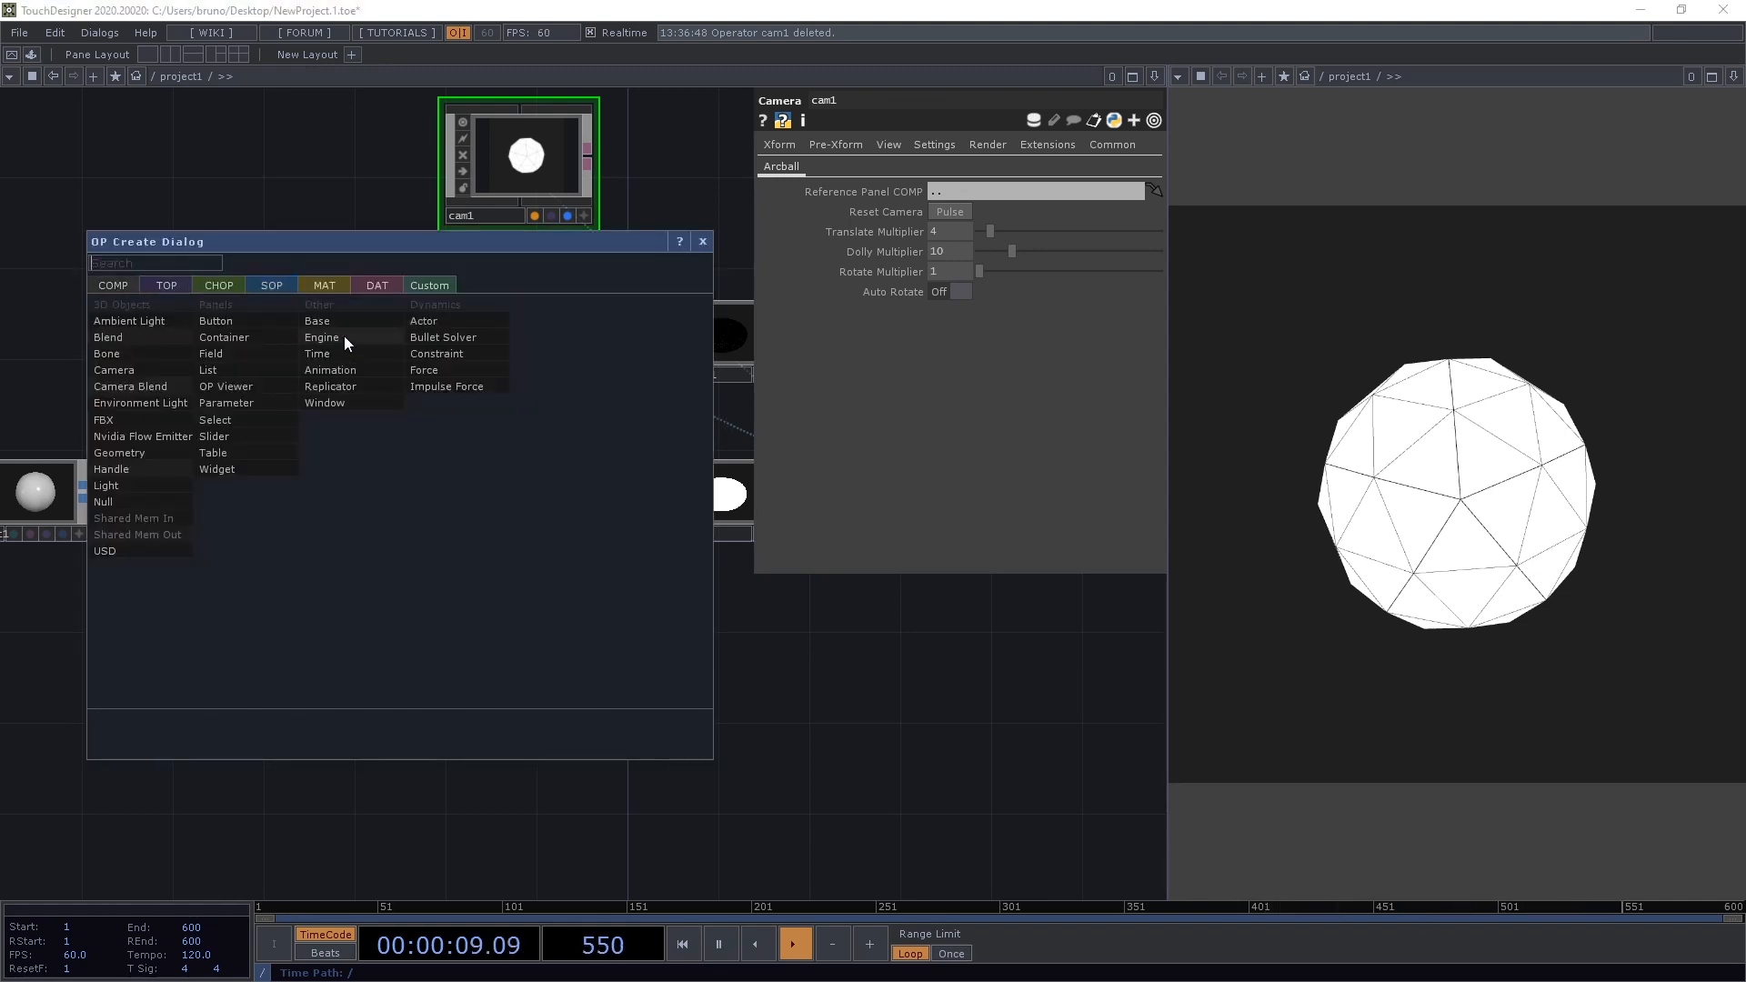
- Create a Base COMP fed by null1, name it uvUnwrap, and enter it
left_click(316, 320)
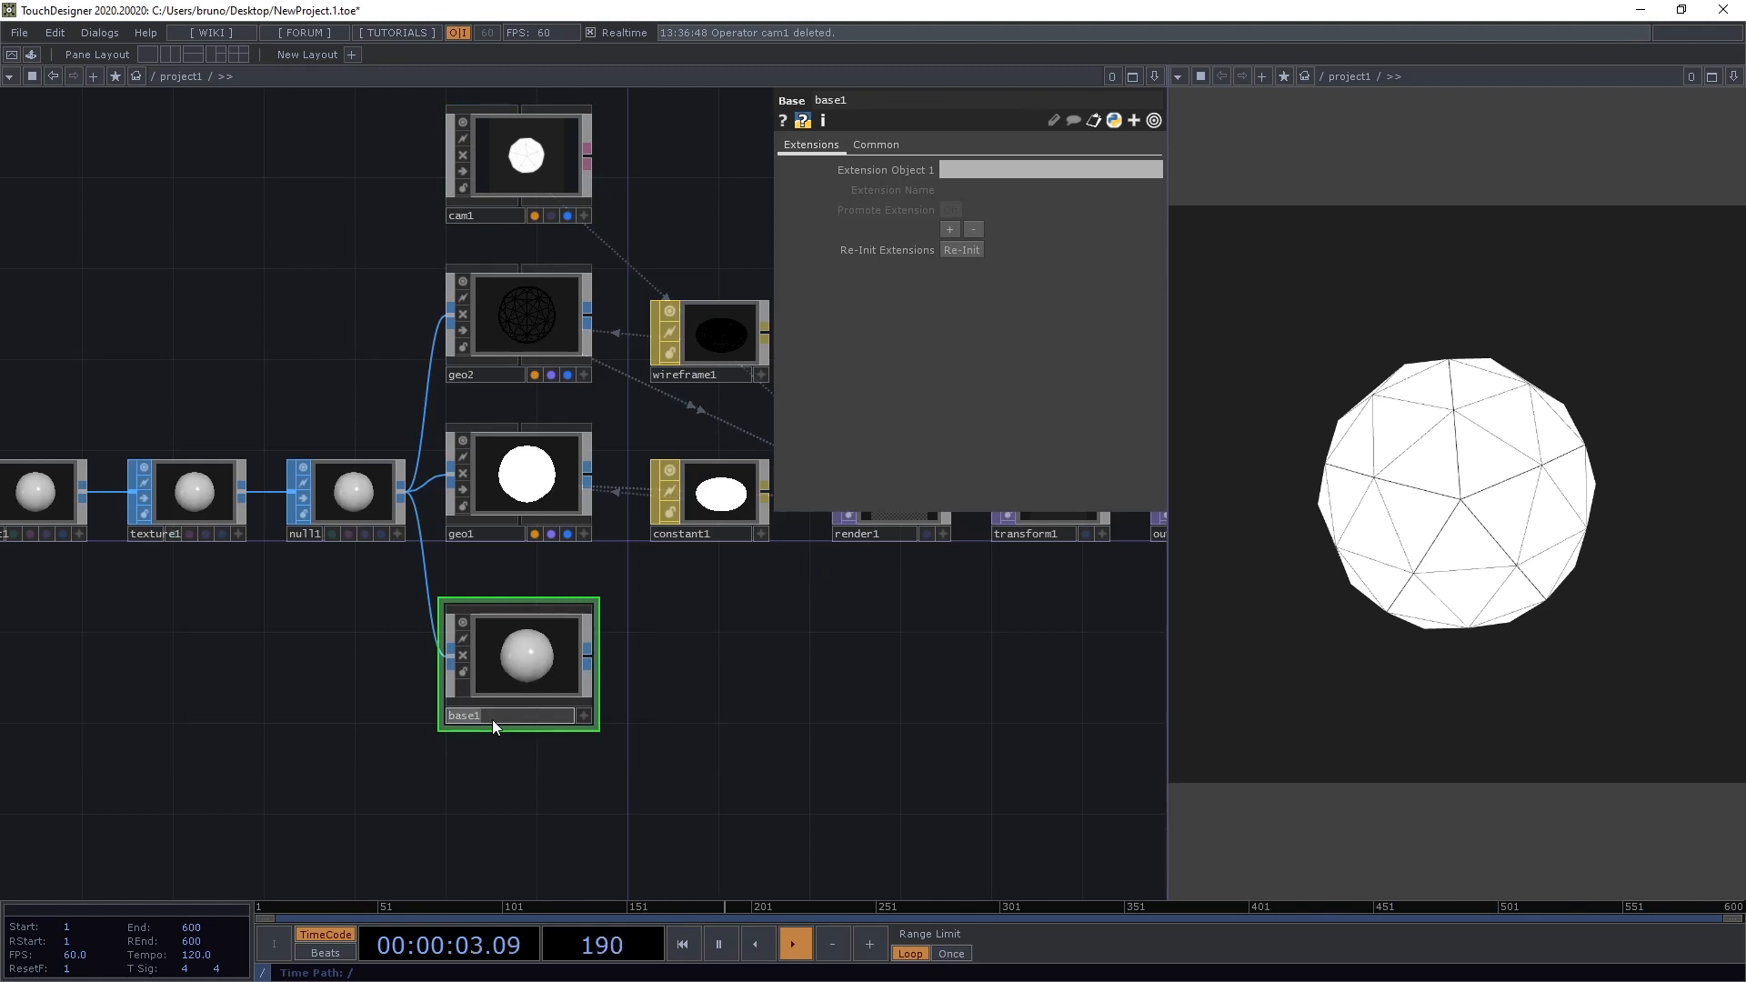
type("uvUnwrap")
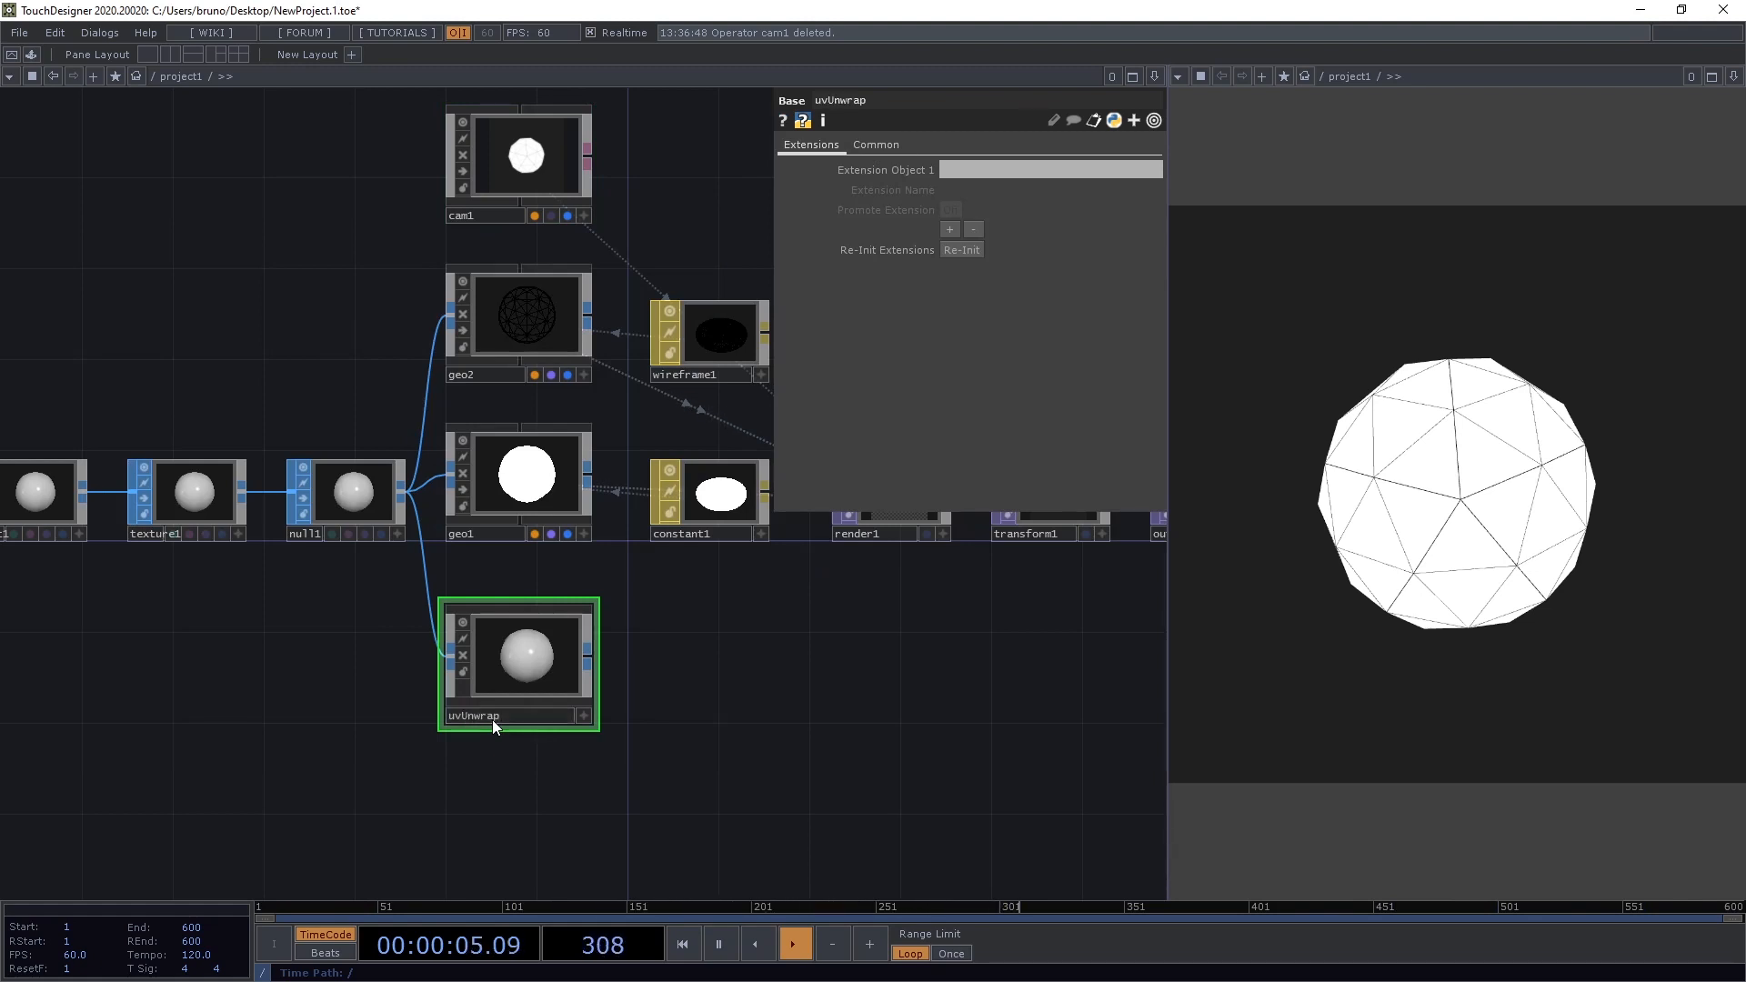
mouse_move(557, 665)
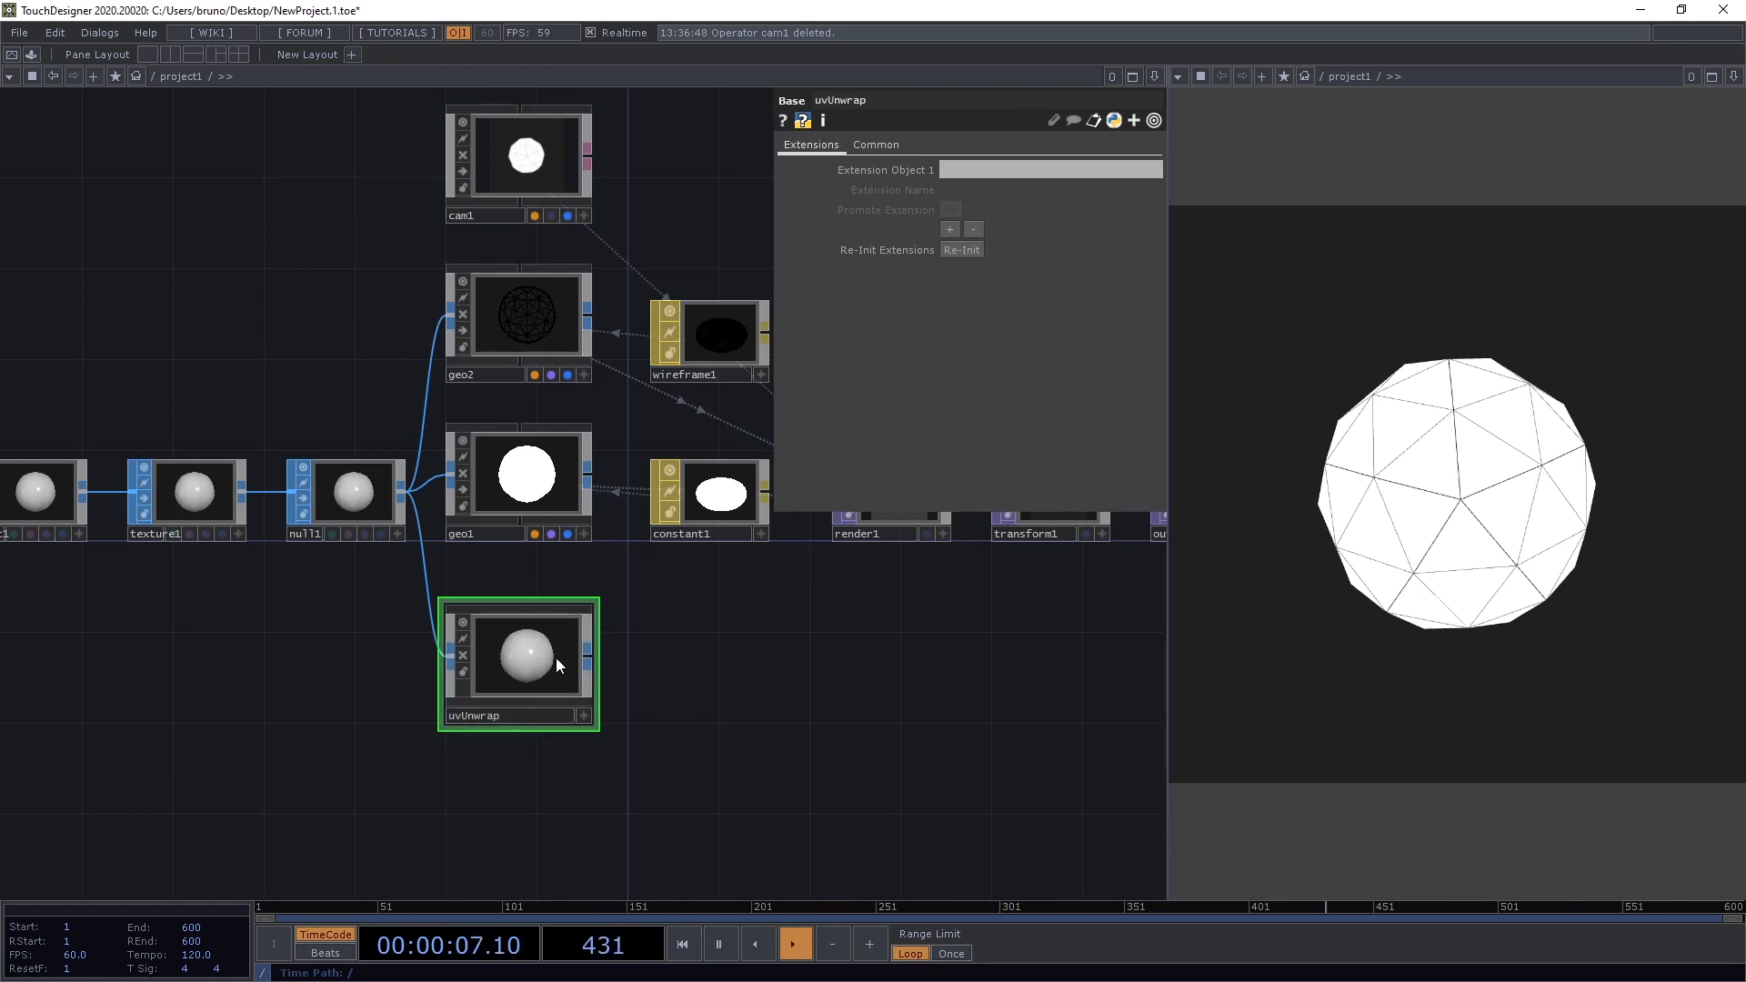
double_click(518, 654)
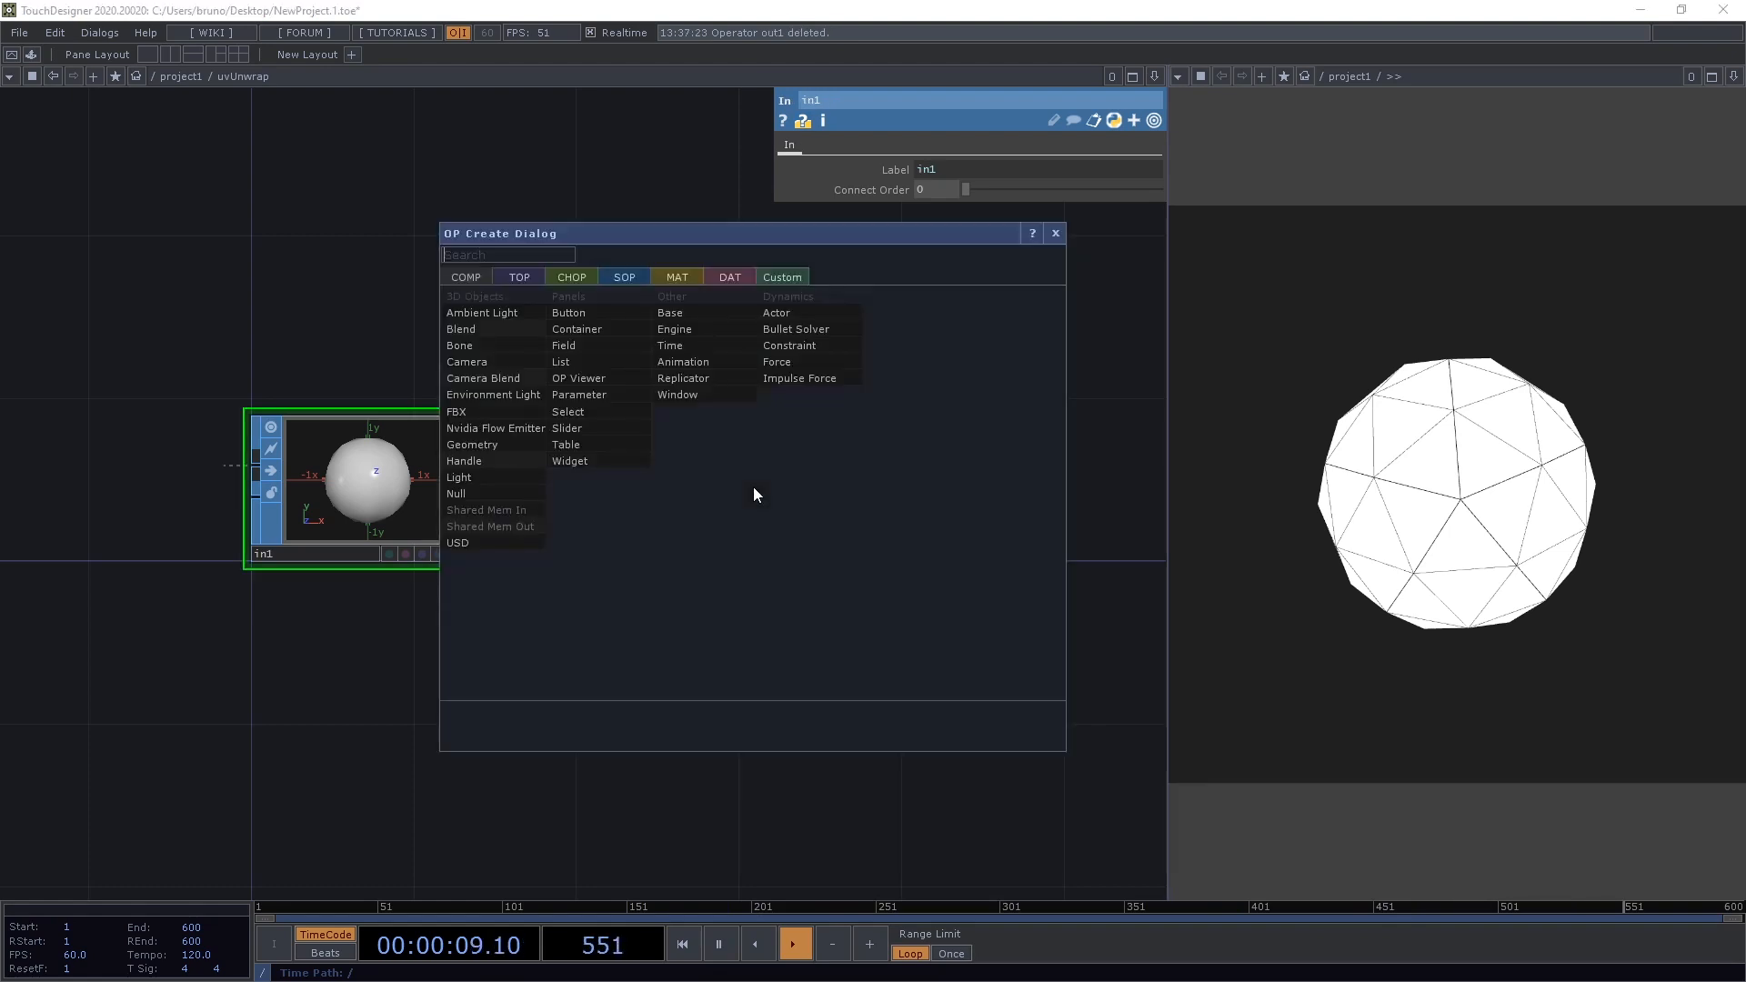
- Add an Out TOP named out1 inside uvUnwrap beside the in1 input
left_click(519, 277)
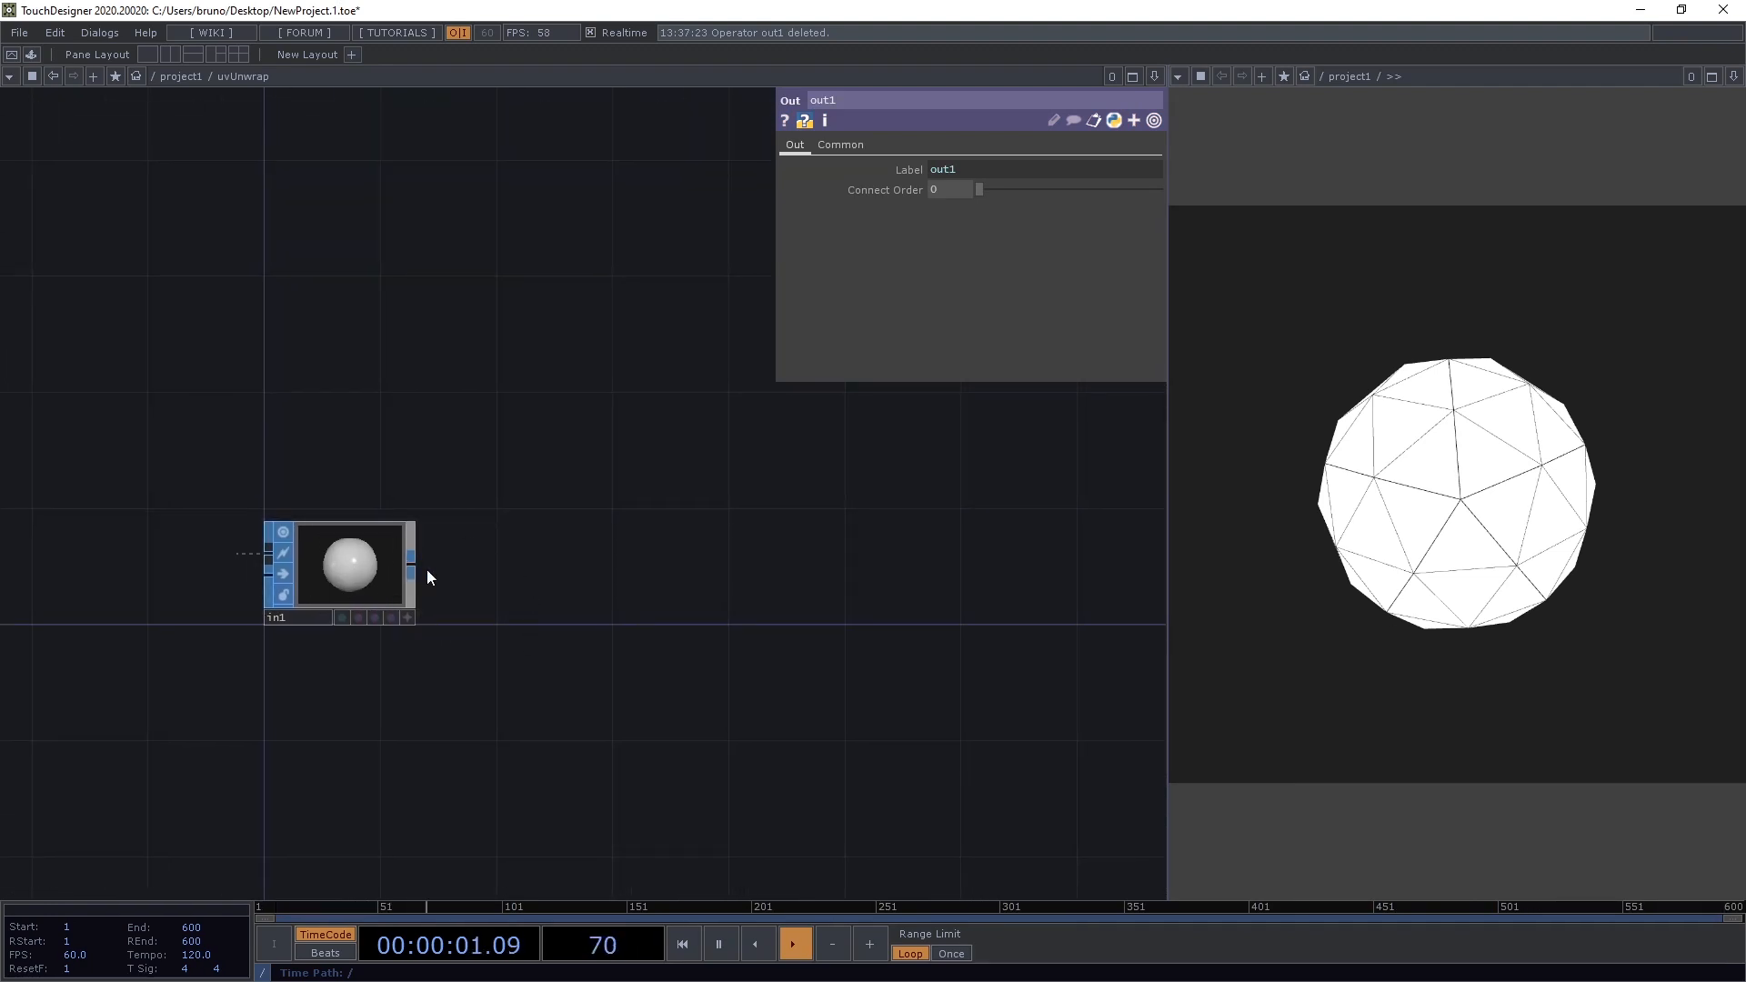
mouse_move(483, 569)
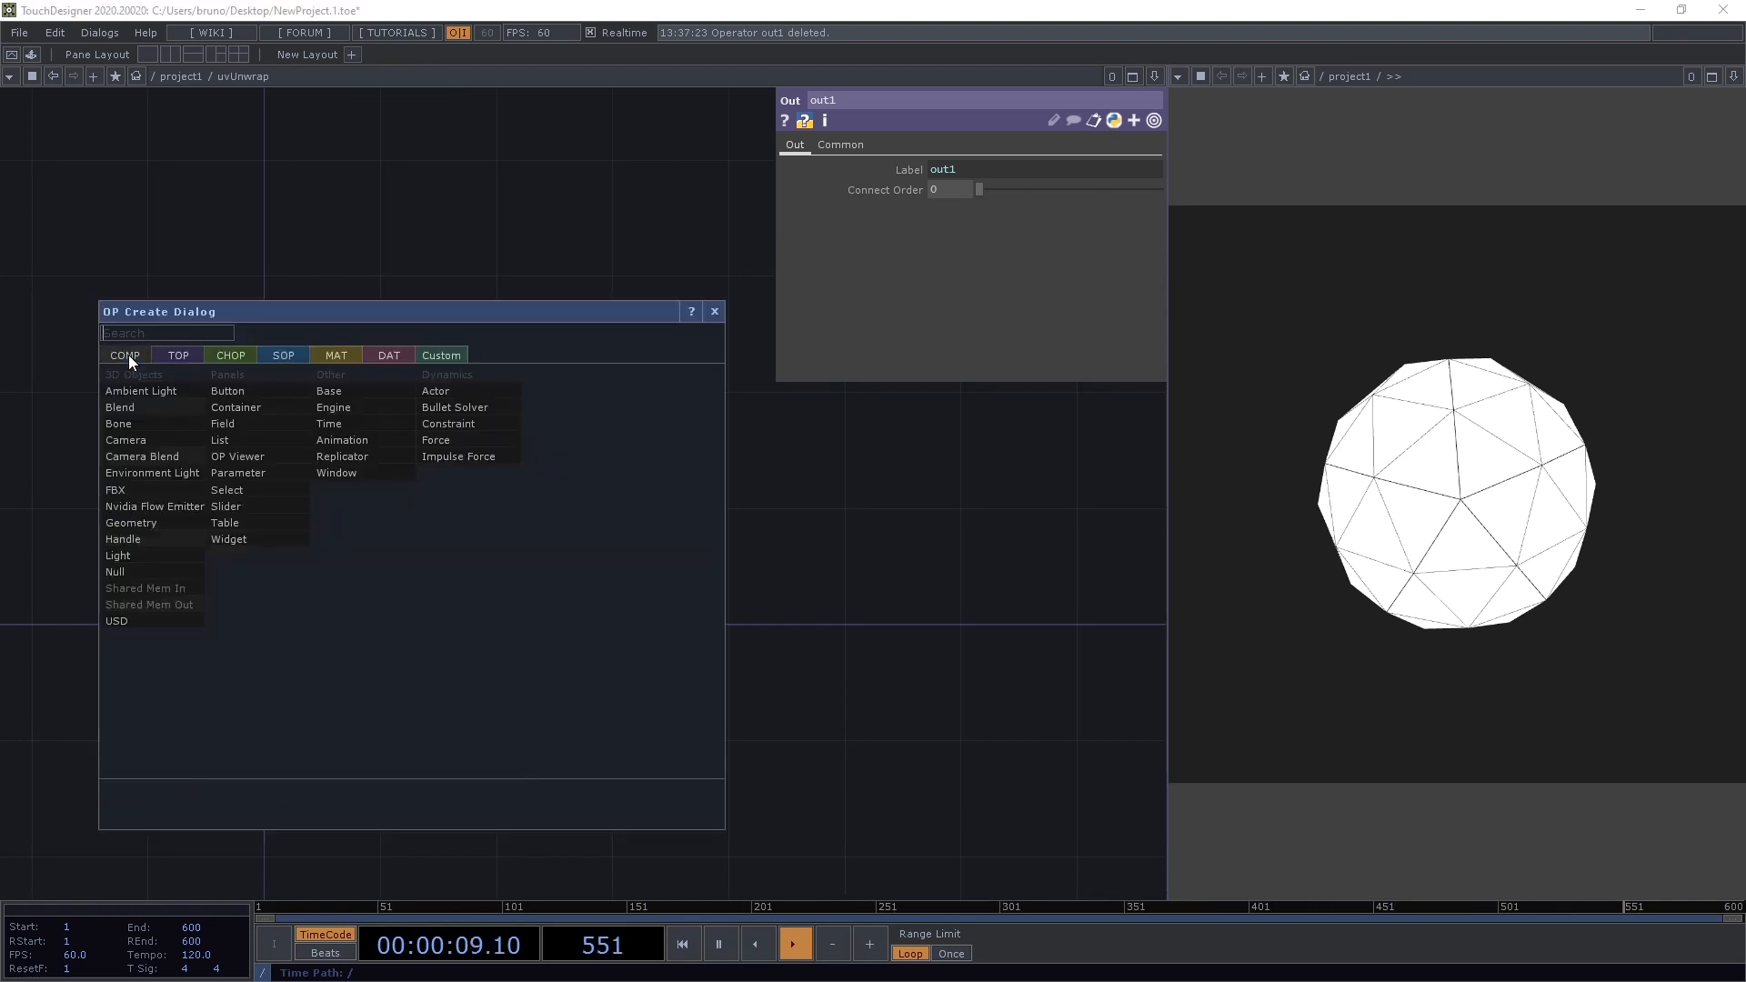
- Add Geometry and Camera COMPs with a Render TOP wired into out1
left_click(129, 522)
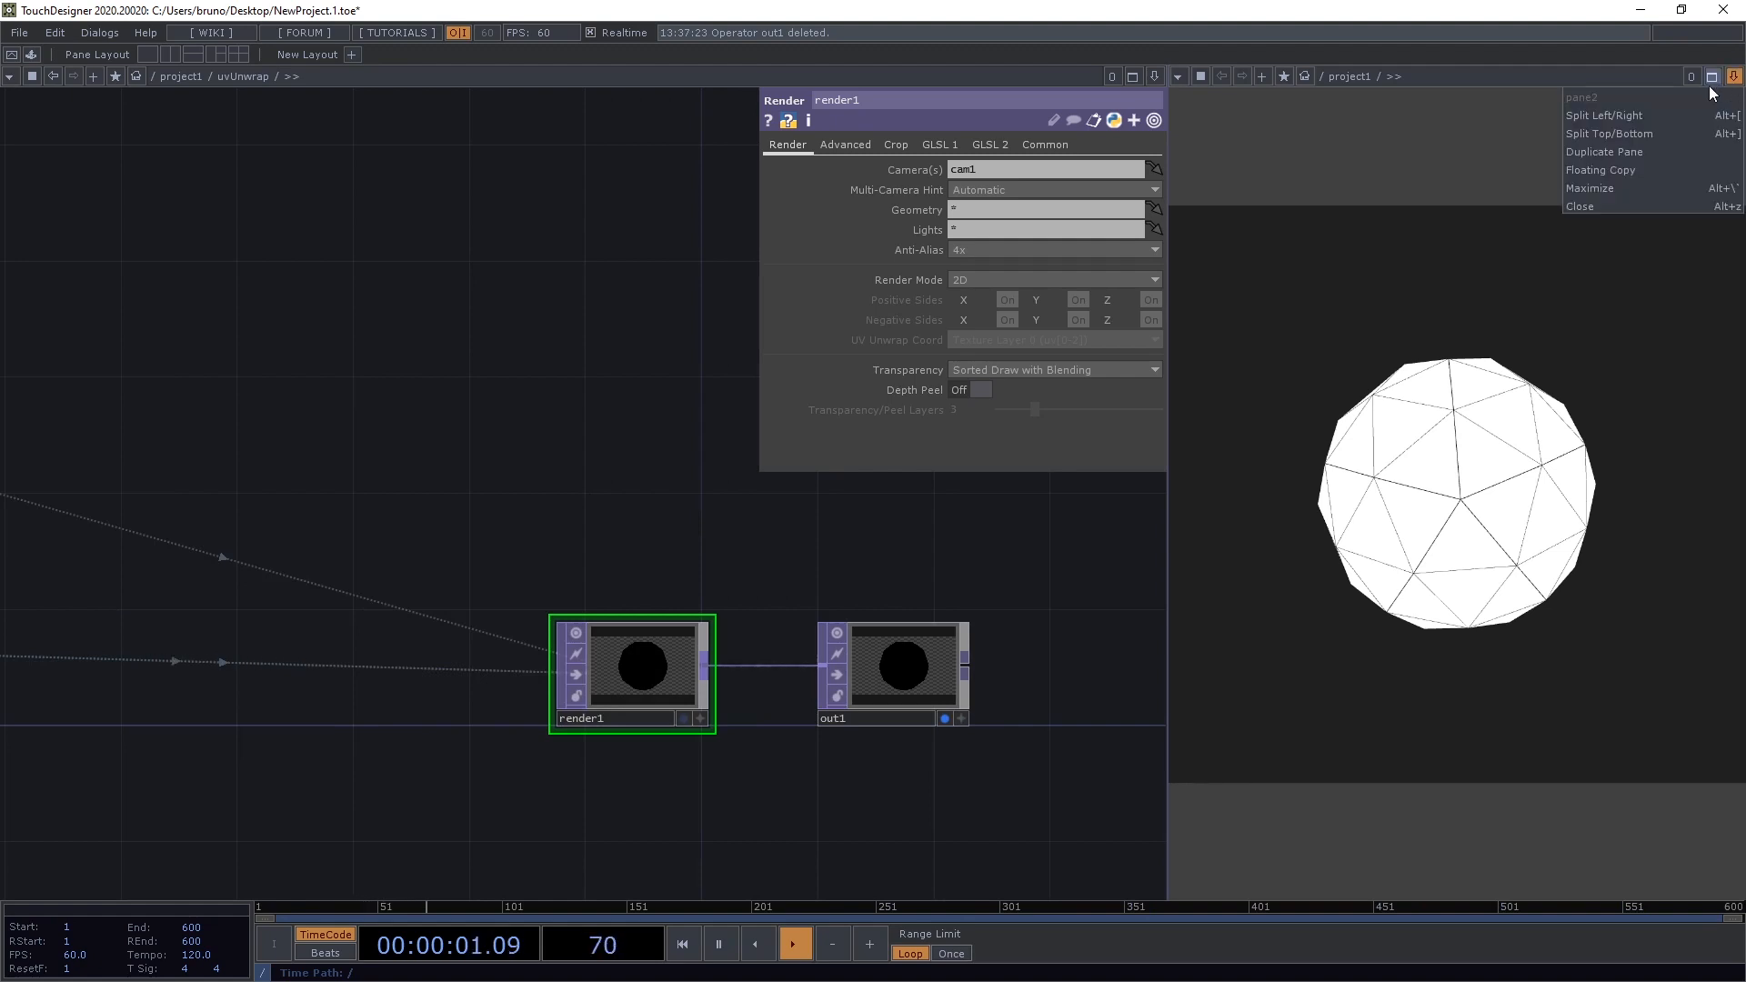
- Split the viewer Top/Bottom and point the top pane at the uvUnwrap network
left_click(1610, 133)
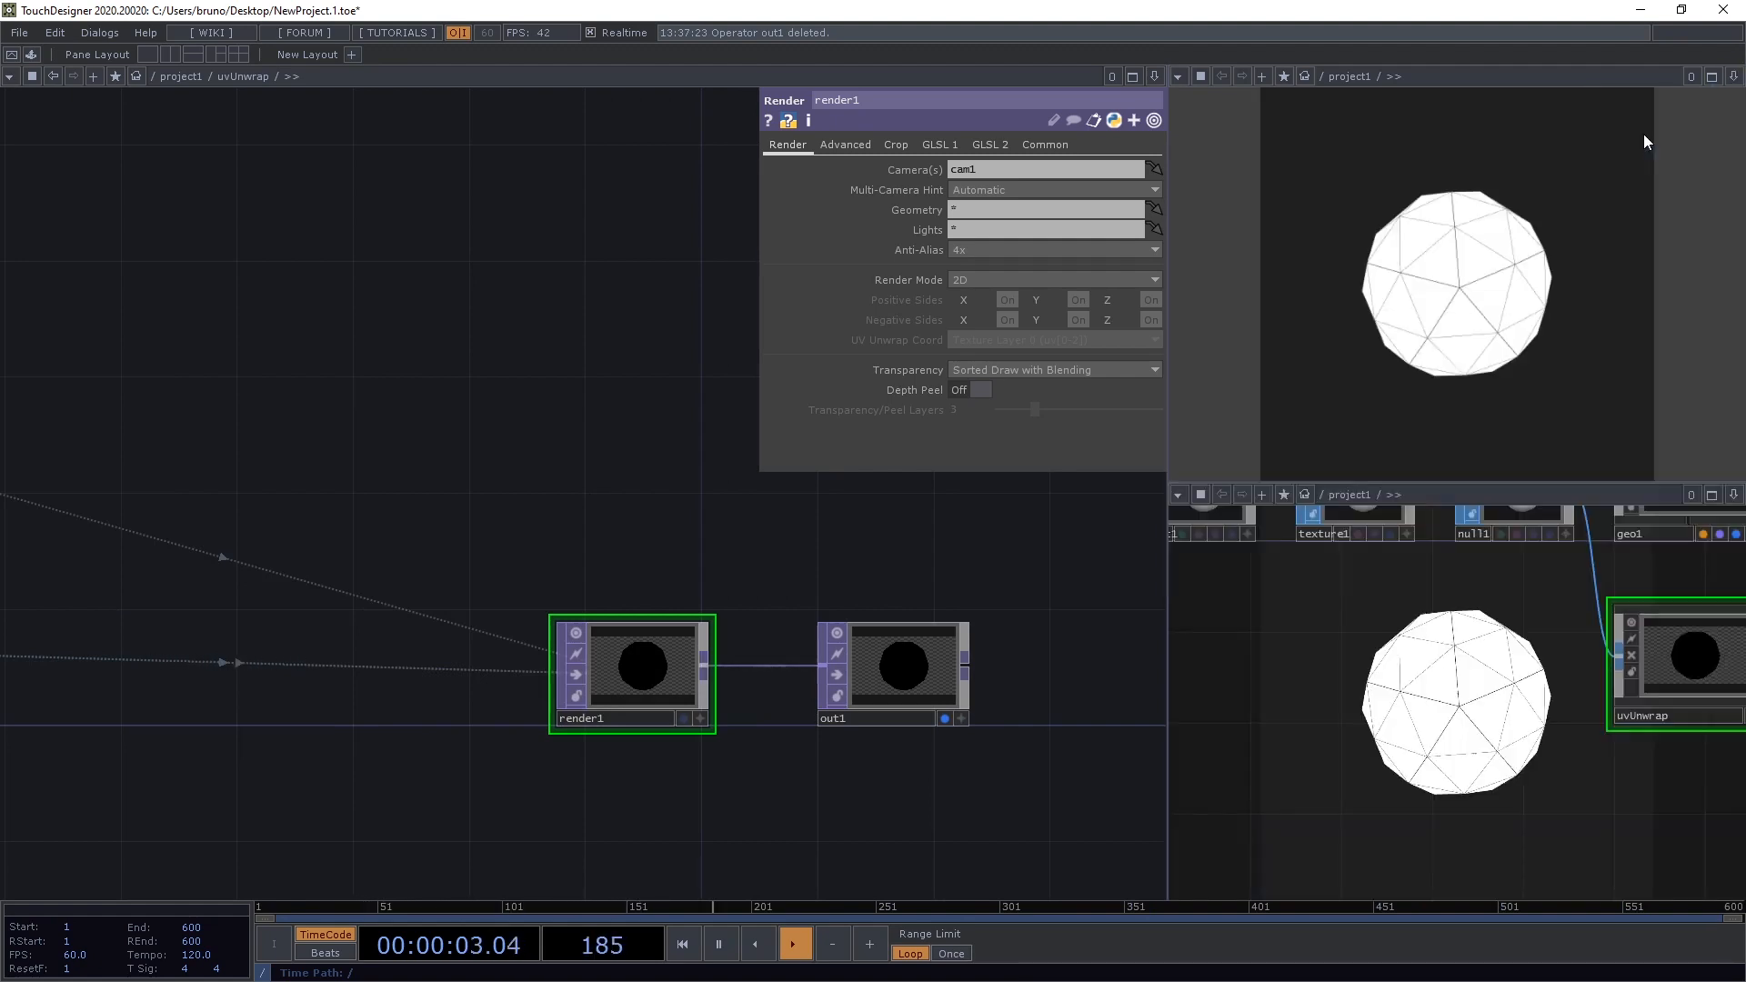
left_click(1177, 77)
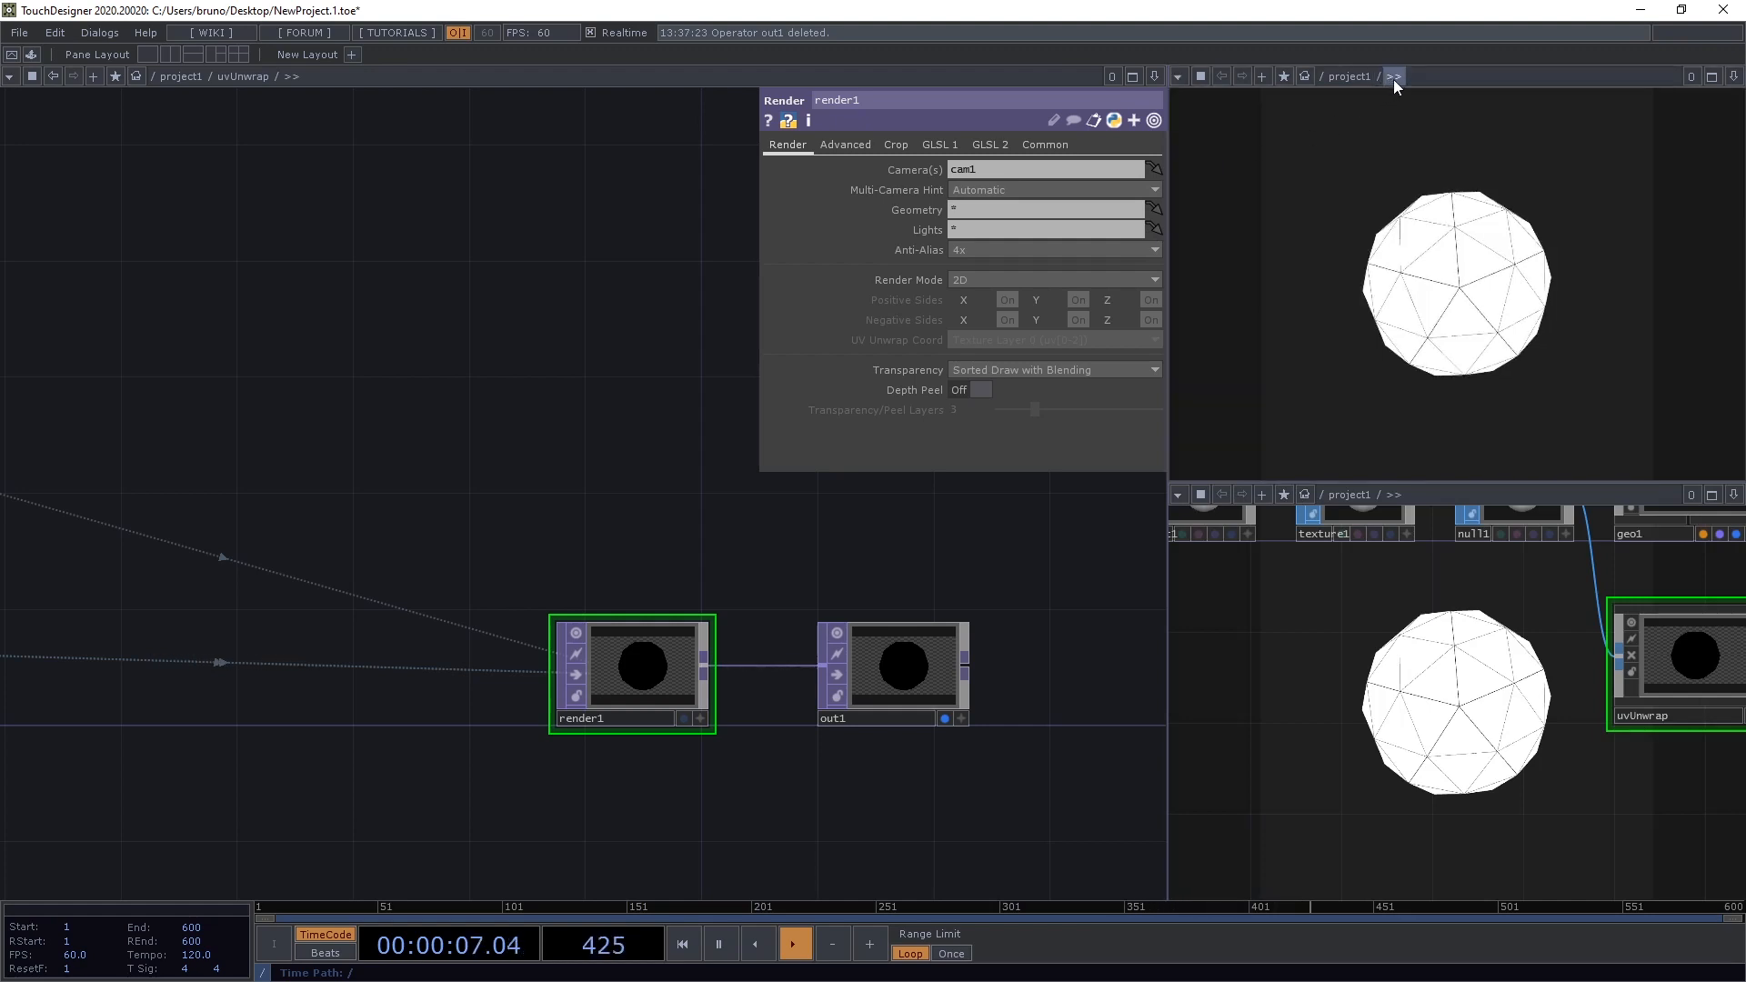
left_click(1395, 76)
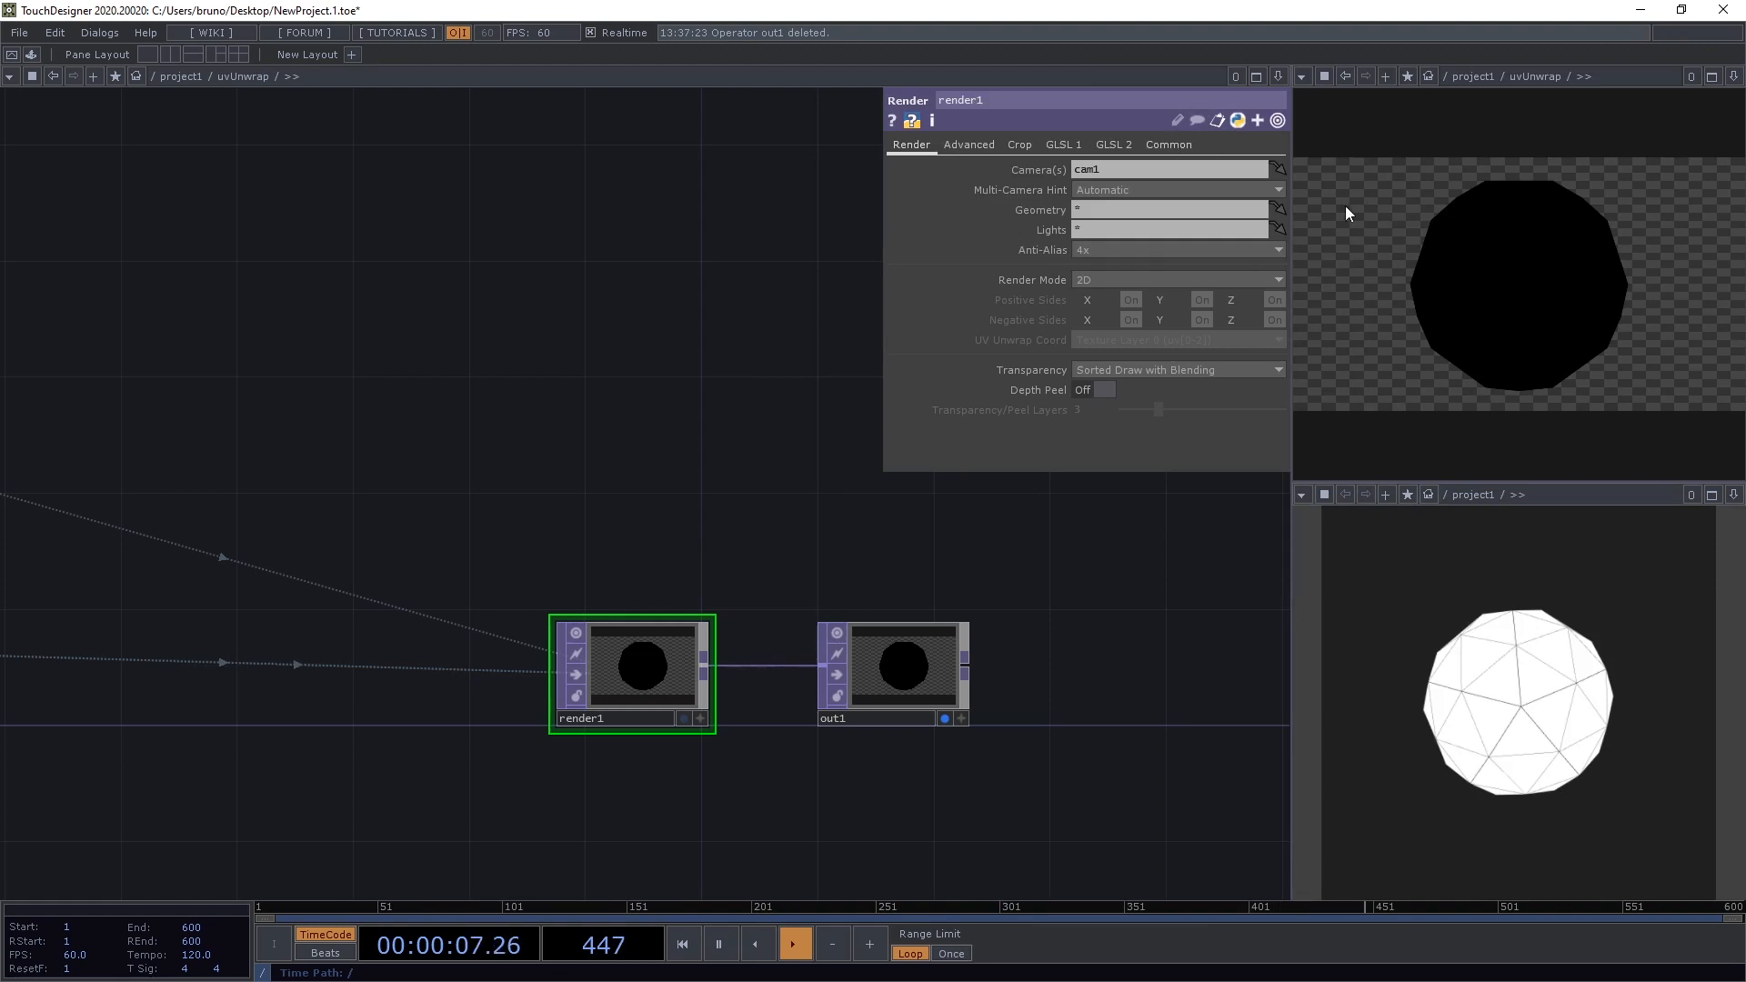
- Give render1 a square preset resolution on its Common page
left_click(1168, 145)
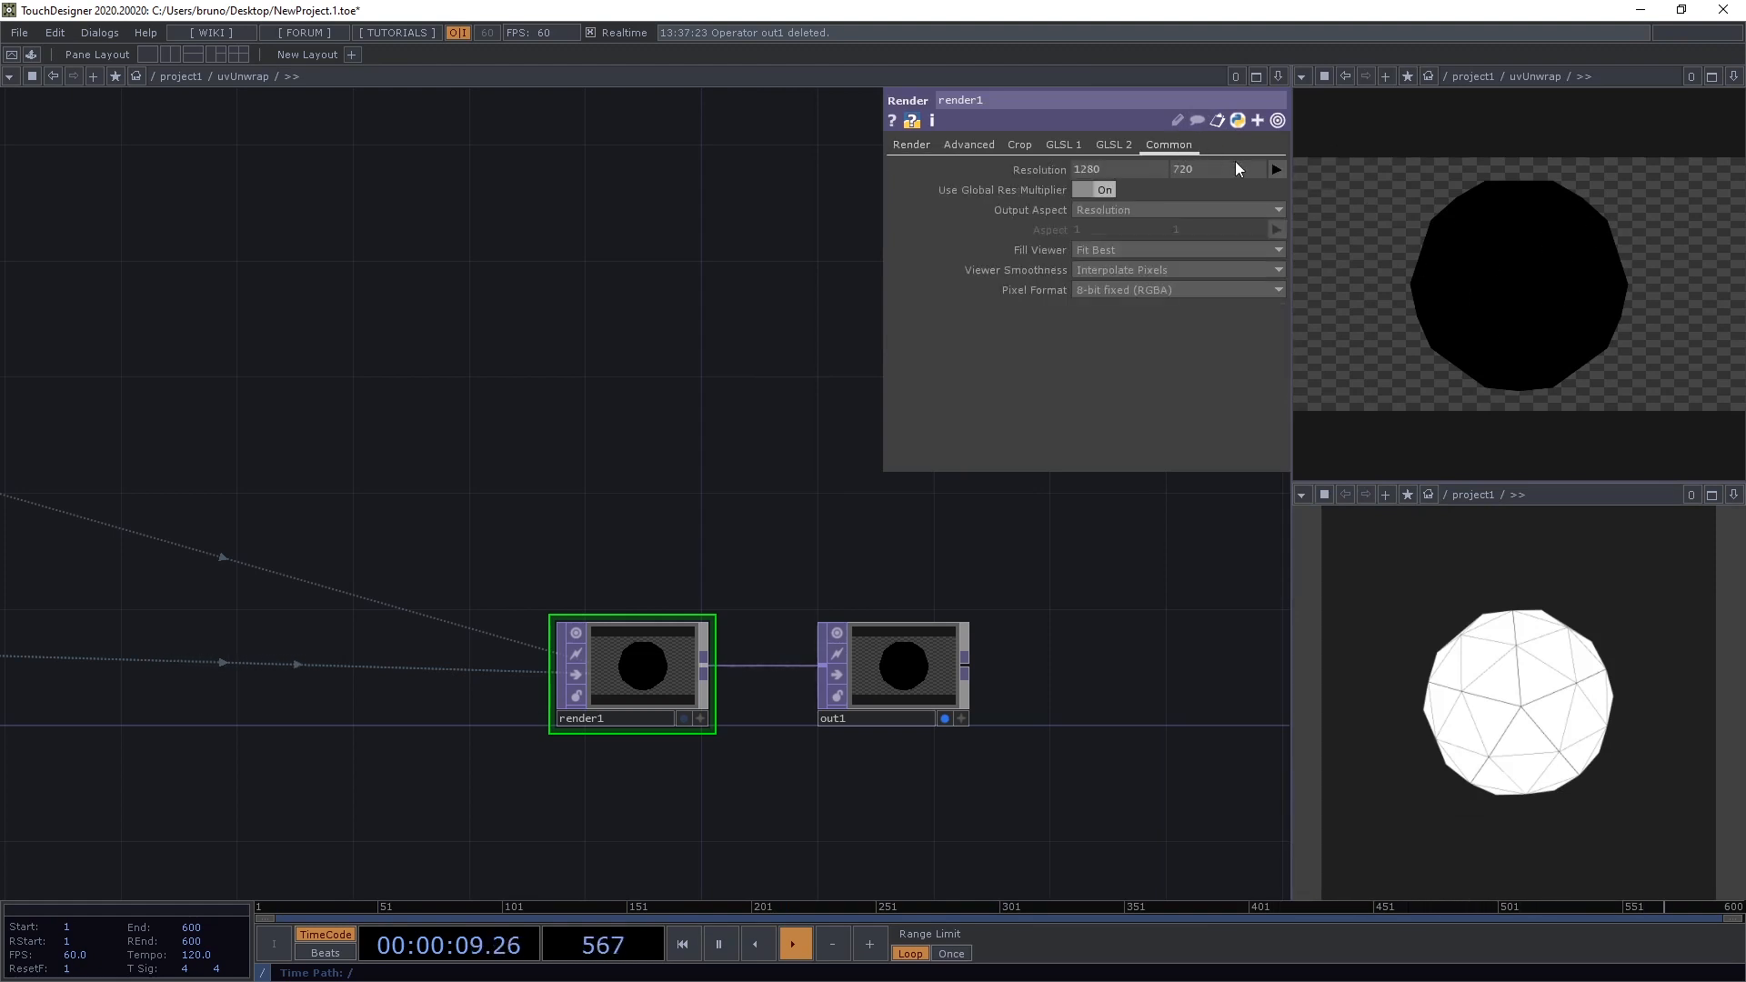
left_click(1276, 169)
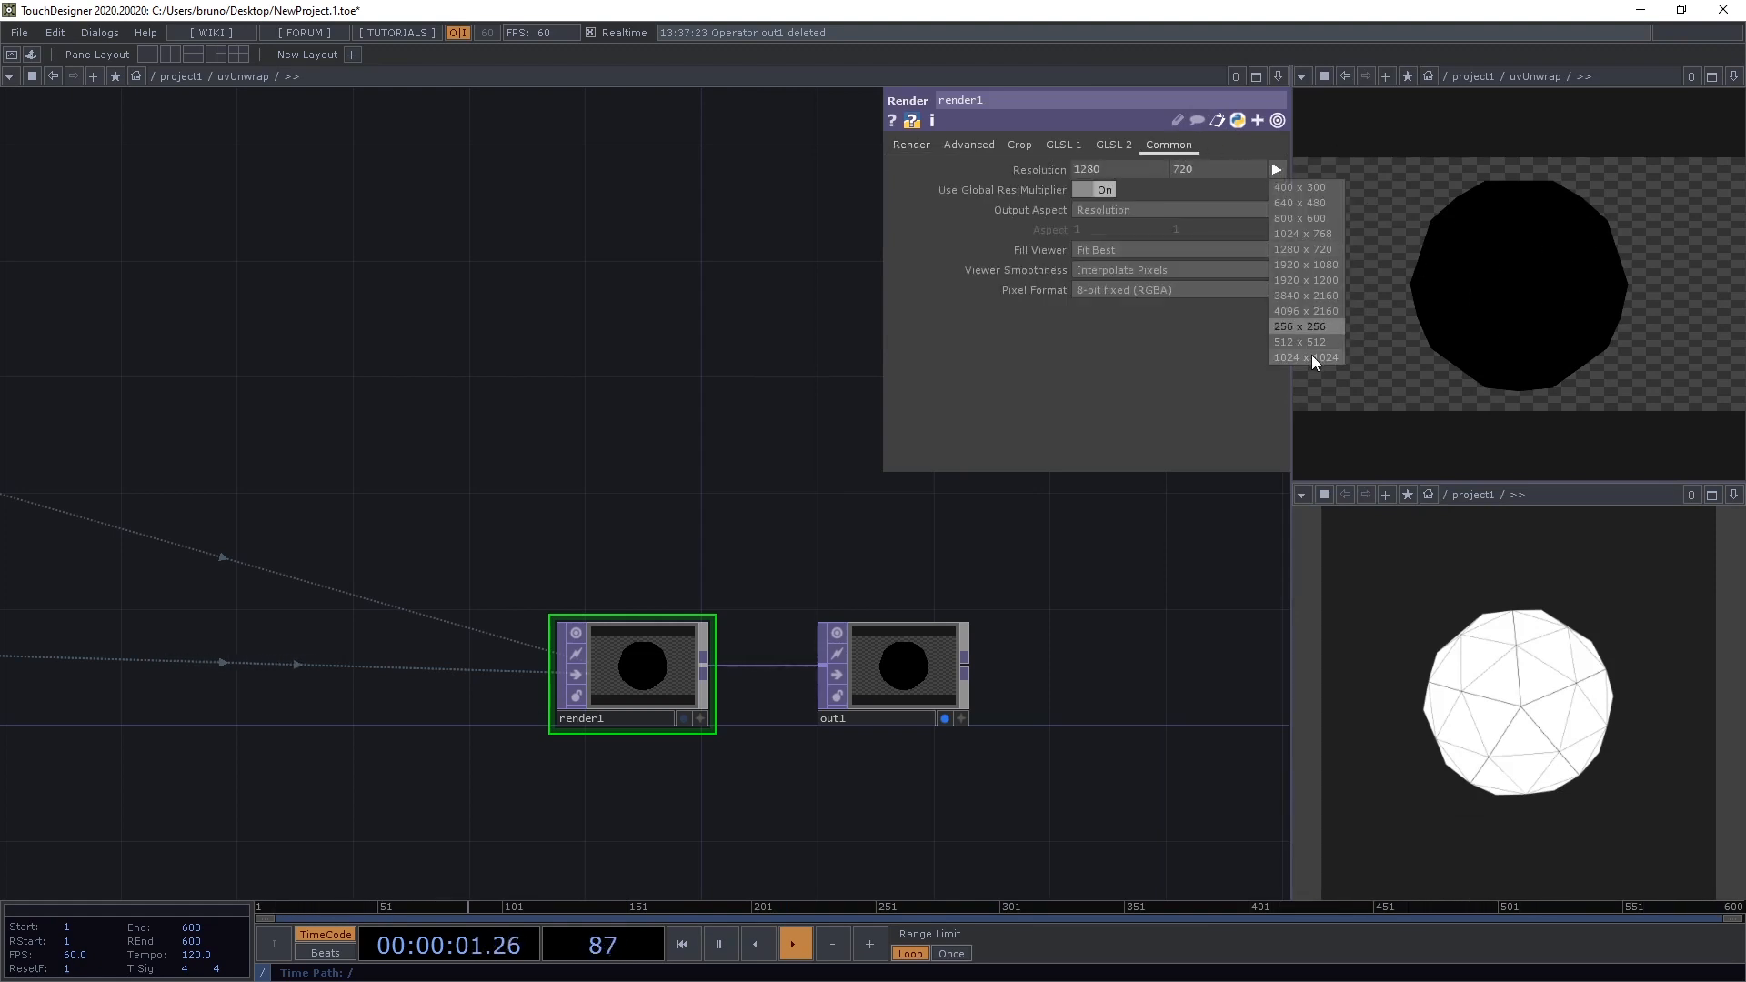
left_click(1302, 359)
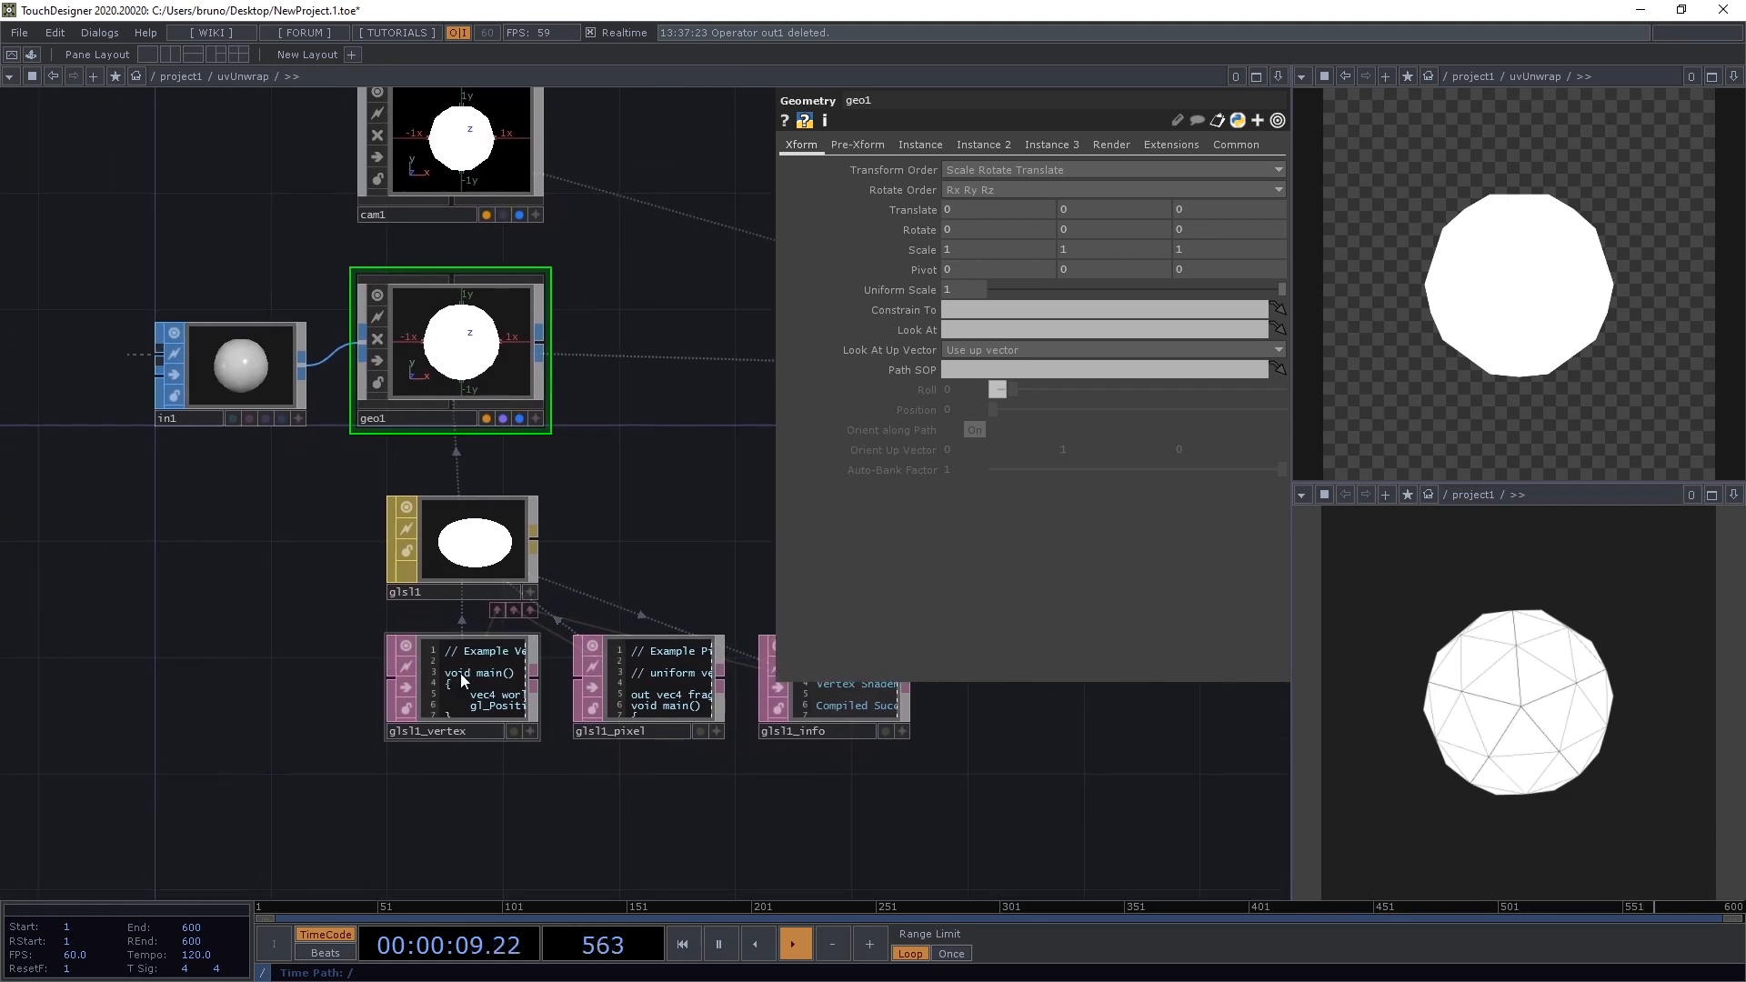
- Open geo1's glsl1_vertex shader for editing in the external editor
left_click(460, 686)
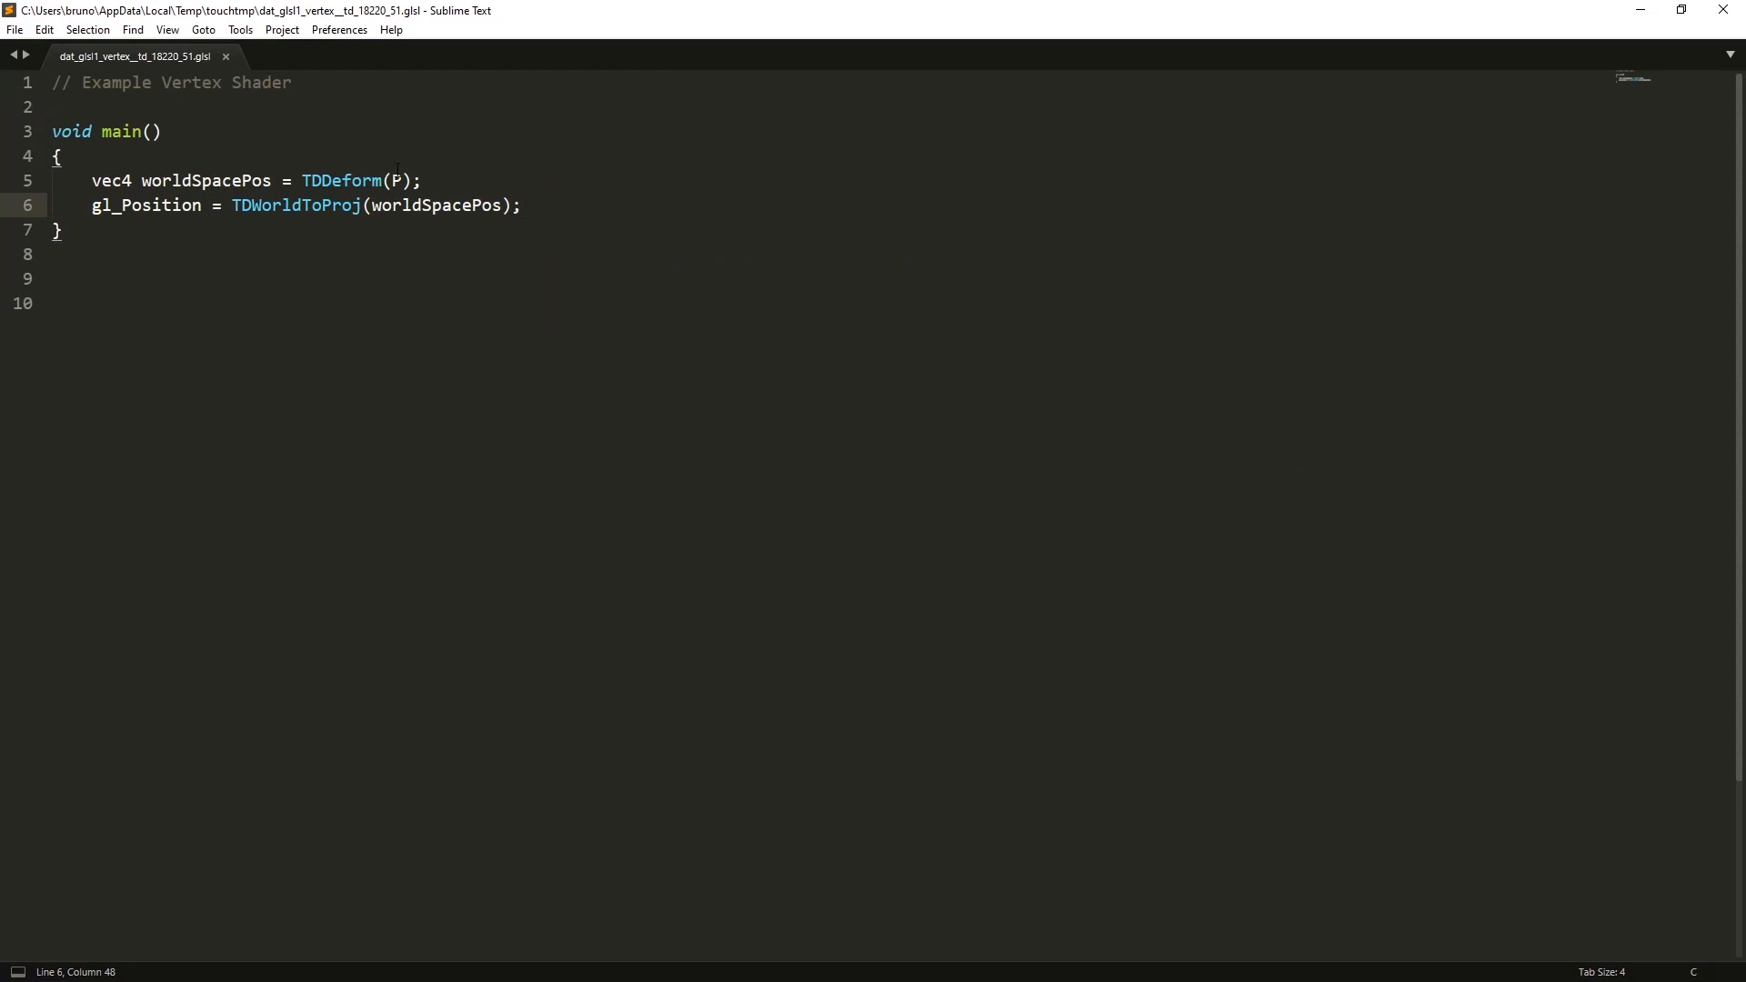
- Rewrite the vertex shader so pos = vec4(1.0), pos.xy = uv[0].xy and gl_Position = pos
left_click(420, 180)
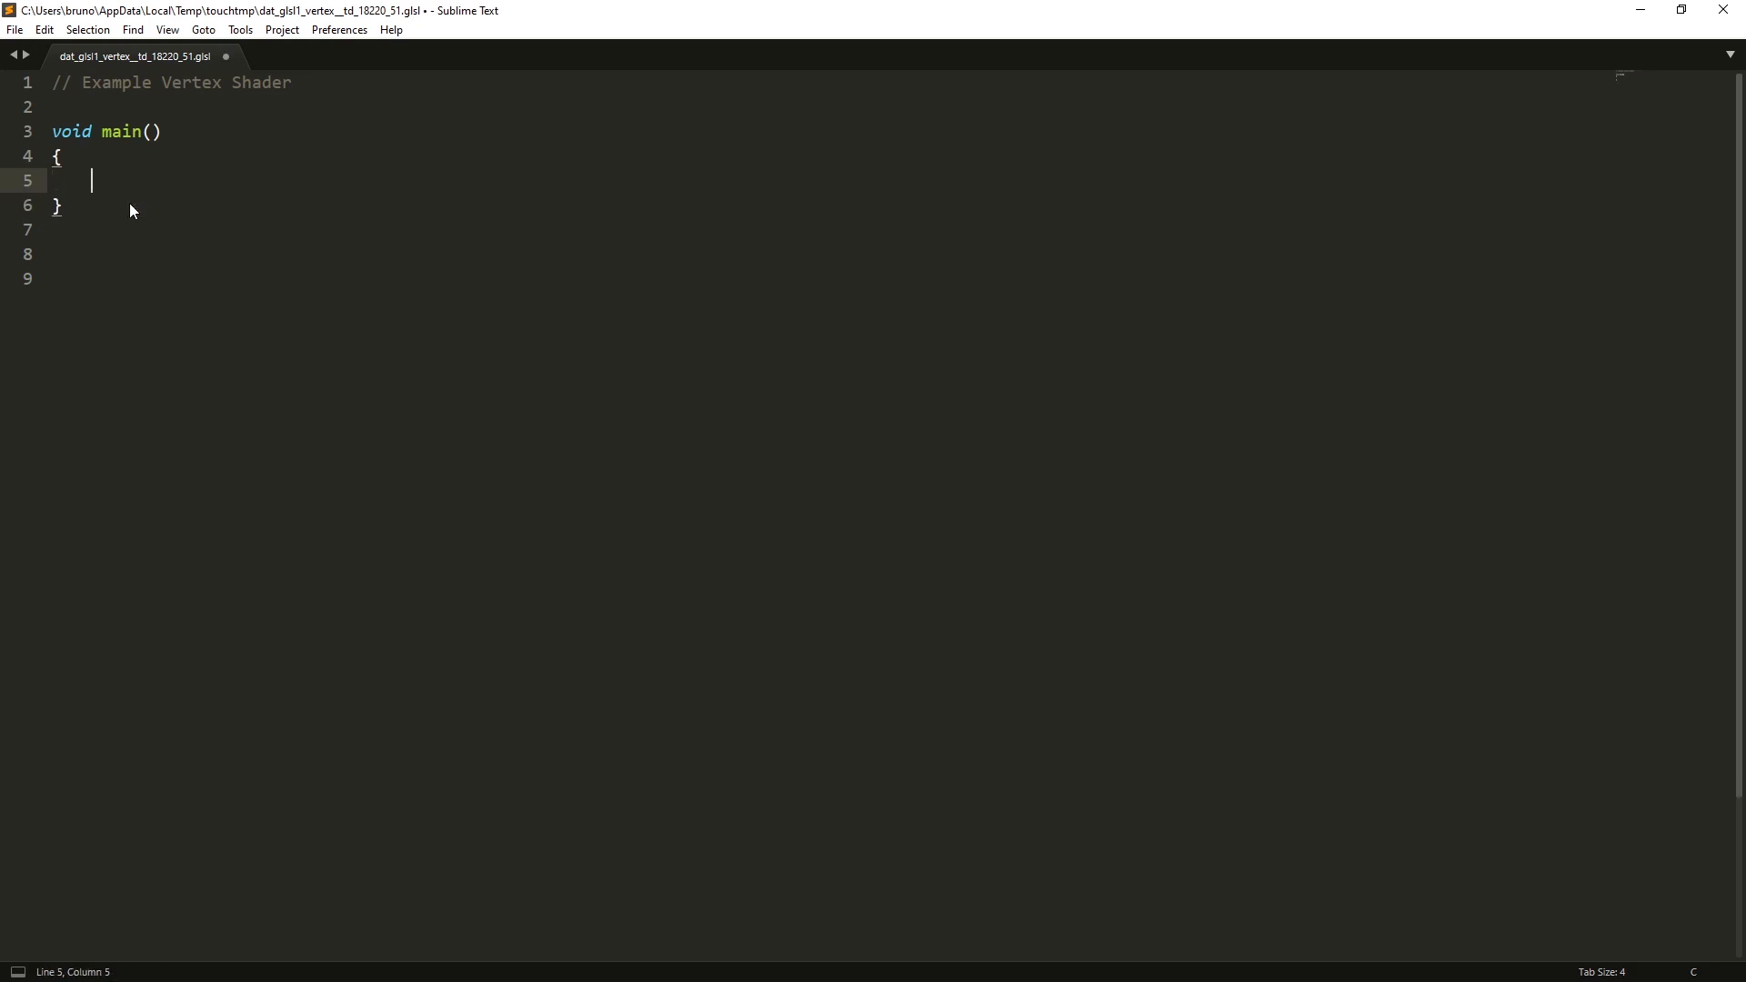
type("vec4")
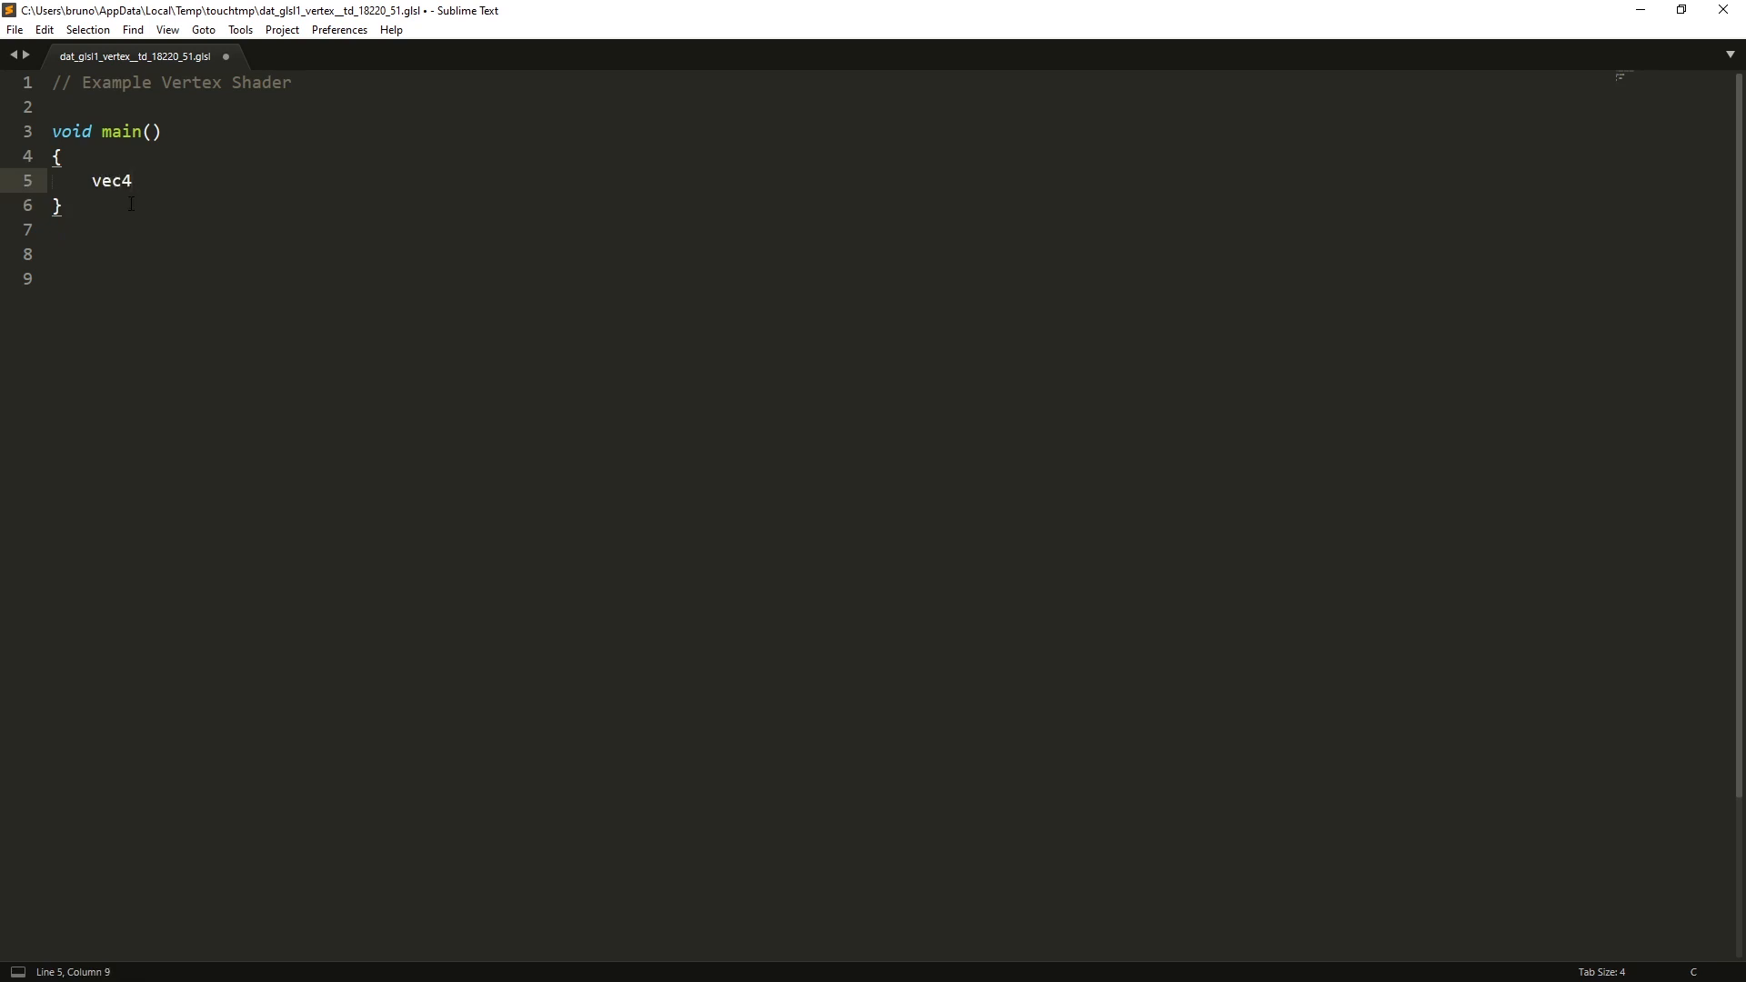
type("pos = v")
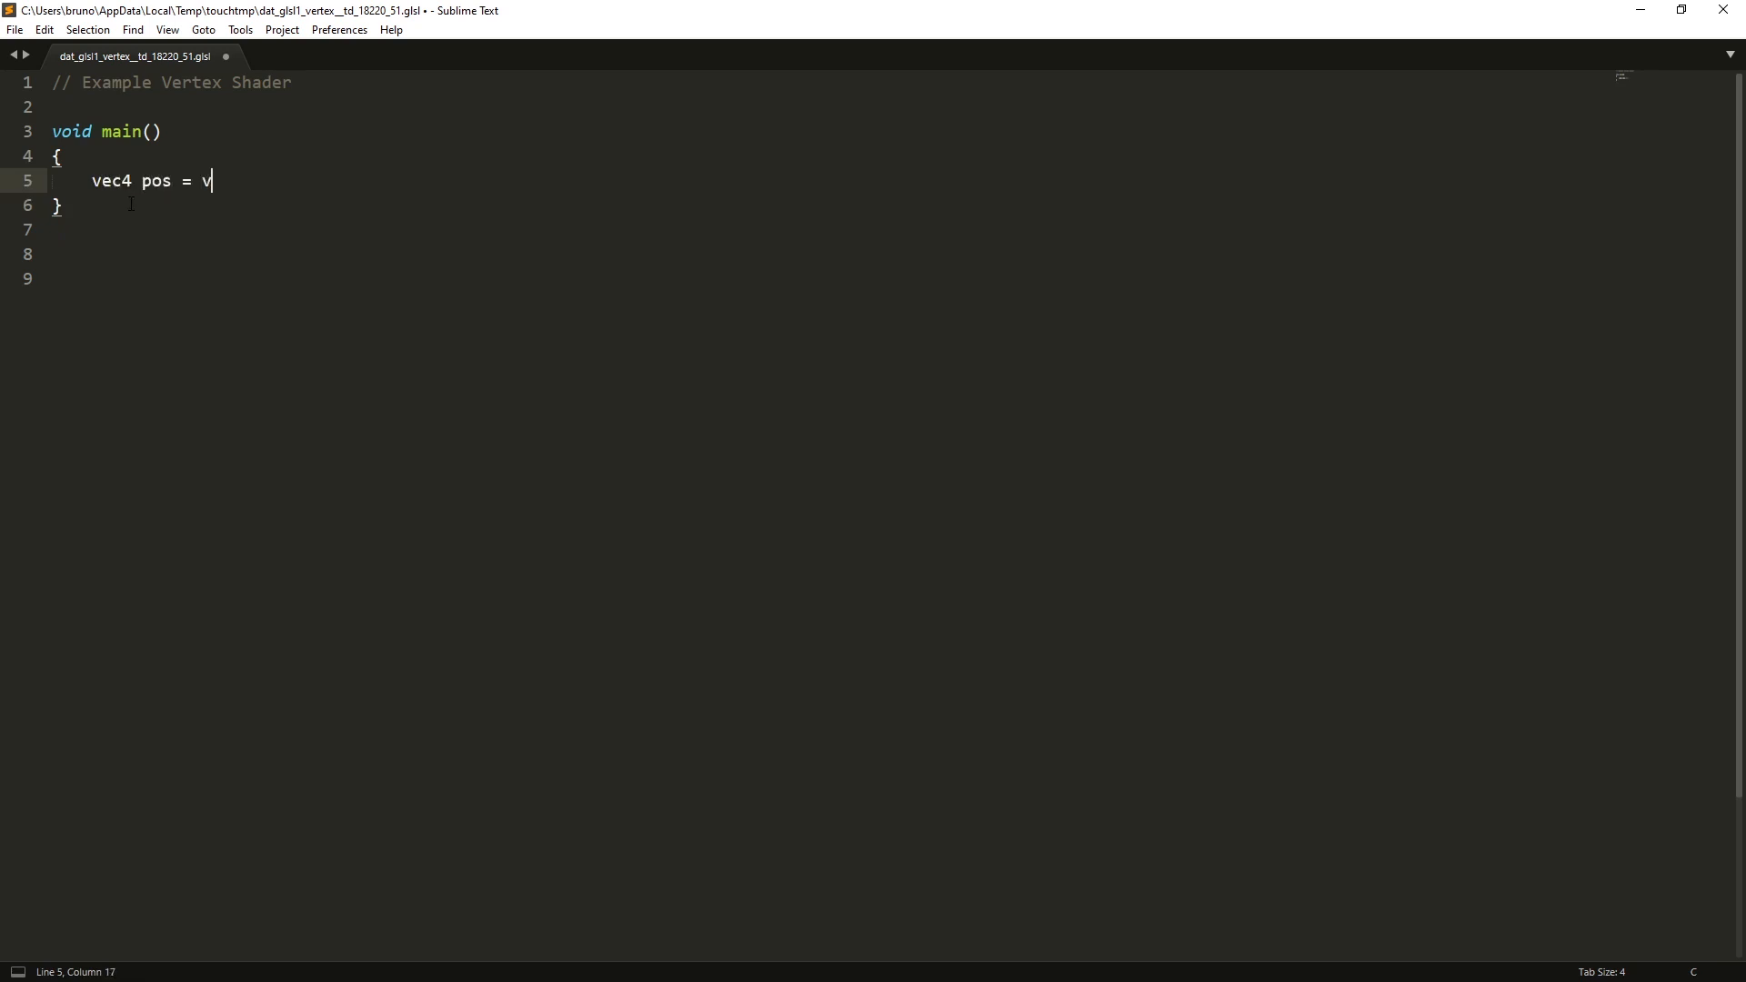
type("ec4(1.")
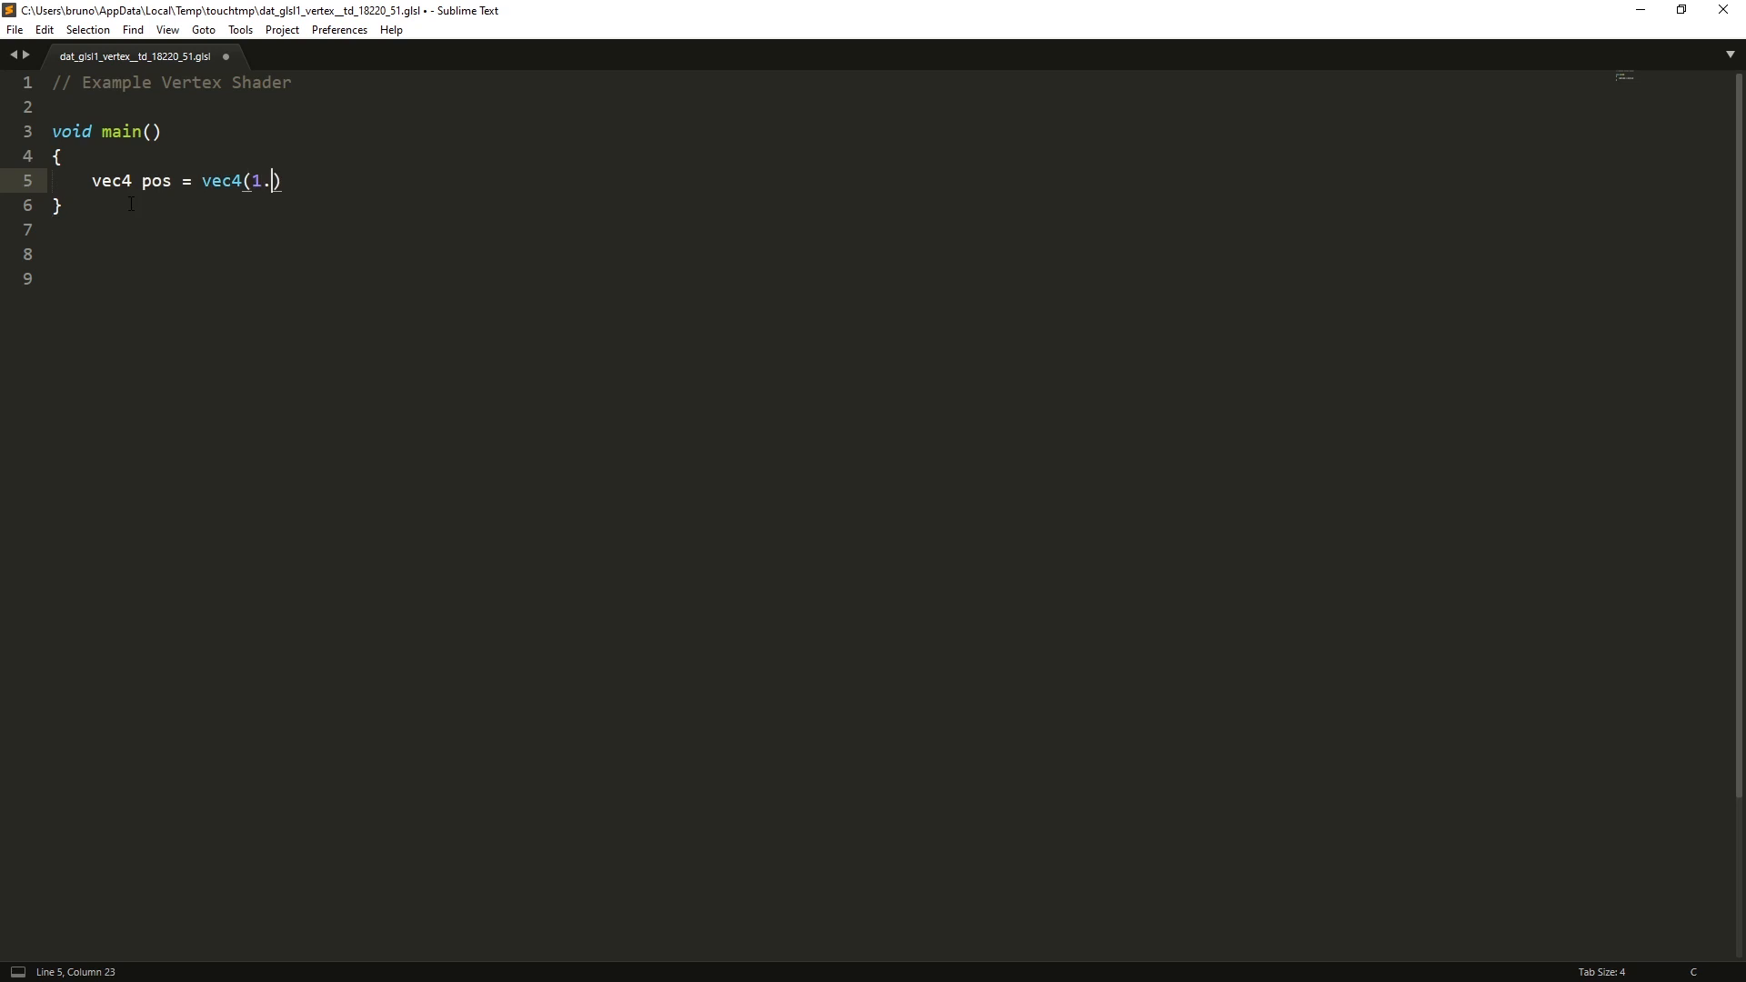
type("0);")
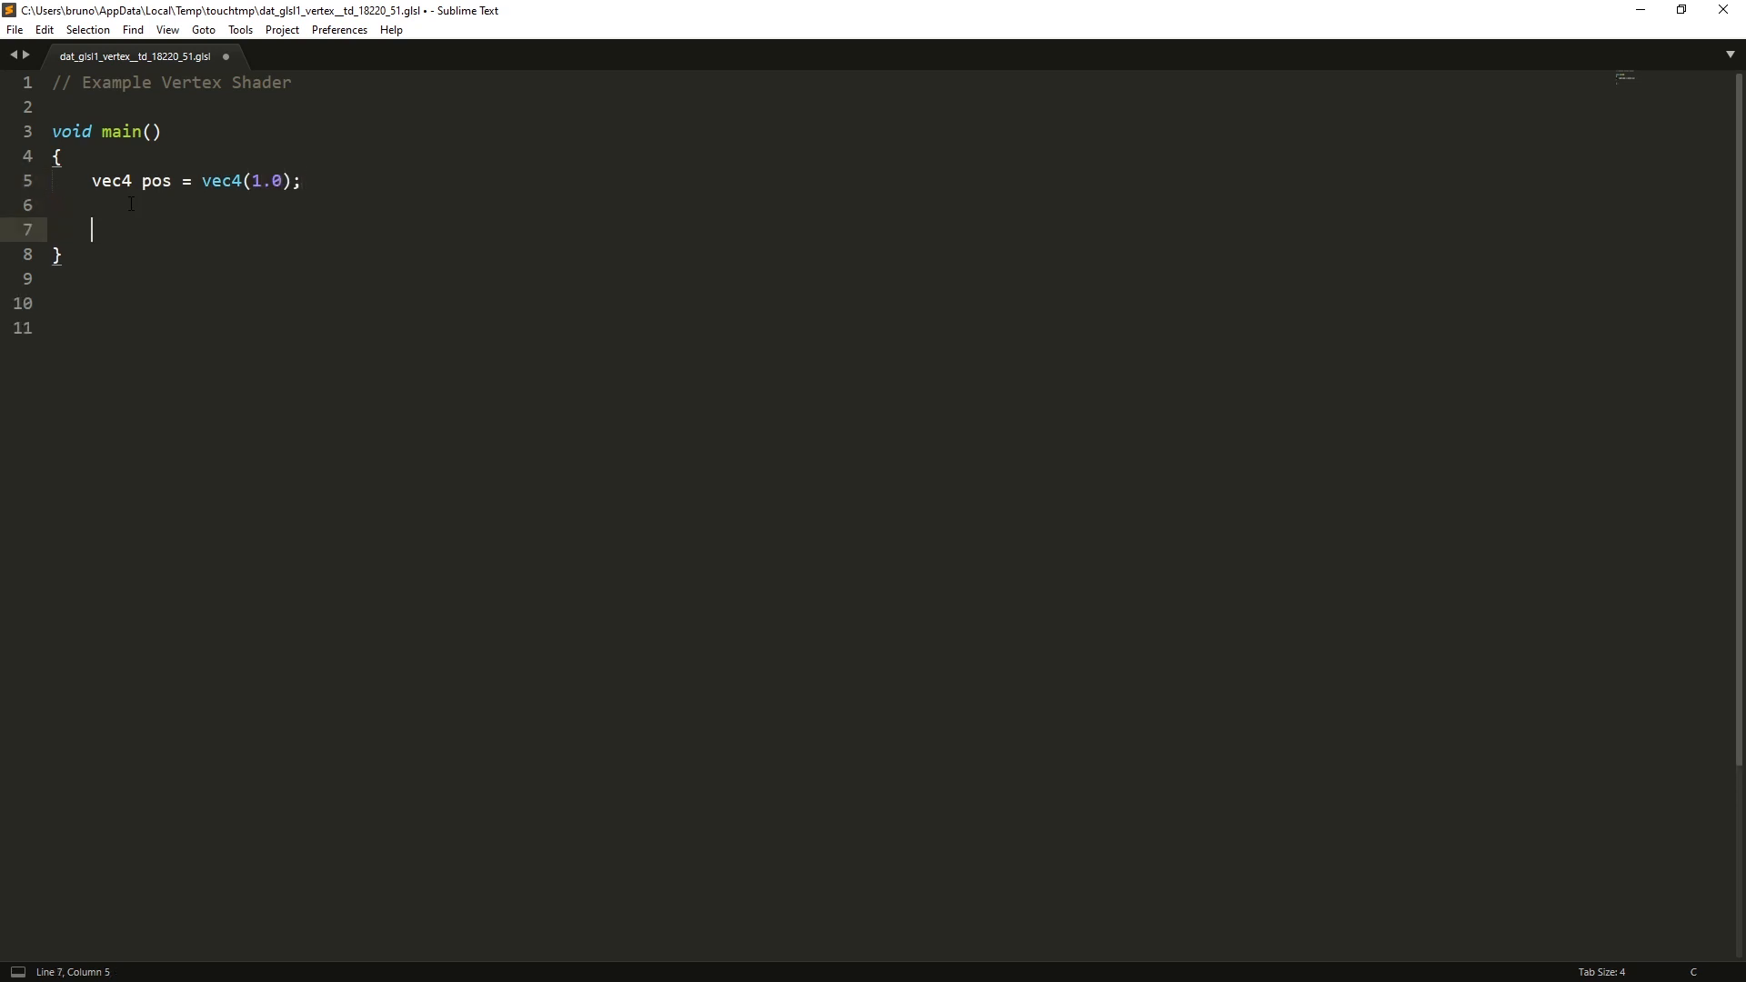
type("gl_")
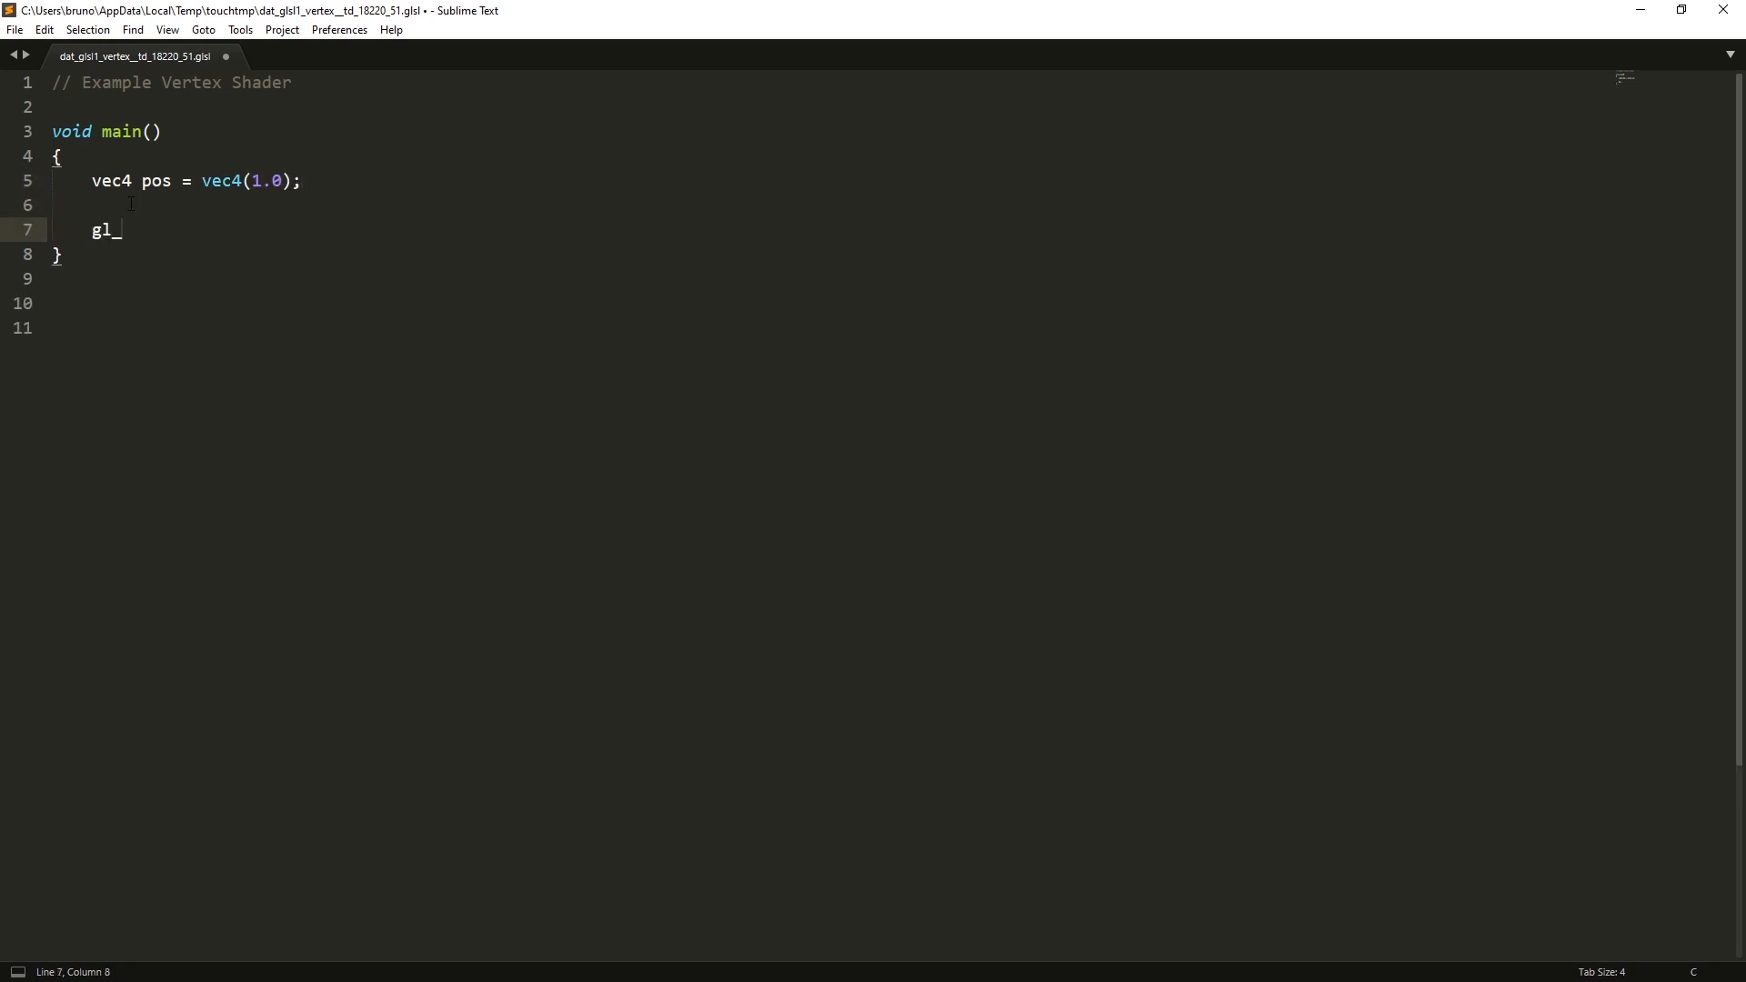
type("_Position")
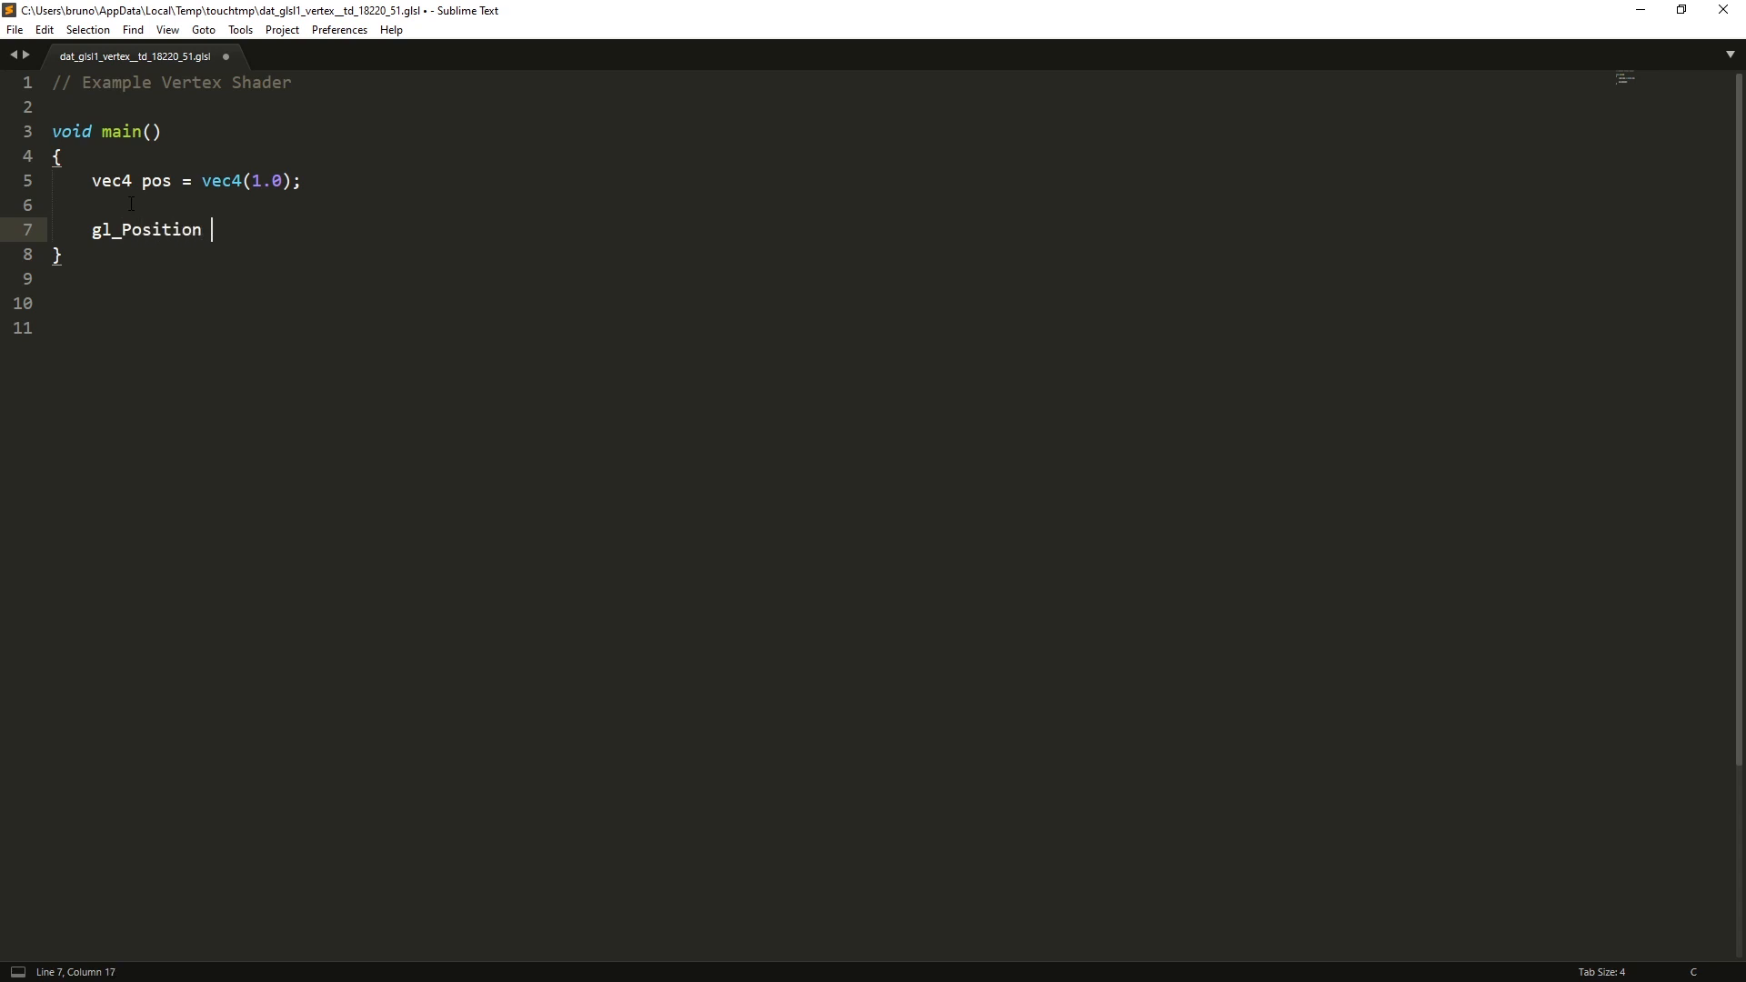
type("= pos;")
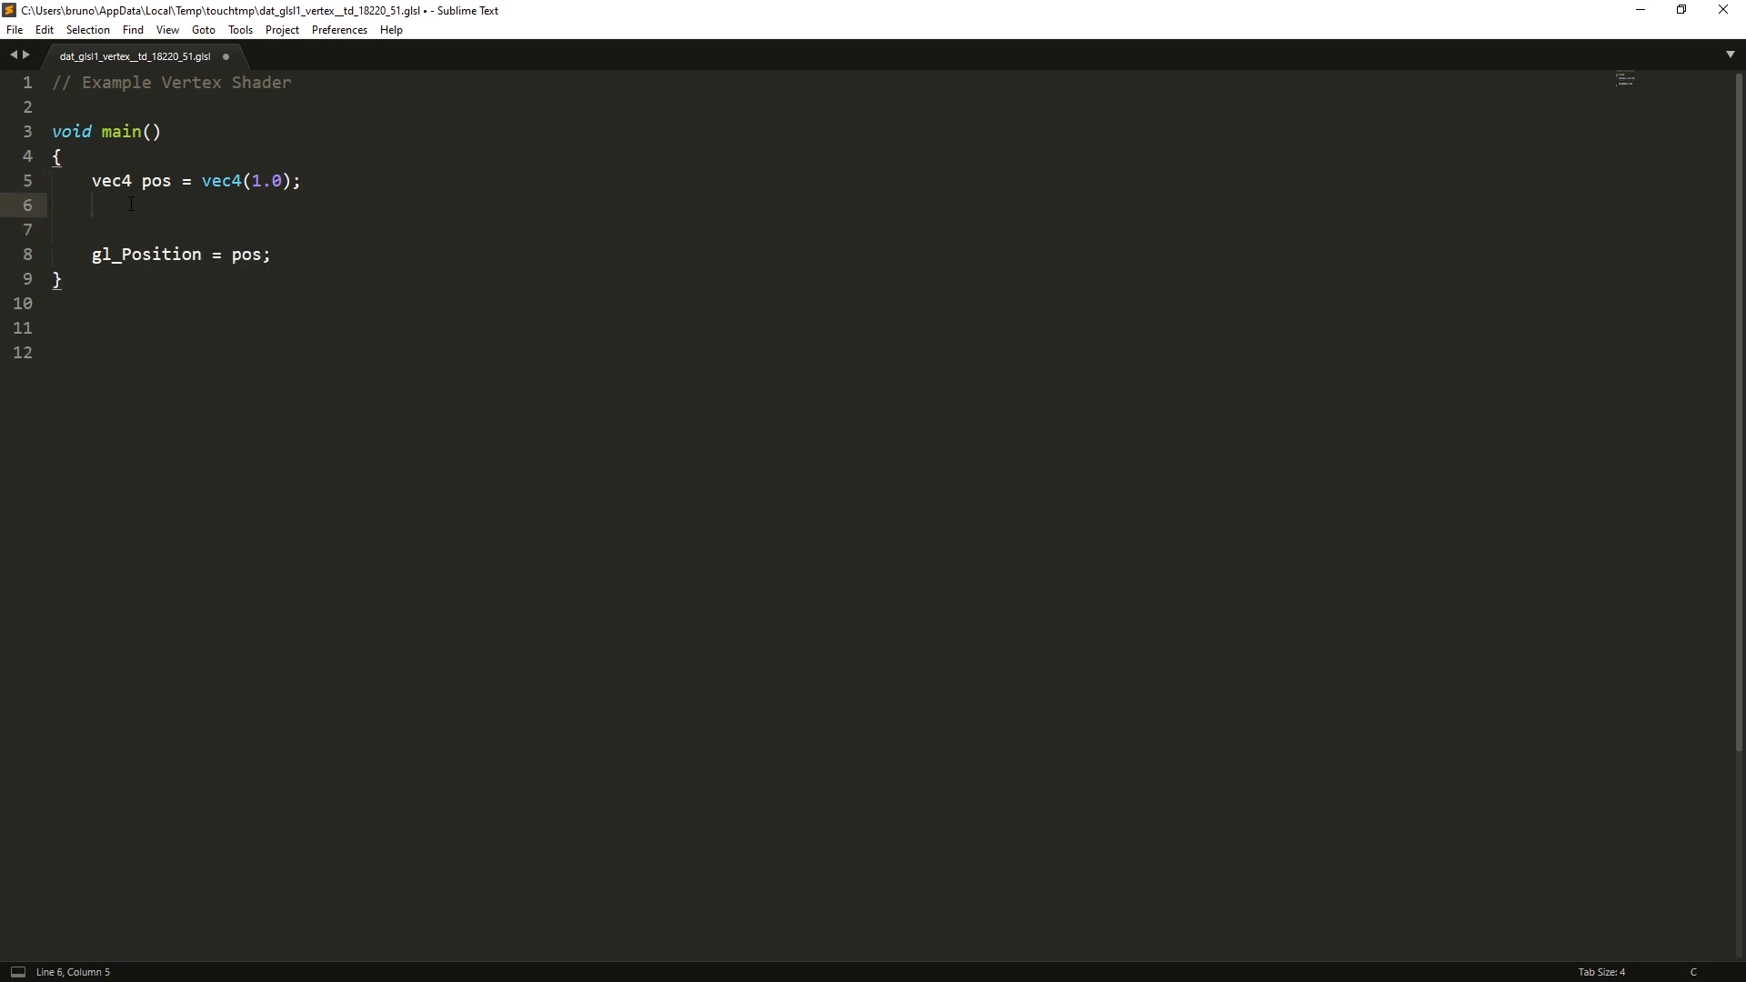
type("pos.xy")
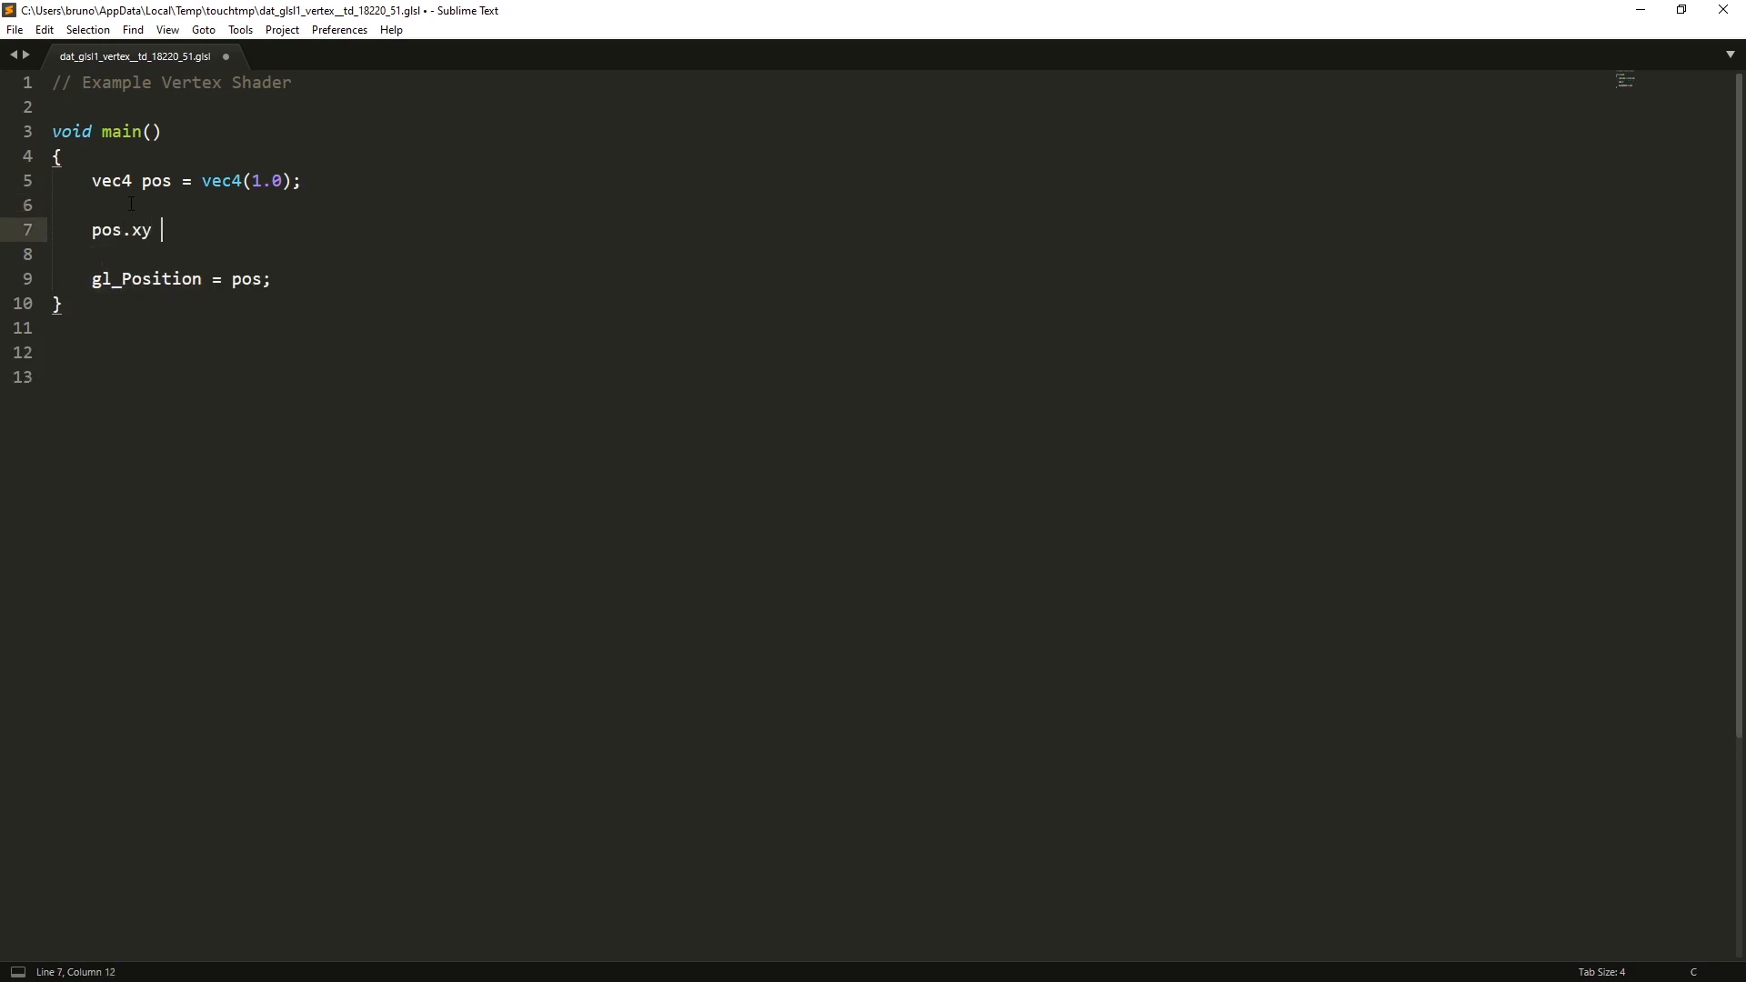
type("= uv")
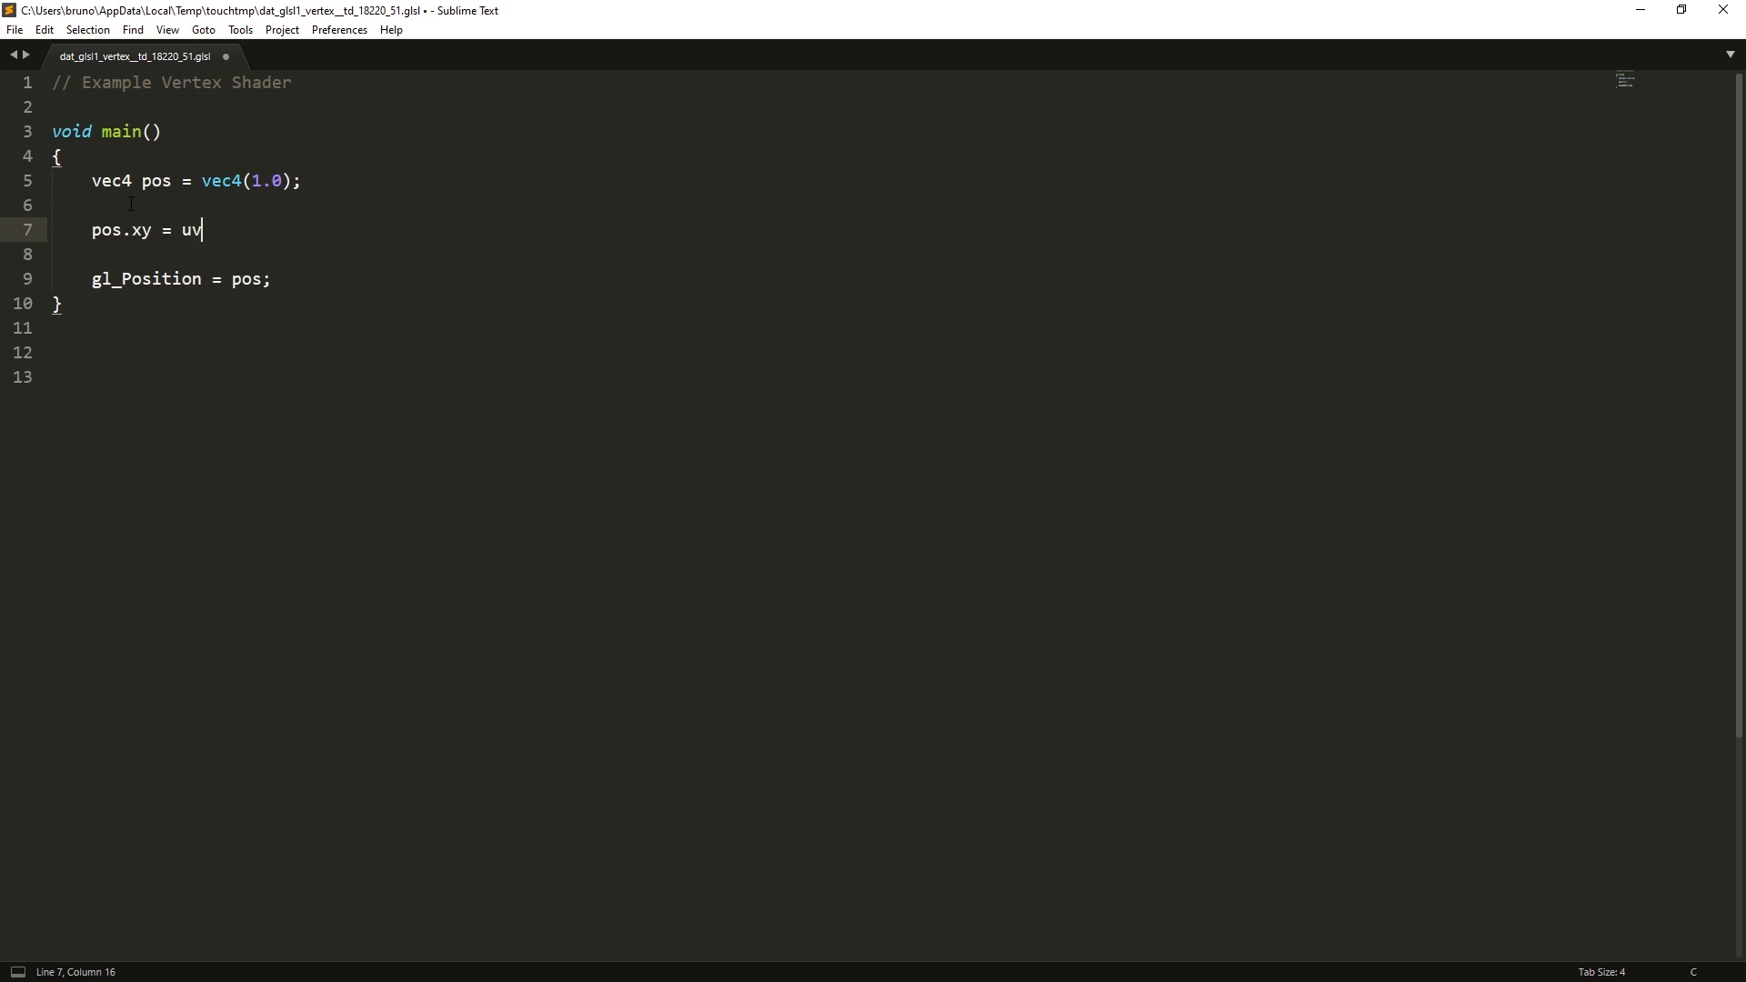
type("[0].xy;")
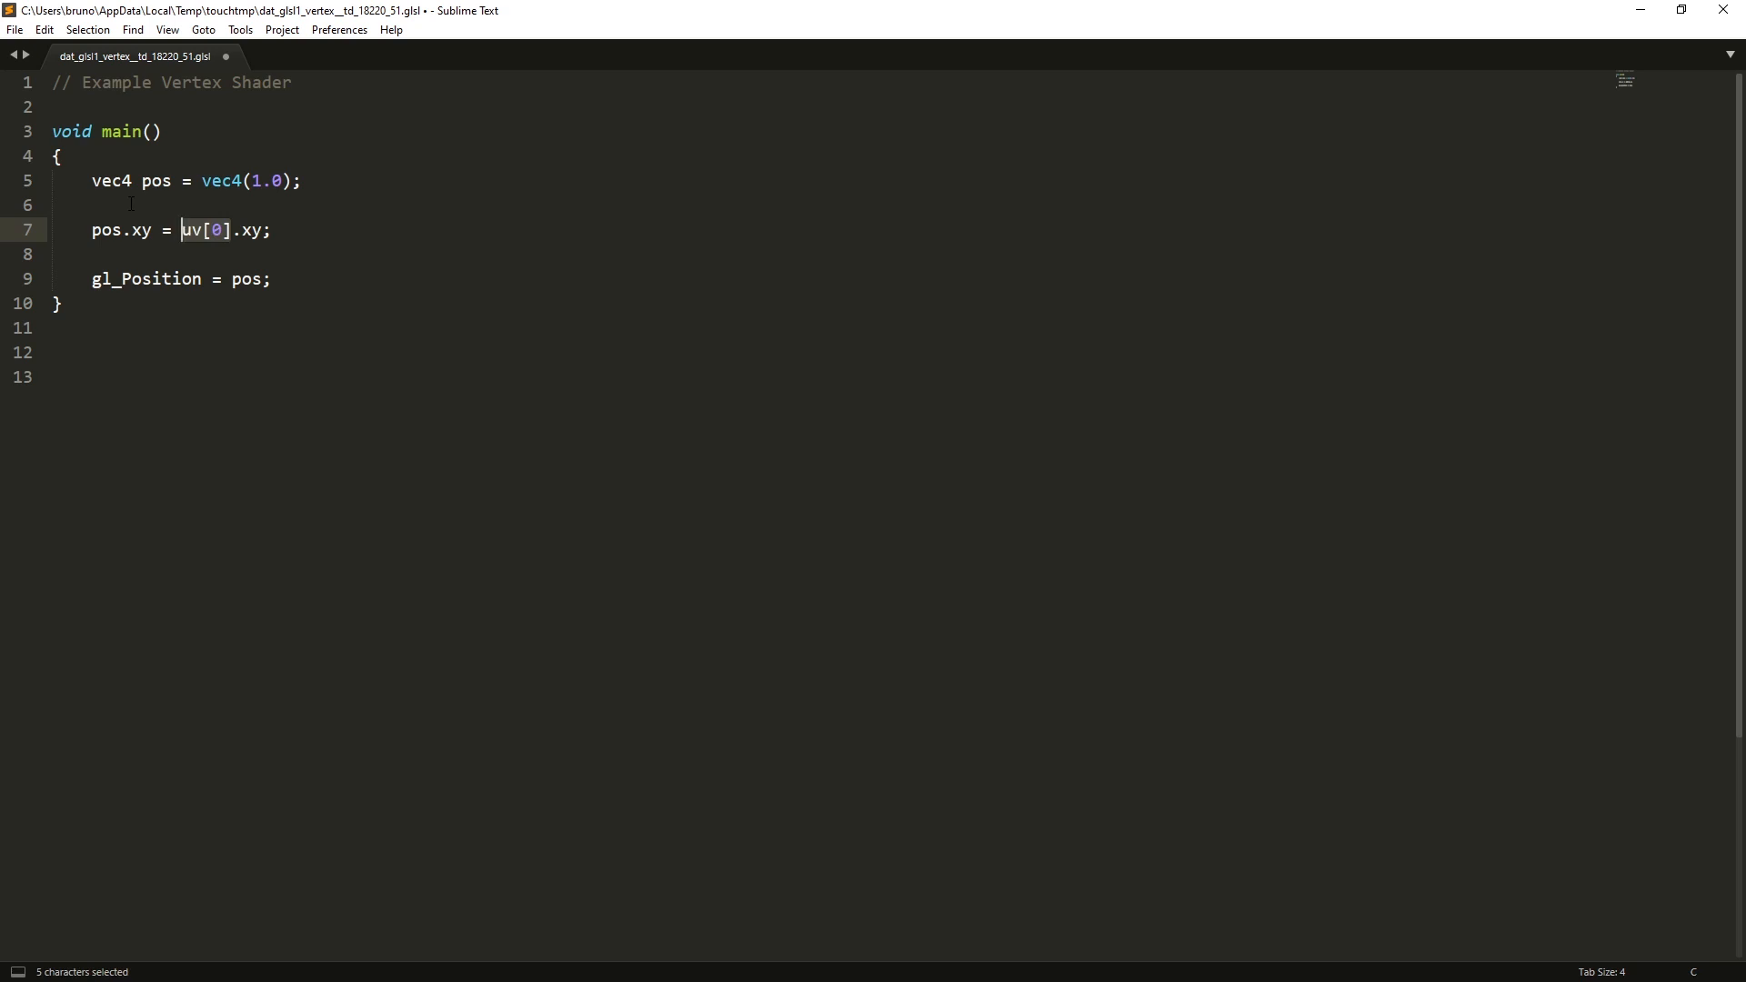
- Remap the UV position with pos.xy = pos.xy * 2.0 - 1.0 before gl_Position
left_click(271, 231)
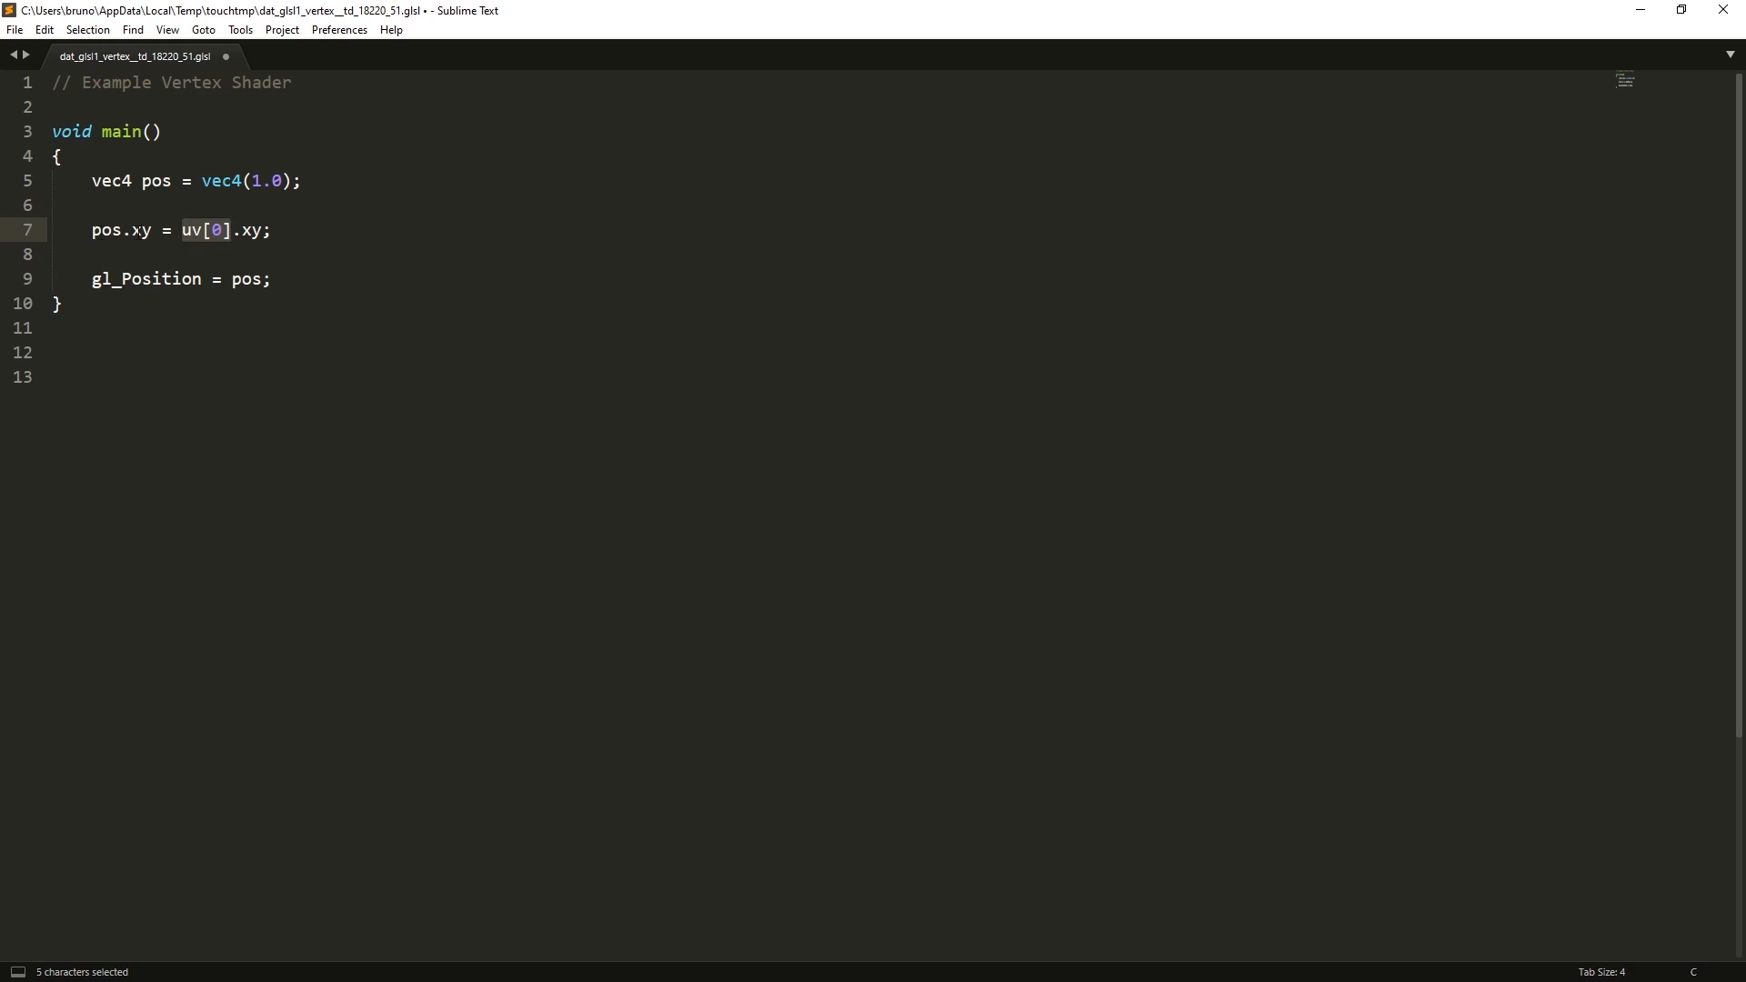
left_click(271, 231)
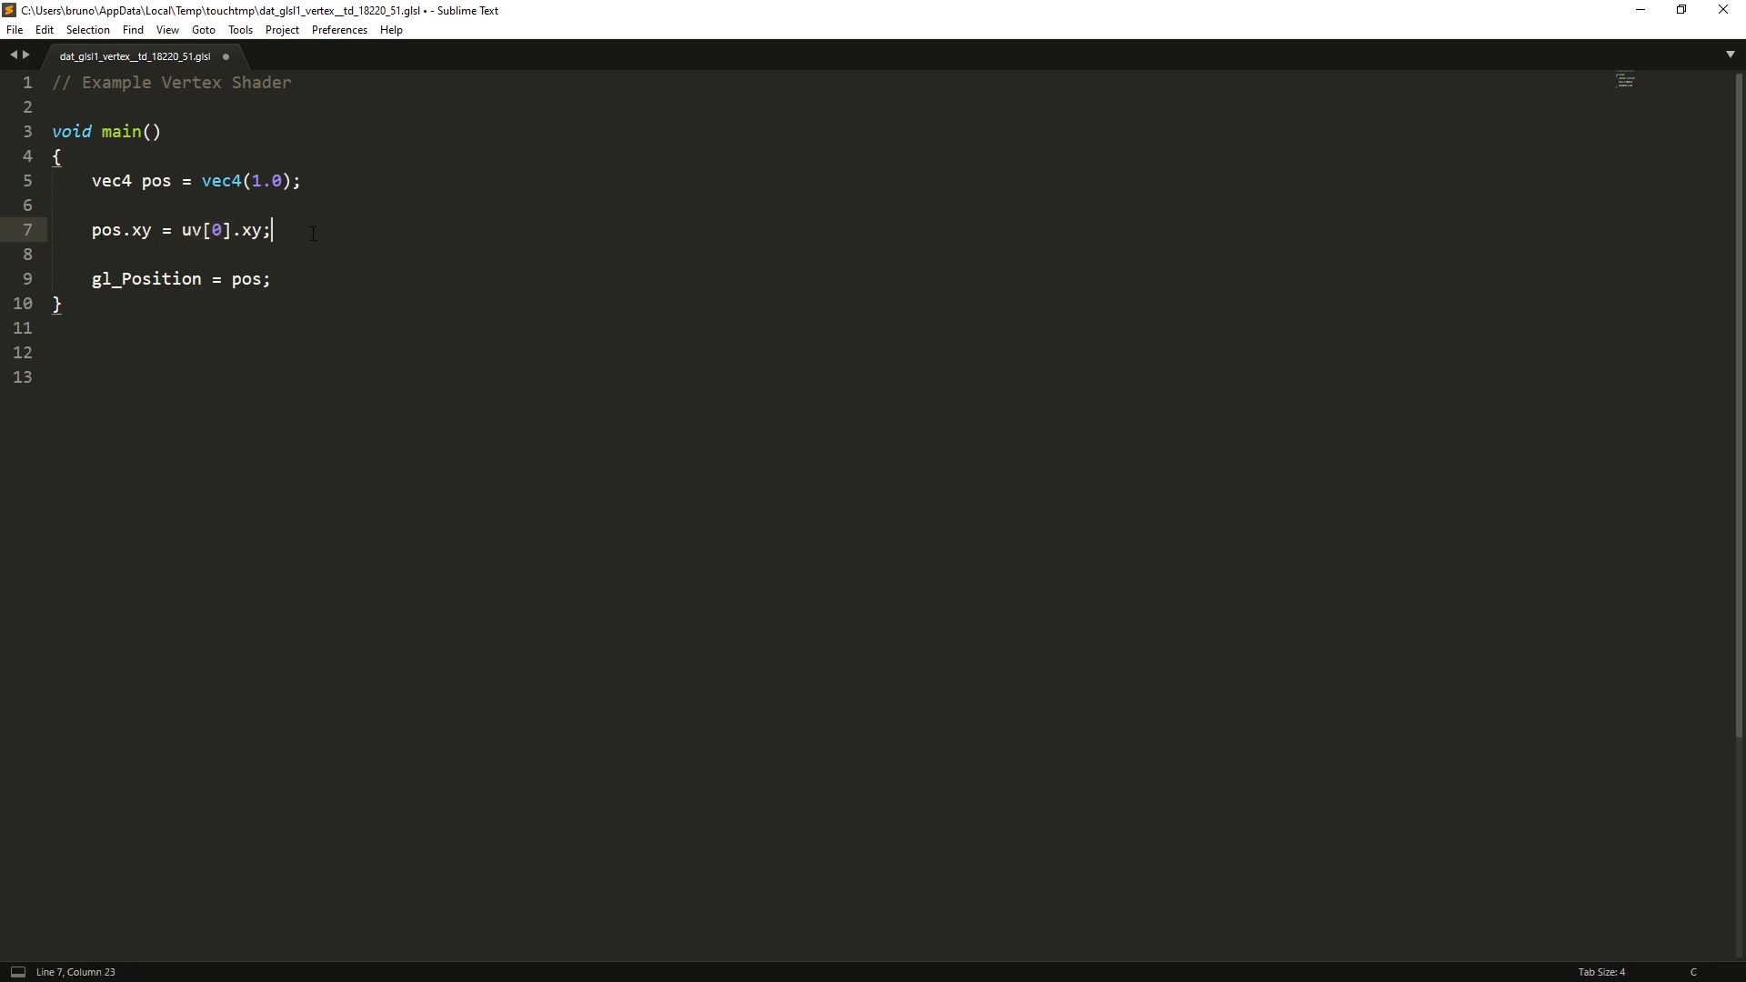
type("pos")
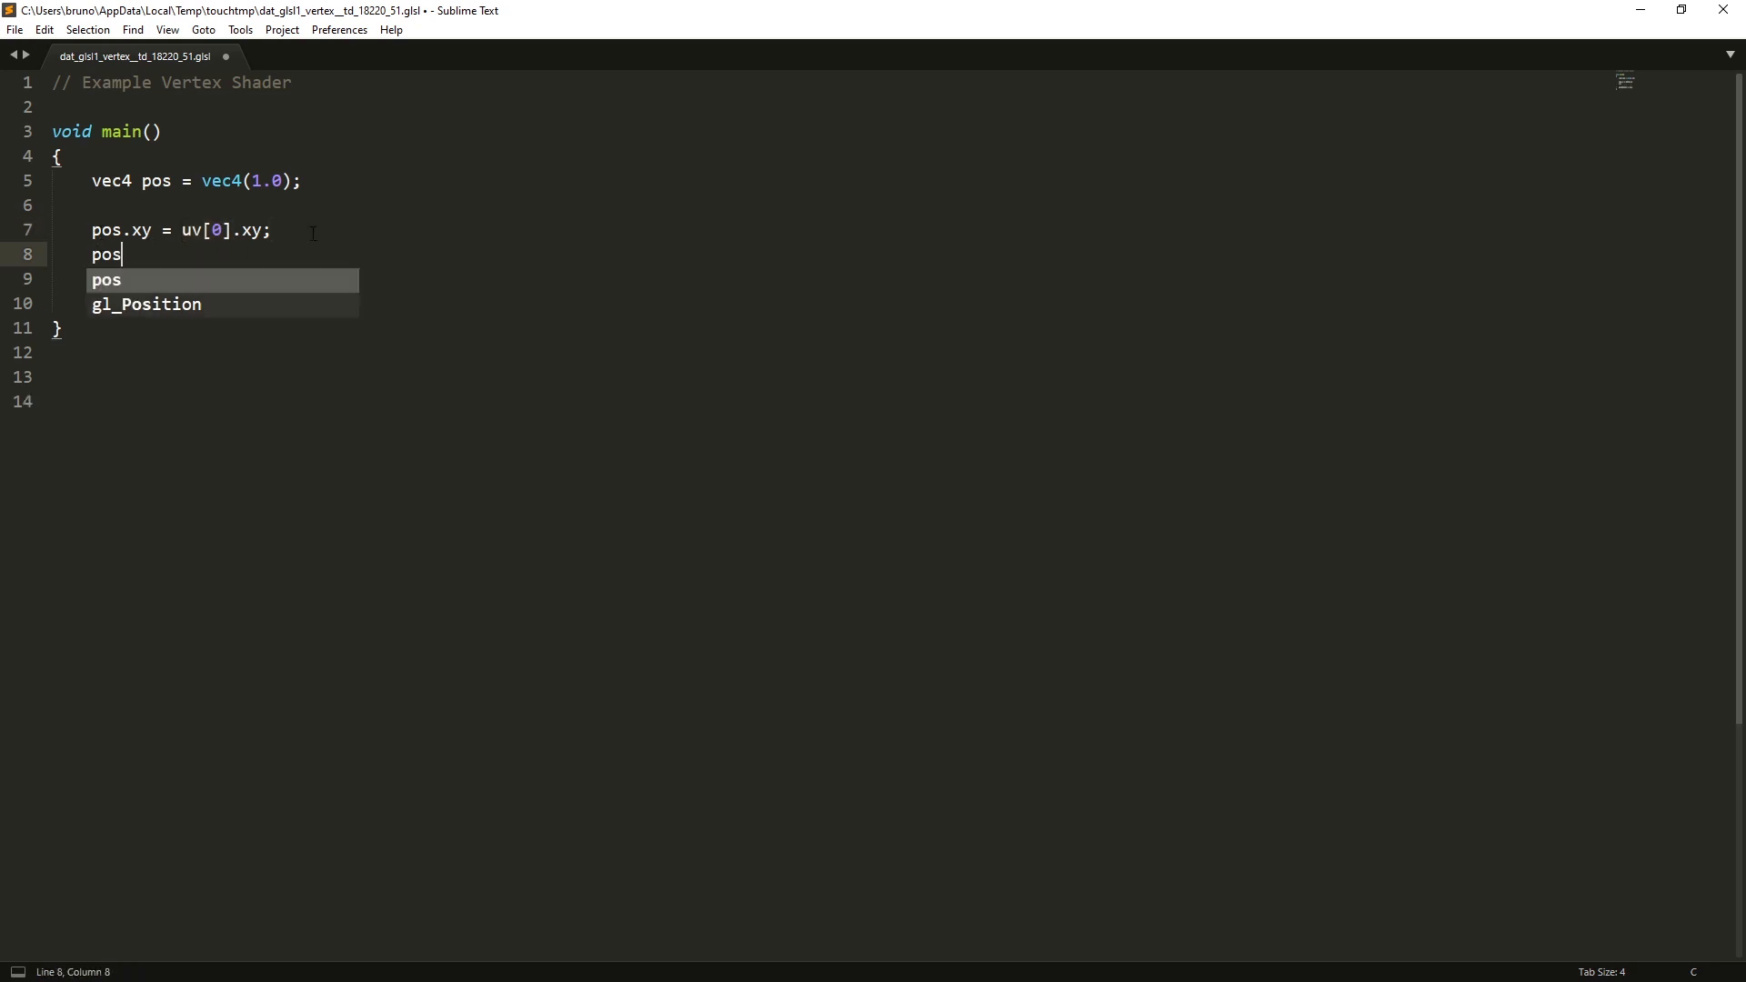
type(".xy =")
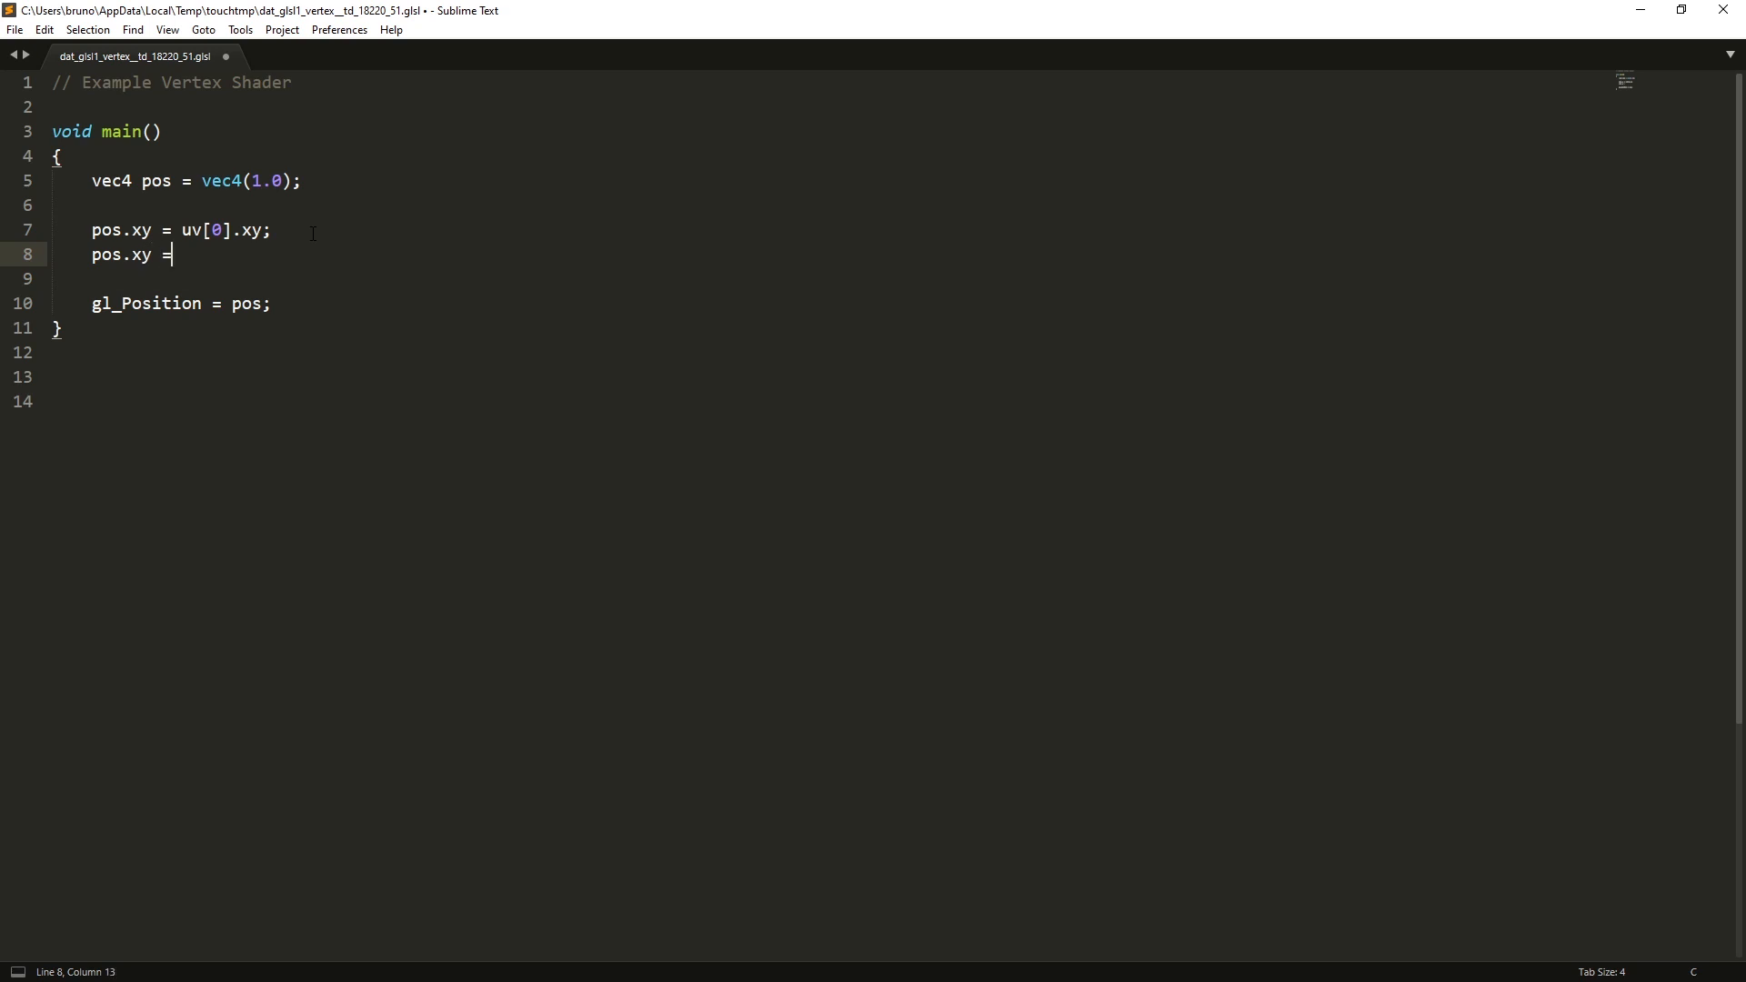
type("pos.xy")
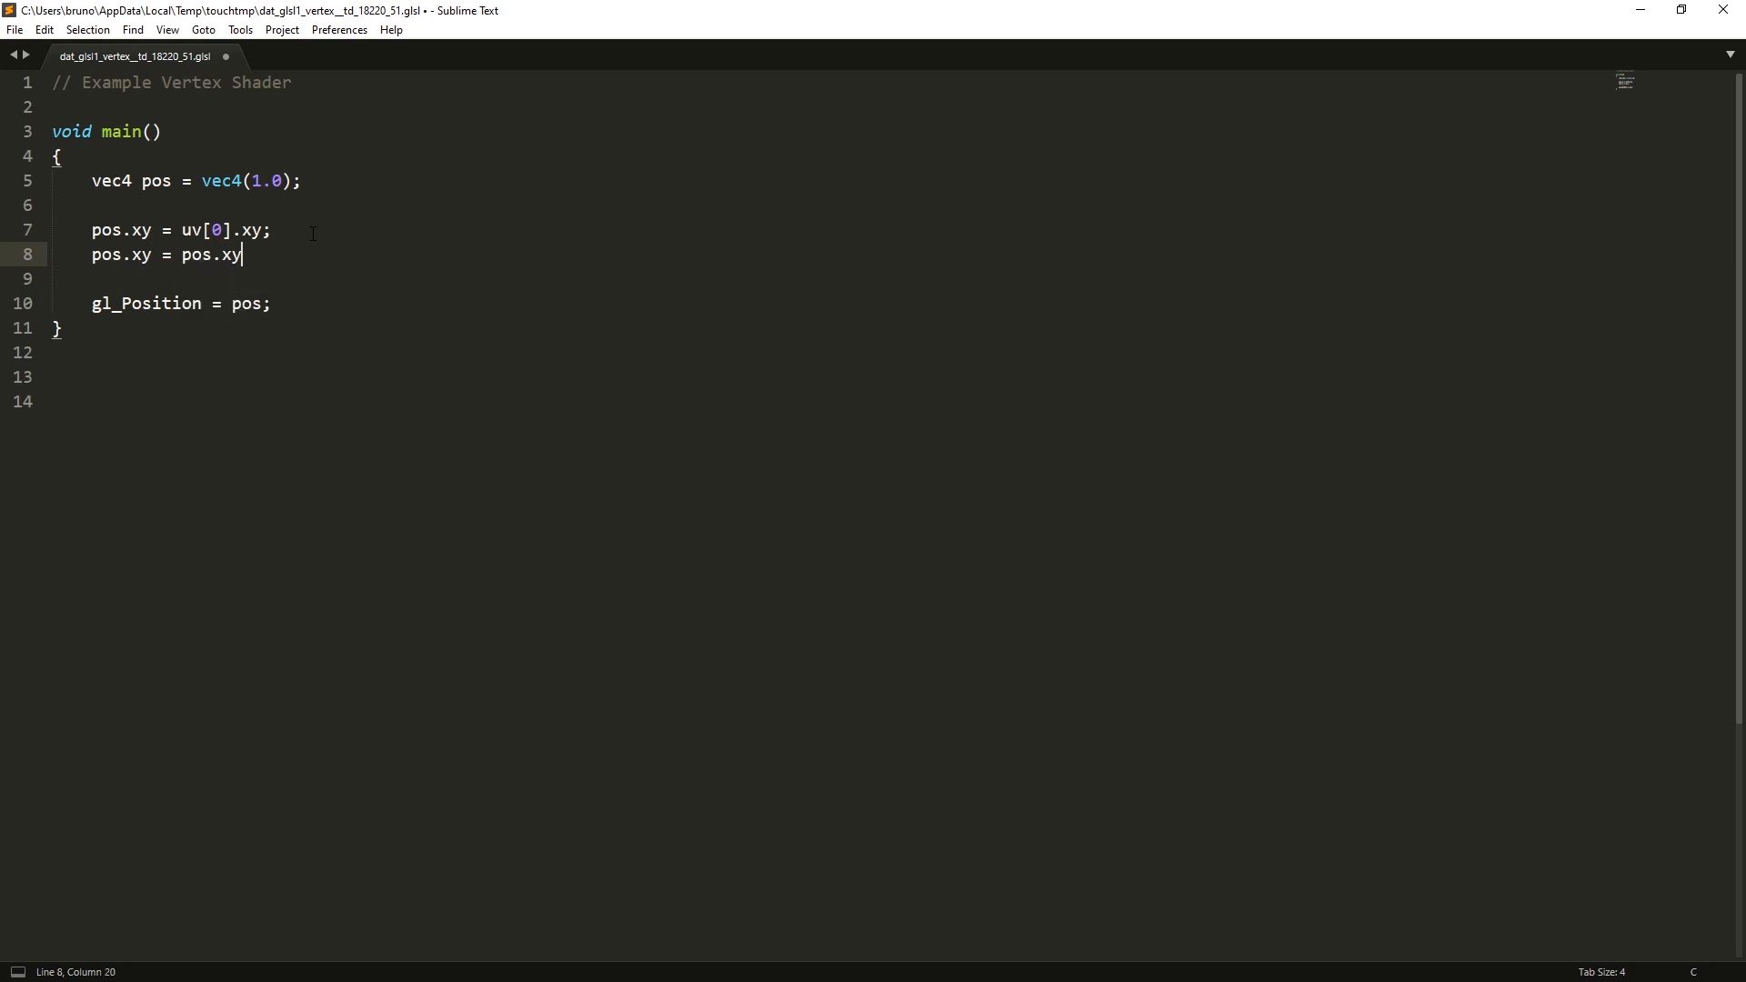
type("* 2.0 - 1")
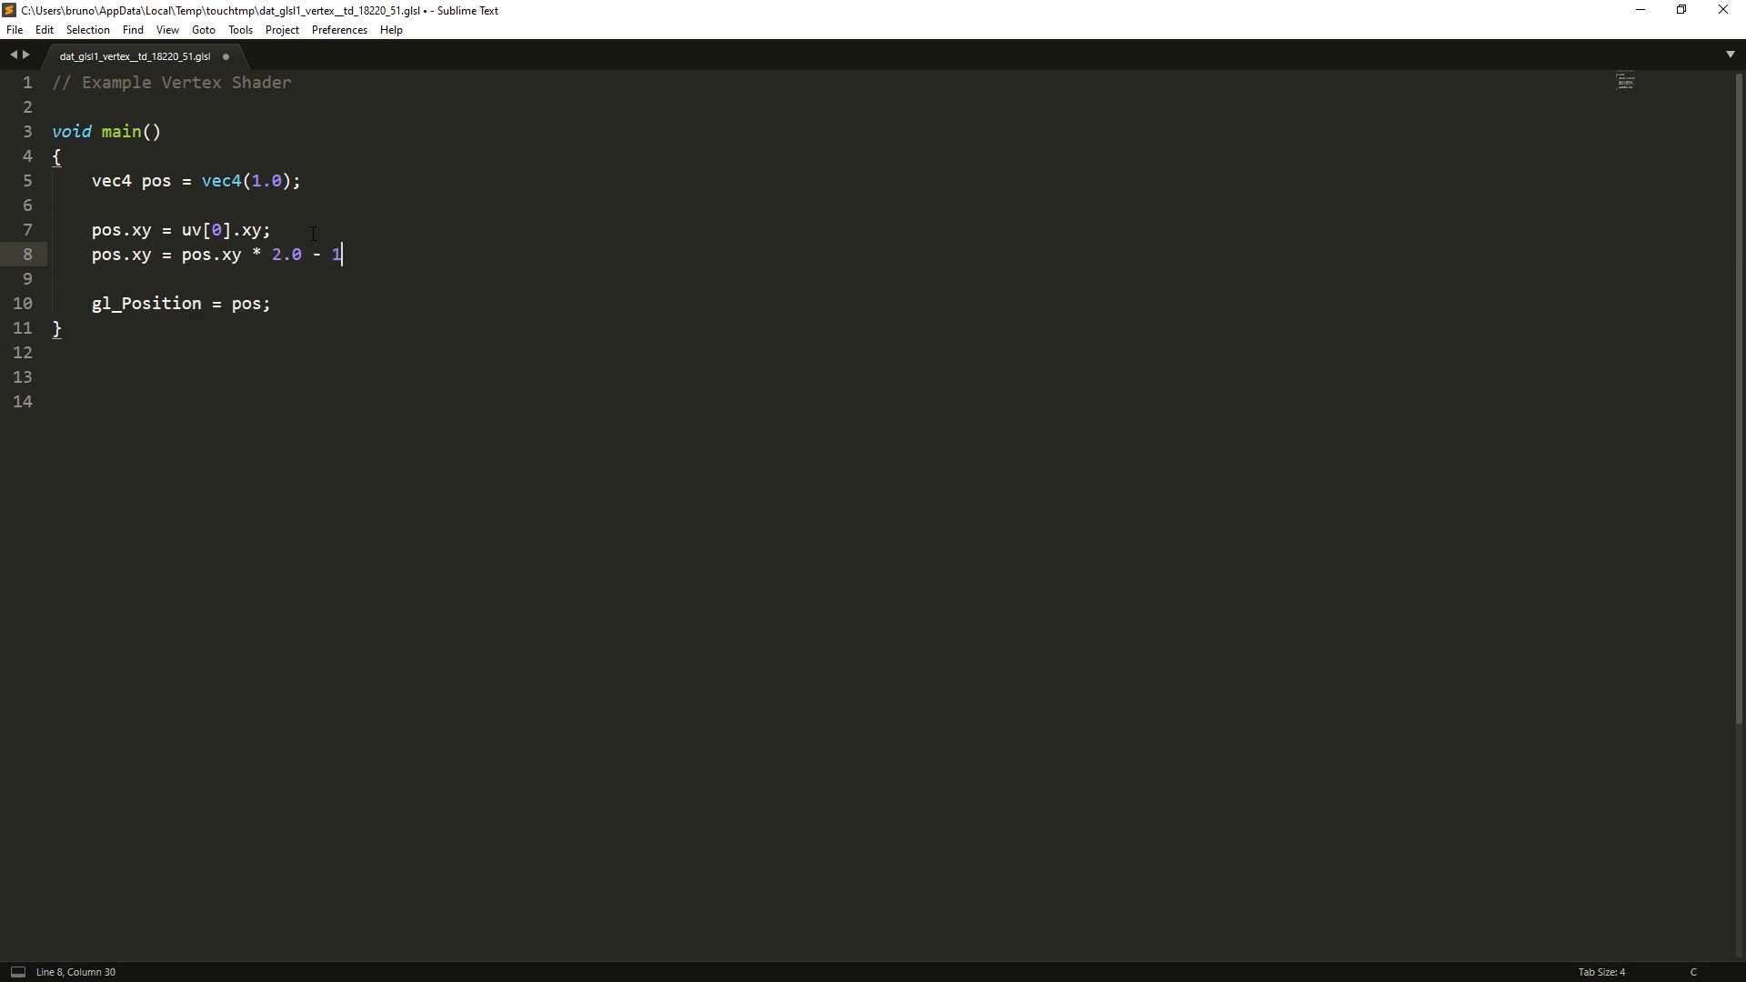
type(".0;")
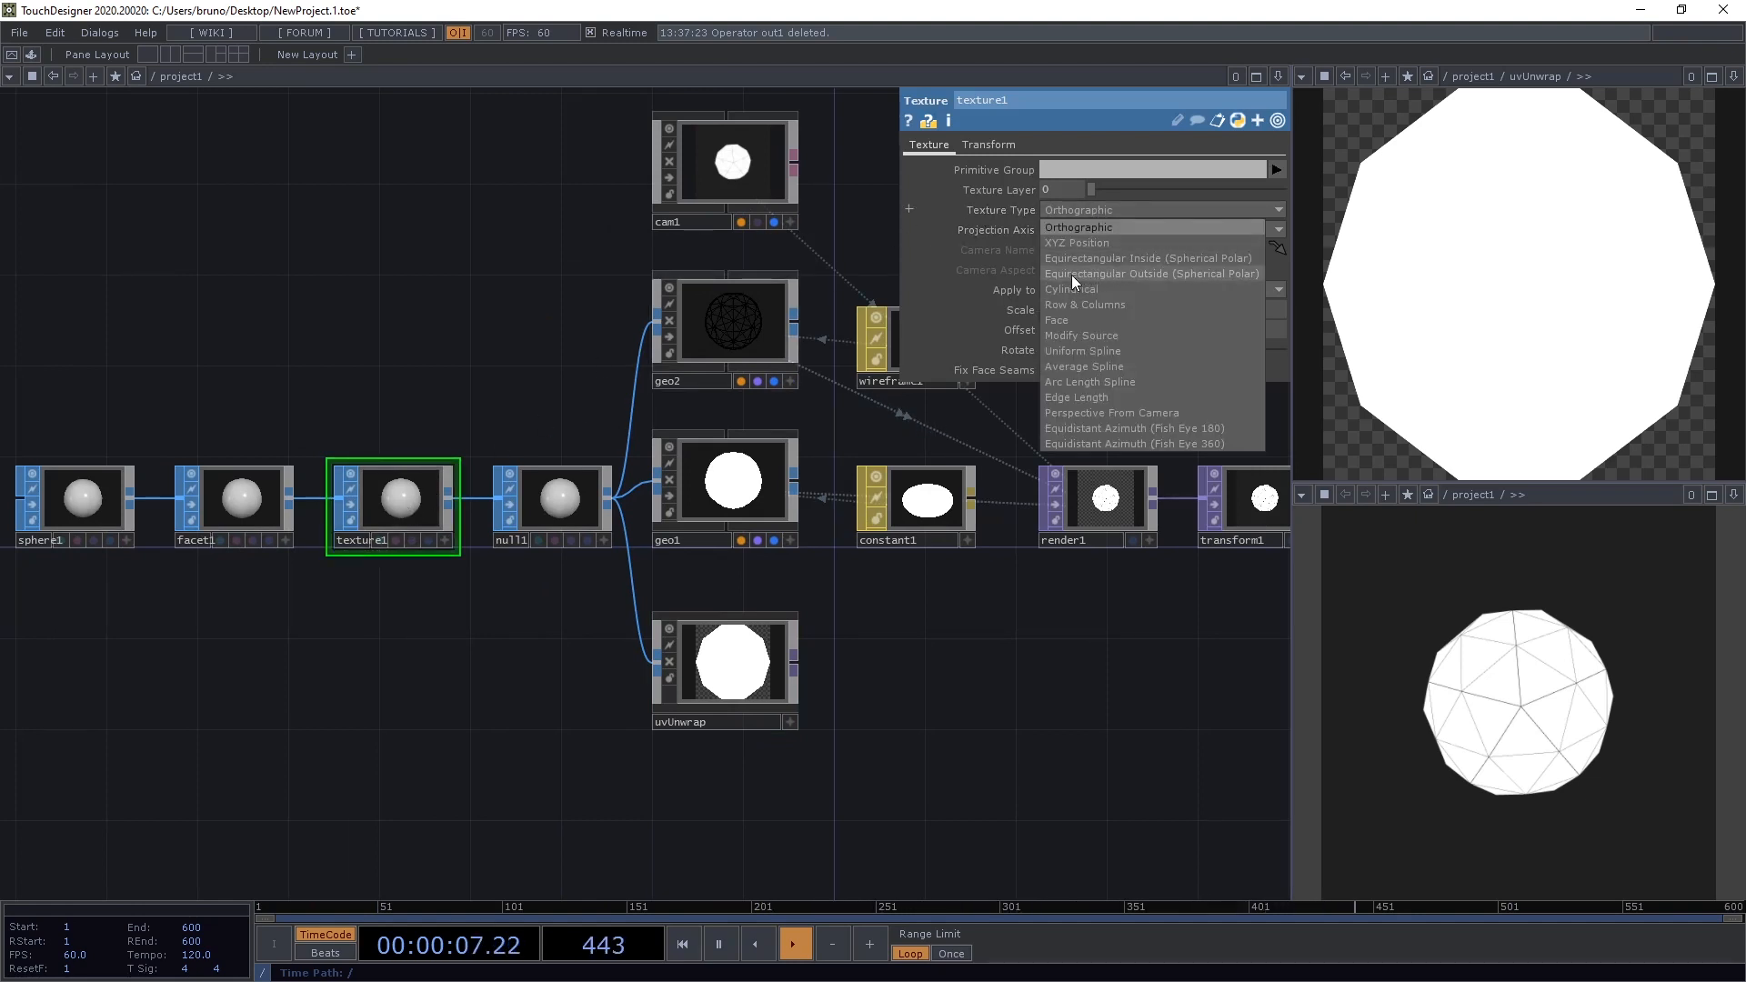
- Pick a texture projection for the sphere and open glsl1_pixel in the external editor
left_click(1151, 275)
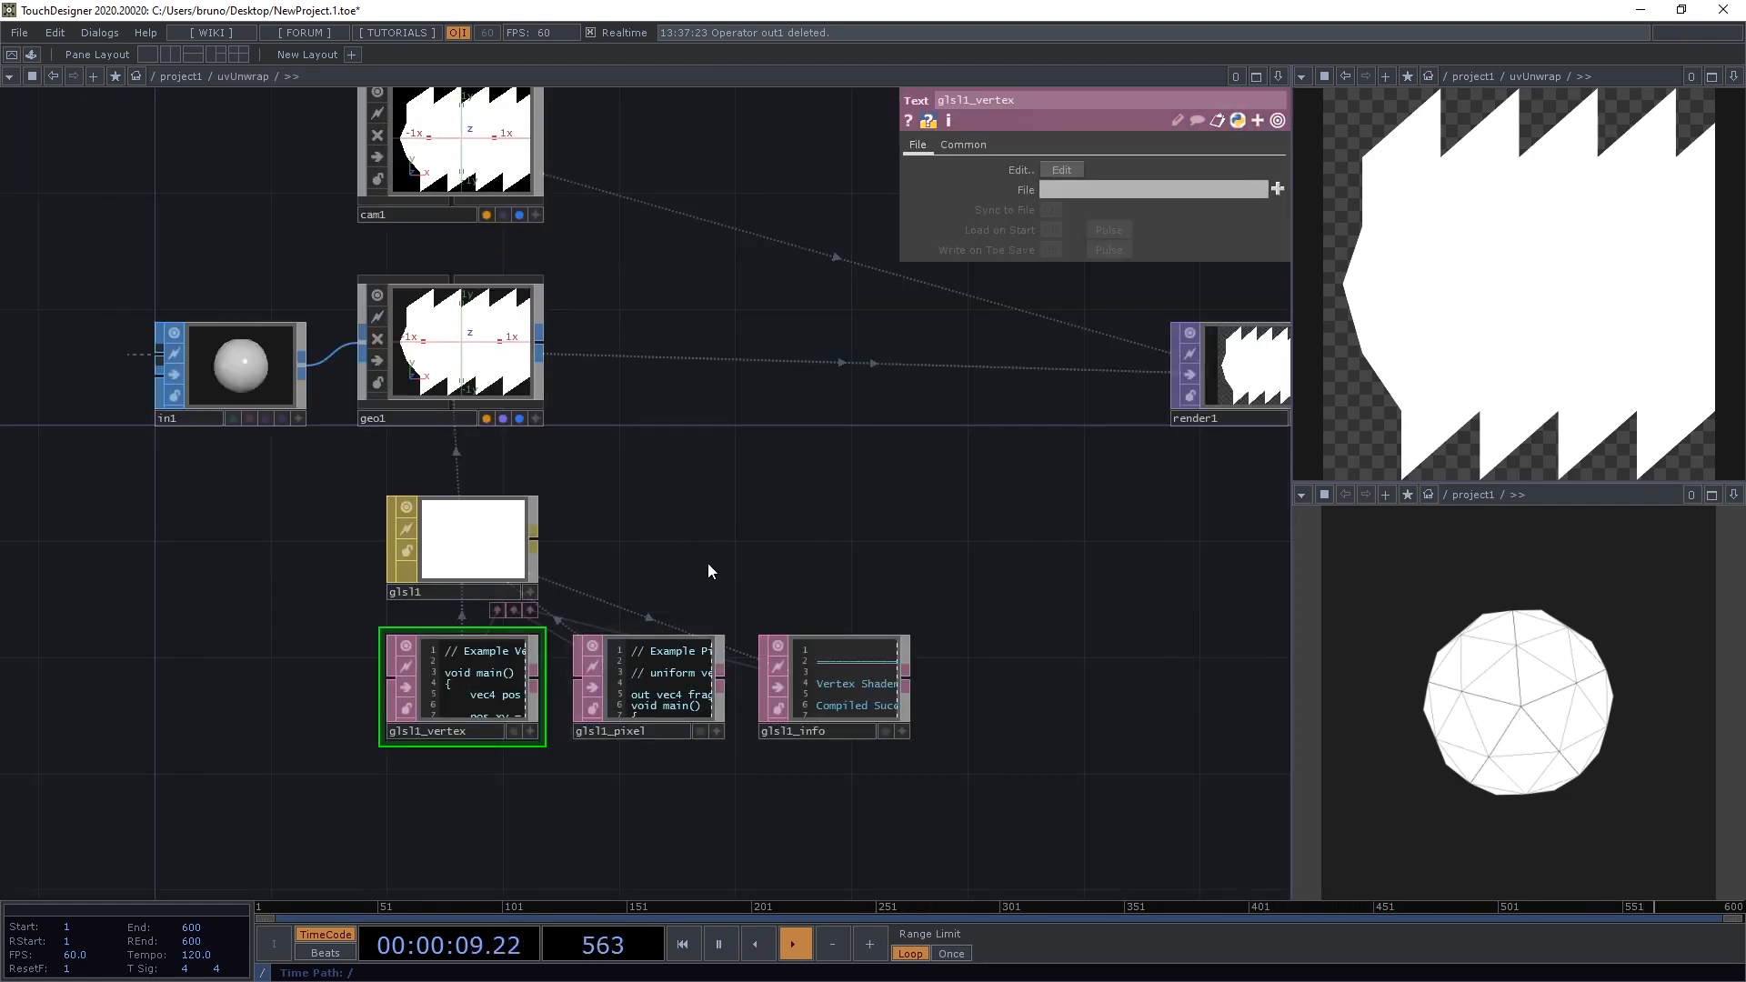
left_click(646, 686)
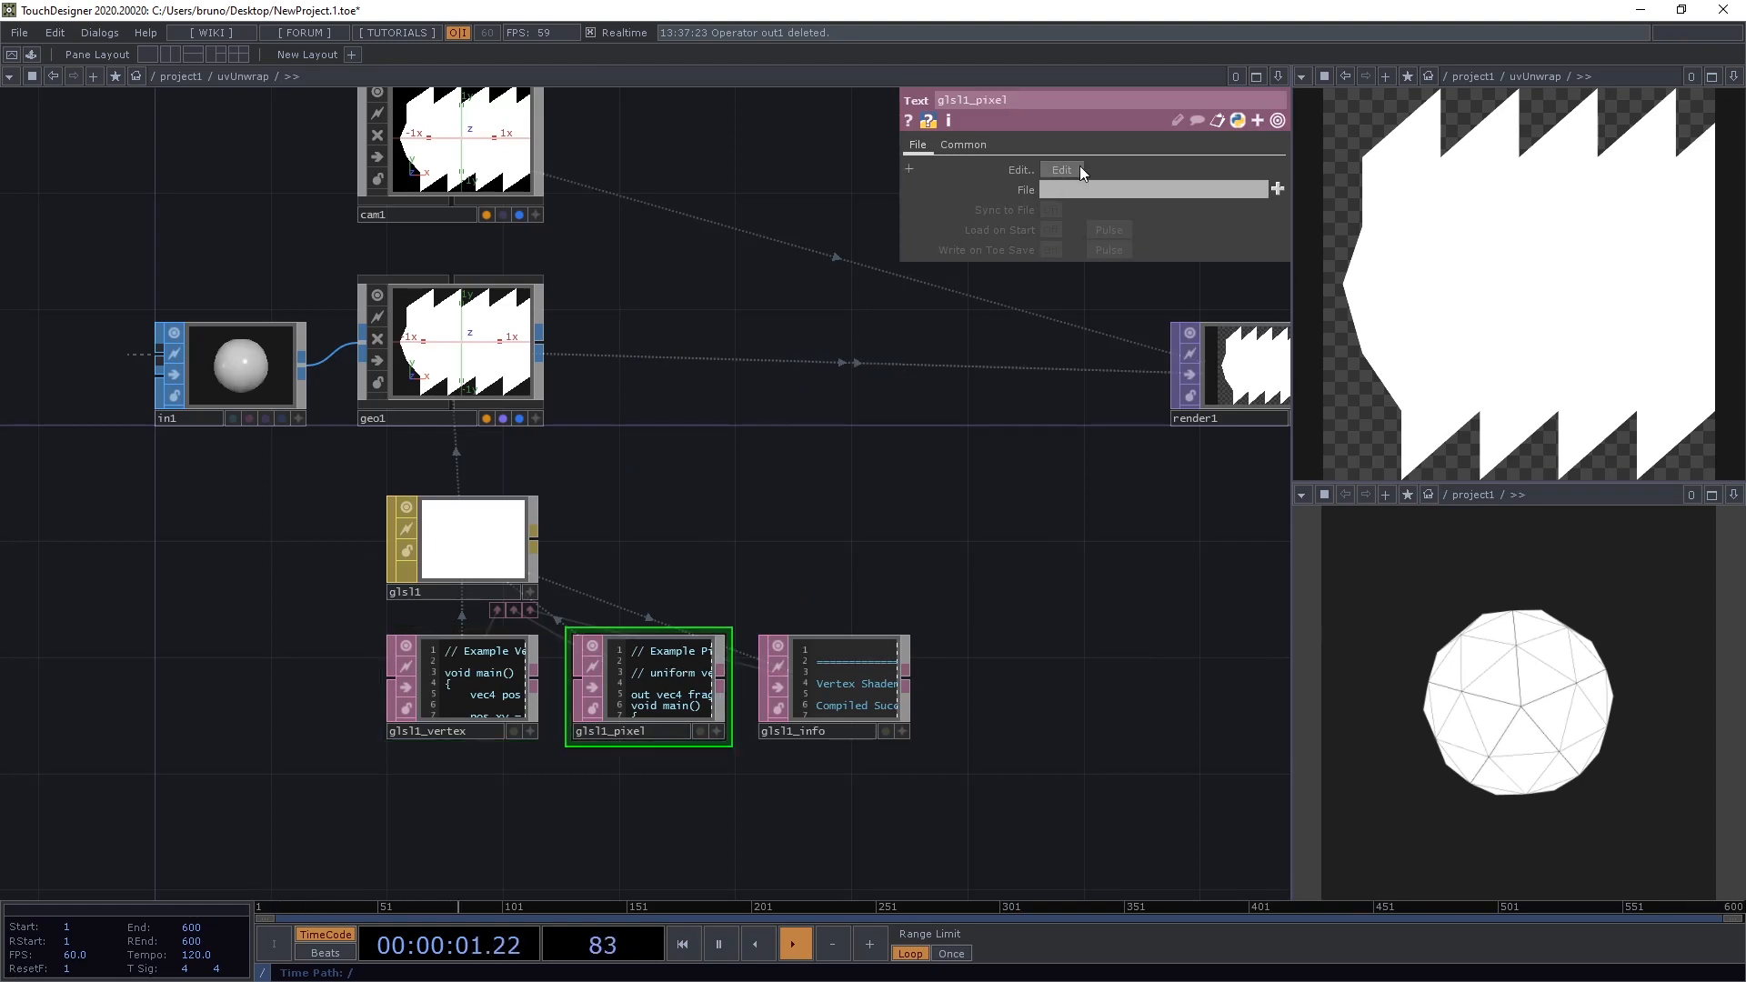
left_click(1058, 171)
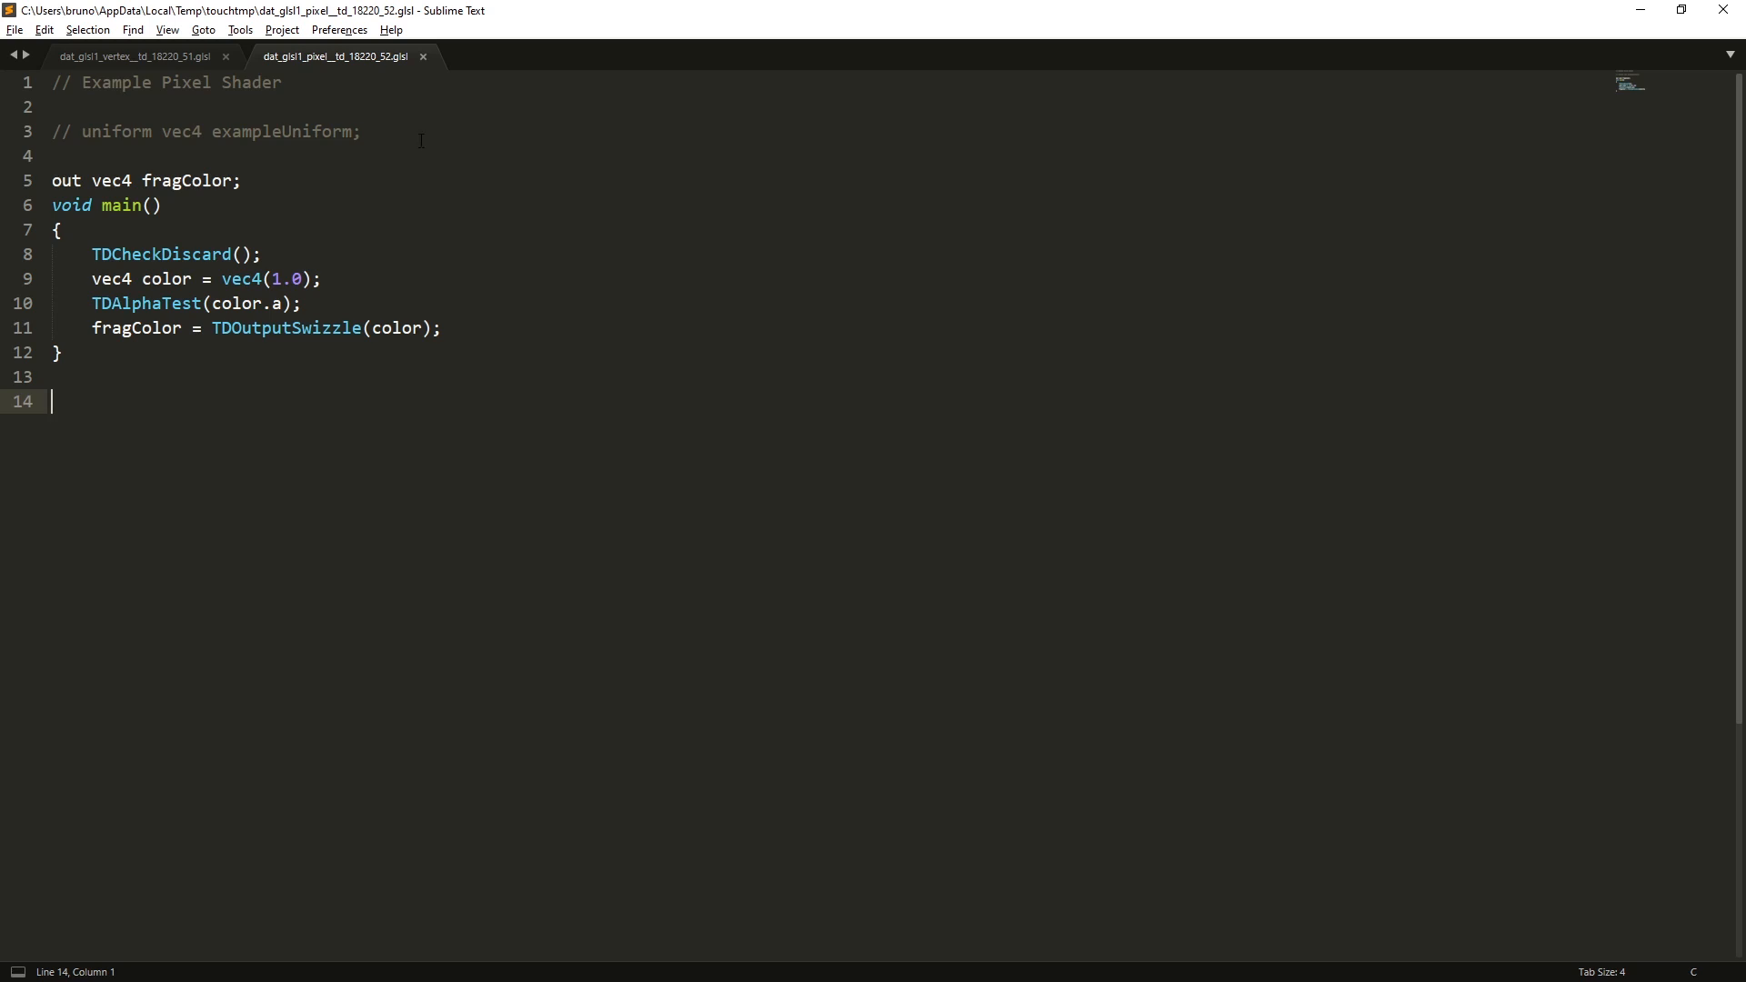
- Make the pixel shader declare in vec4 vColor and output color = vColor, then return to the vertex shader
left_click(400, 131)
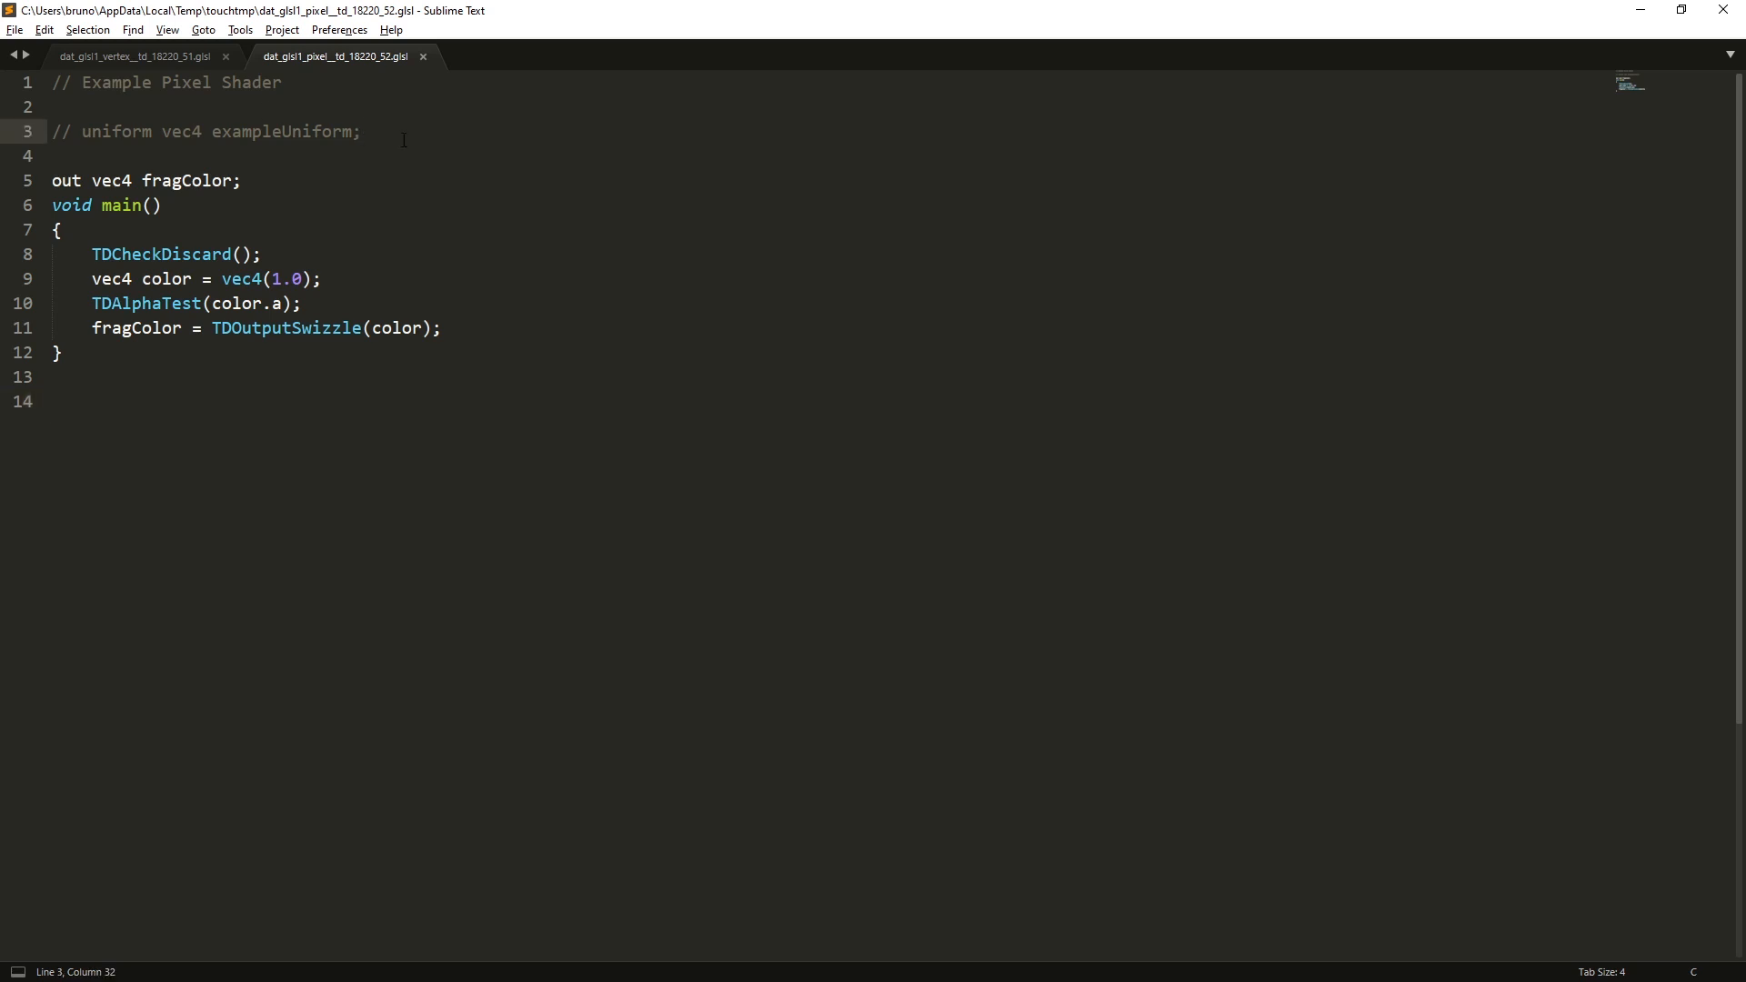
type("i")
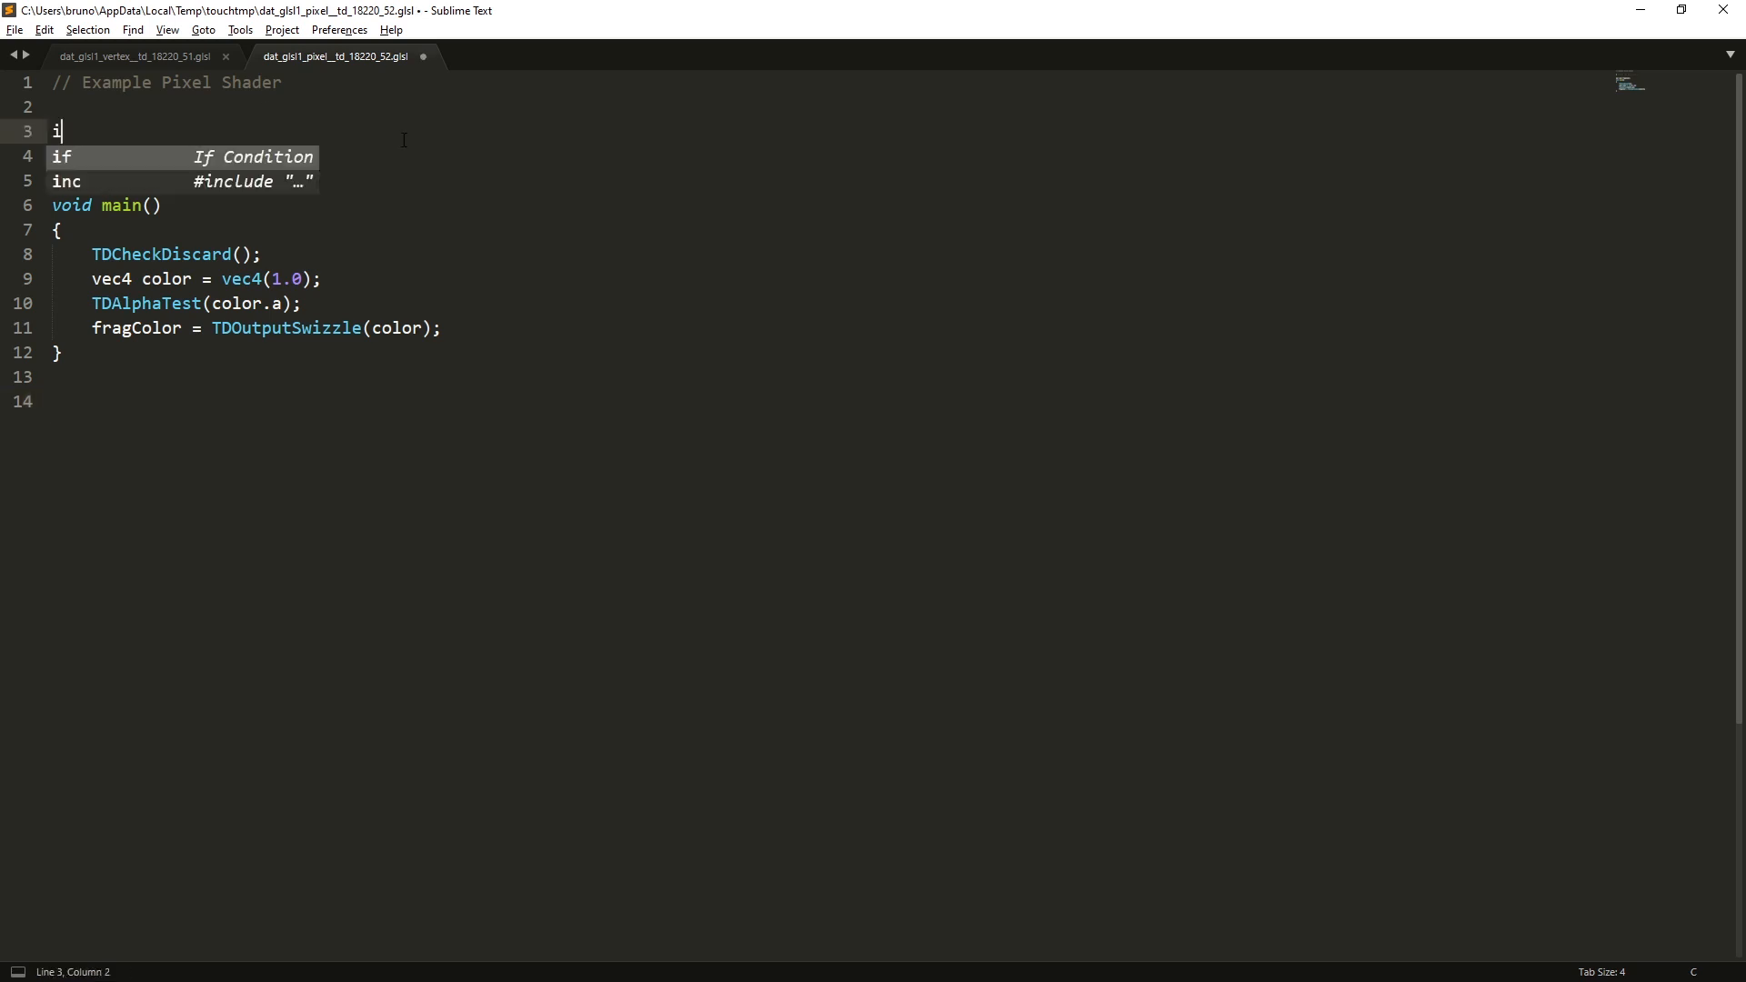
type("n vec4 vColor;")
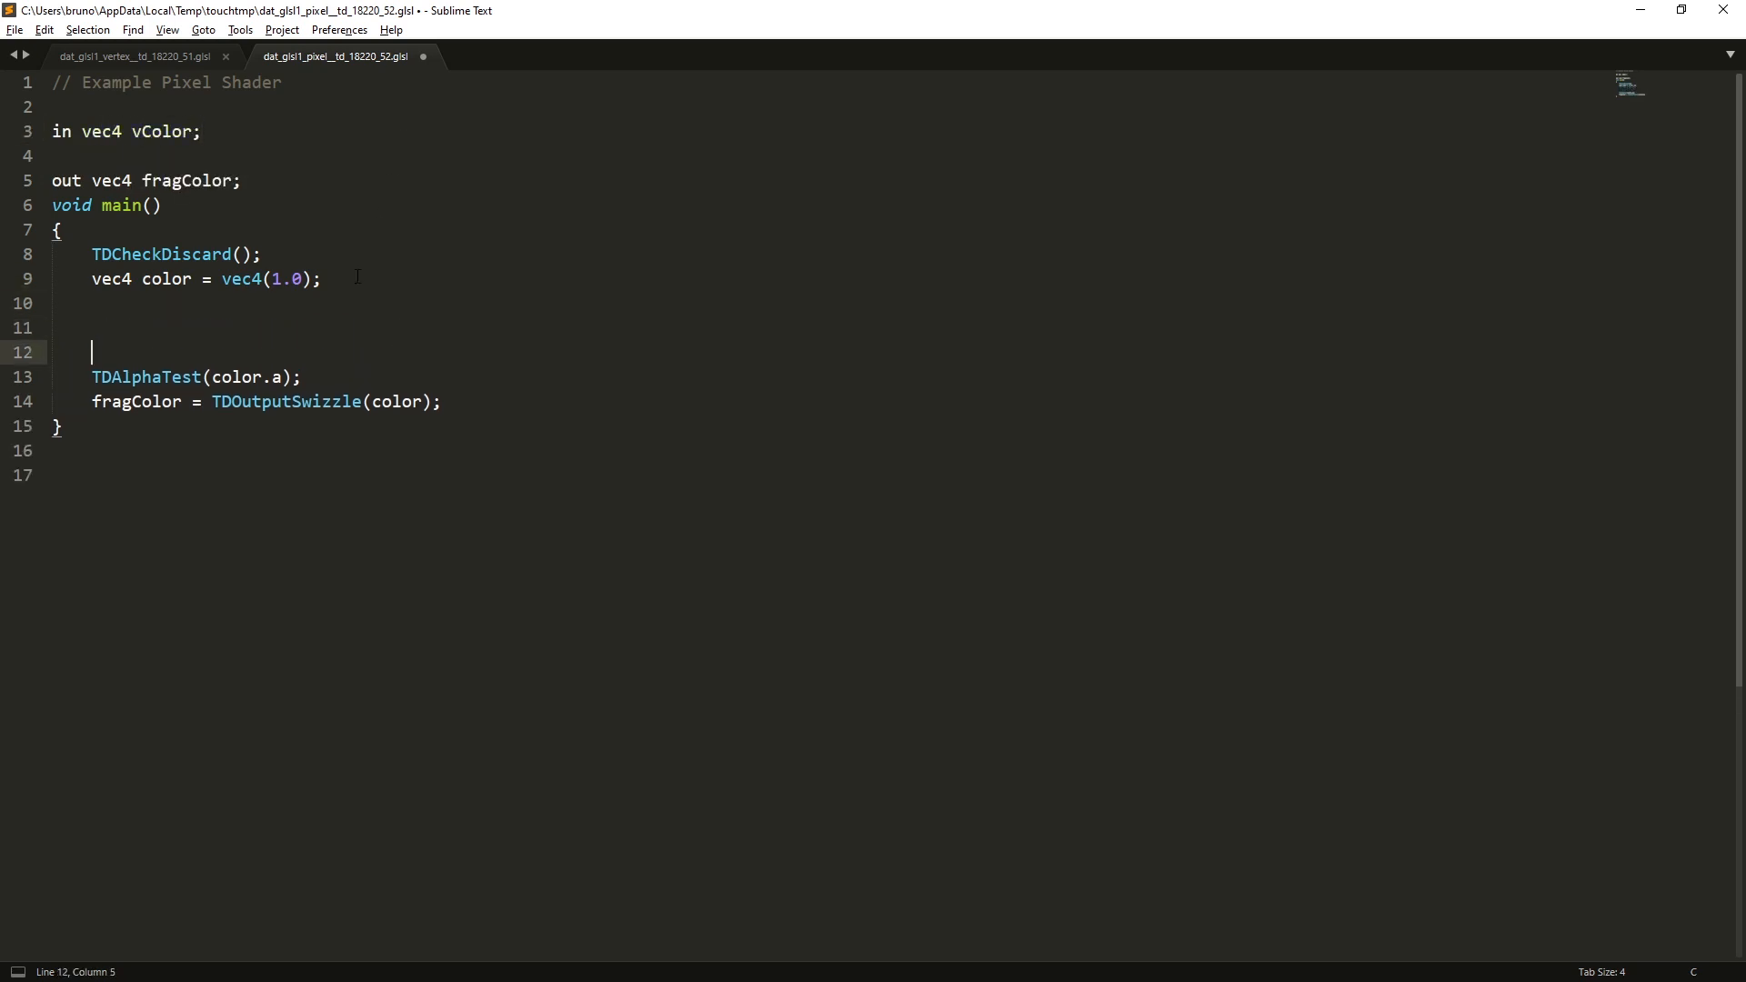
type("color =")
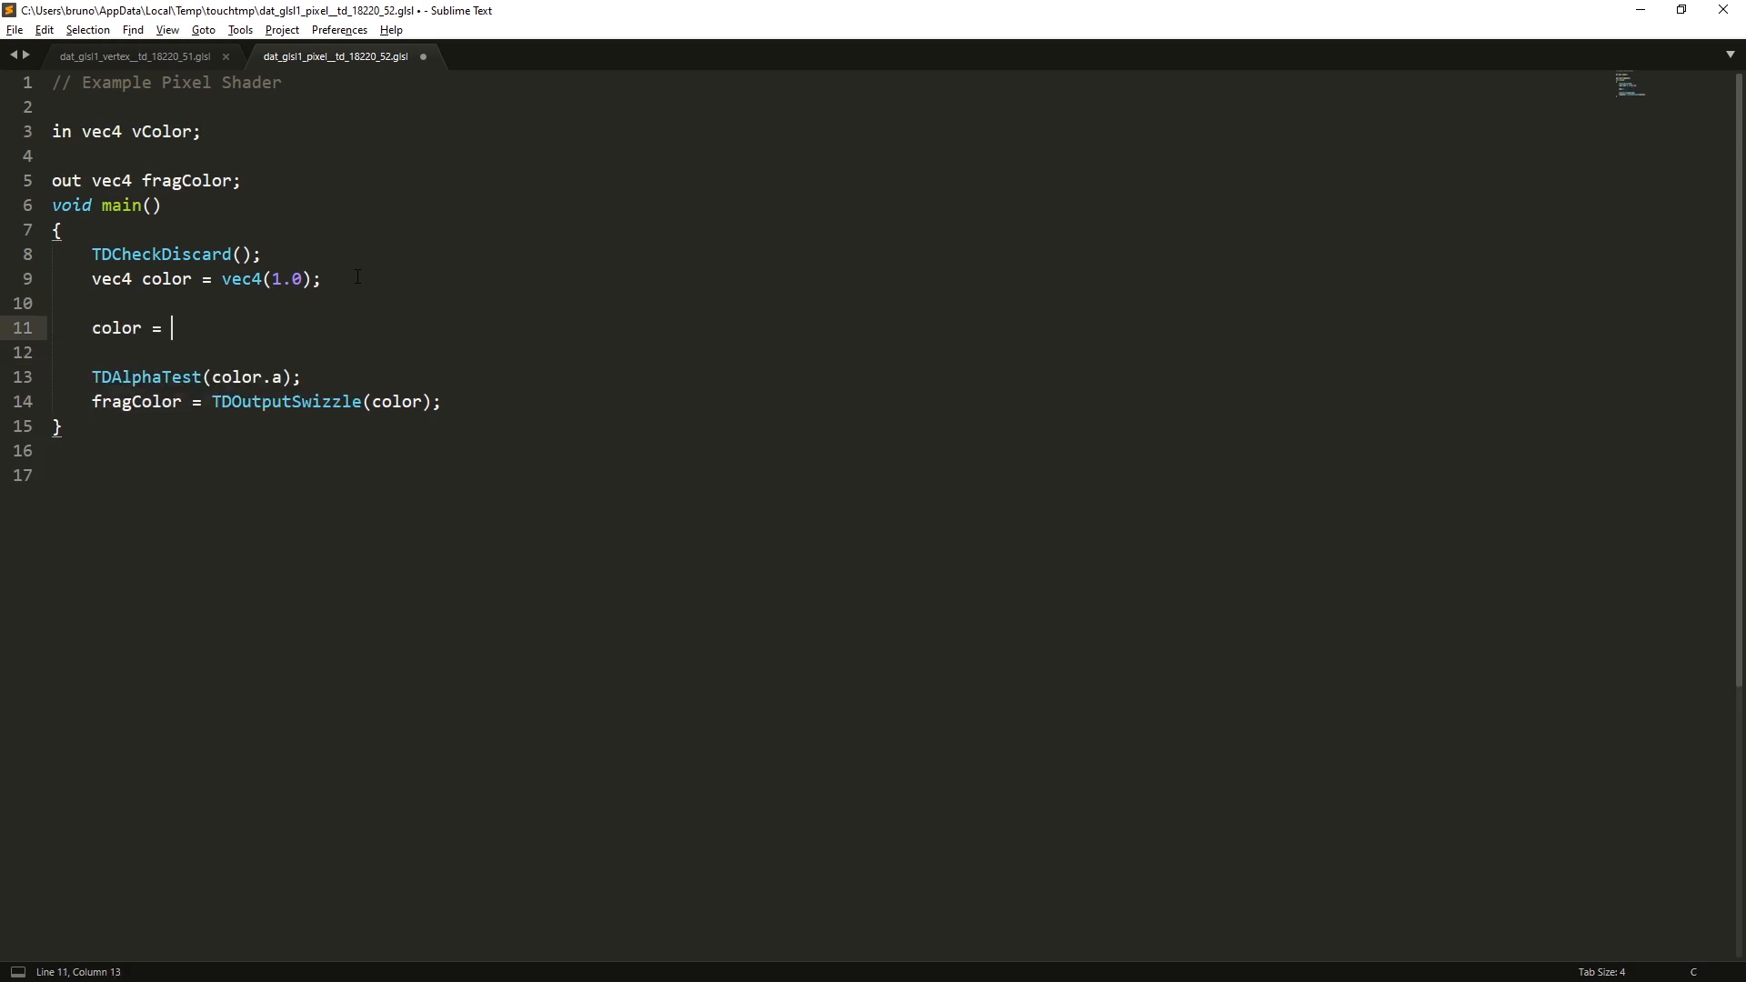
type("vColor;")
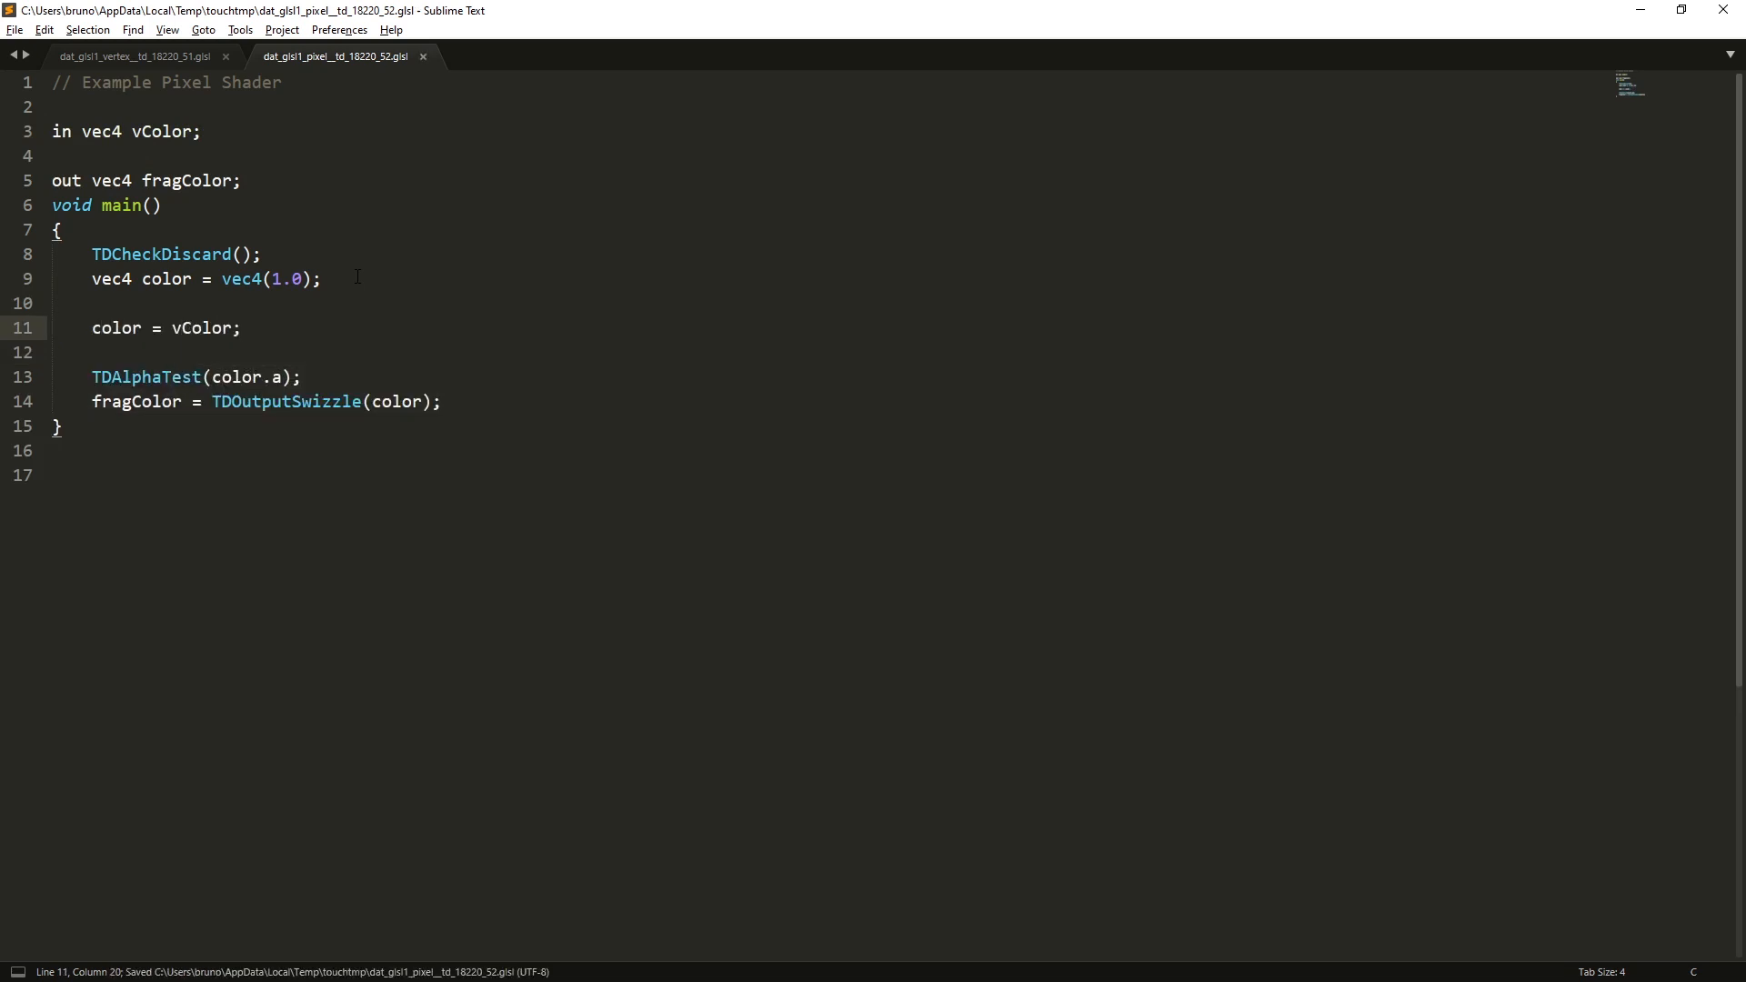
left_click(127, 56)
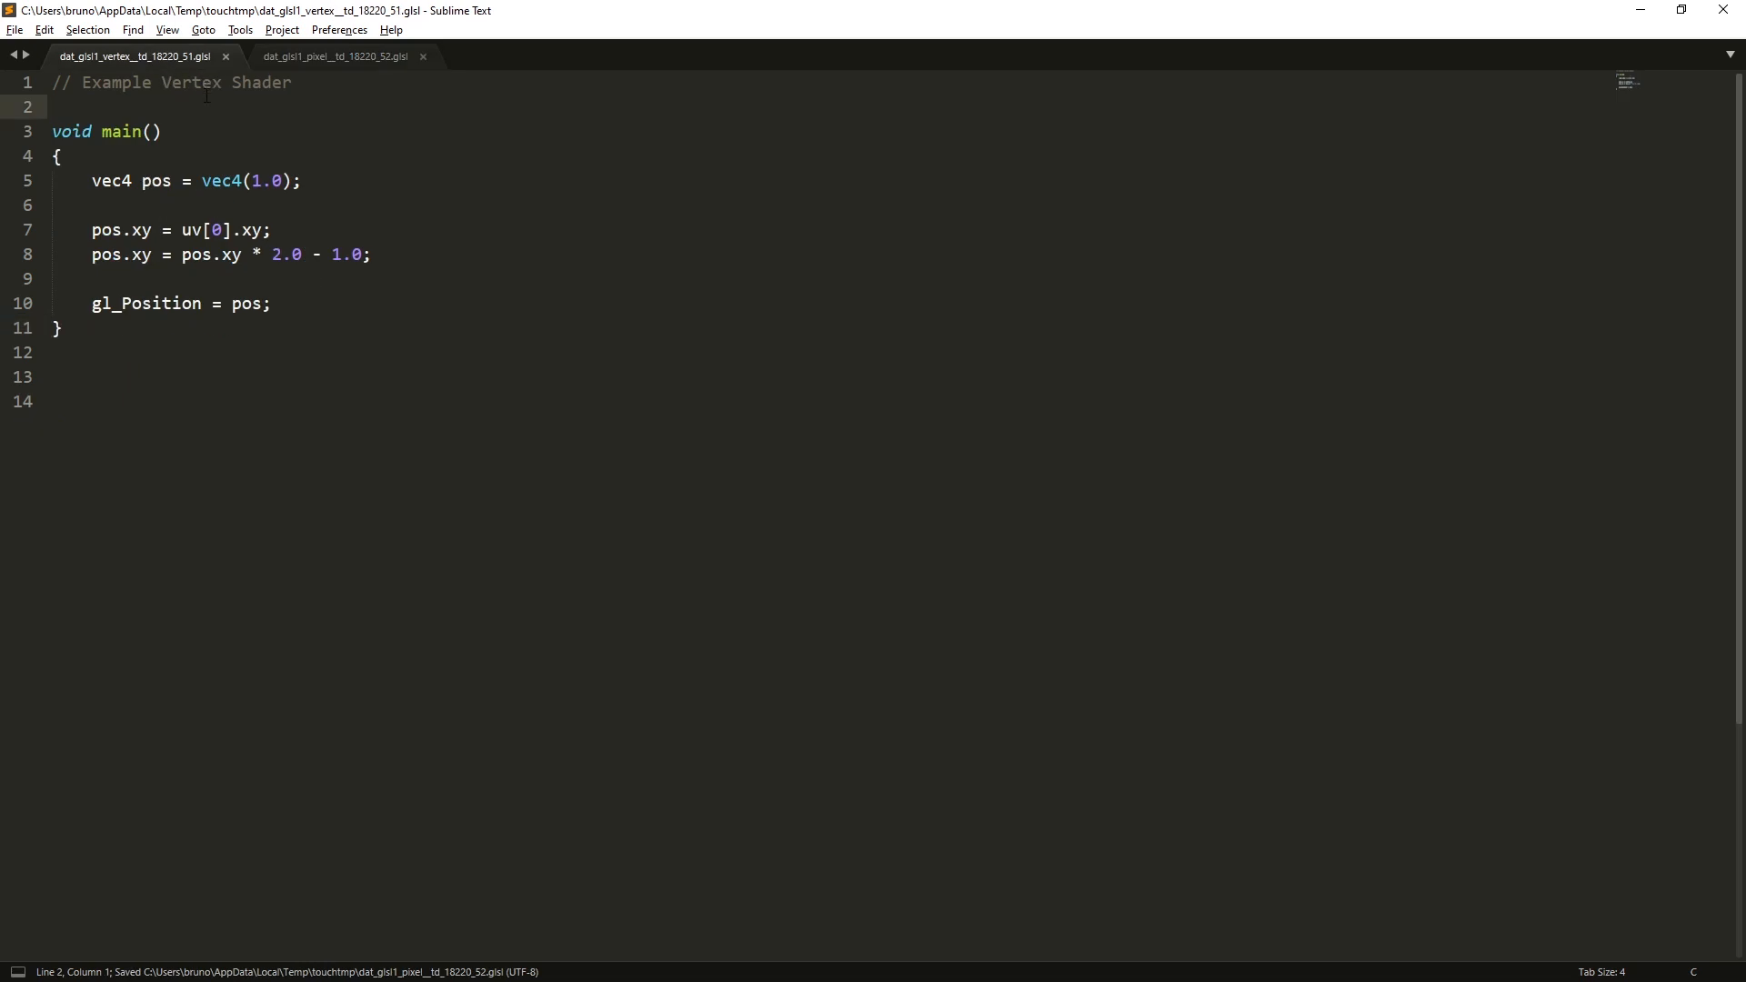
- Add out vec4 vColor and vColor = vec4(N, 1.0) to the vertex shader and save it
type("o")
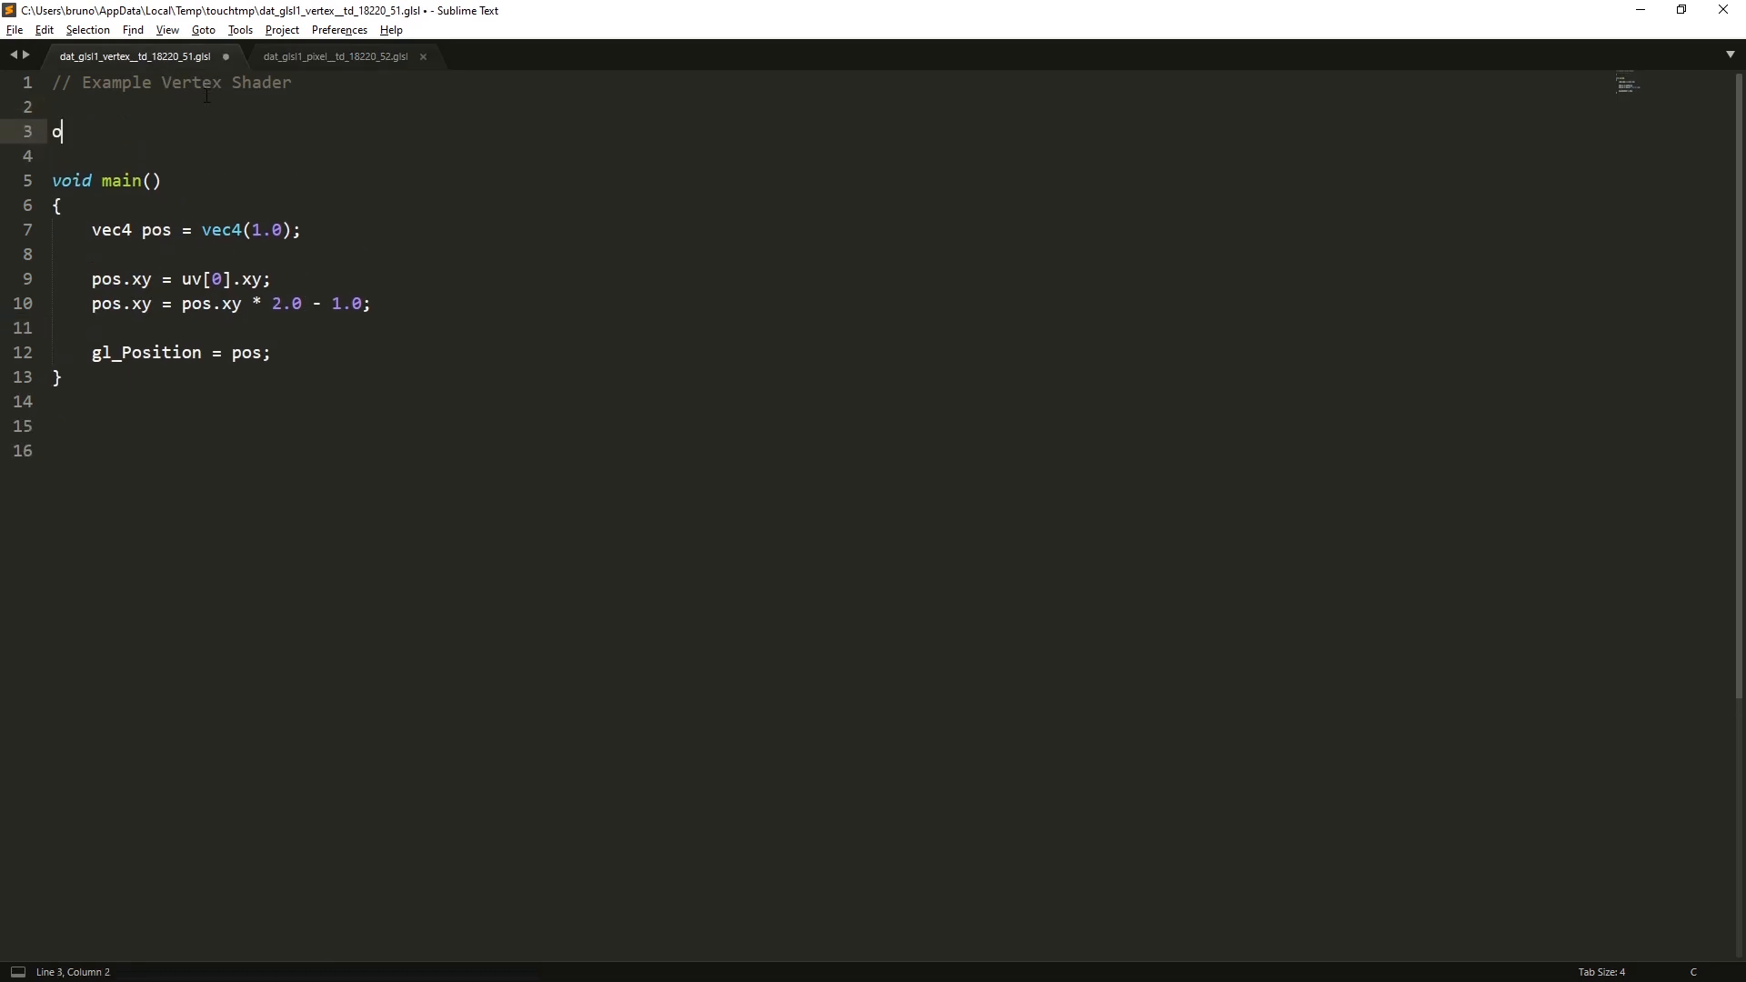
type("ut vec4 vc")
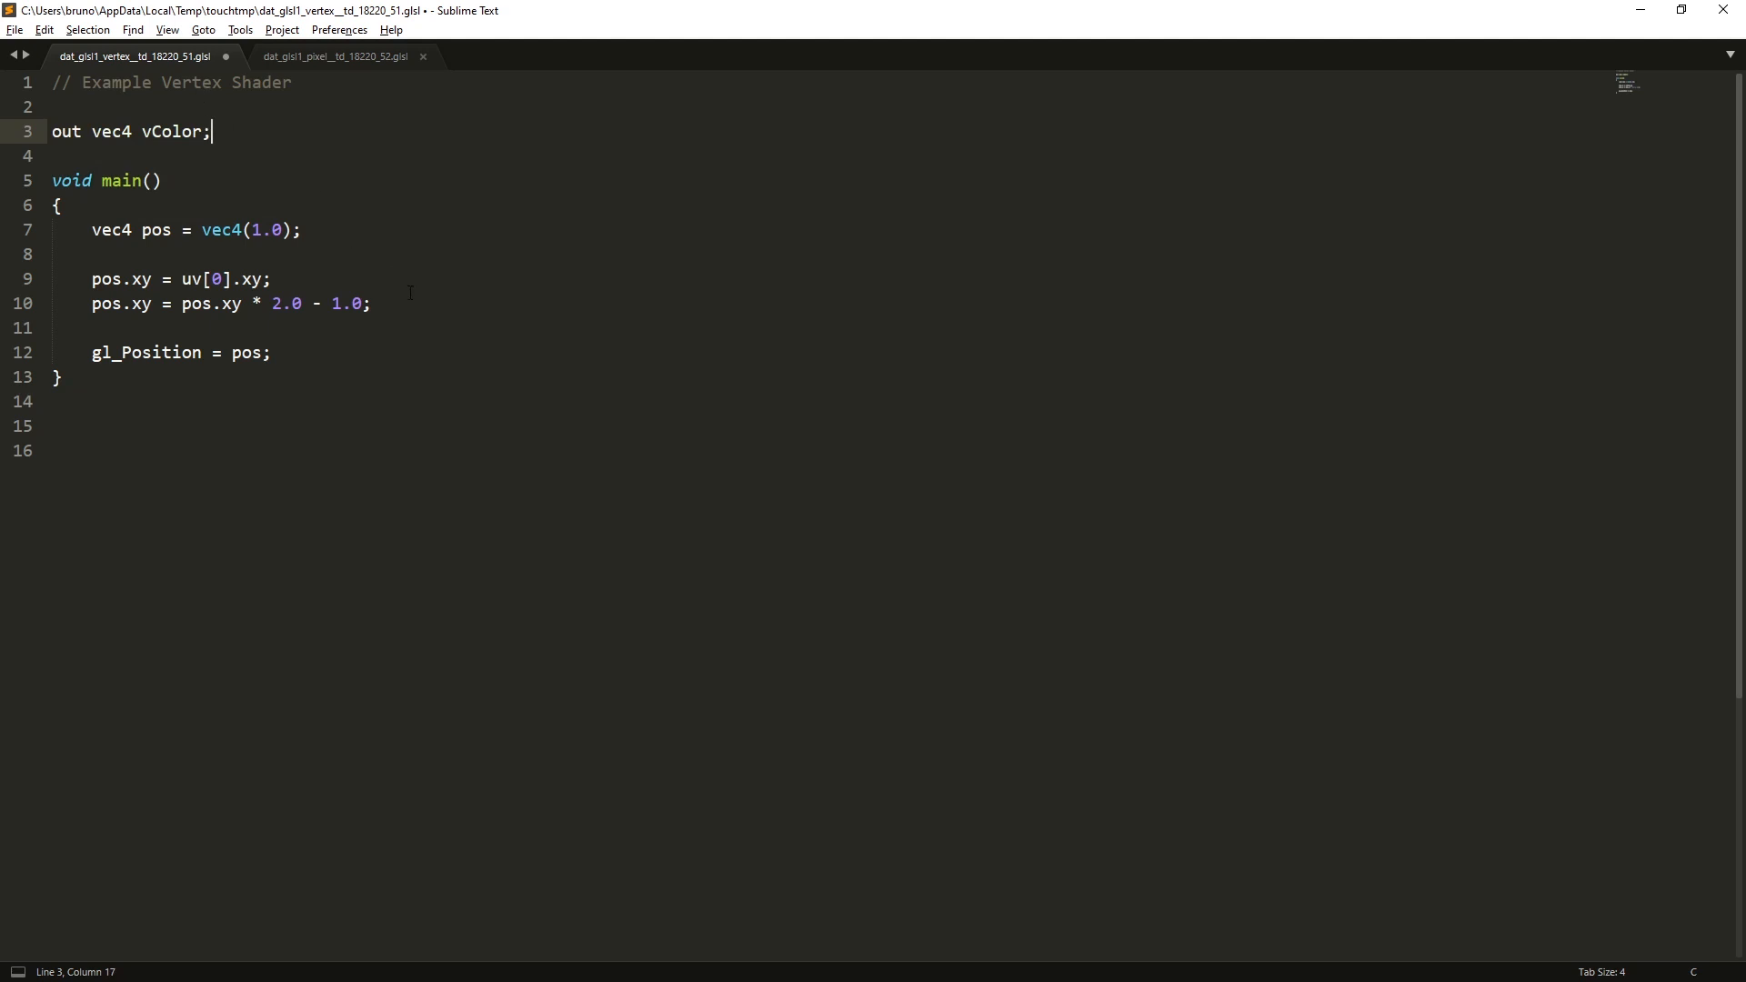
type("v")
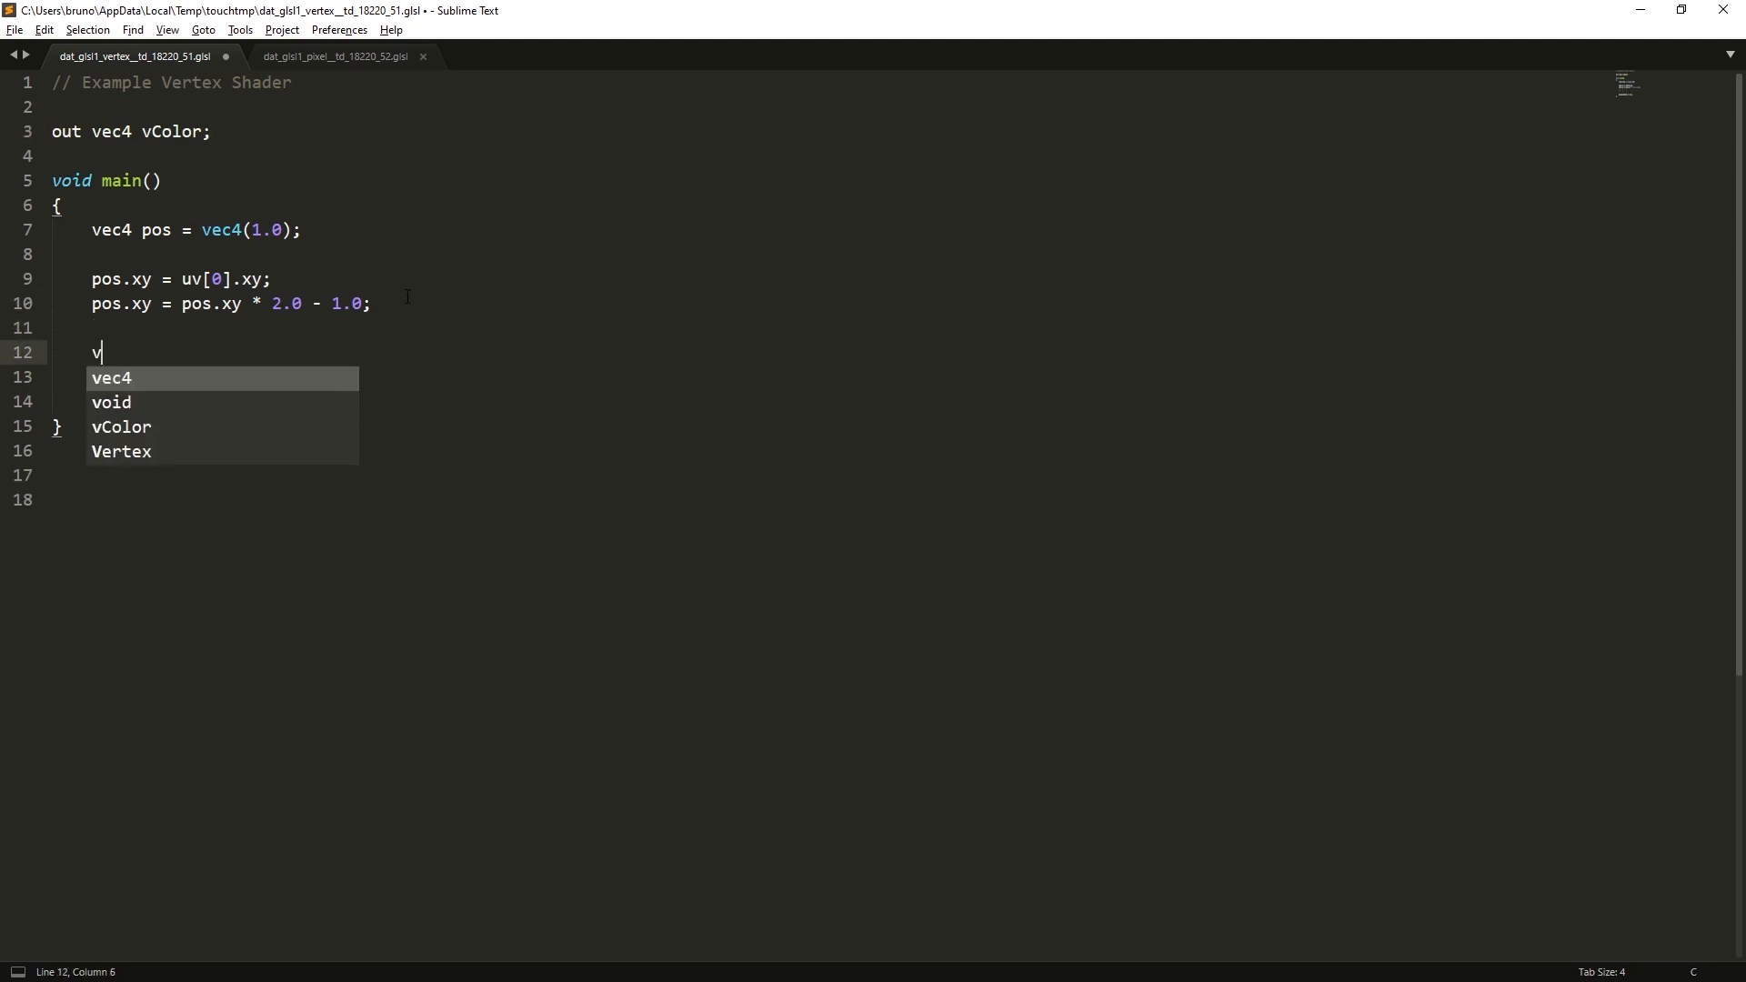
type("Color = ve")
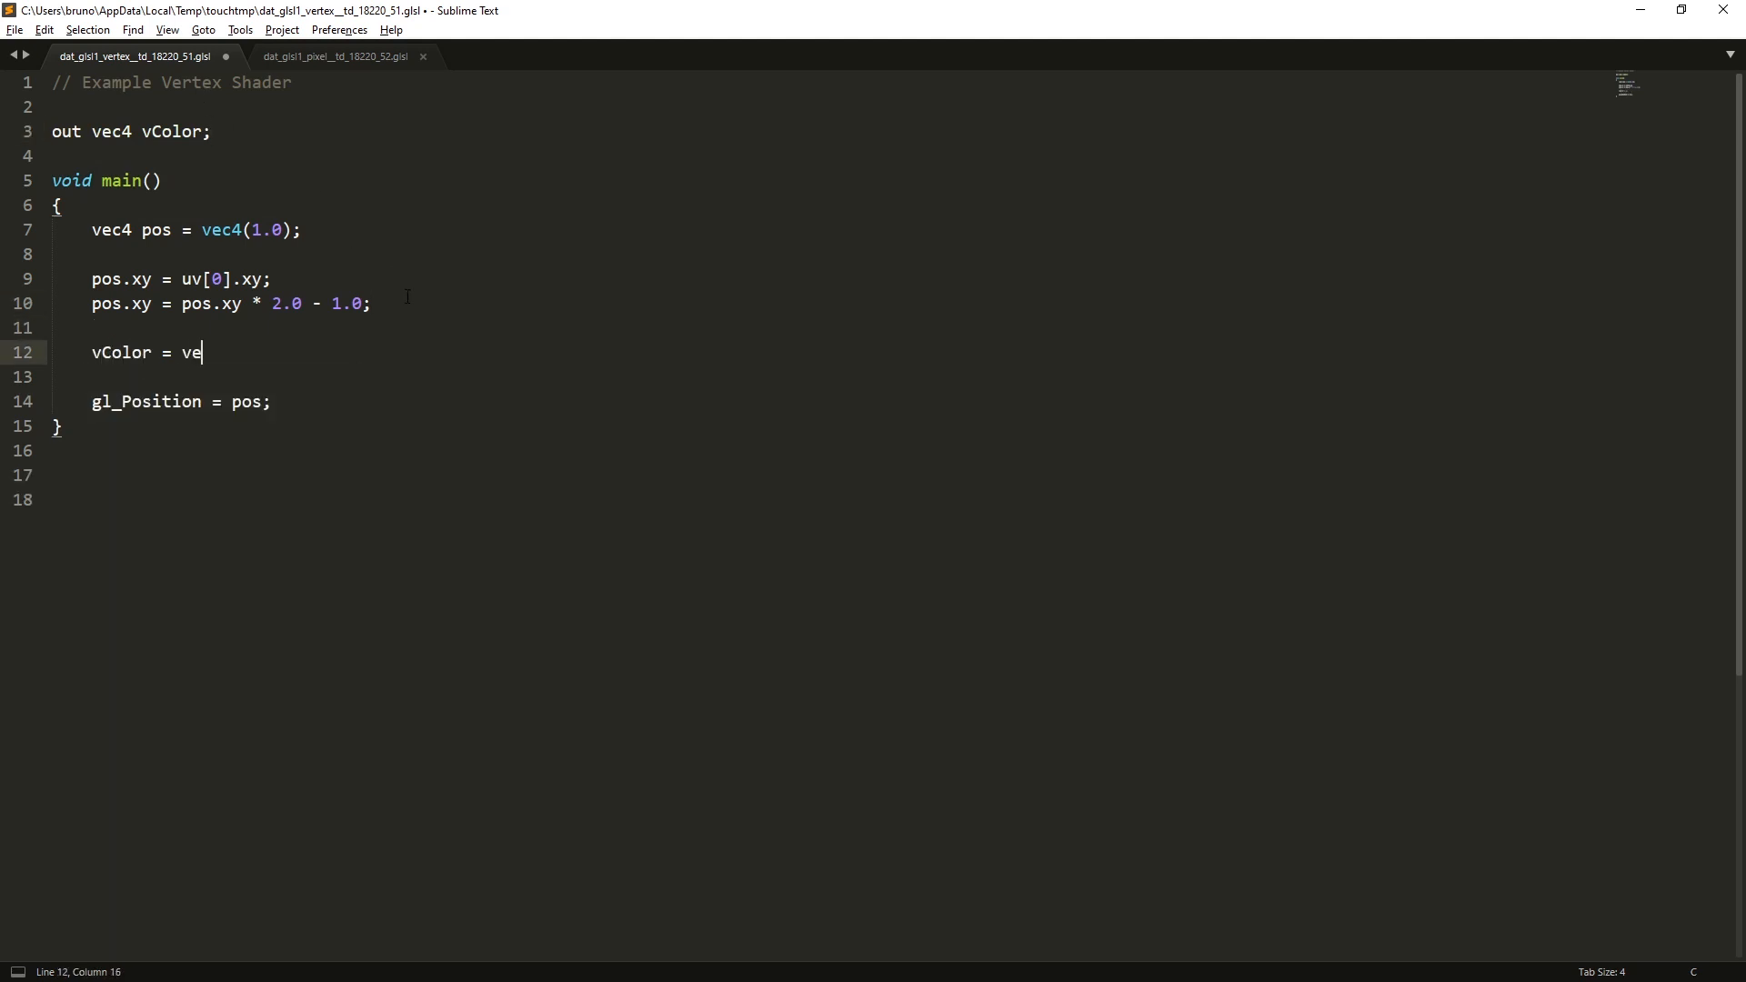
type("c4()")
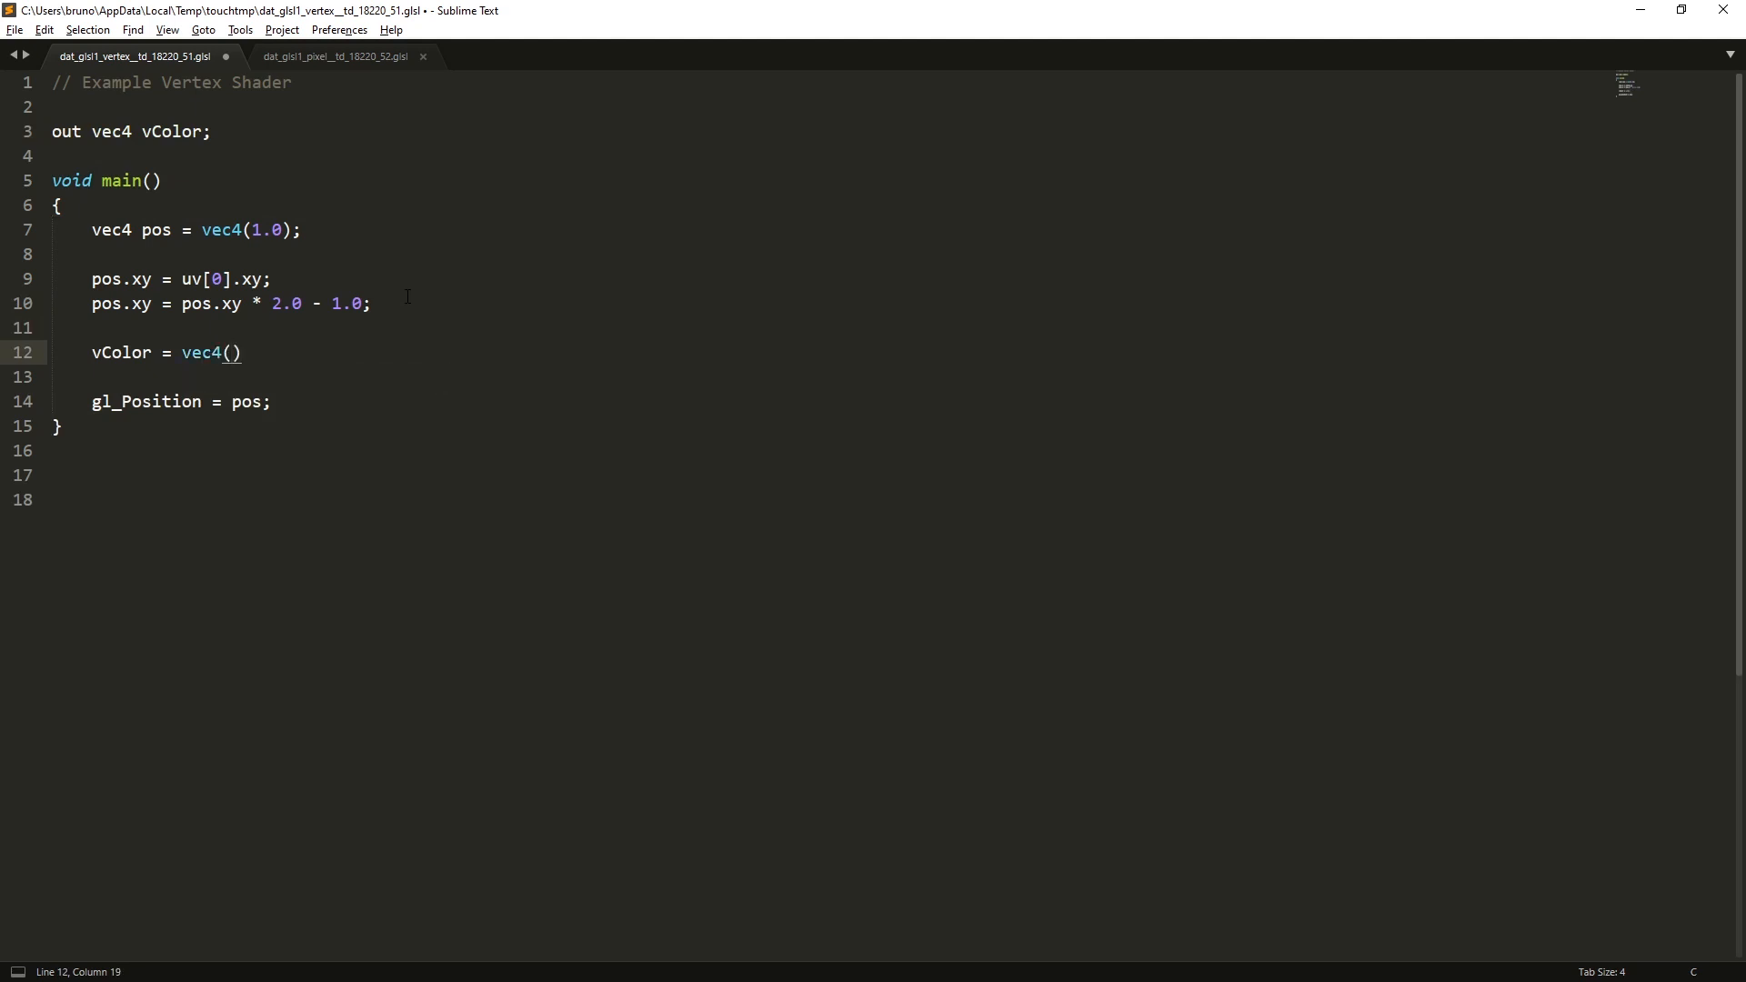
type("N")
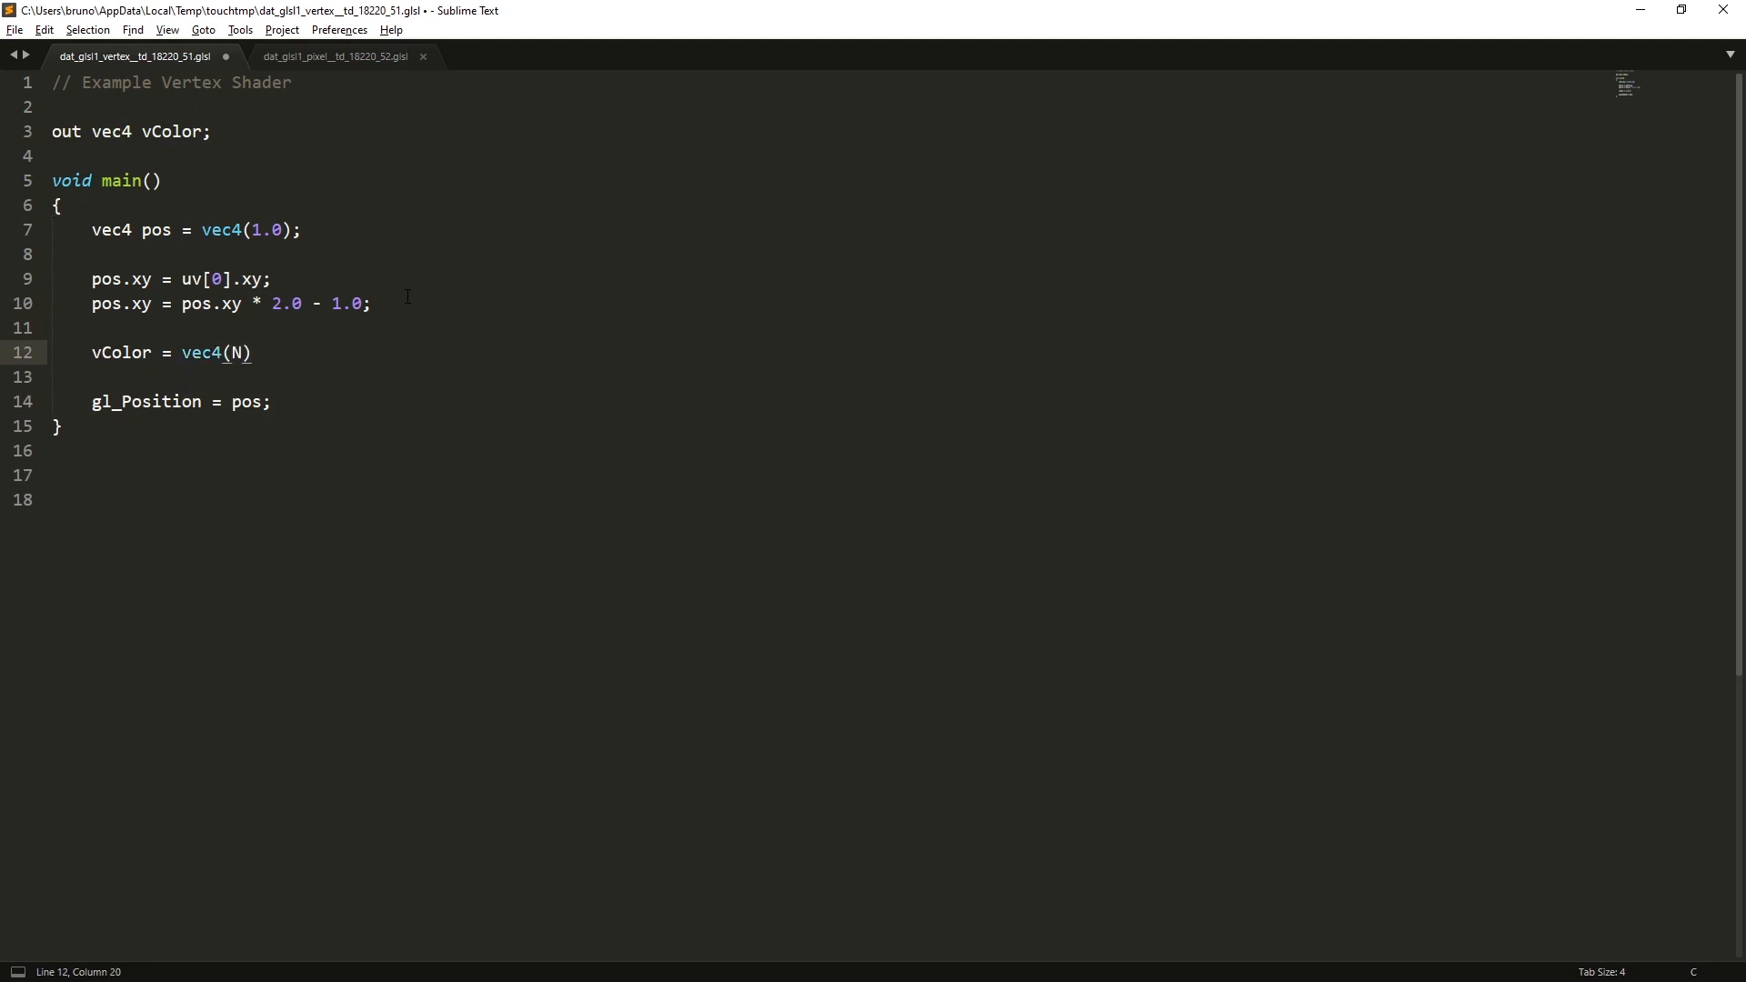
type(", 1.0")
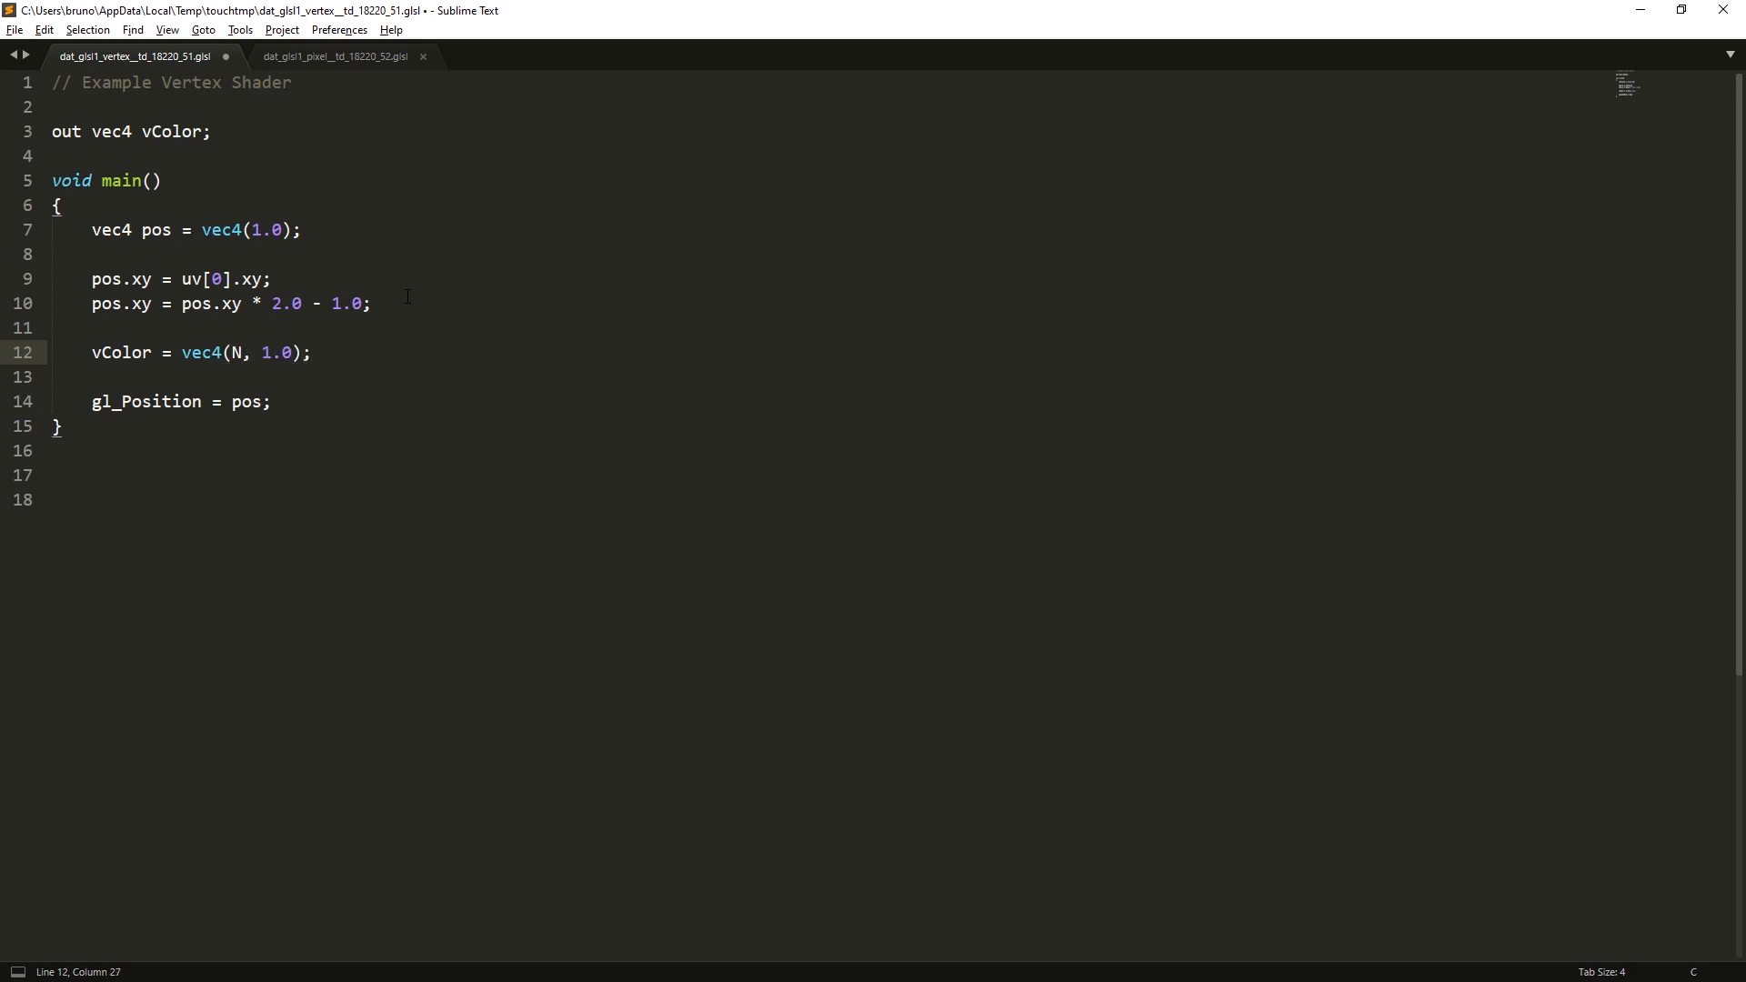
key("ctrl+s")
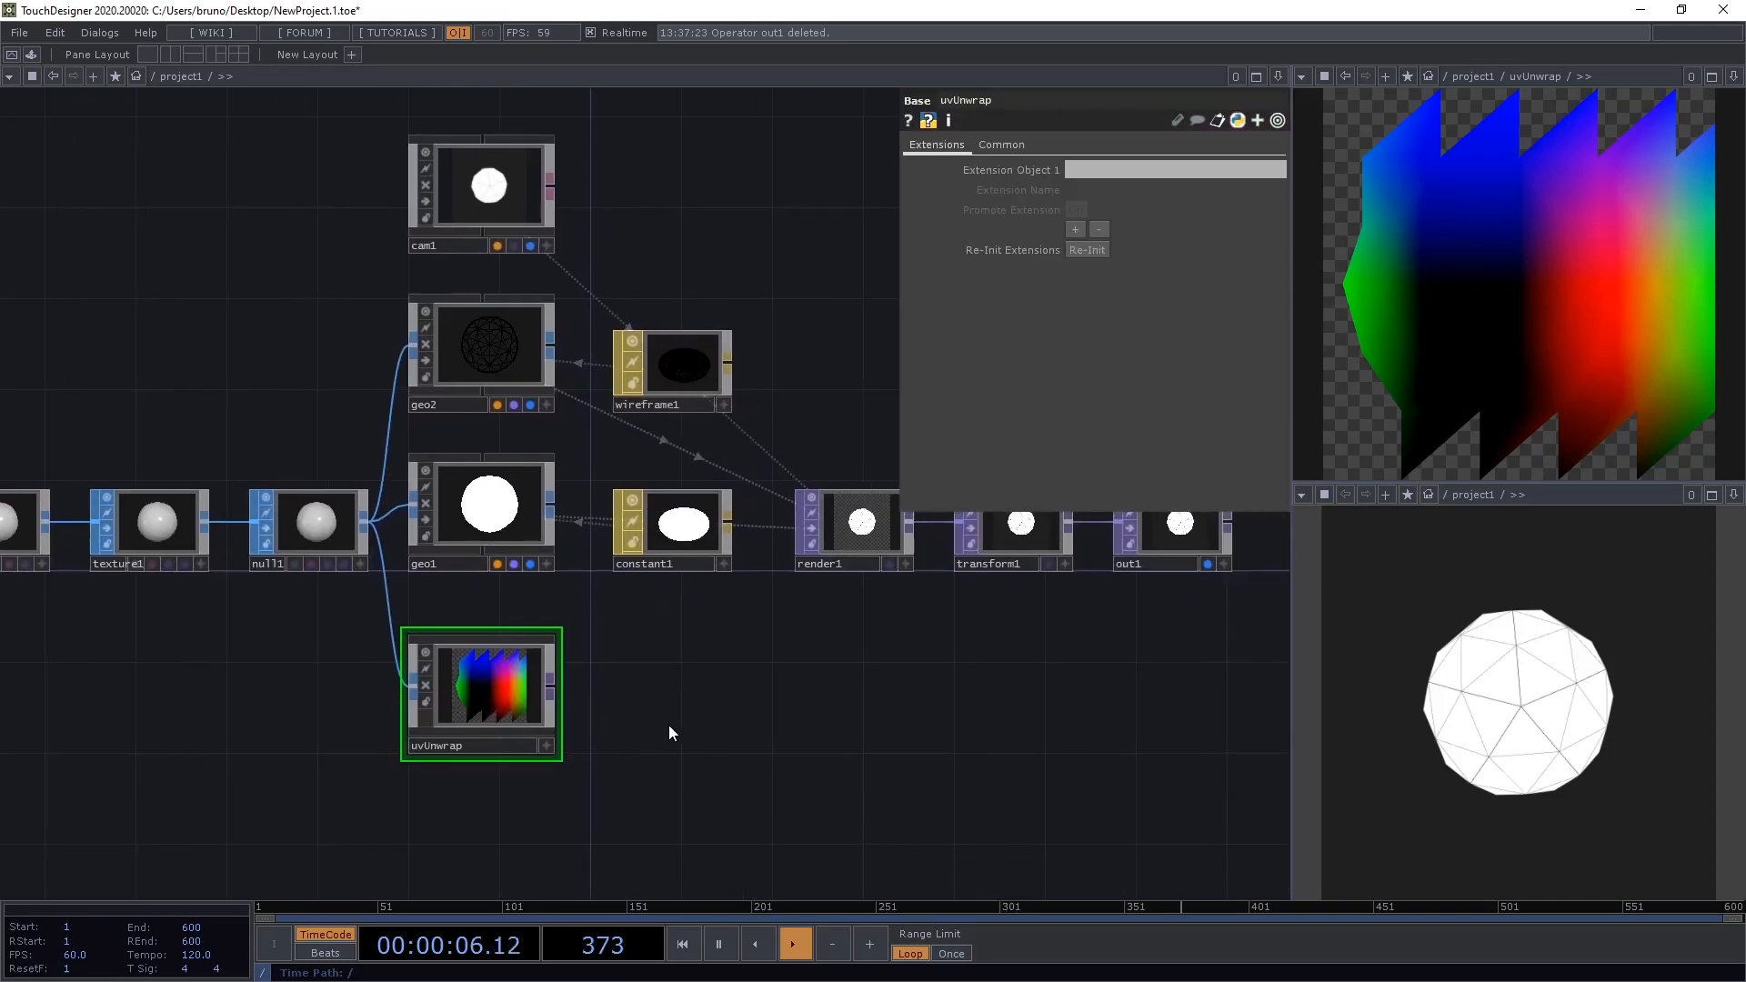
- Append null2 to uvUnwrap's output and use it as constant1's Color Map
double_click(668, 733)
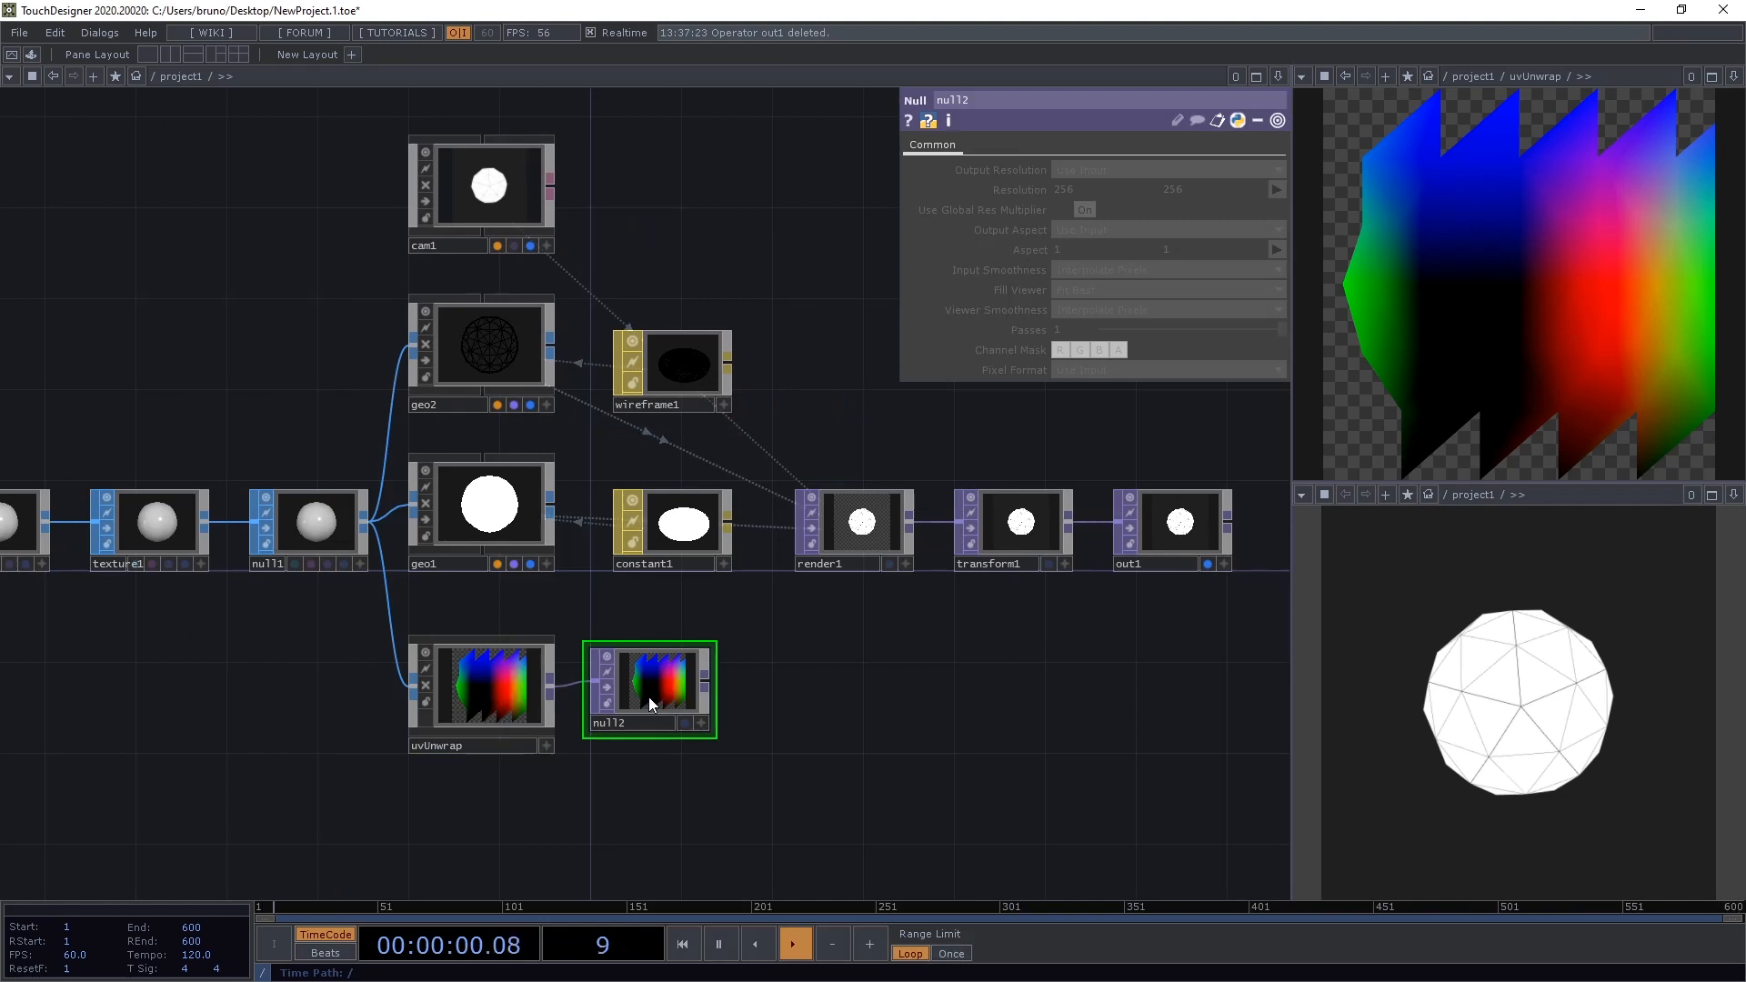
left_click(670, 524)
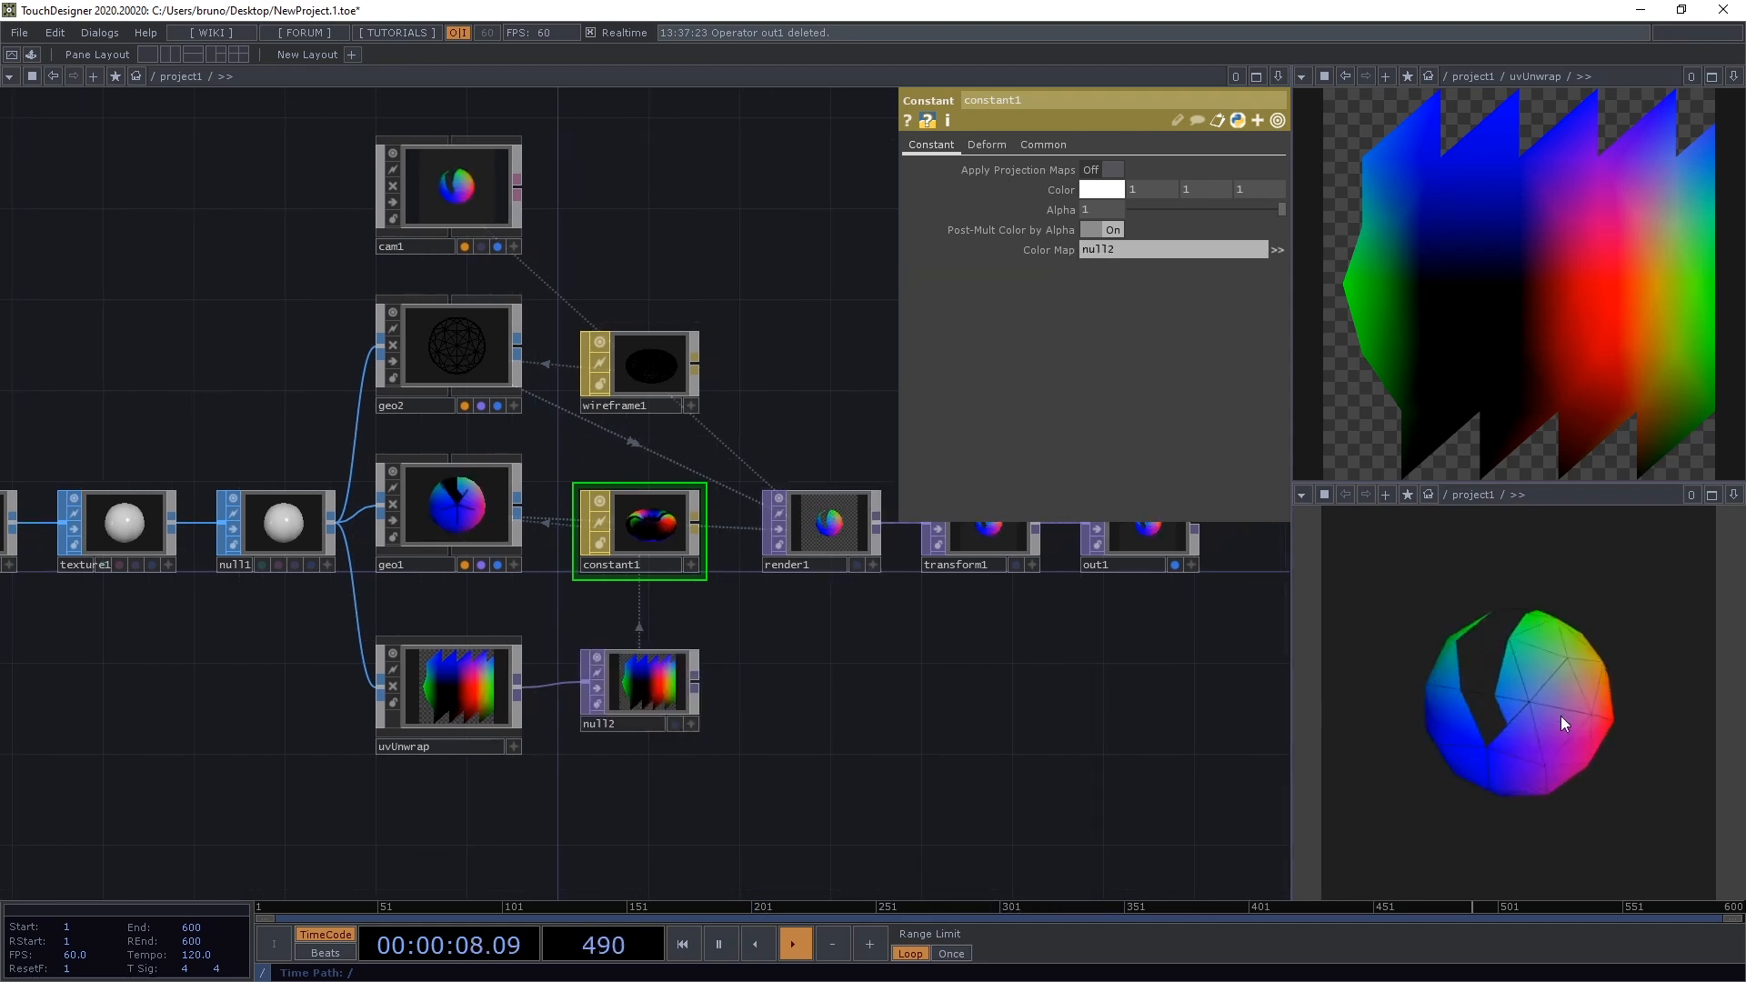
left_click(682, 943)
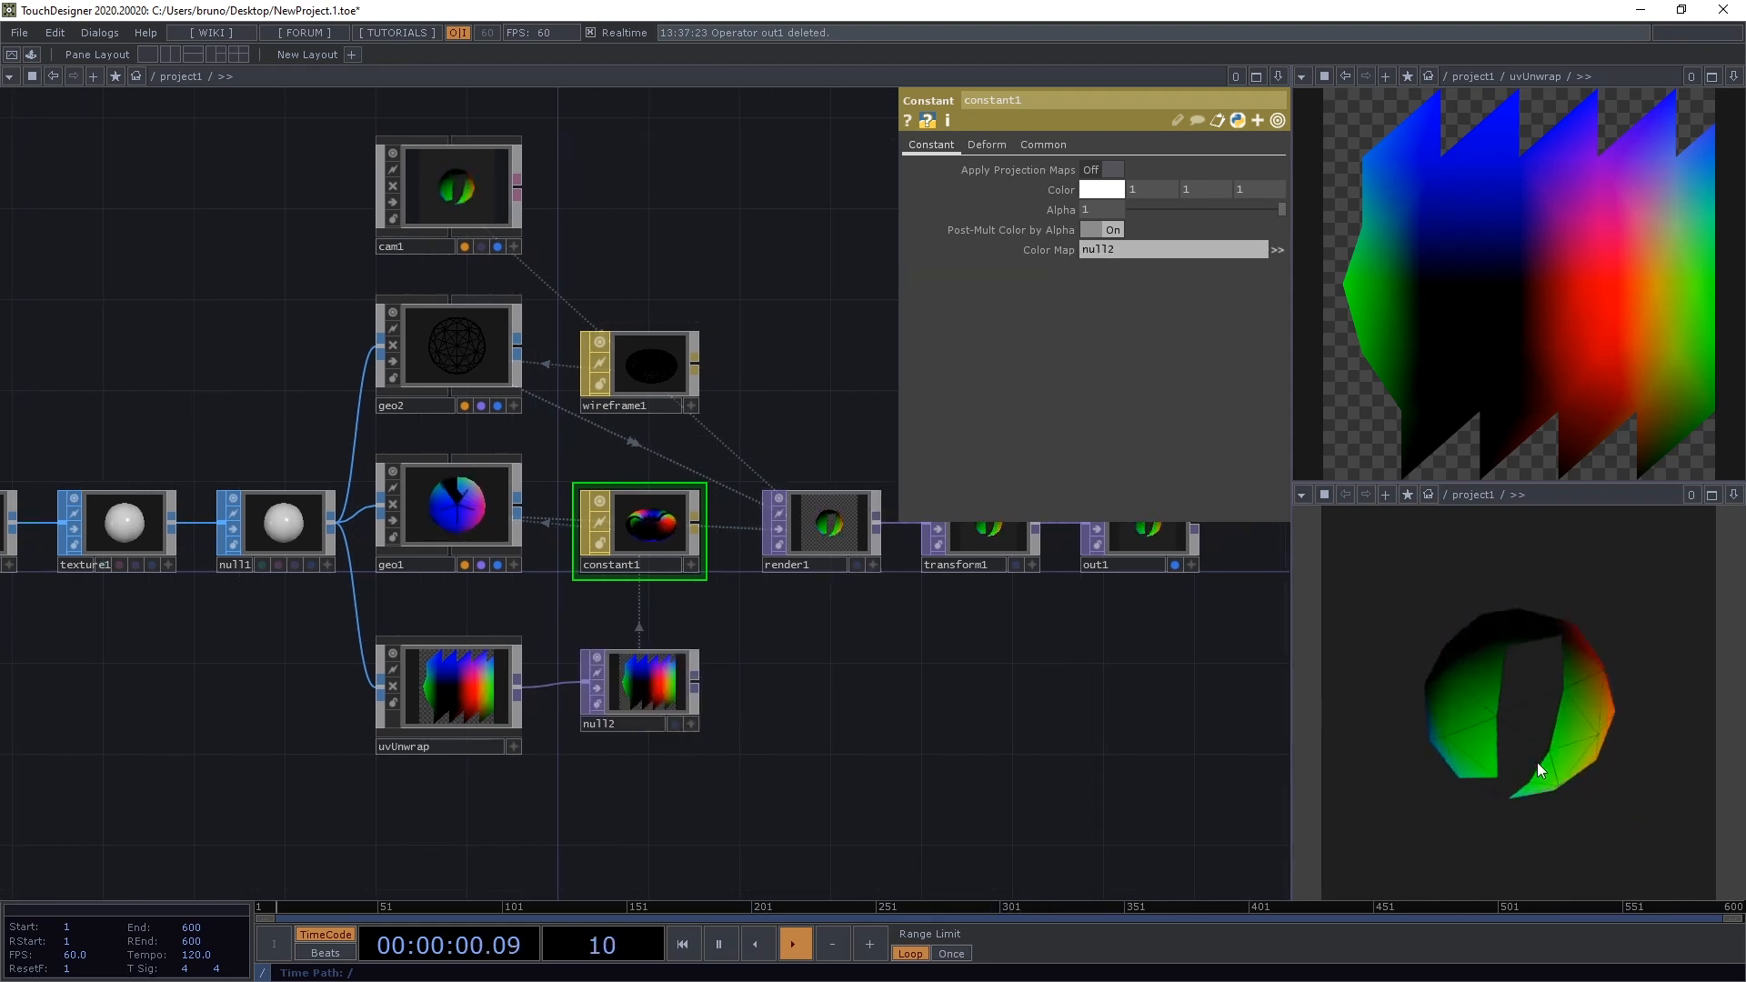
left_click(794, 944)
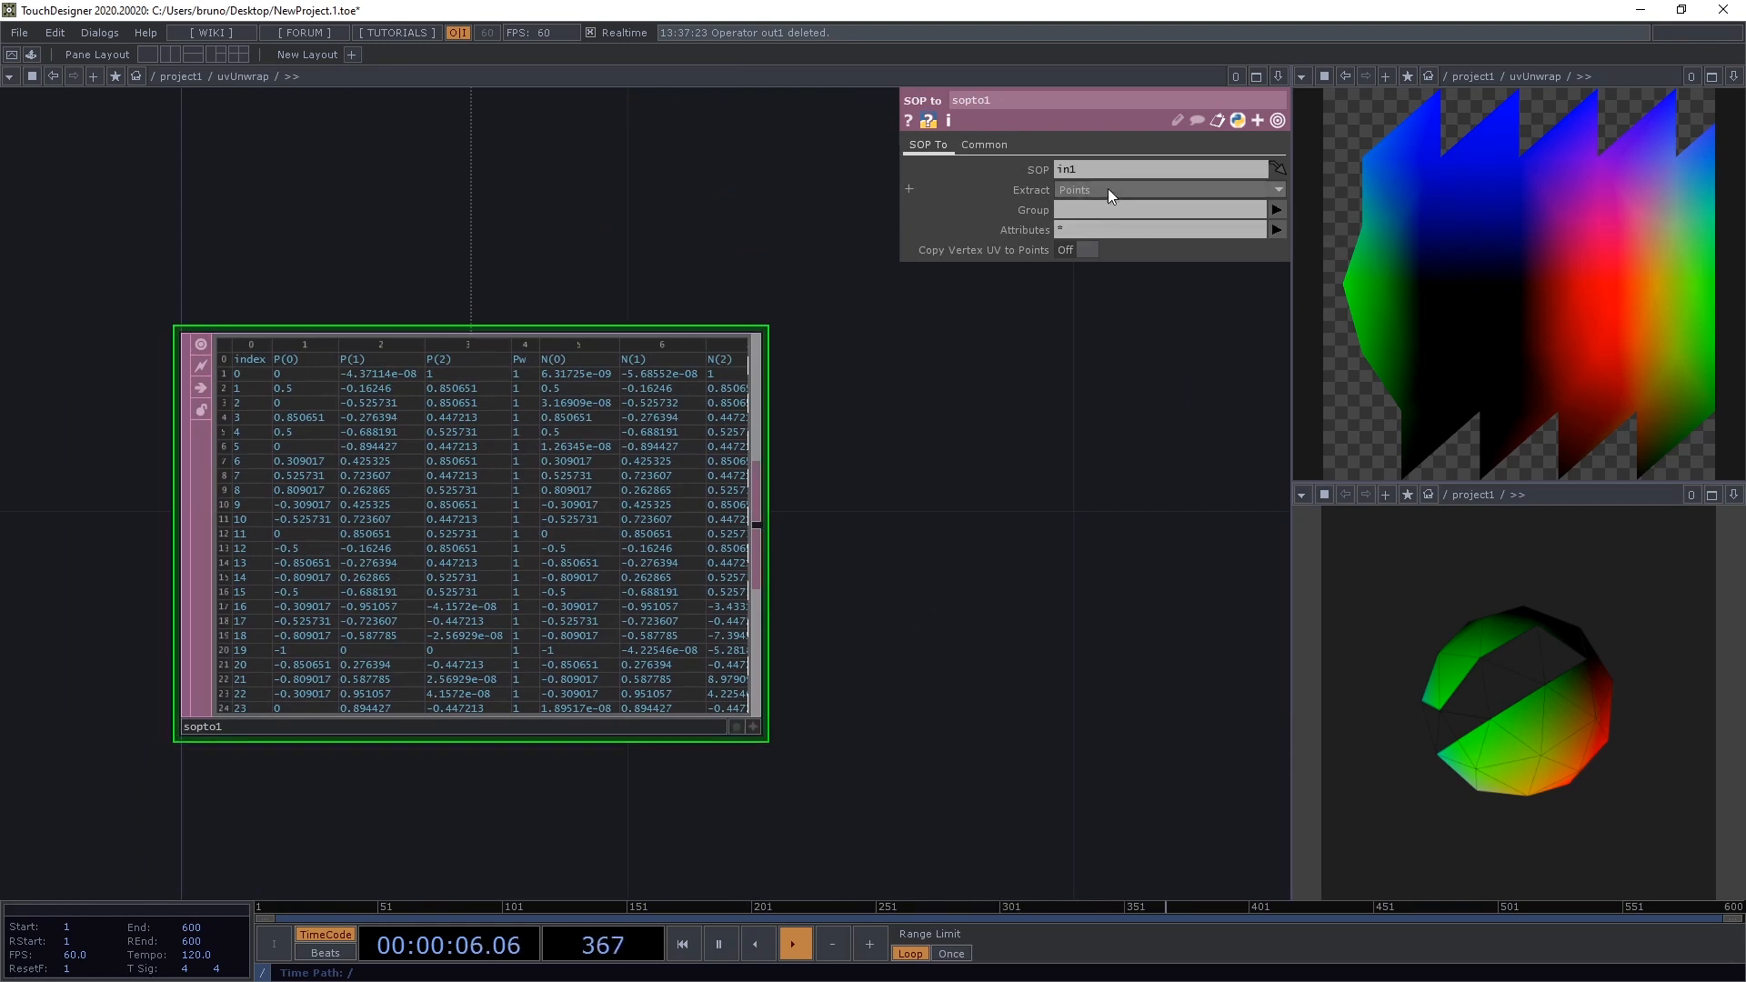
- Change the SOP to DAT's Extract from Points to Vertices
left_click(1166, 189)
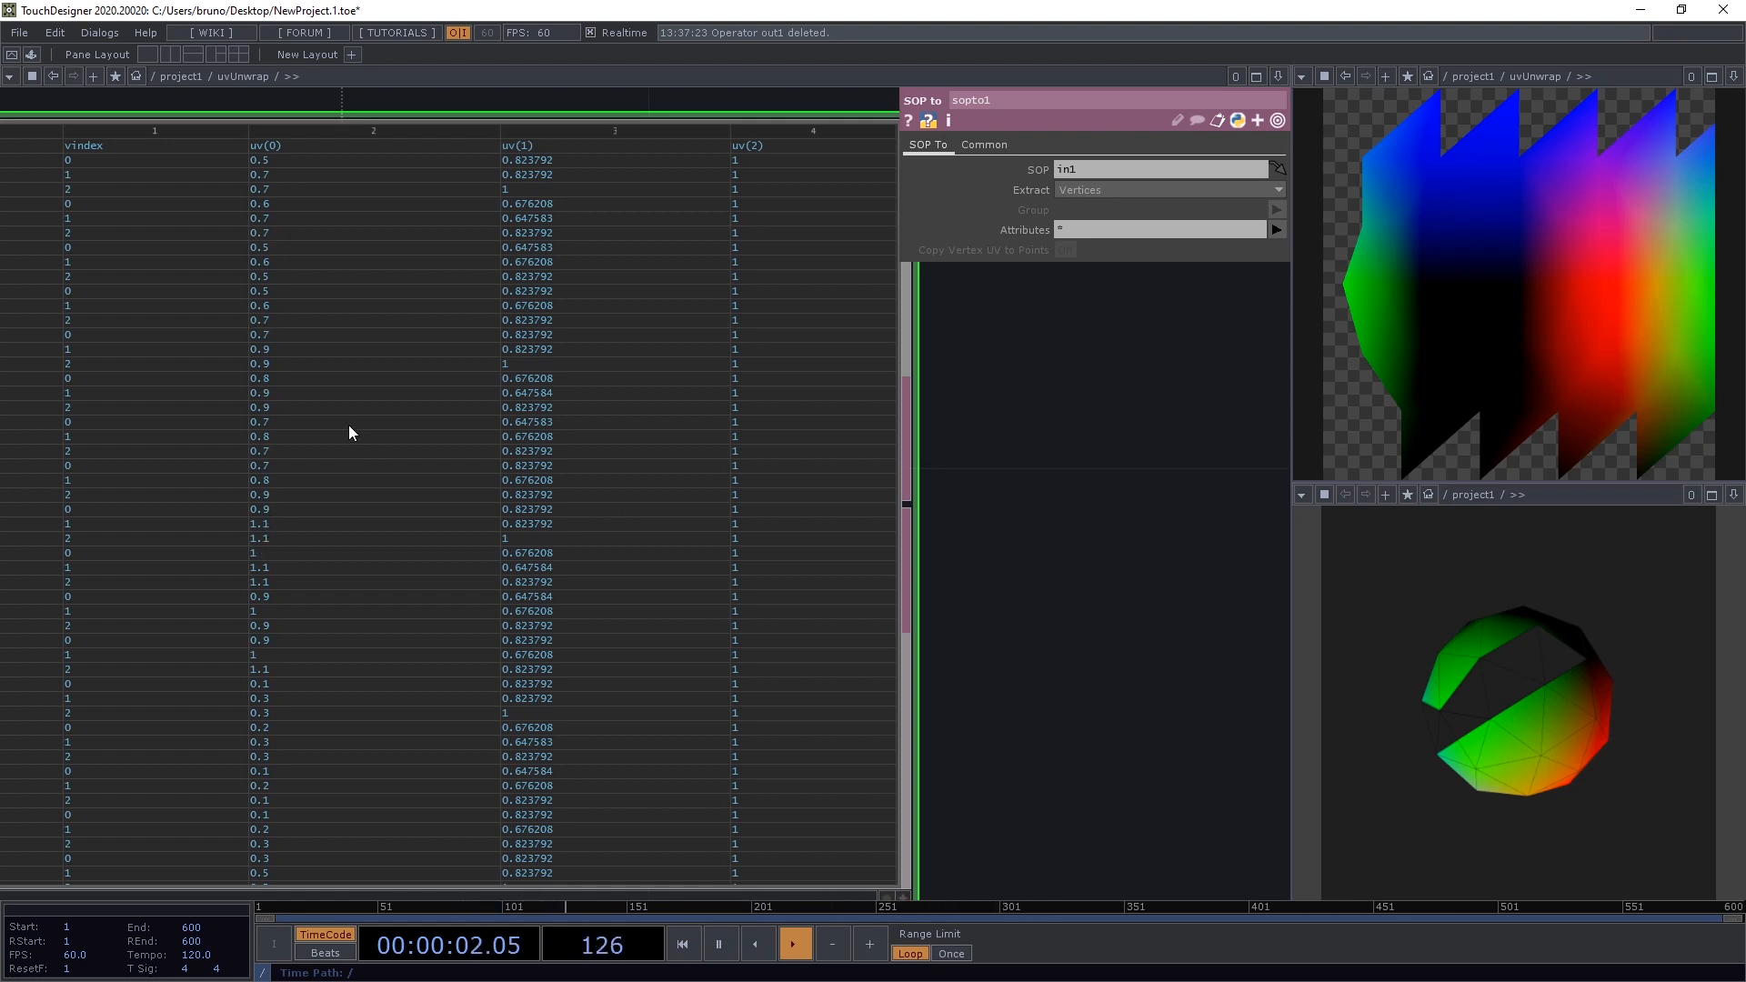
mouse_move(344, 478)
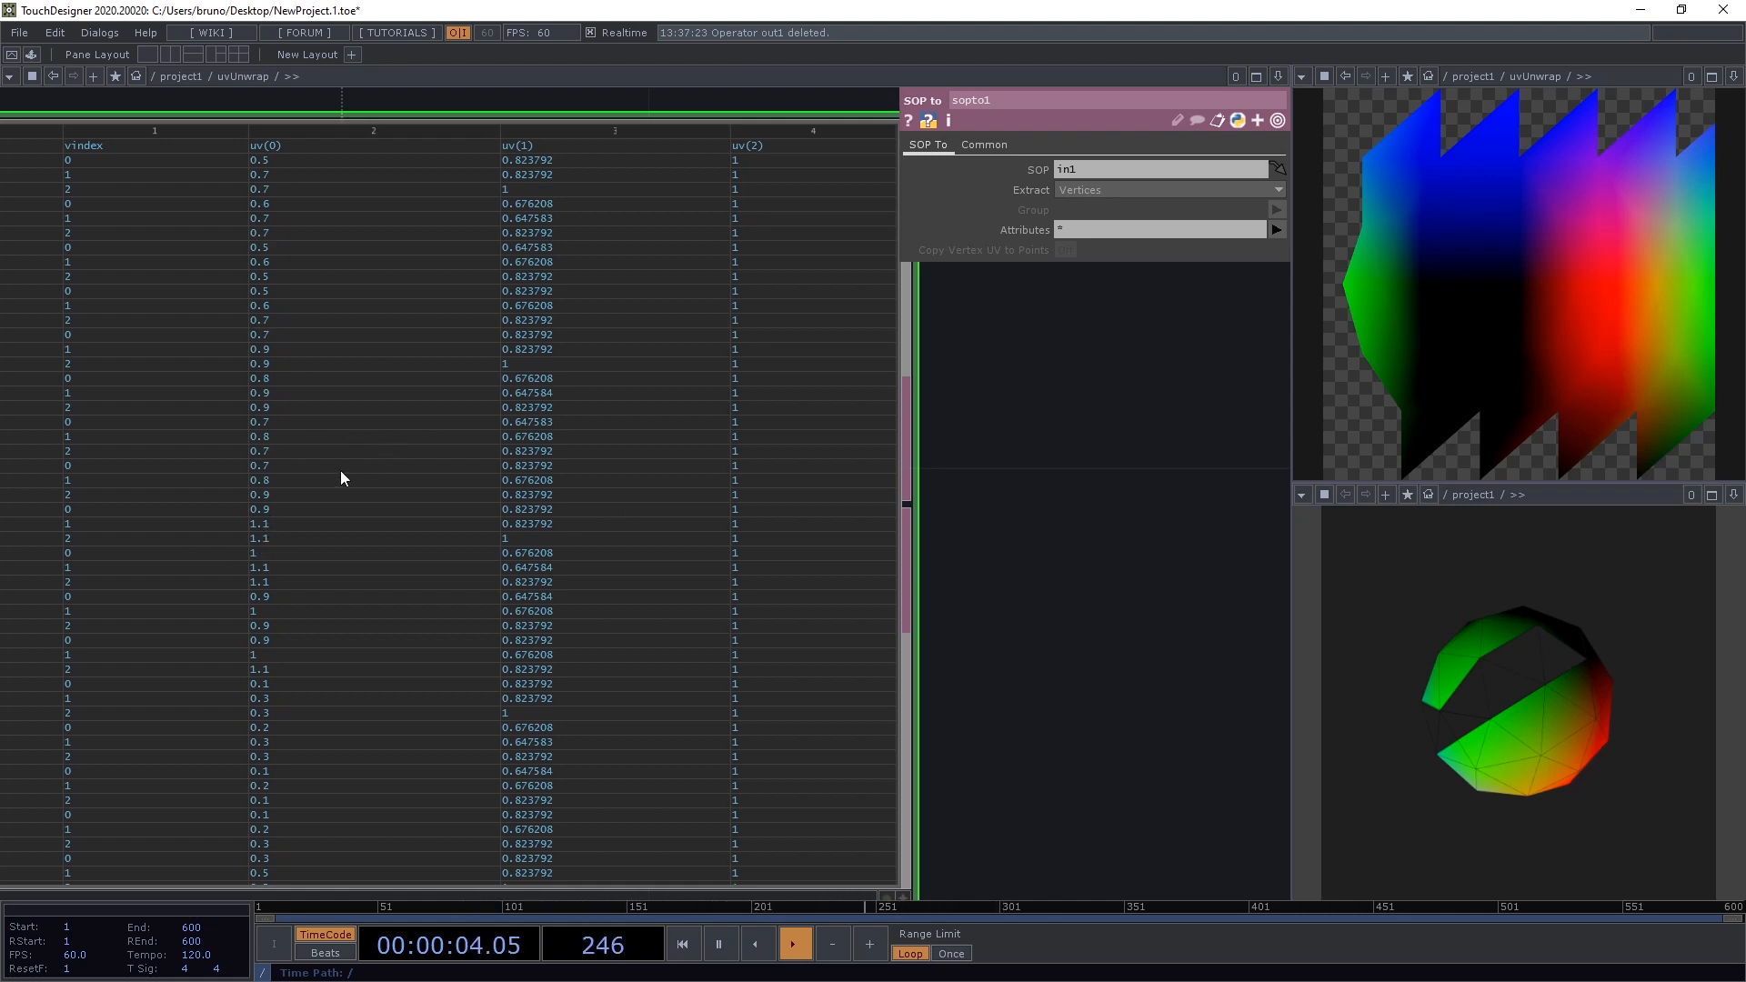
mouse_move(713, 524)
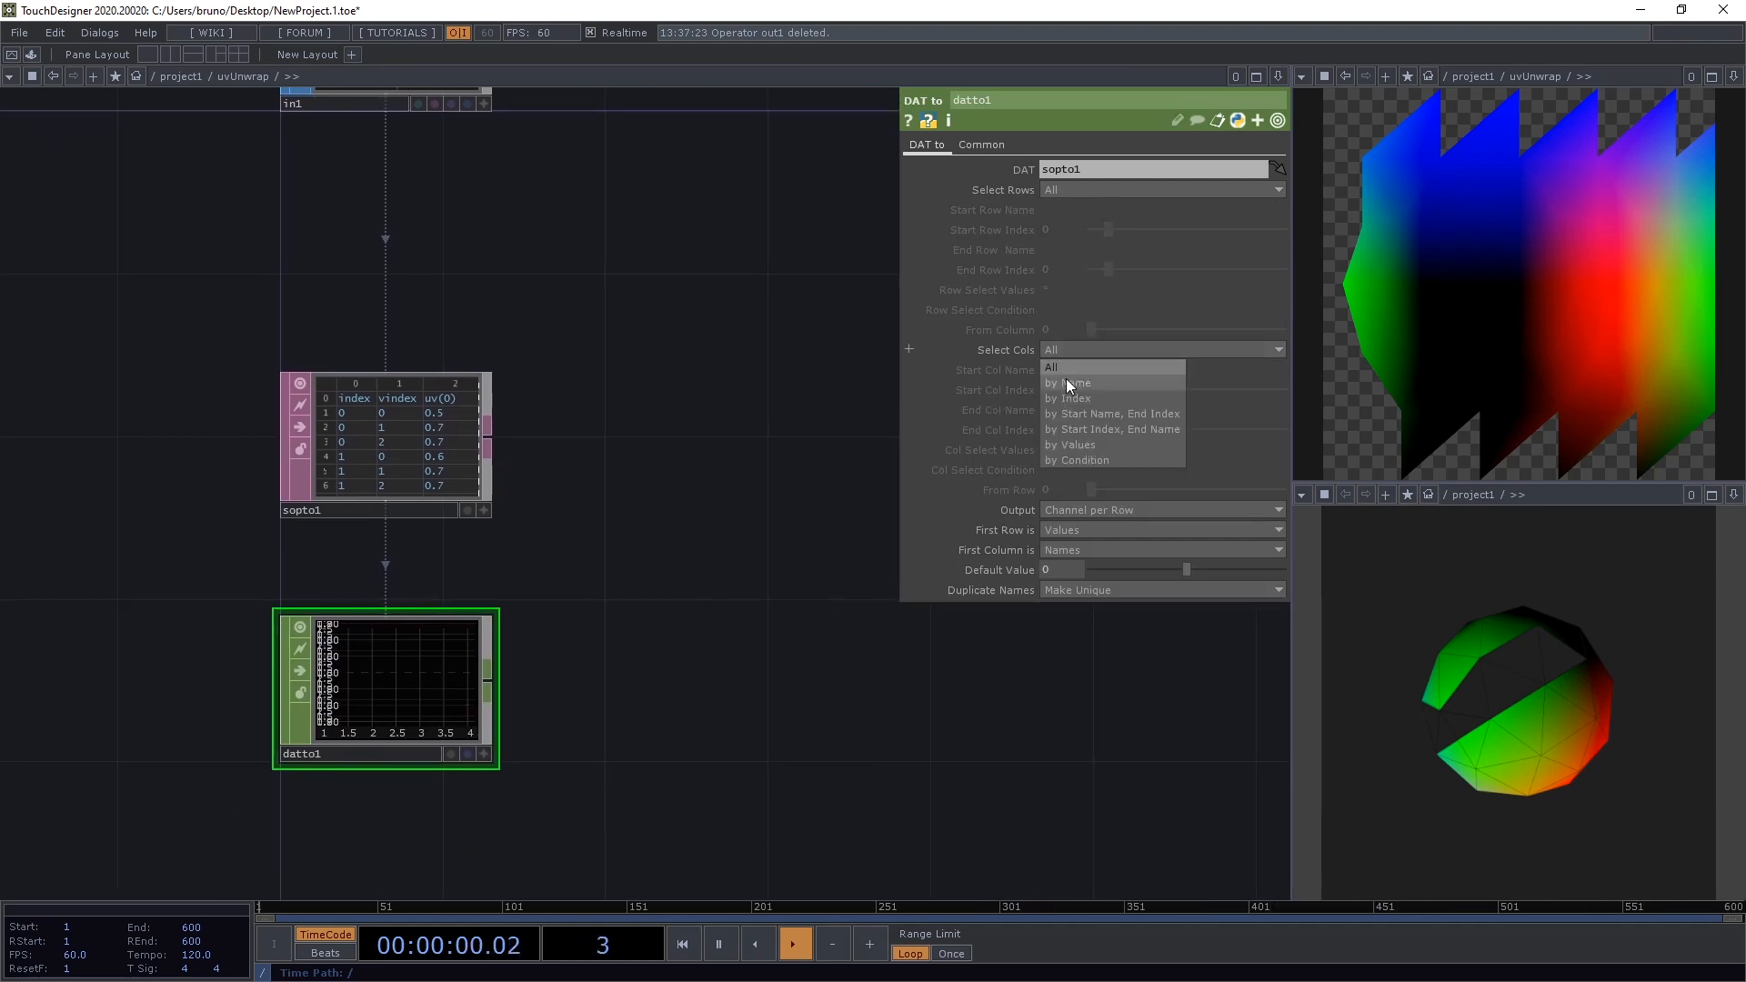
- Select columns by Name from uv(0) to uv(1) and output one channel per column
left_click(1067, 382)
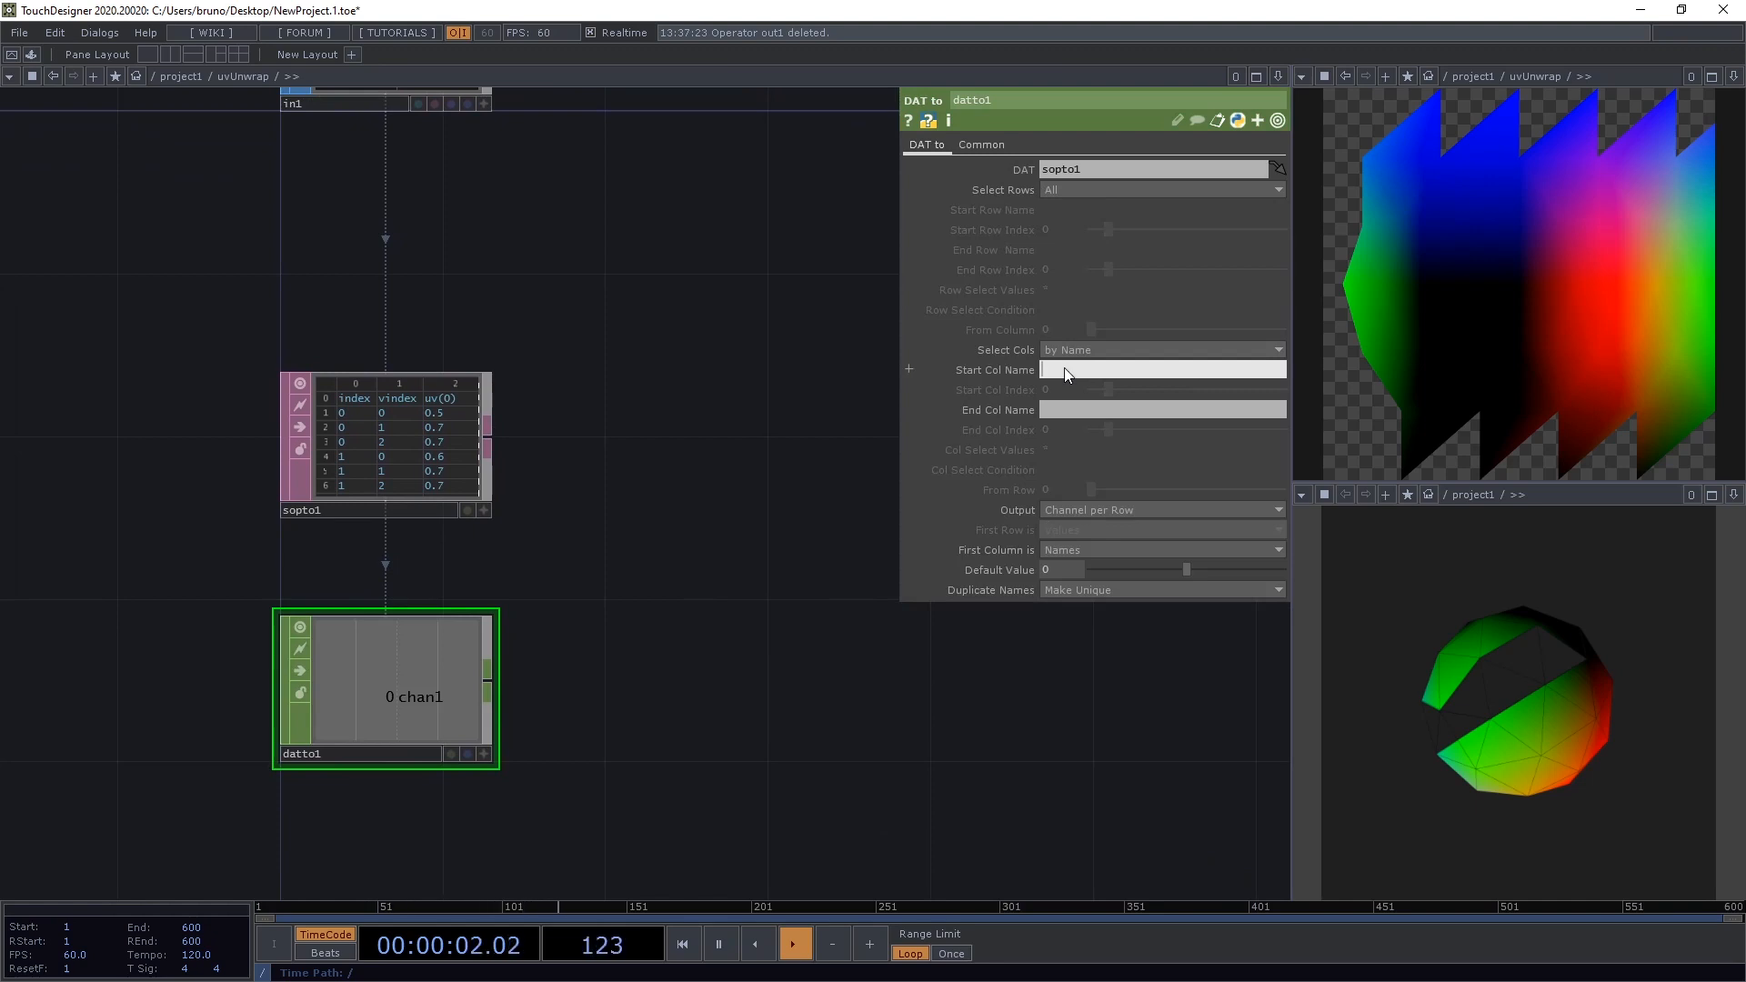
type("uv(0)")
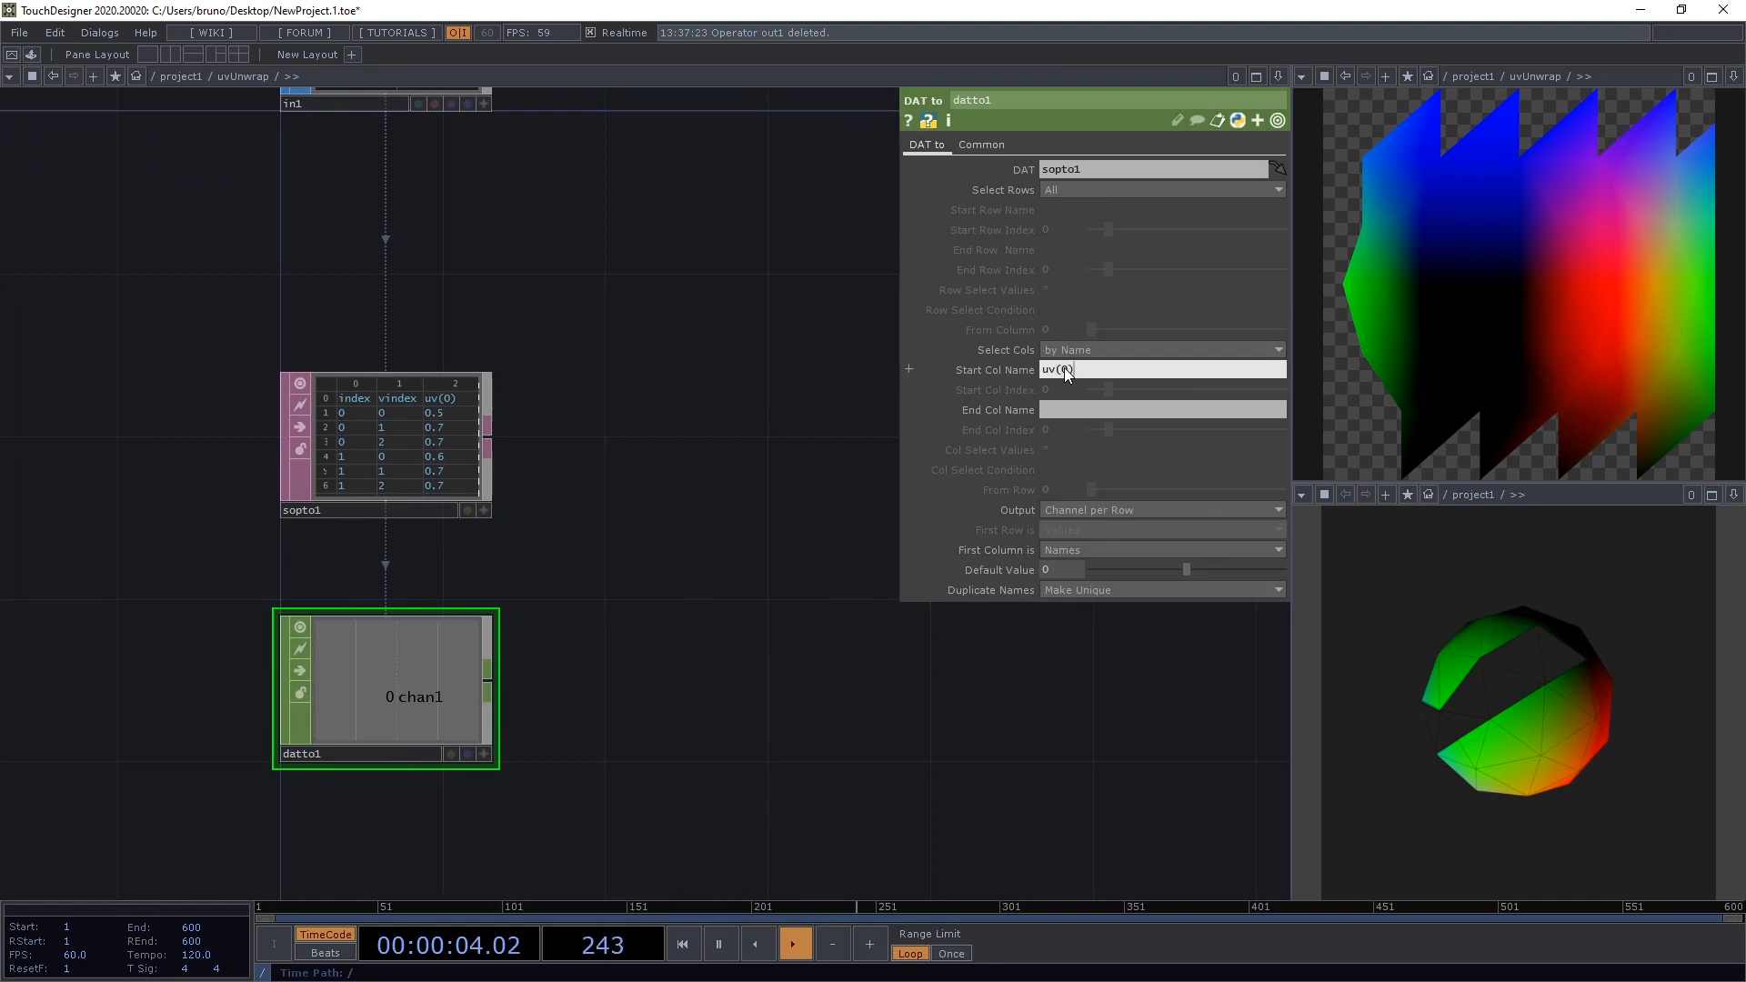
left_click(1162, 409)
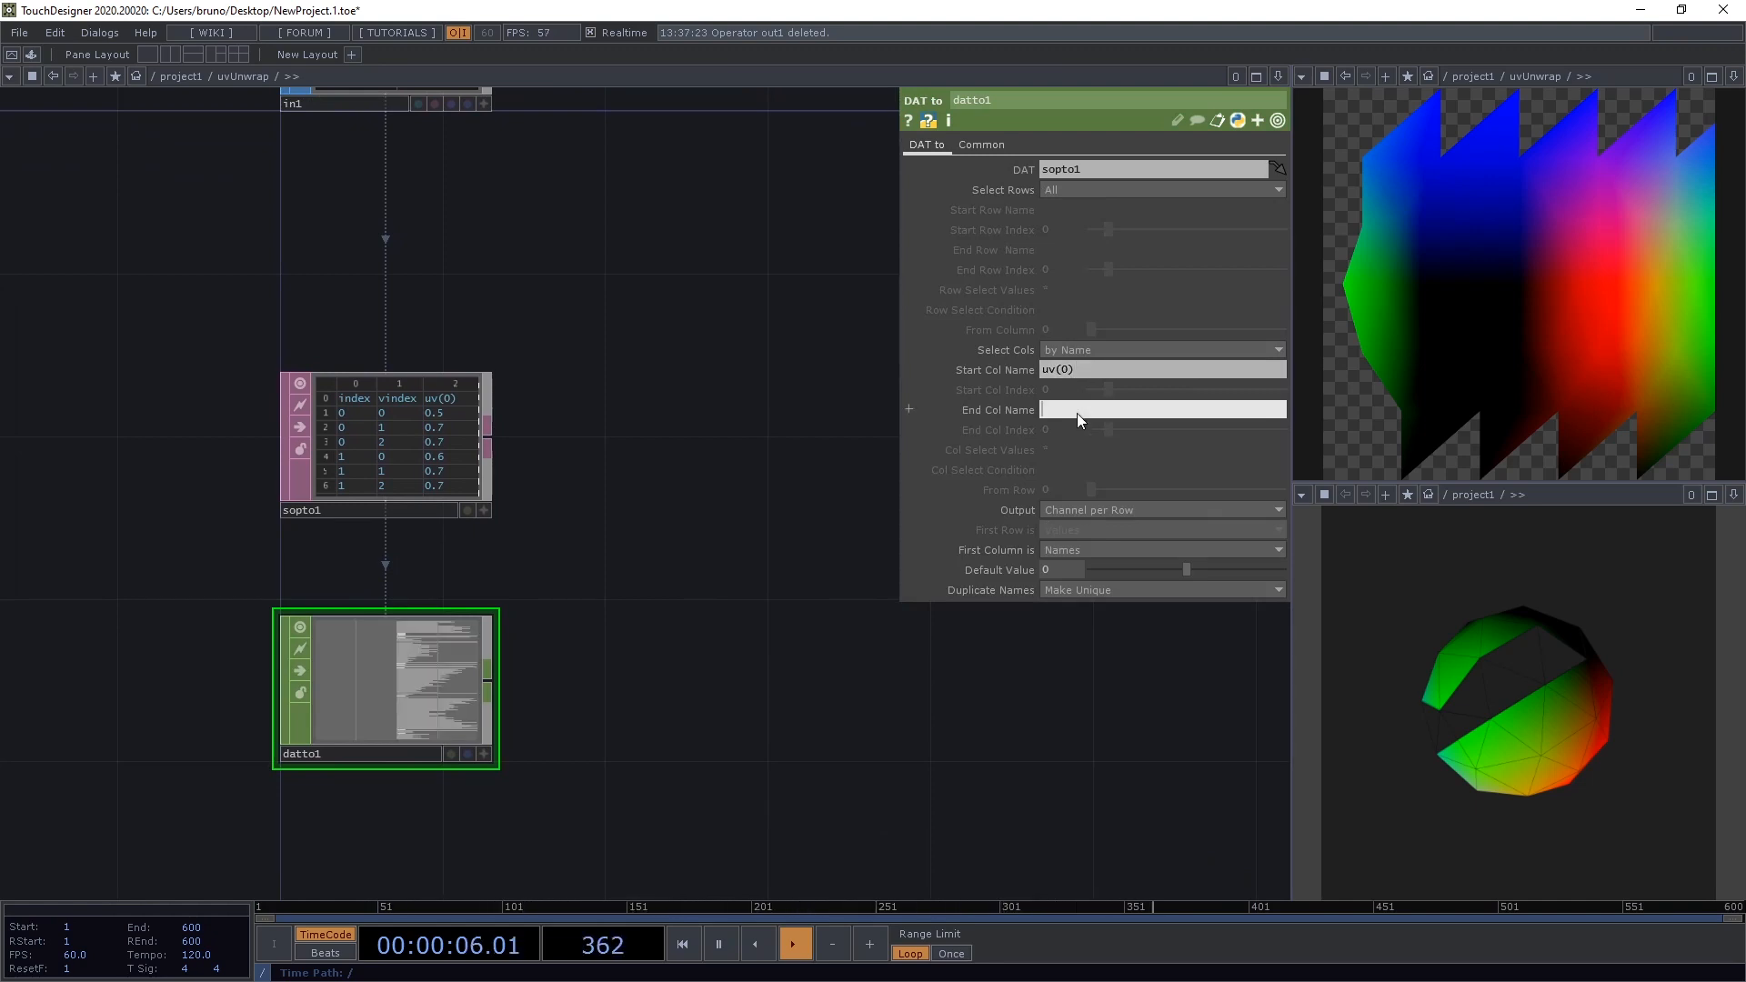
type("uv(1)")
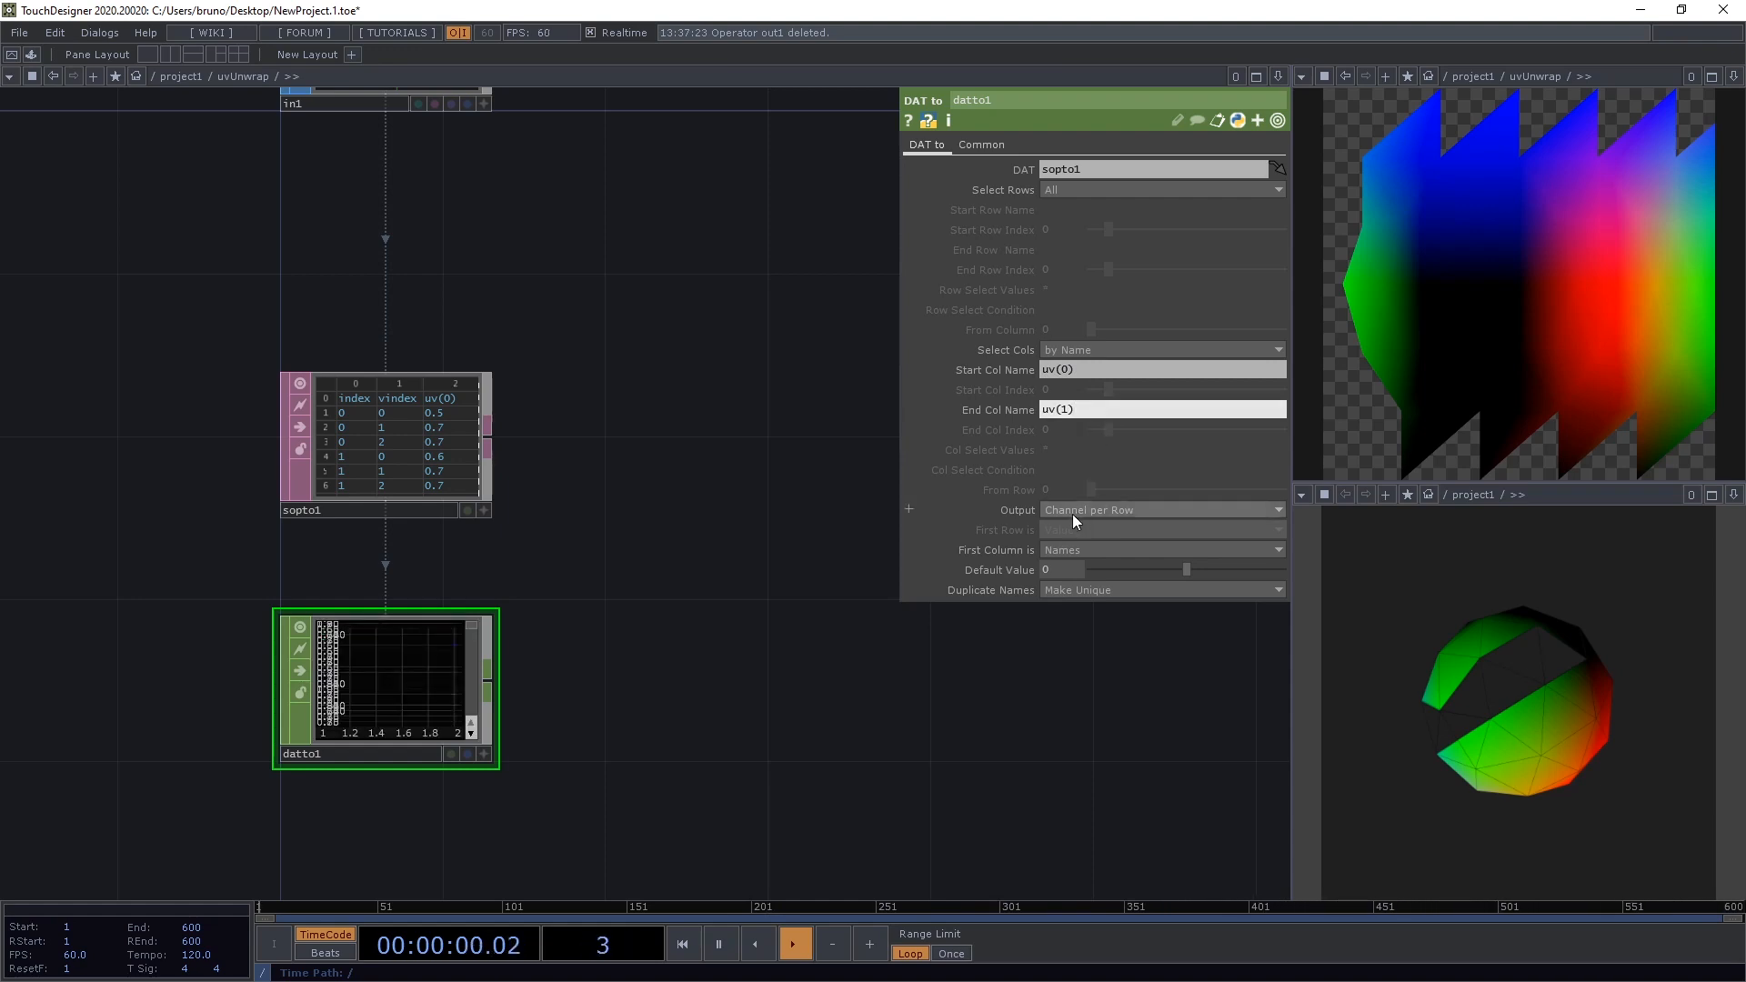
left_click(1162, 510)
type("rena")
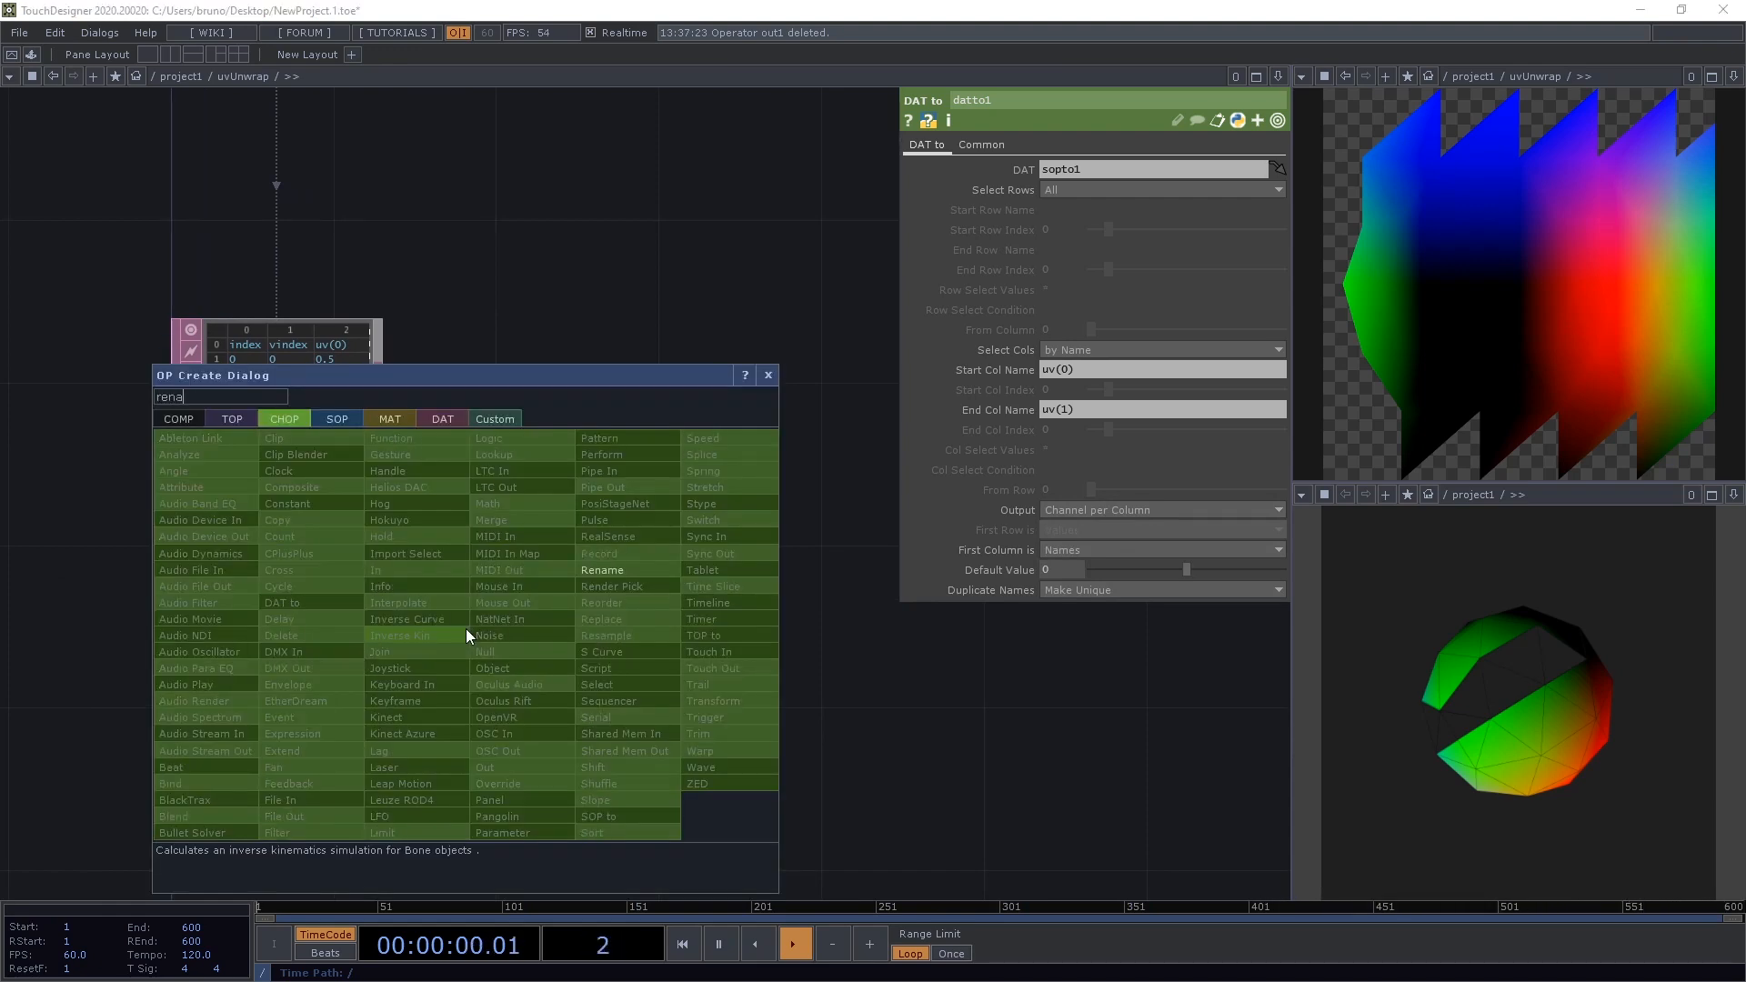
- Add a Rename CHOP, set analyze1 to Maximum, and end in a null named uvMax
left_click(602, 569)
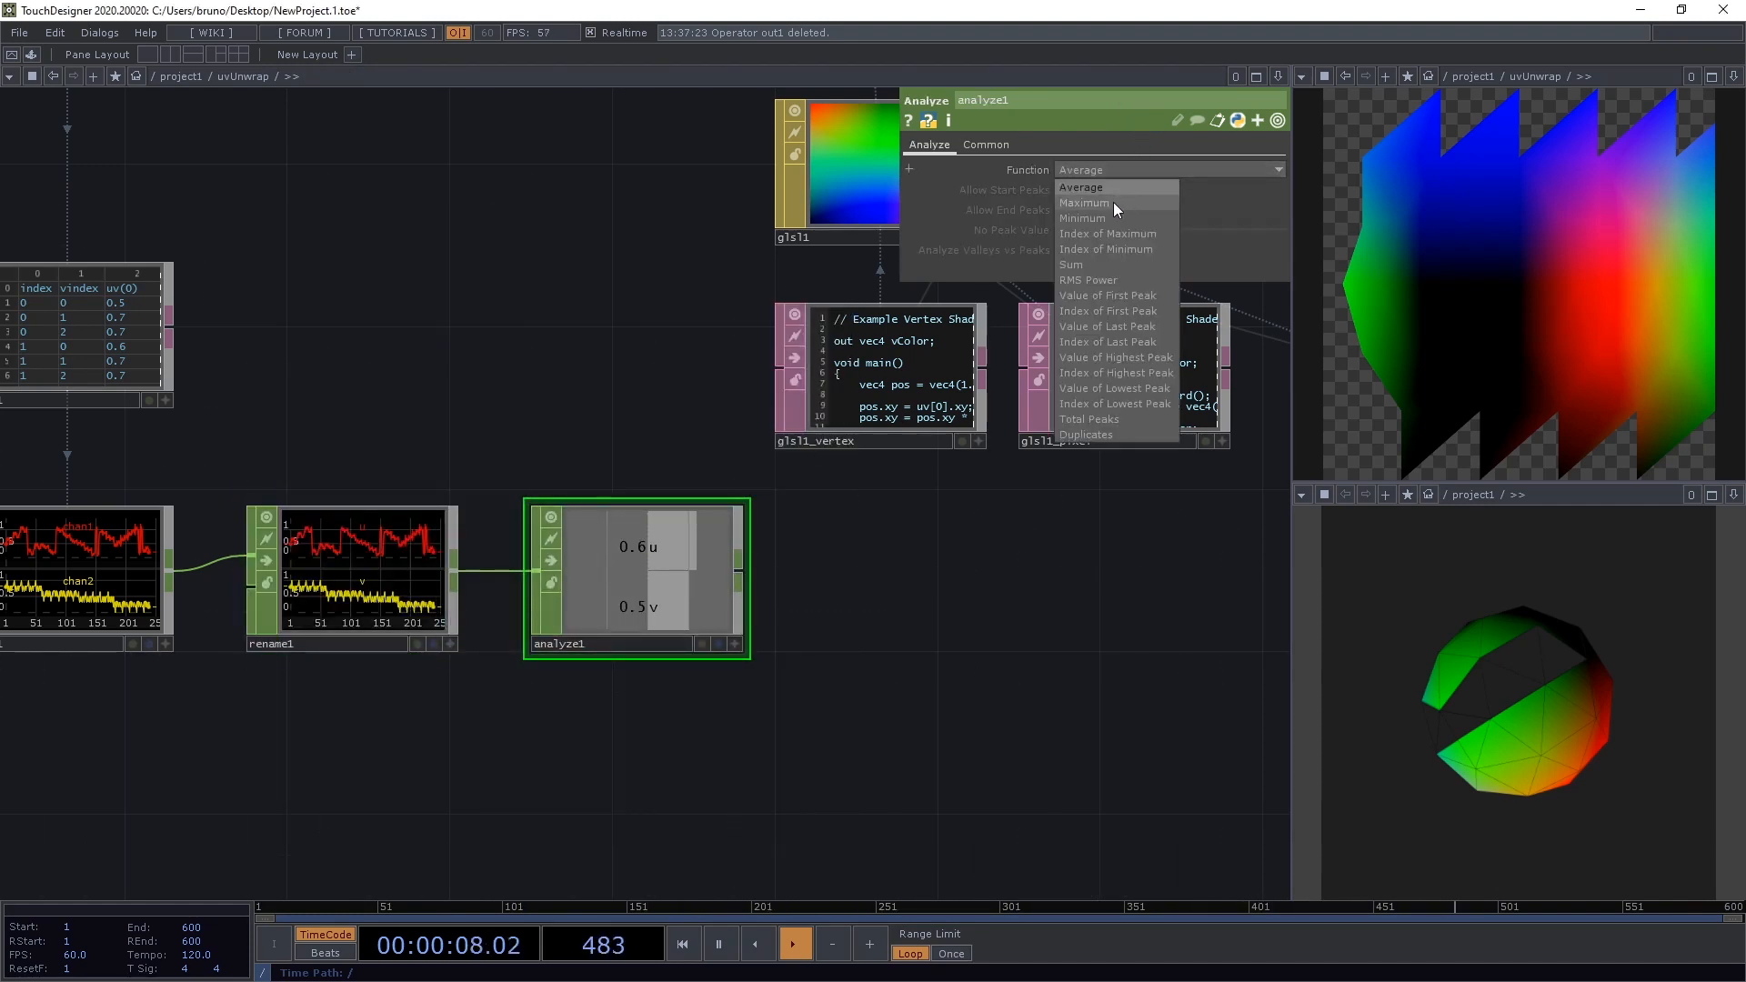
left_click(1084, 204)
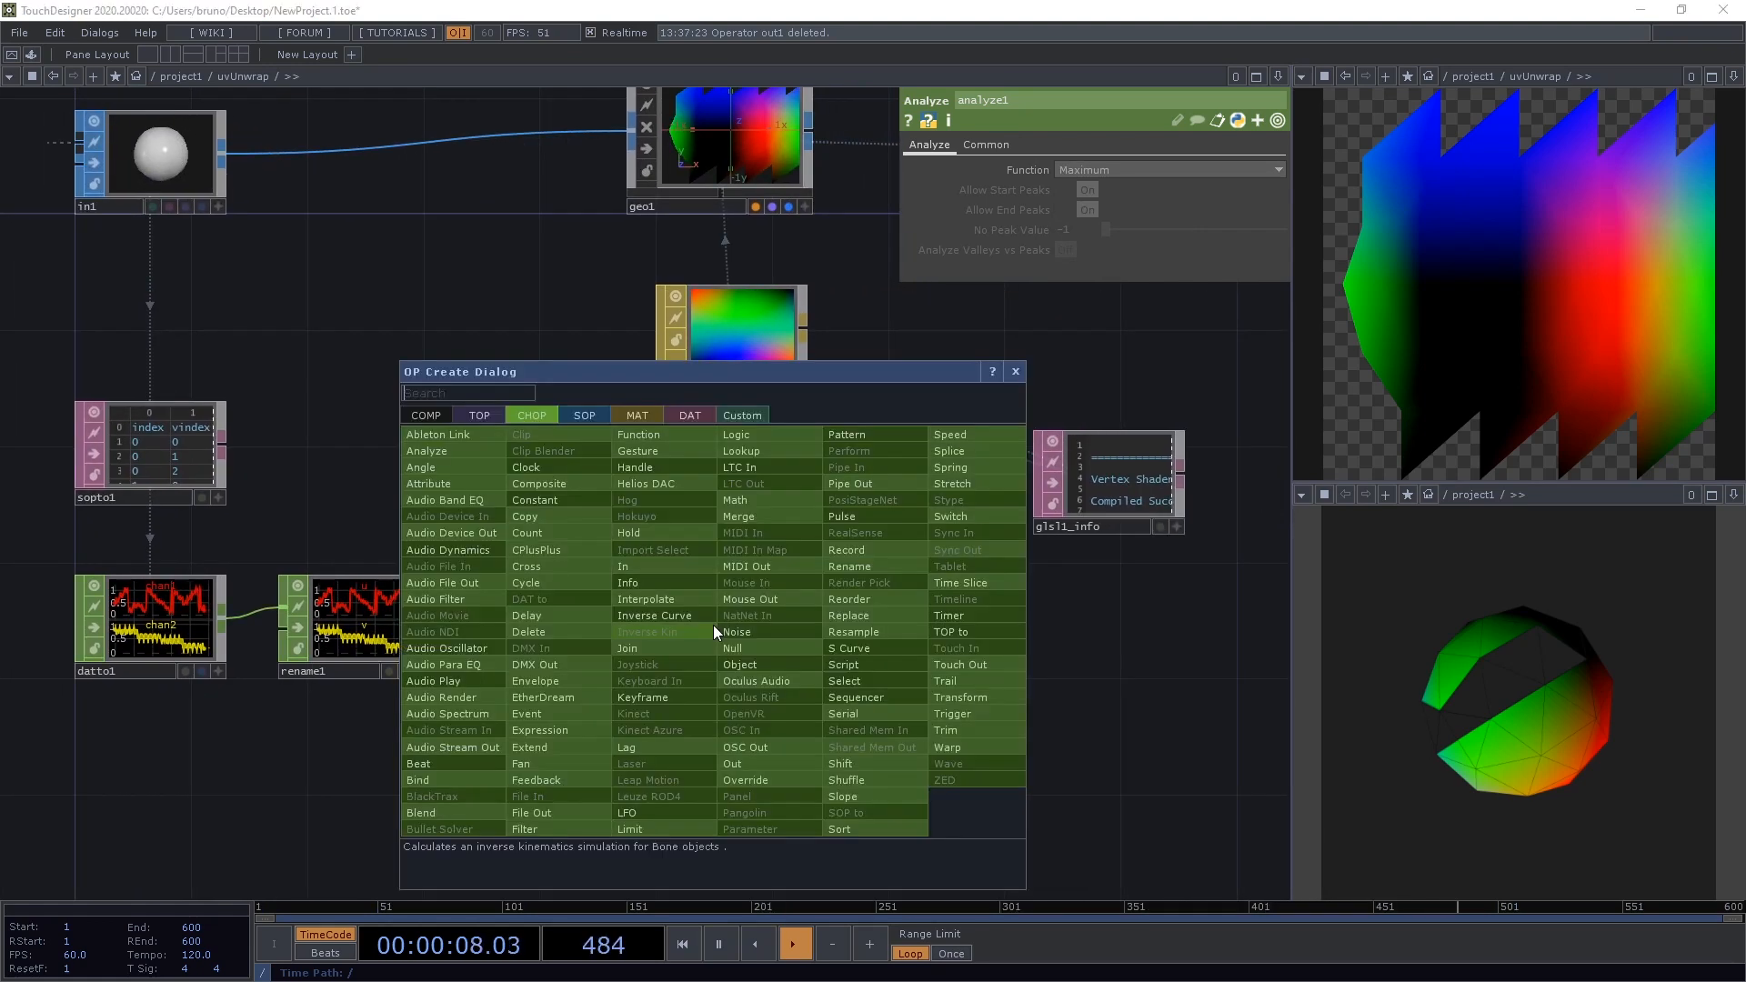
left_click(733, 647)
type("uvMax")
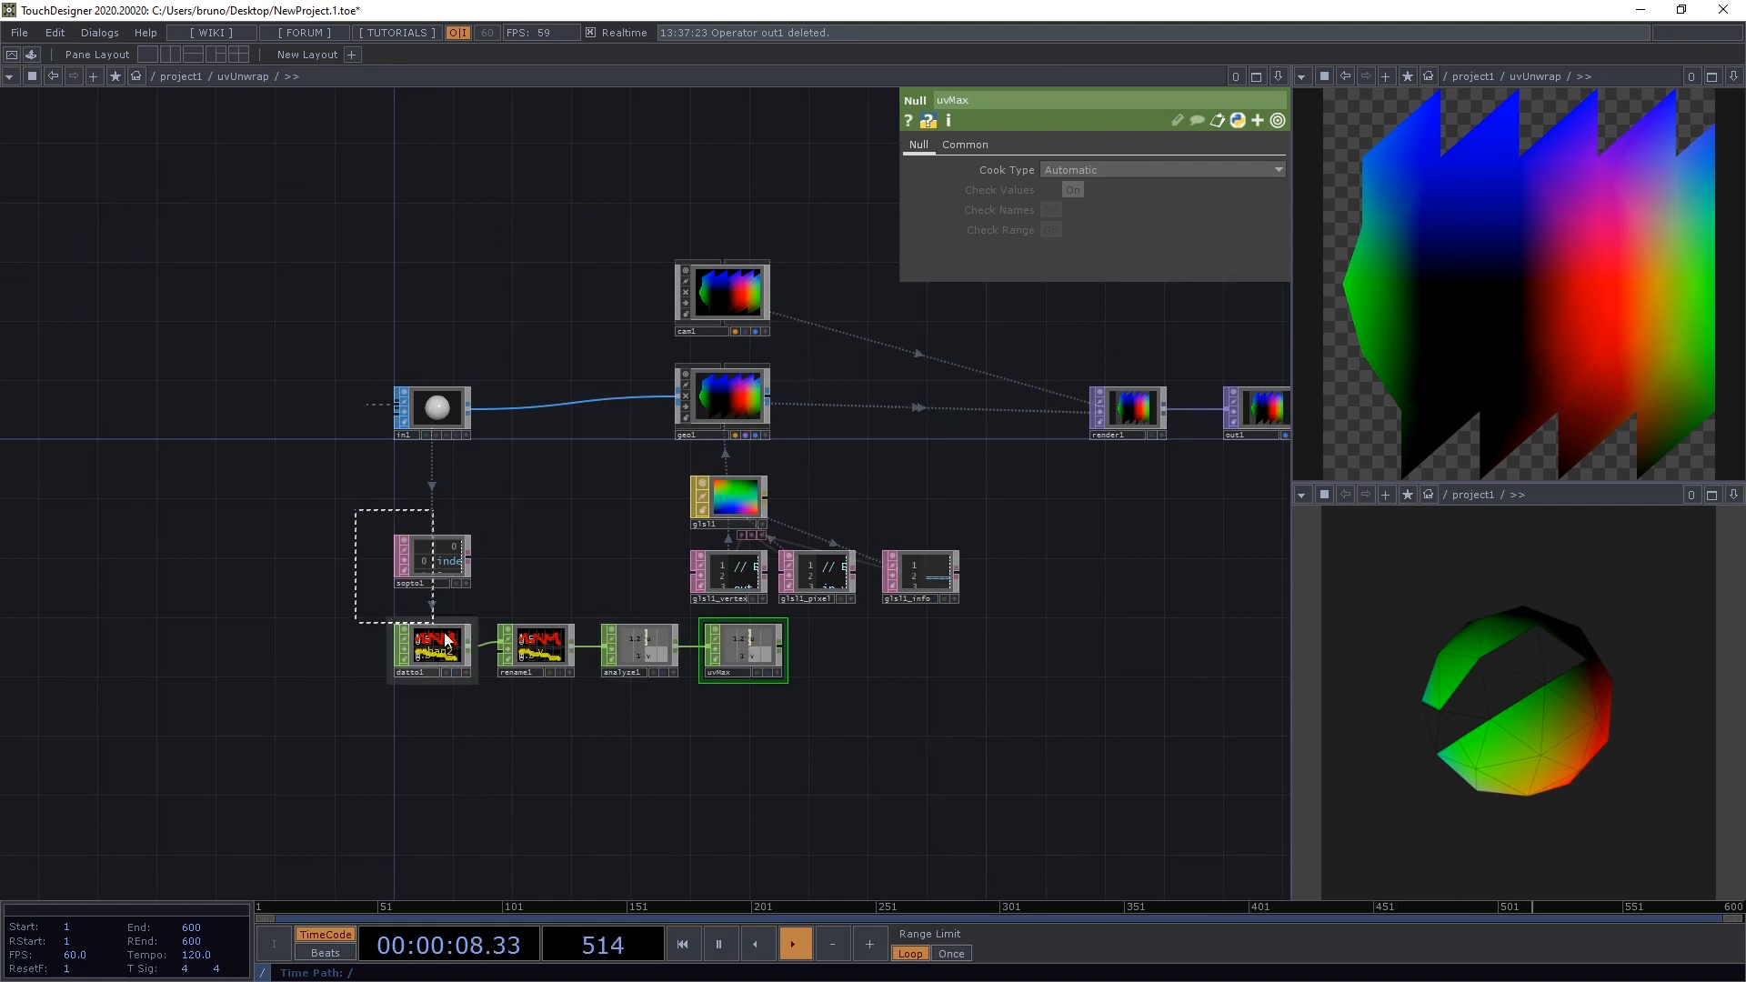
left_click(433, 604)
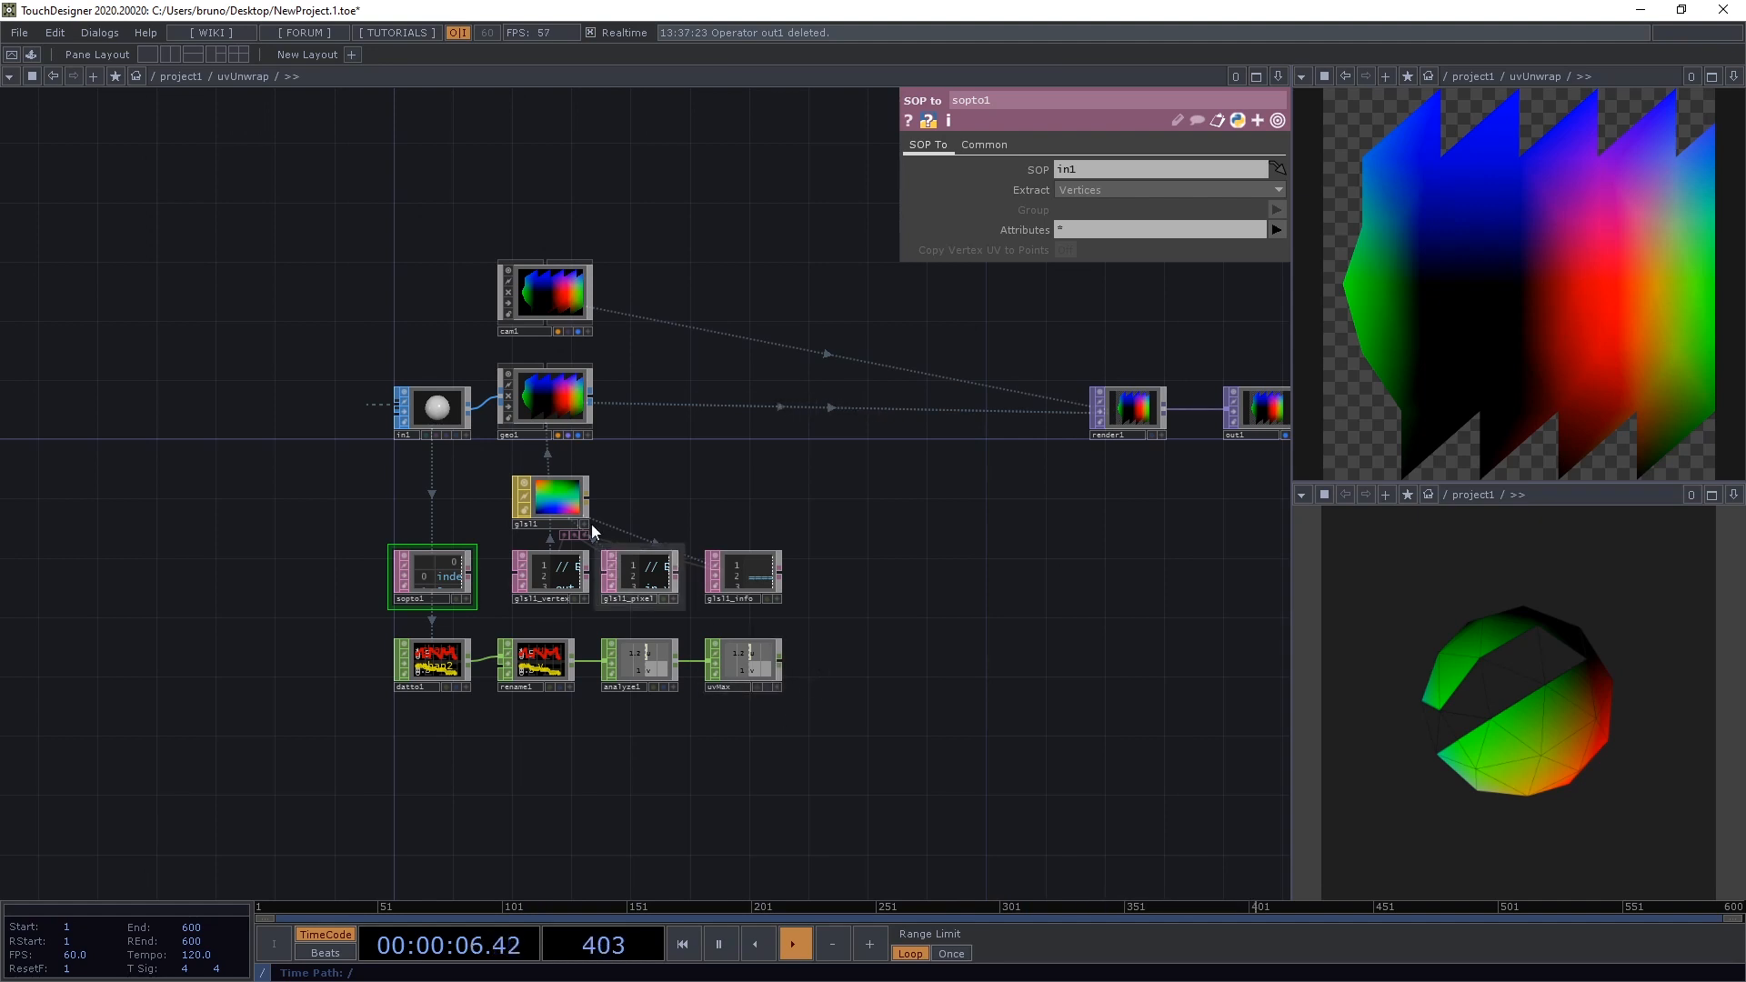
- Name glsl1's vector Uniform 0 uUVMax and export uvMax's u and v channels into its values
left_click(546, 498)
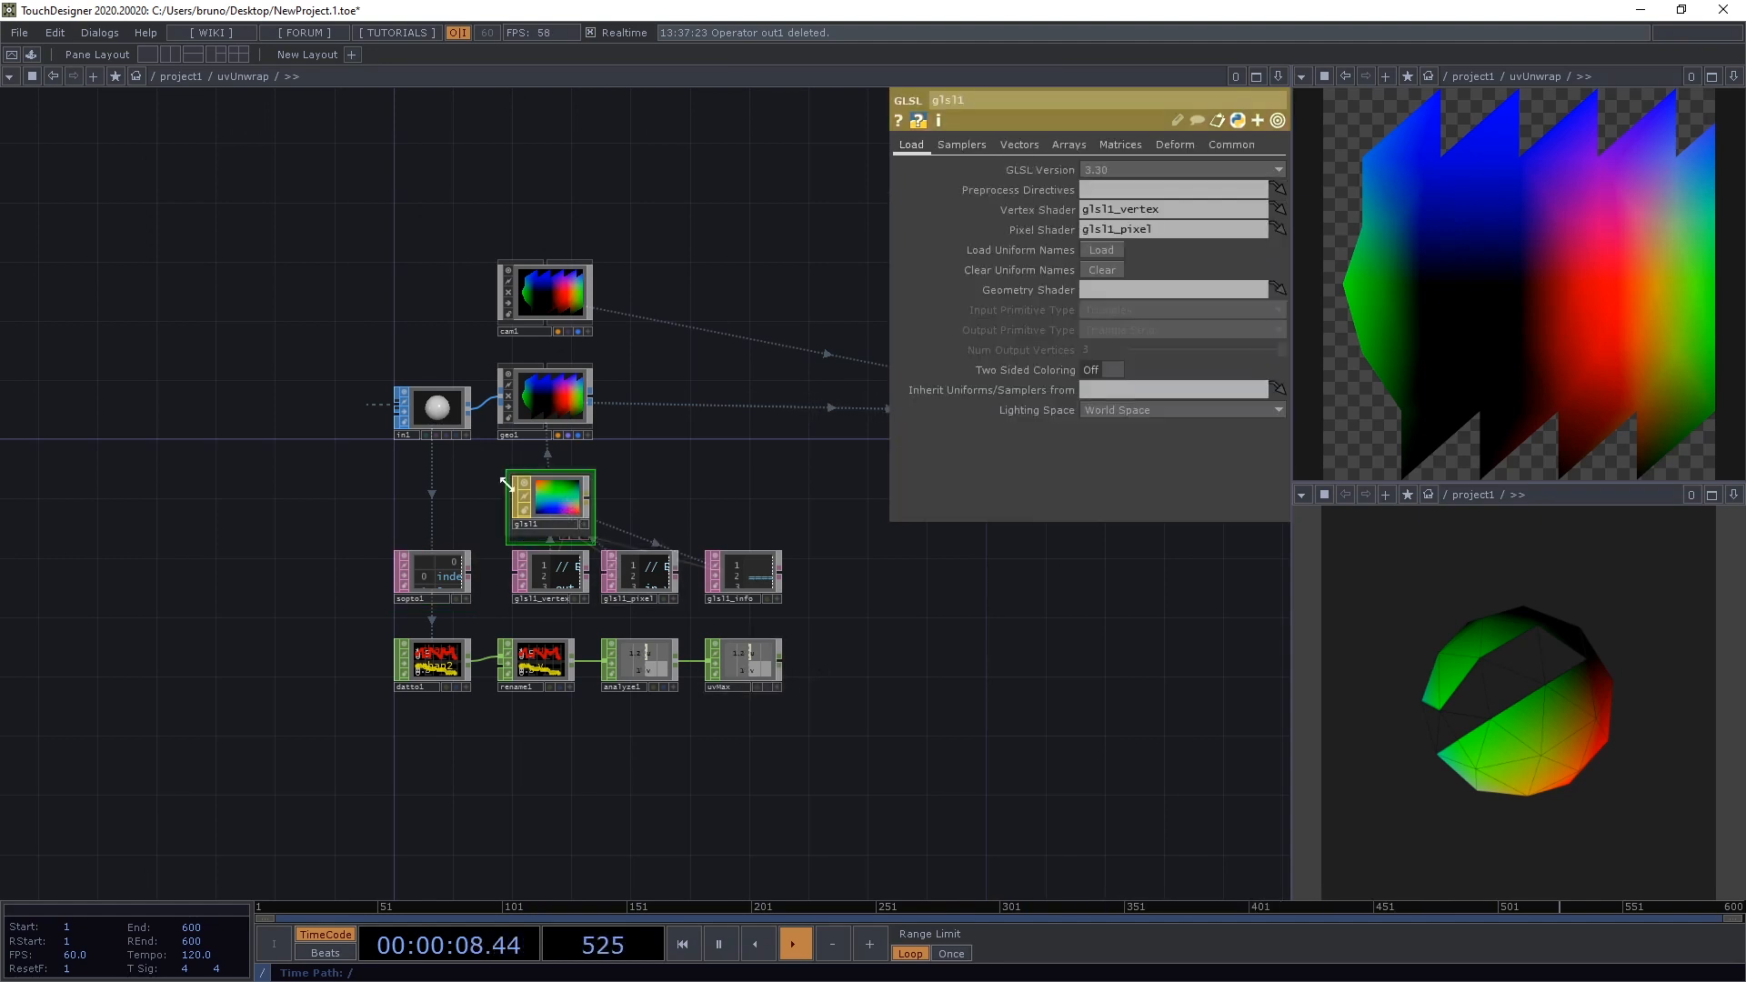
left_click(1017, 146)
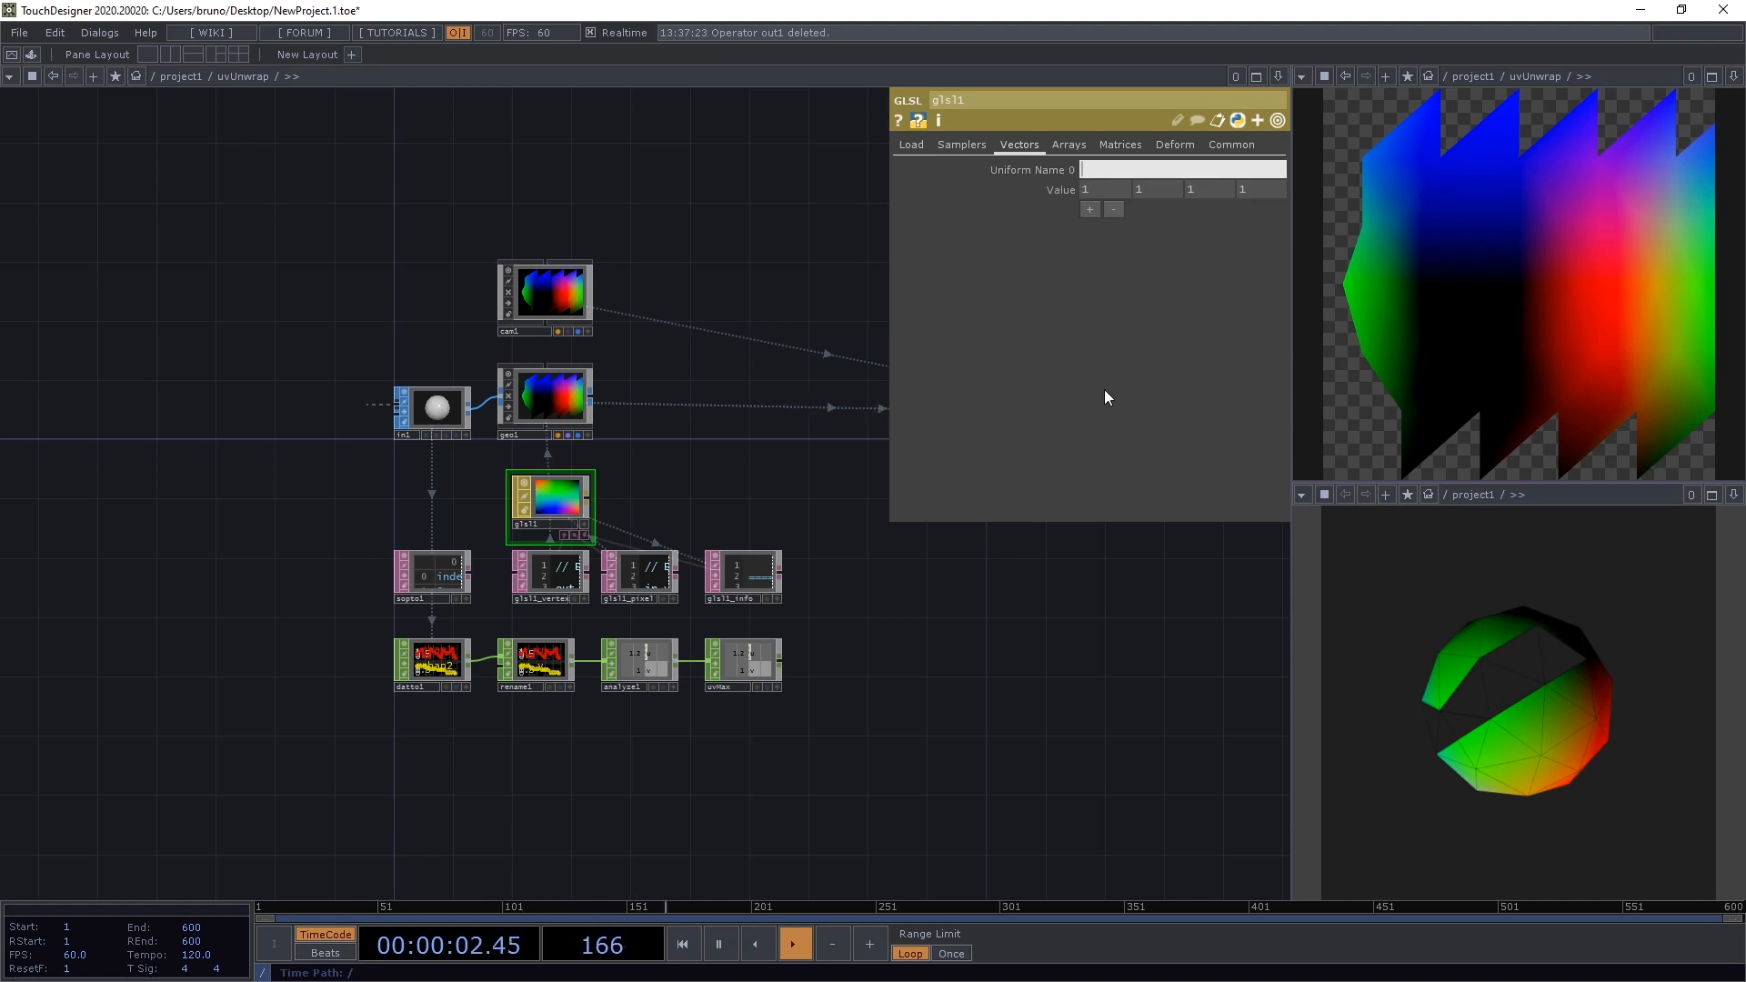
type("uUV")
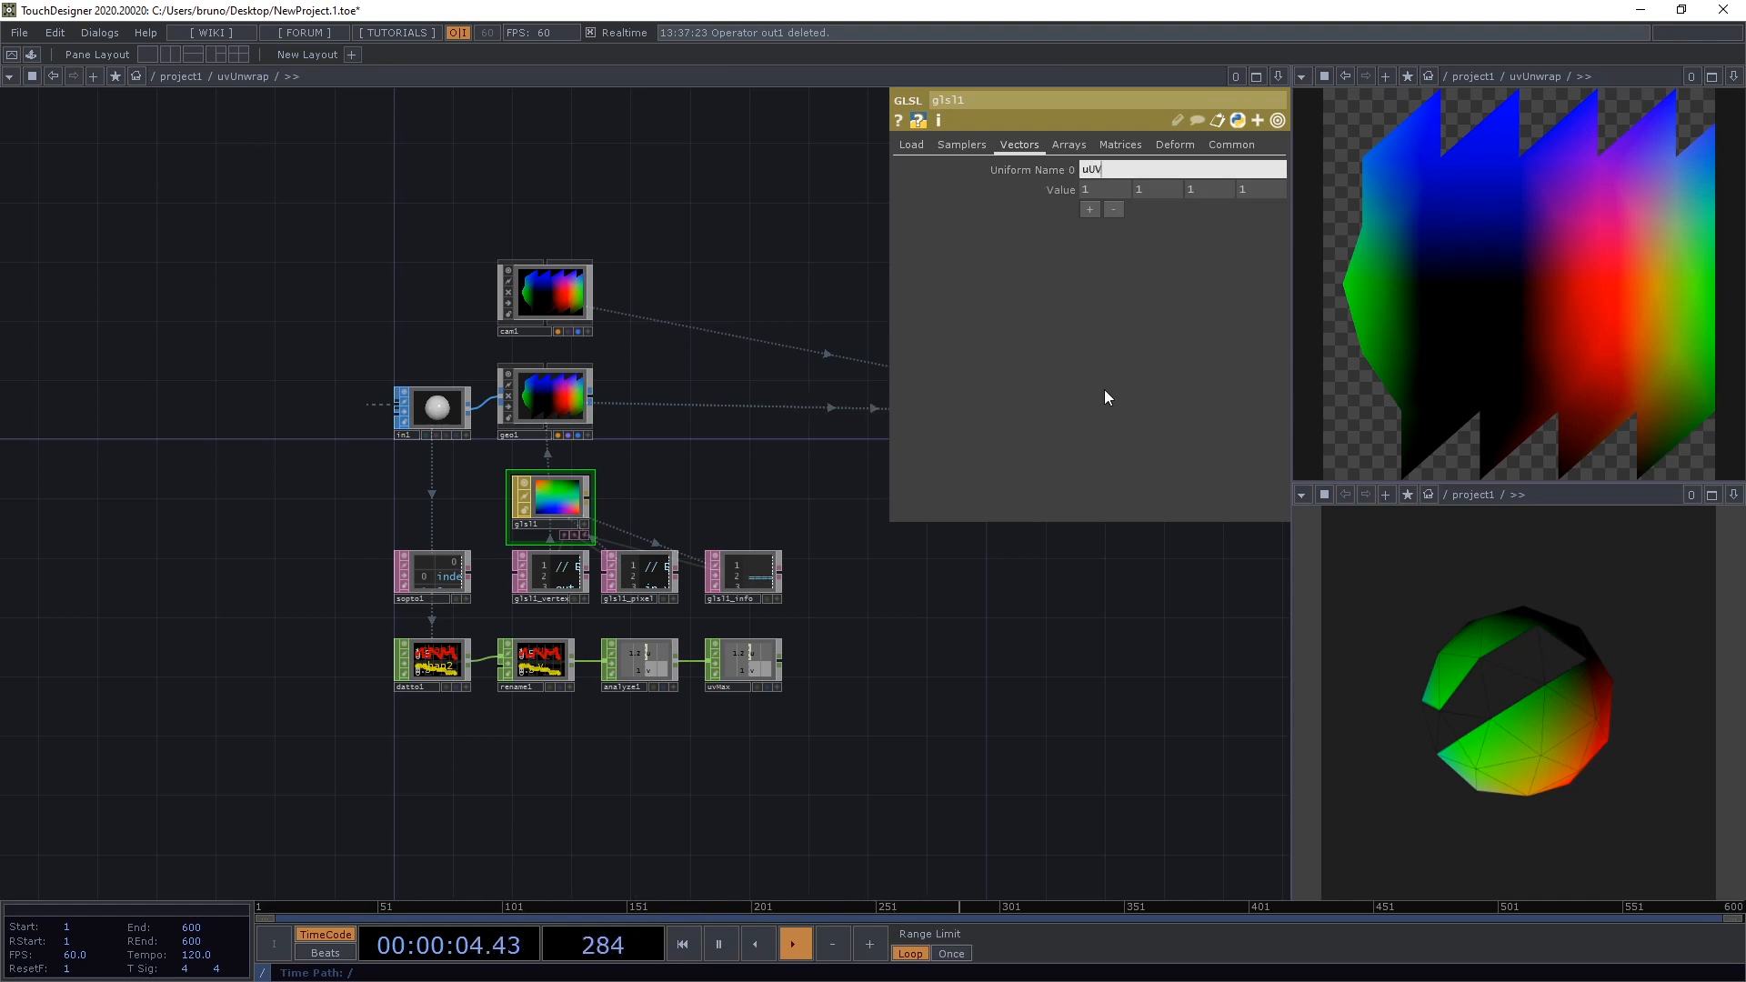
type("Max")
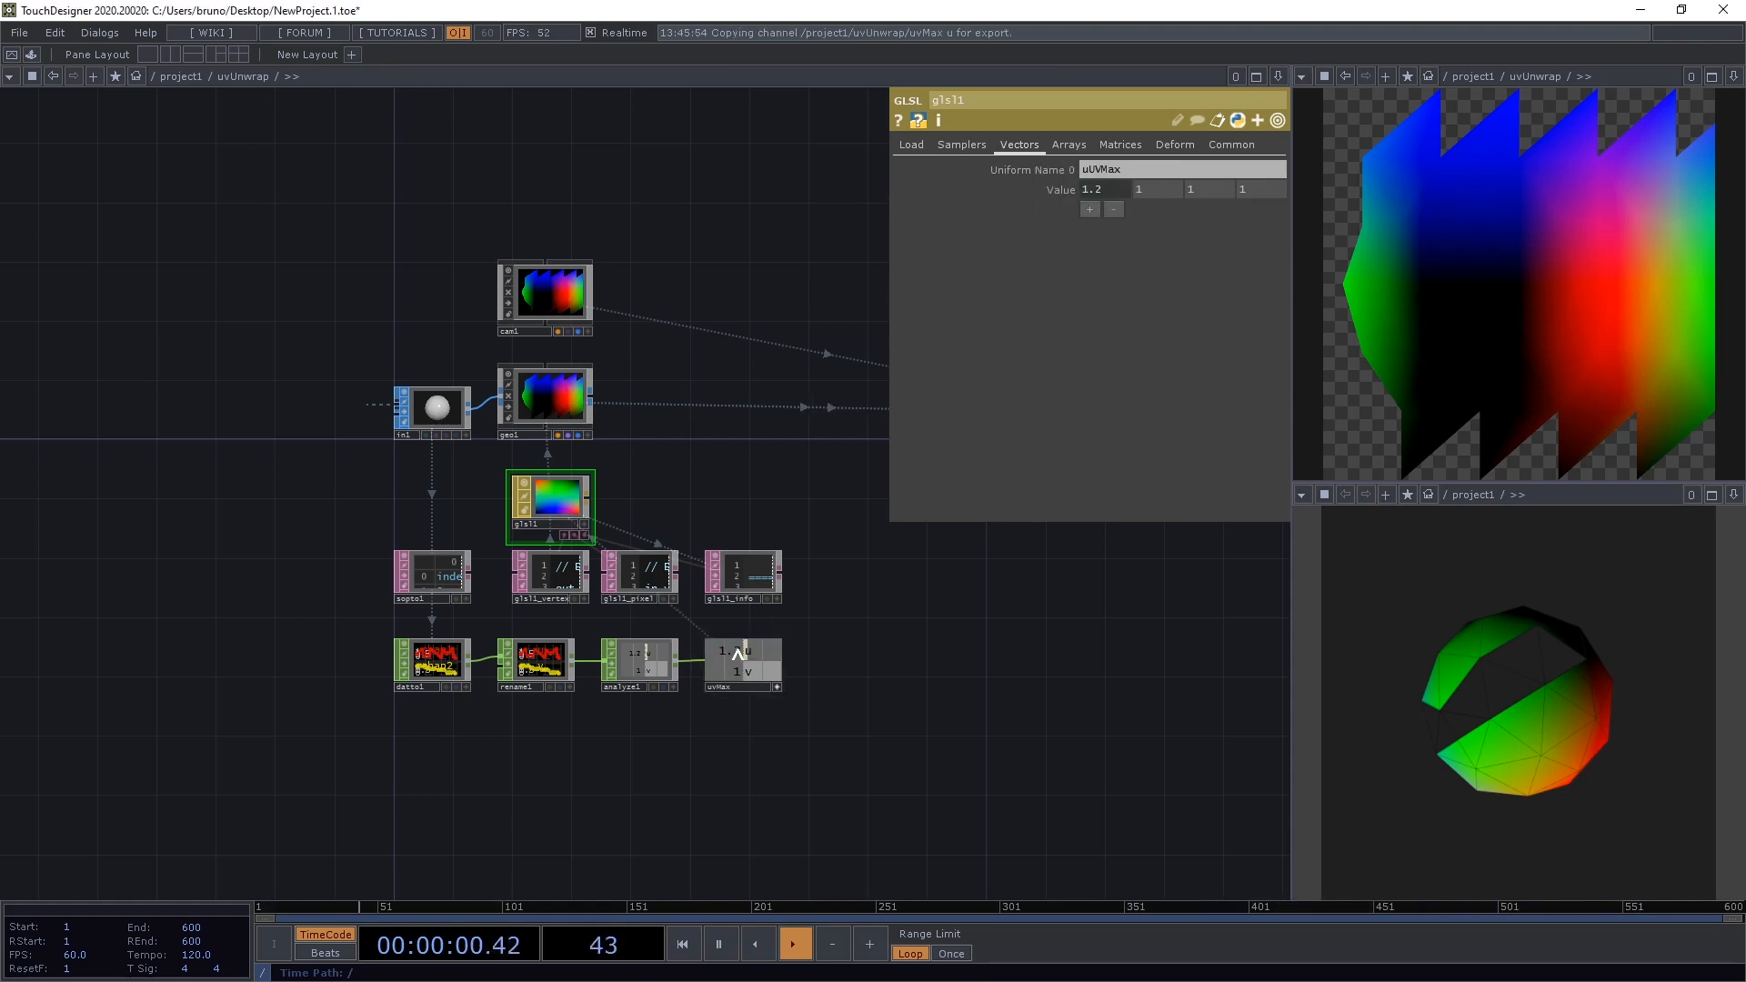
right_click(1138, 190)
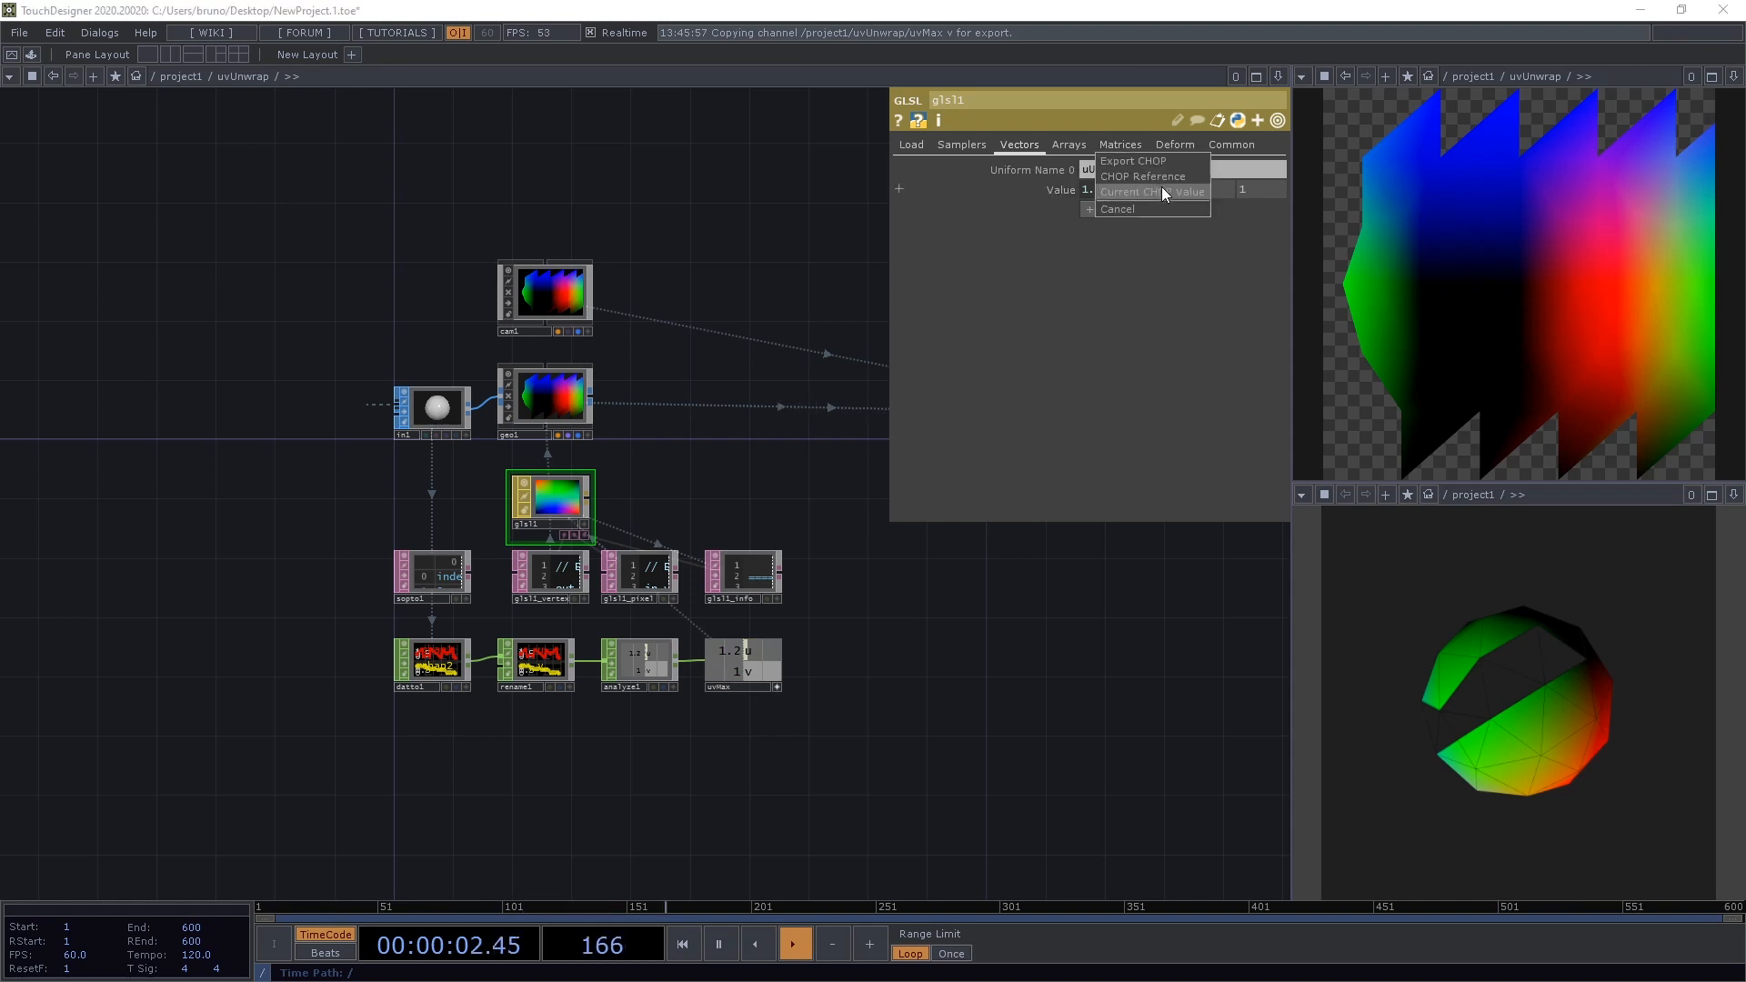
left_click(1153, 191)
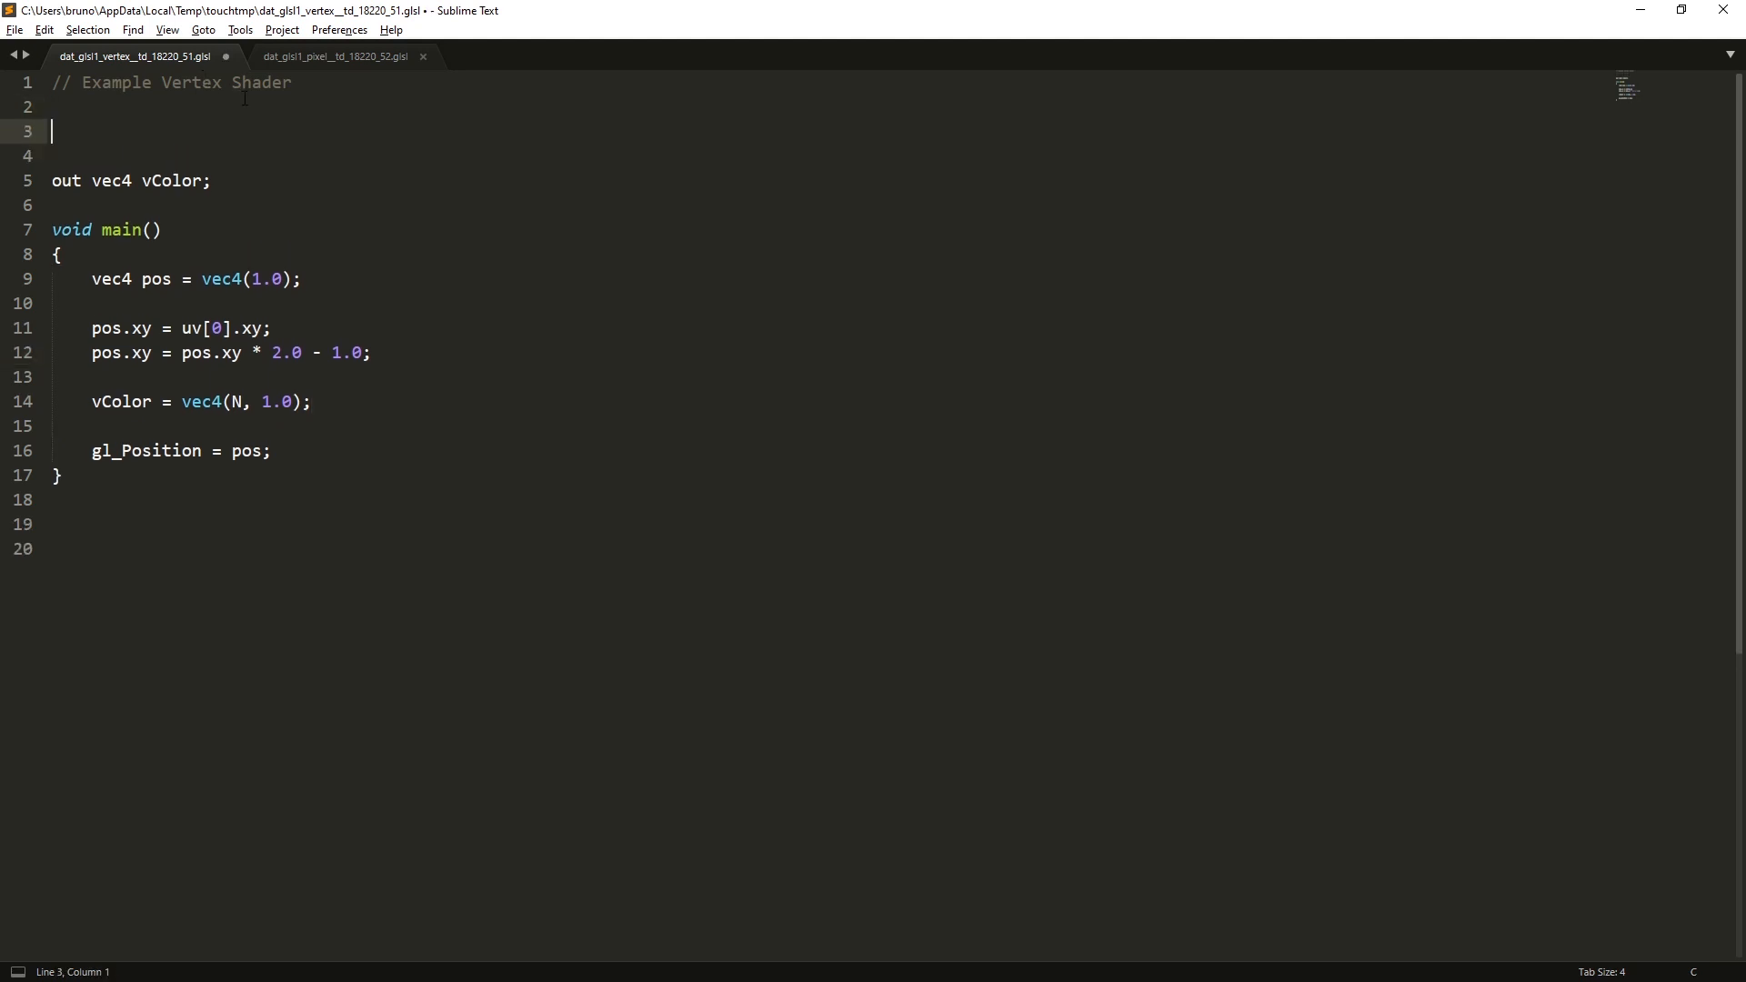
- Declare 'uniform vec2 uUVMax;' and set 'pos.xy = uv[0].xy / uUVMax;' in the vertex shader
type("uniform vec")
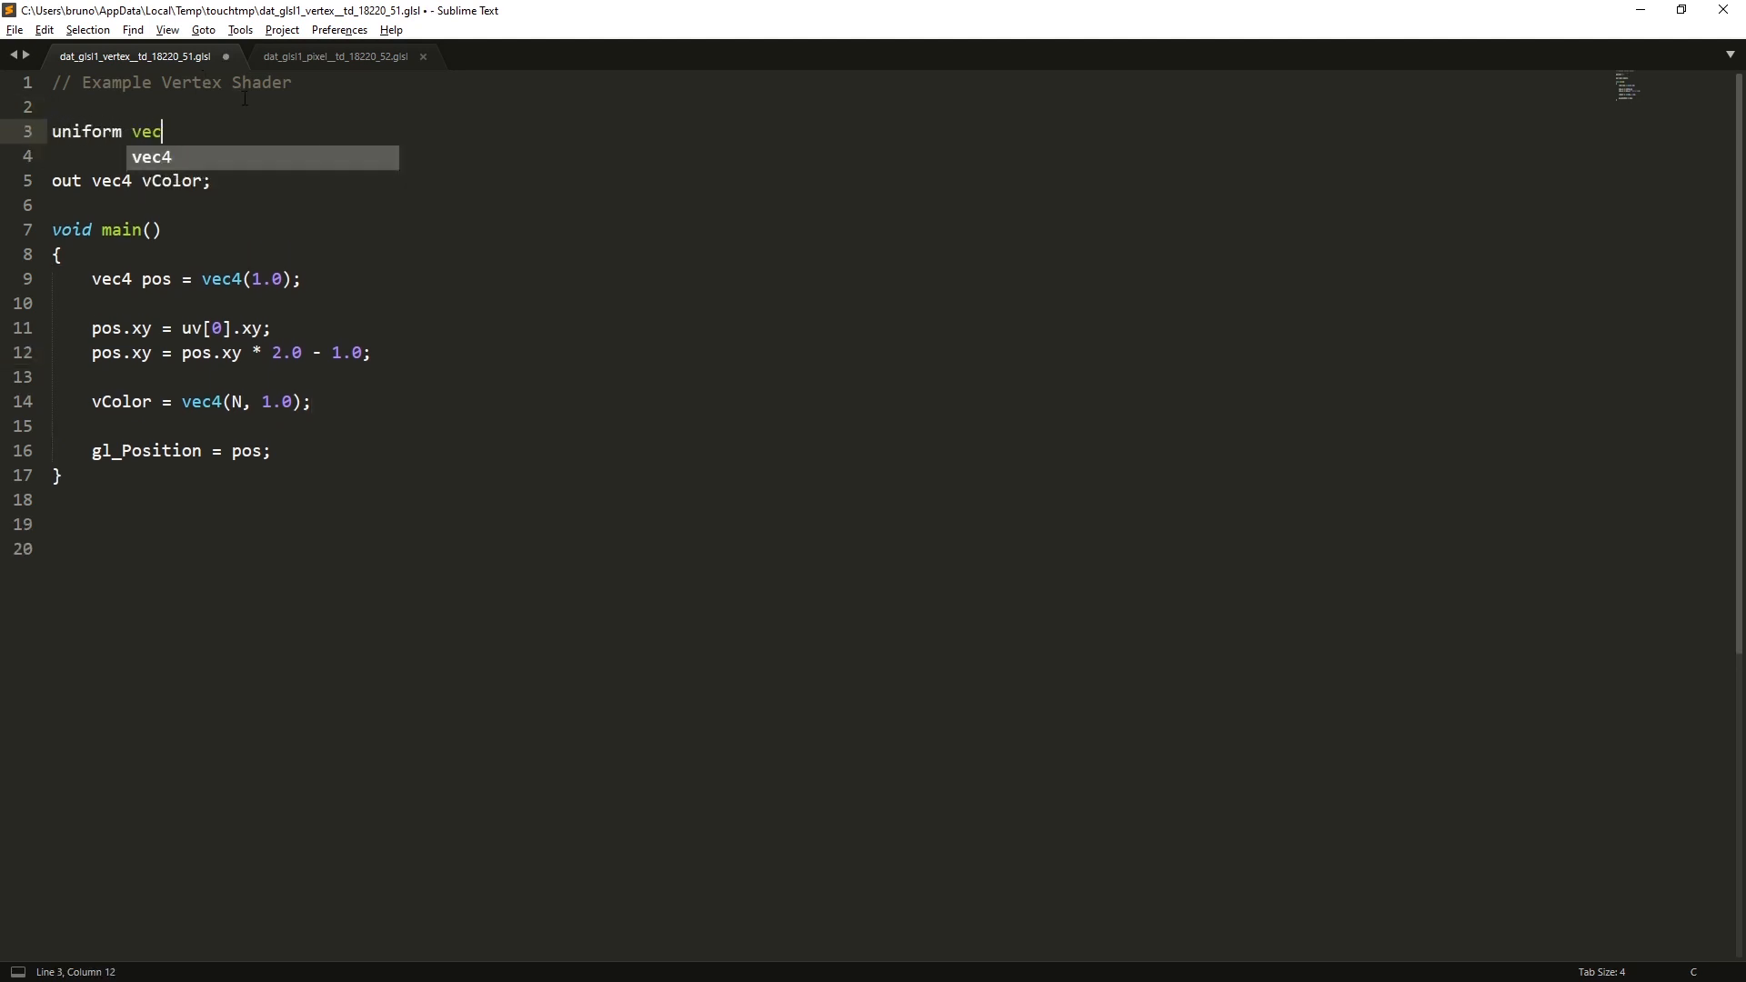
type("2 uU")
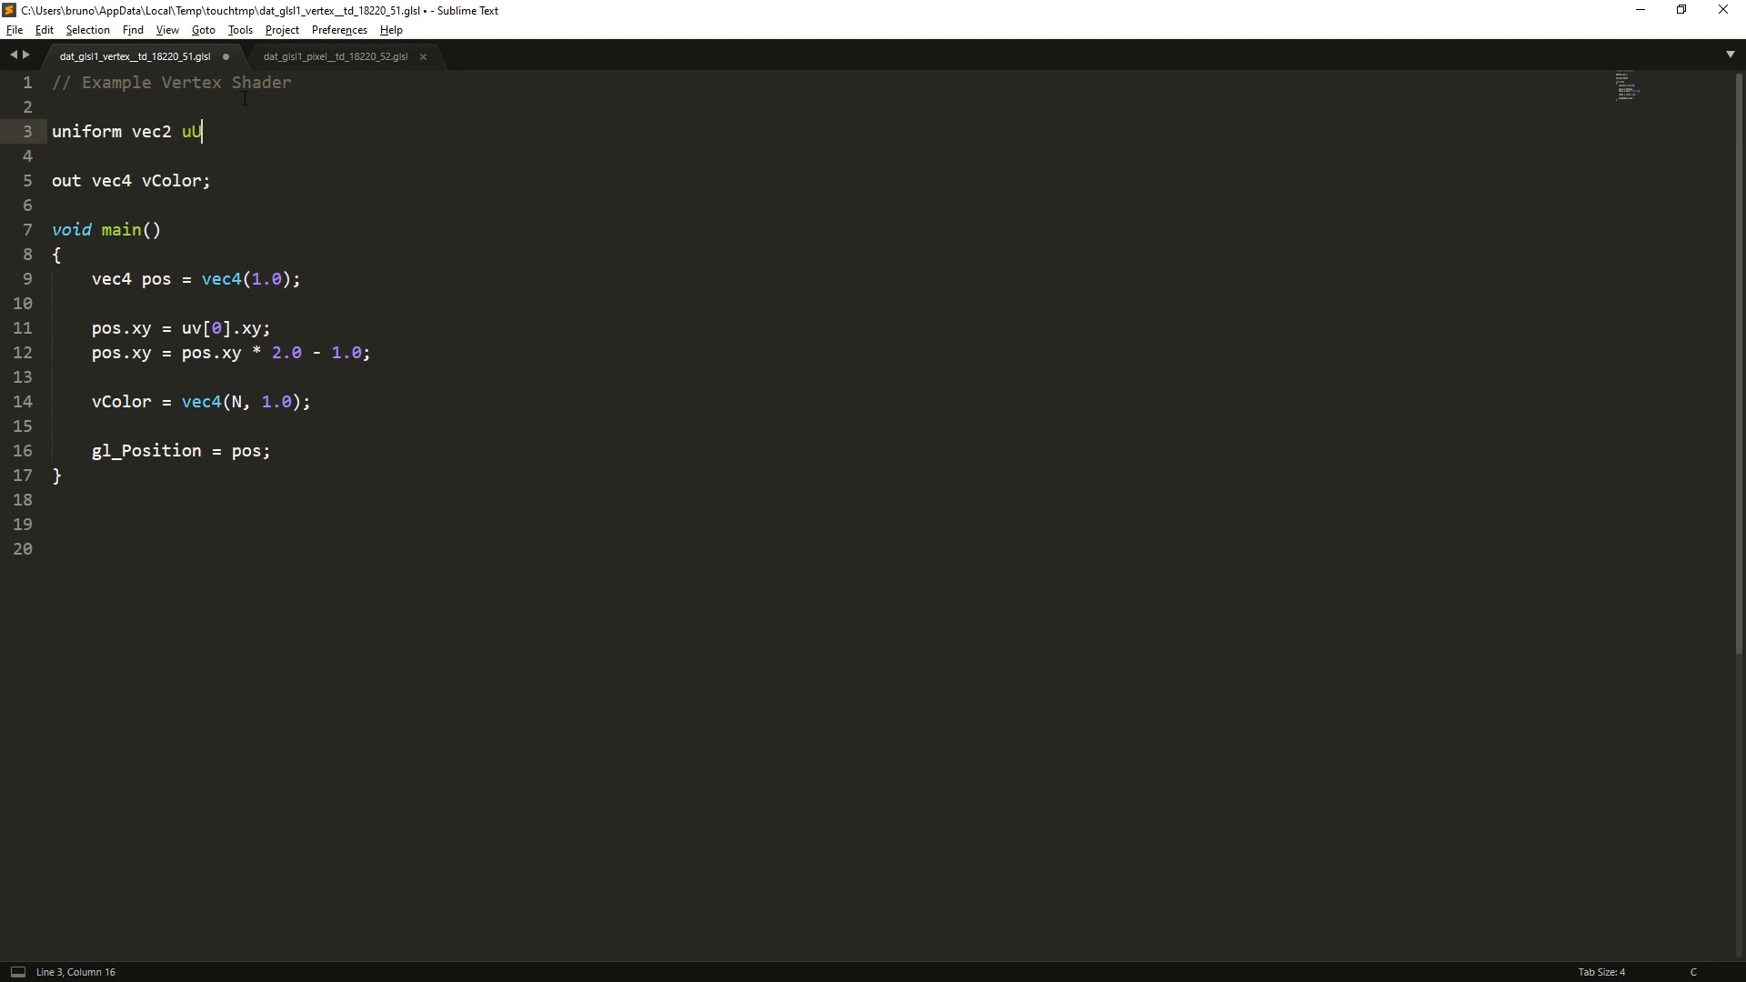
type("VMax;")
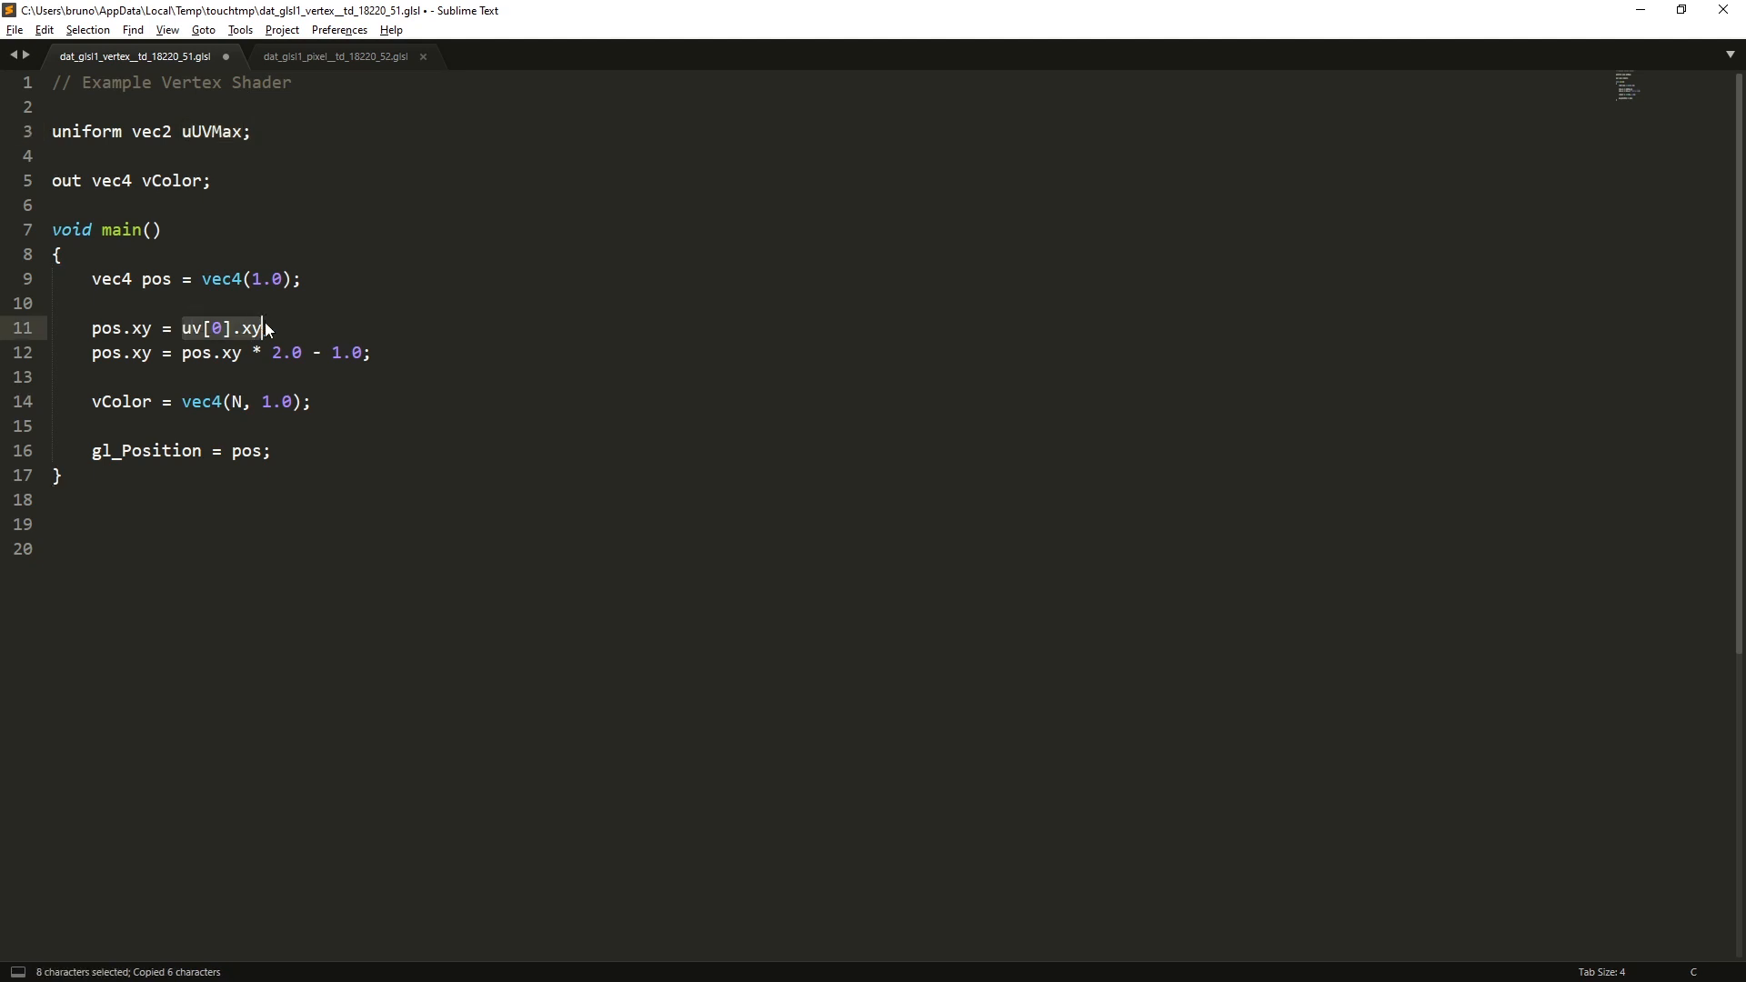
type("/ uUVMax")
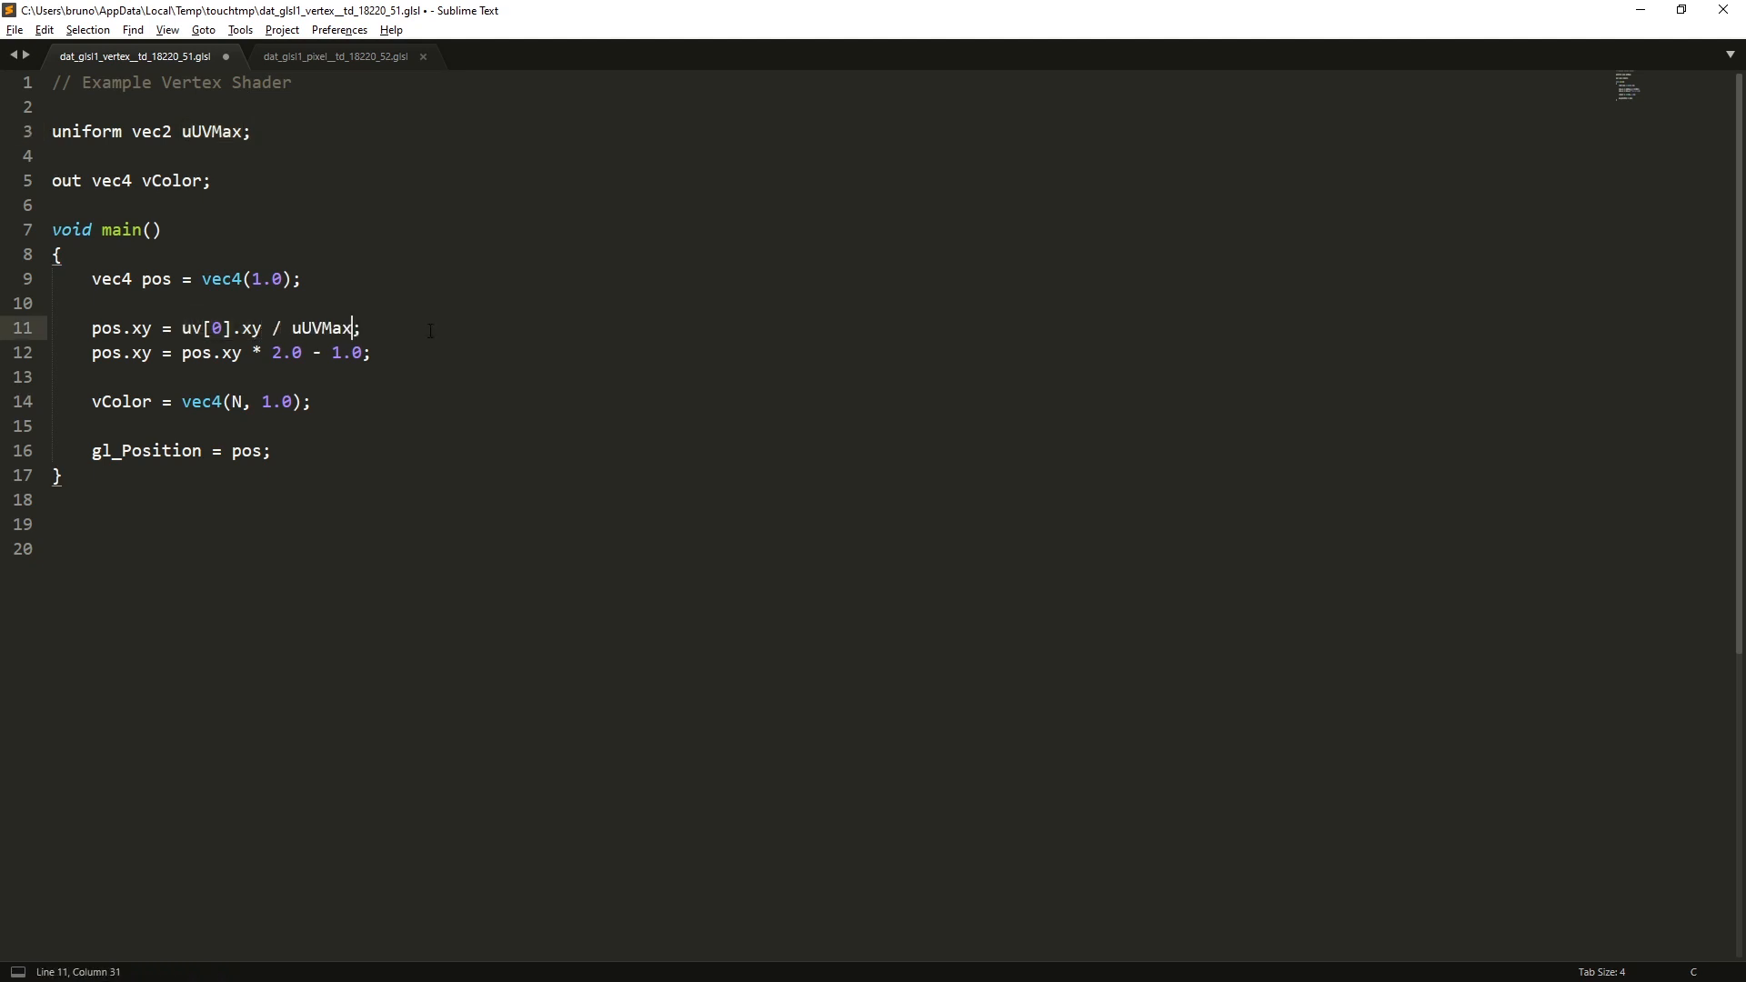
mouse_move(345, 263)
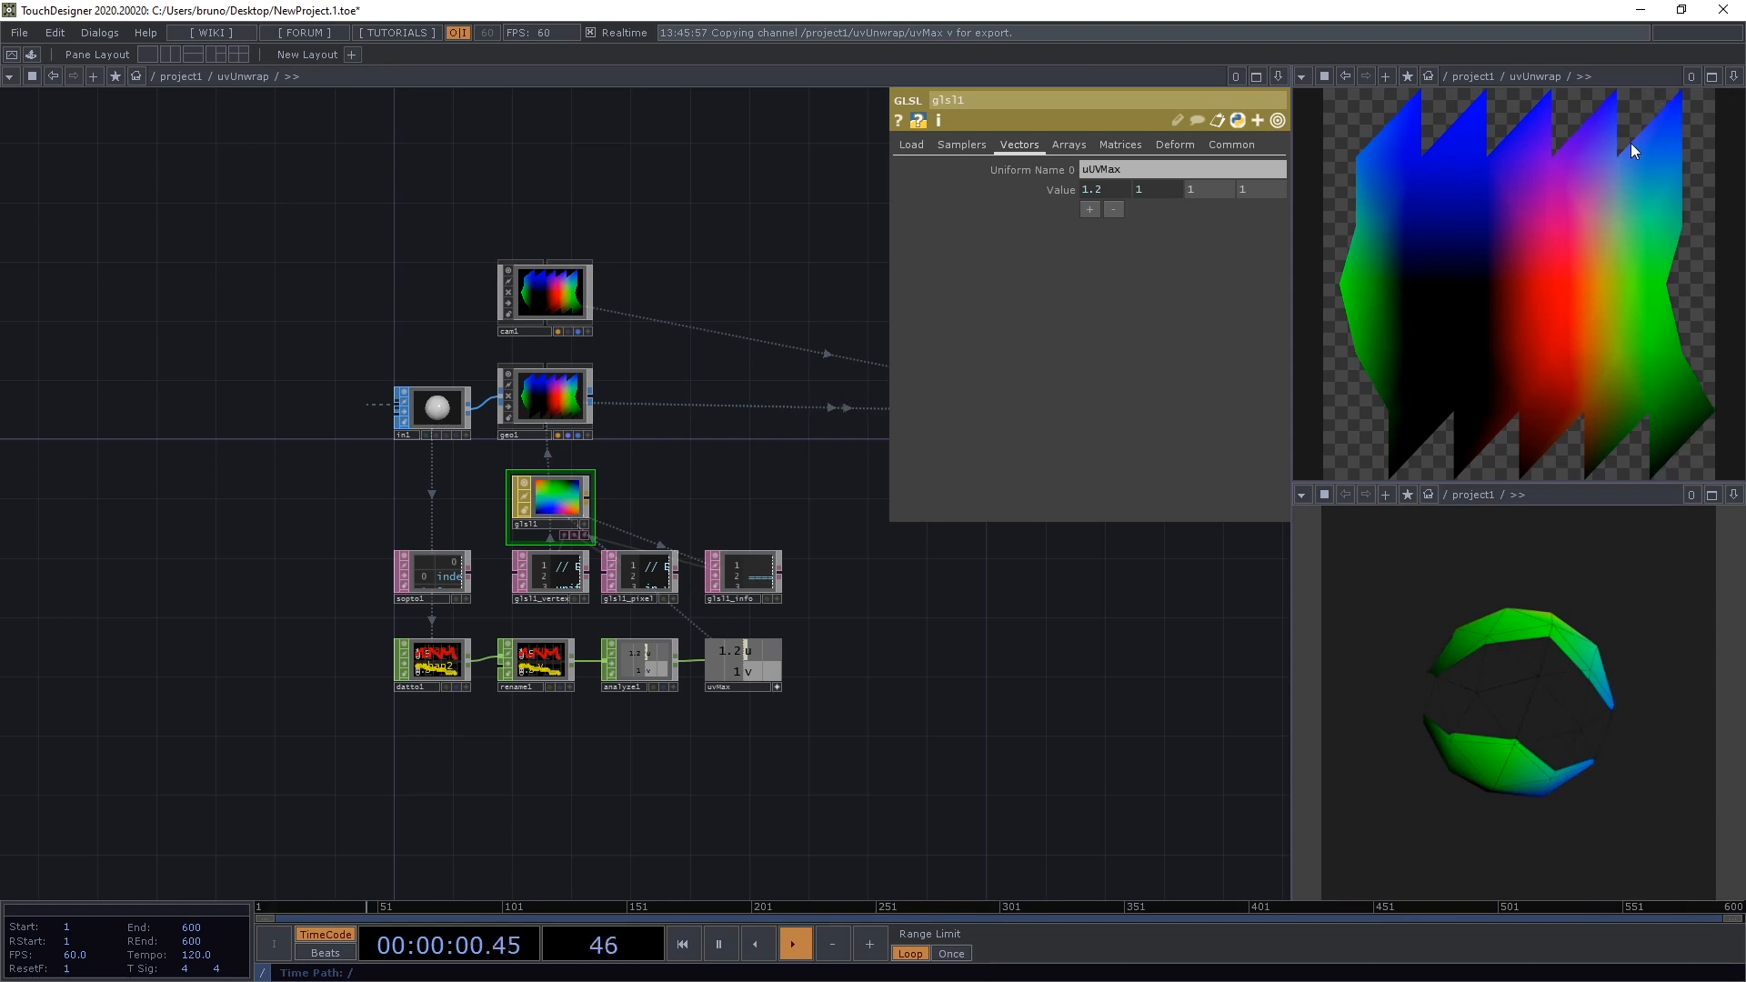
mouse_move(1635, 416)
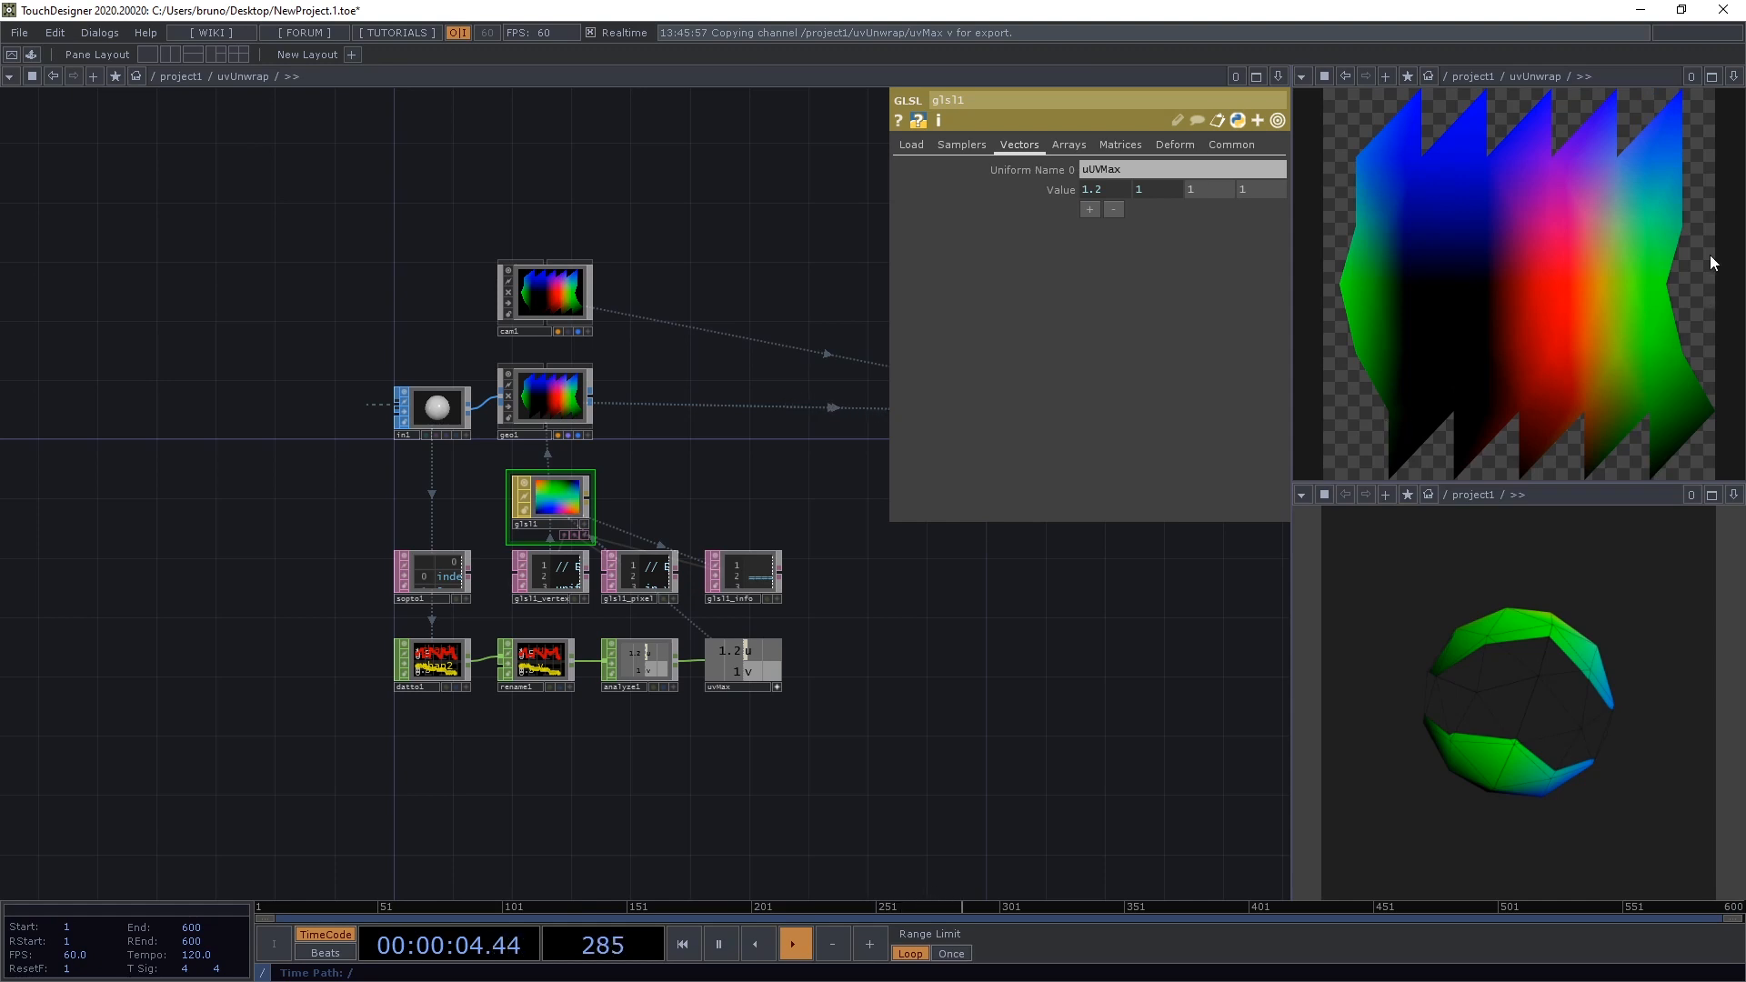
mouse_move(1705, 451)
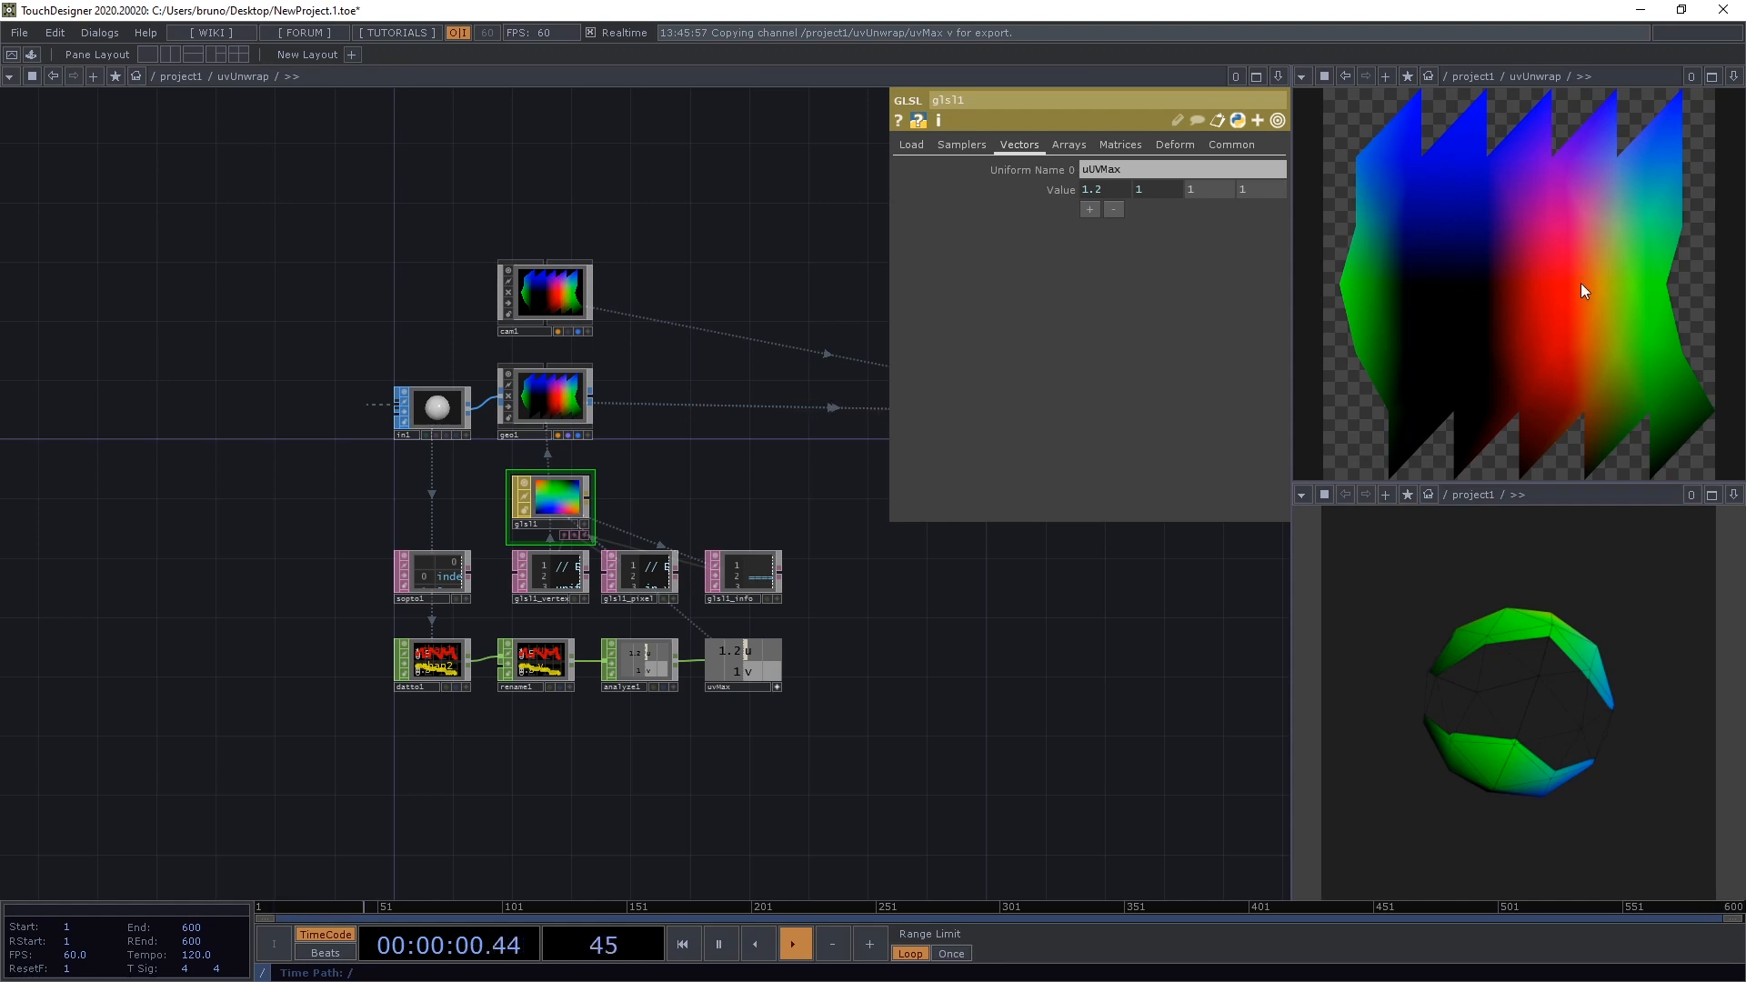
mouse_move(1710, 200)
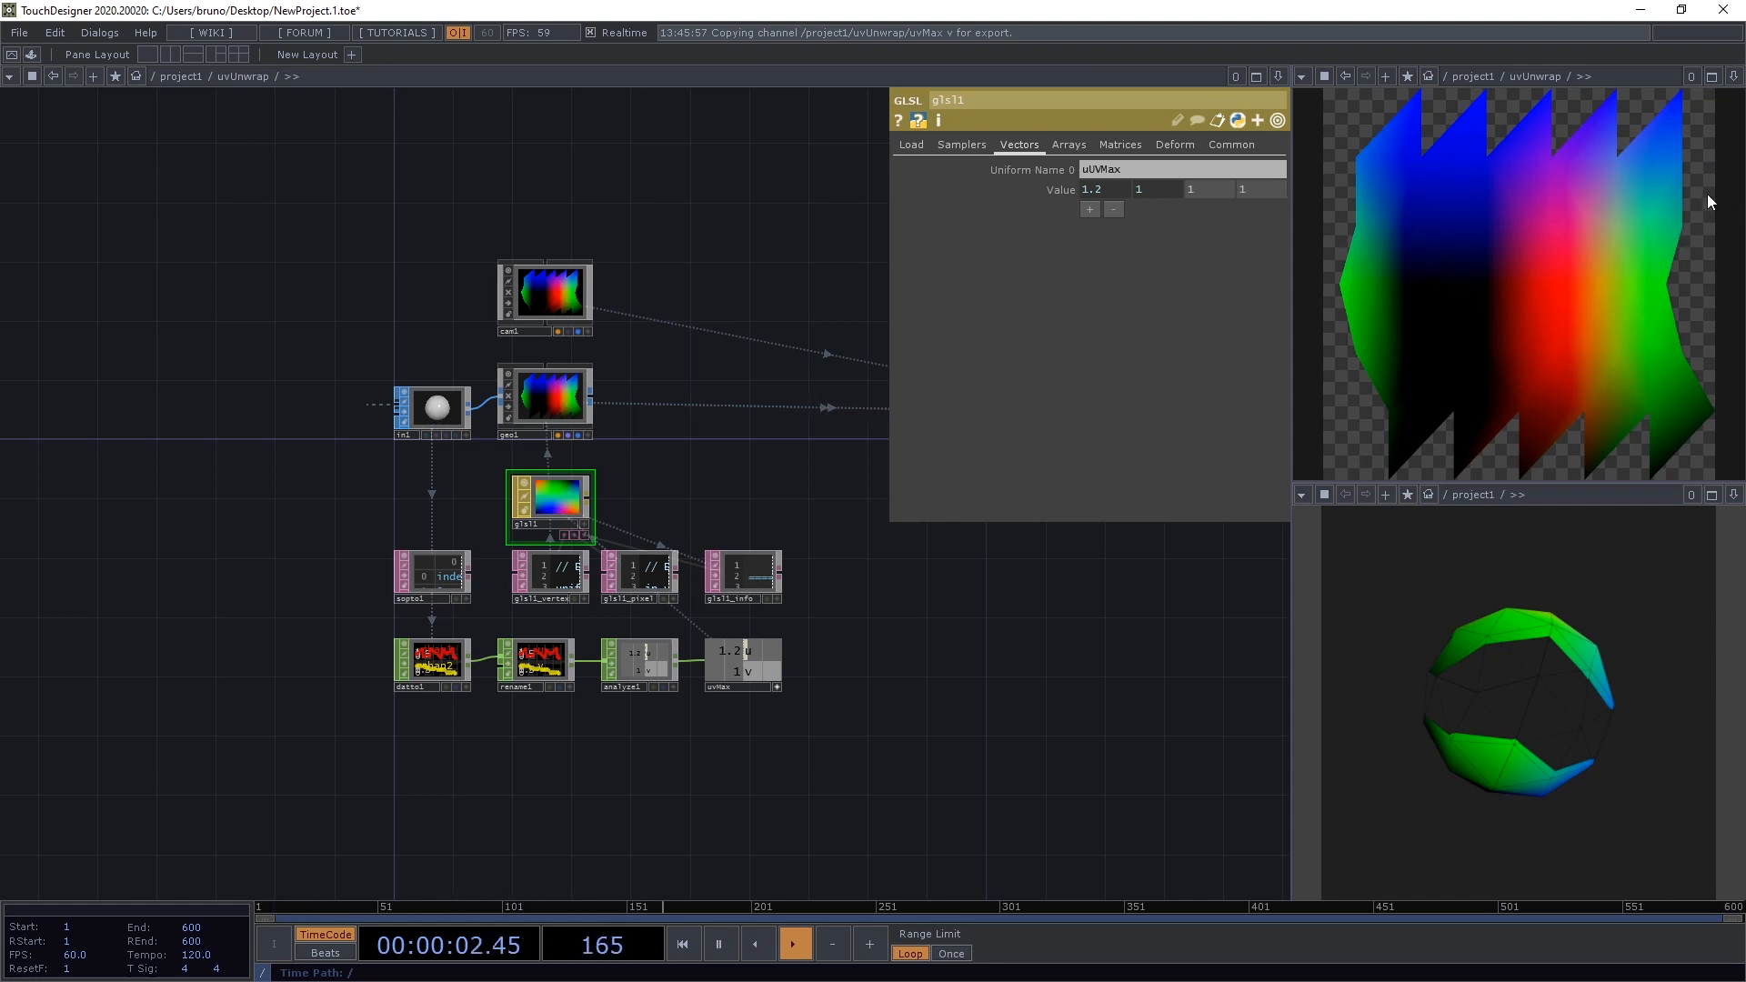
mouse_move(1365, 406)
type("trans")
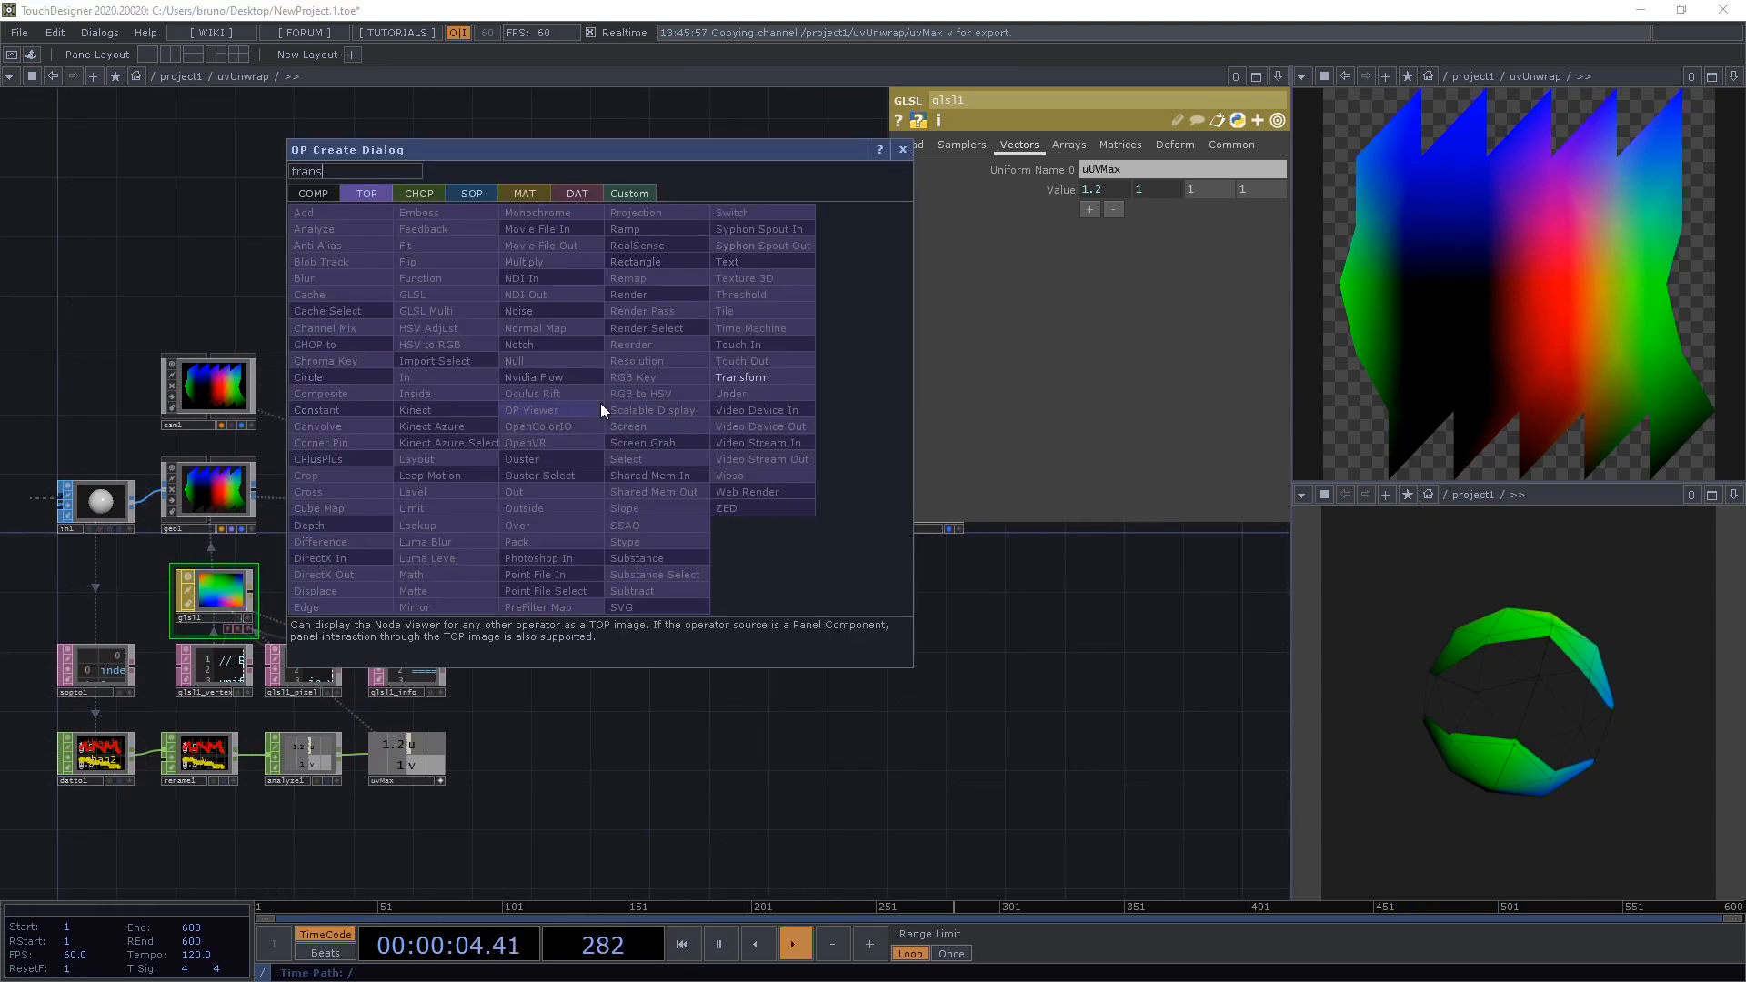
- Add transform1 after render1 and comp1 combining both, with Operation set to Over
left_click(742, 376)
type("co")
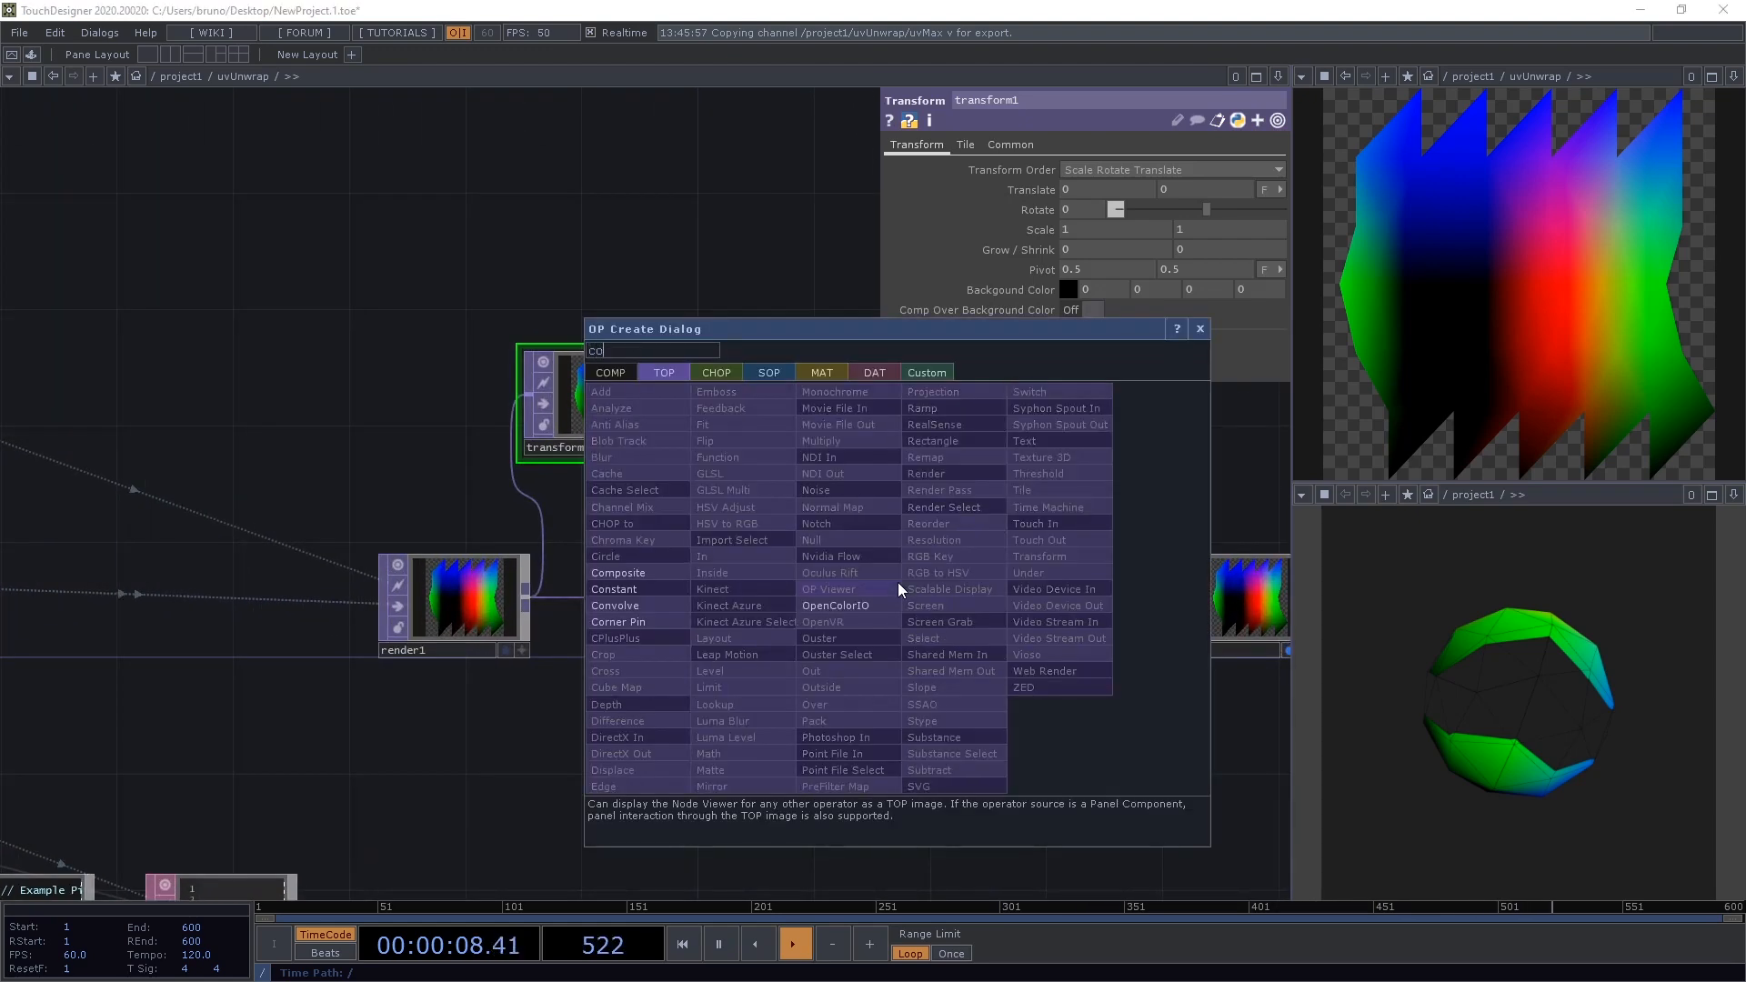
left_click(617, 573)
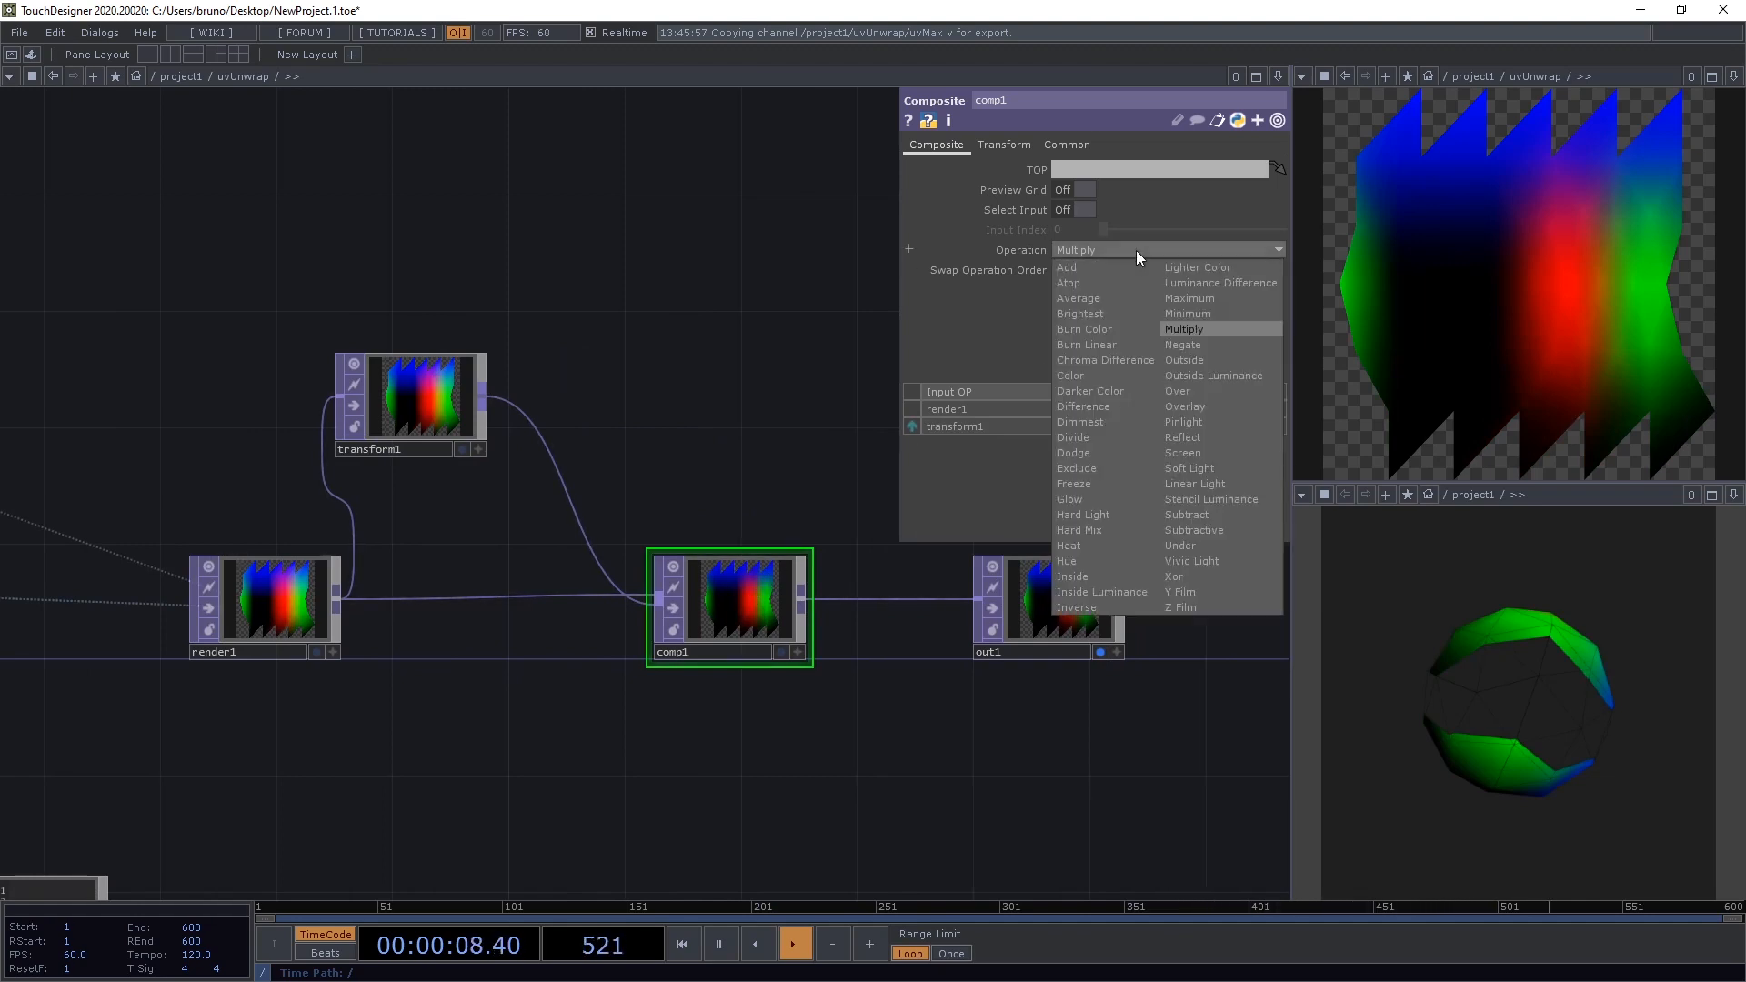
left_click(1177, 391)
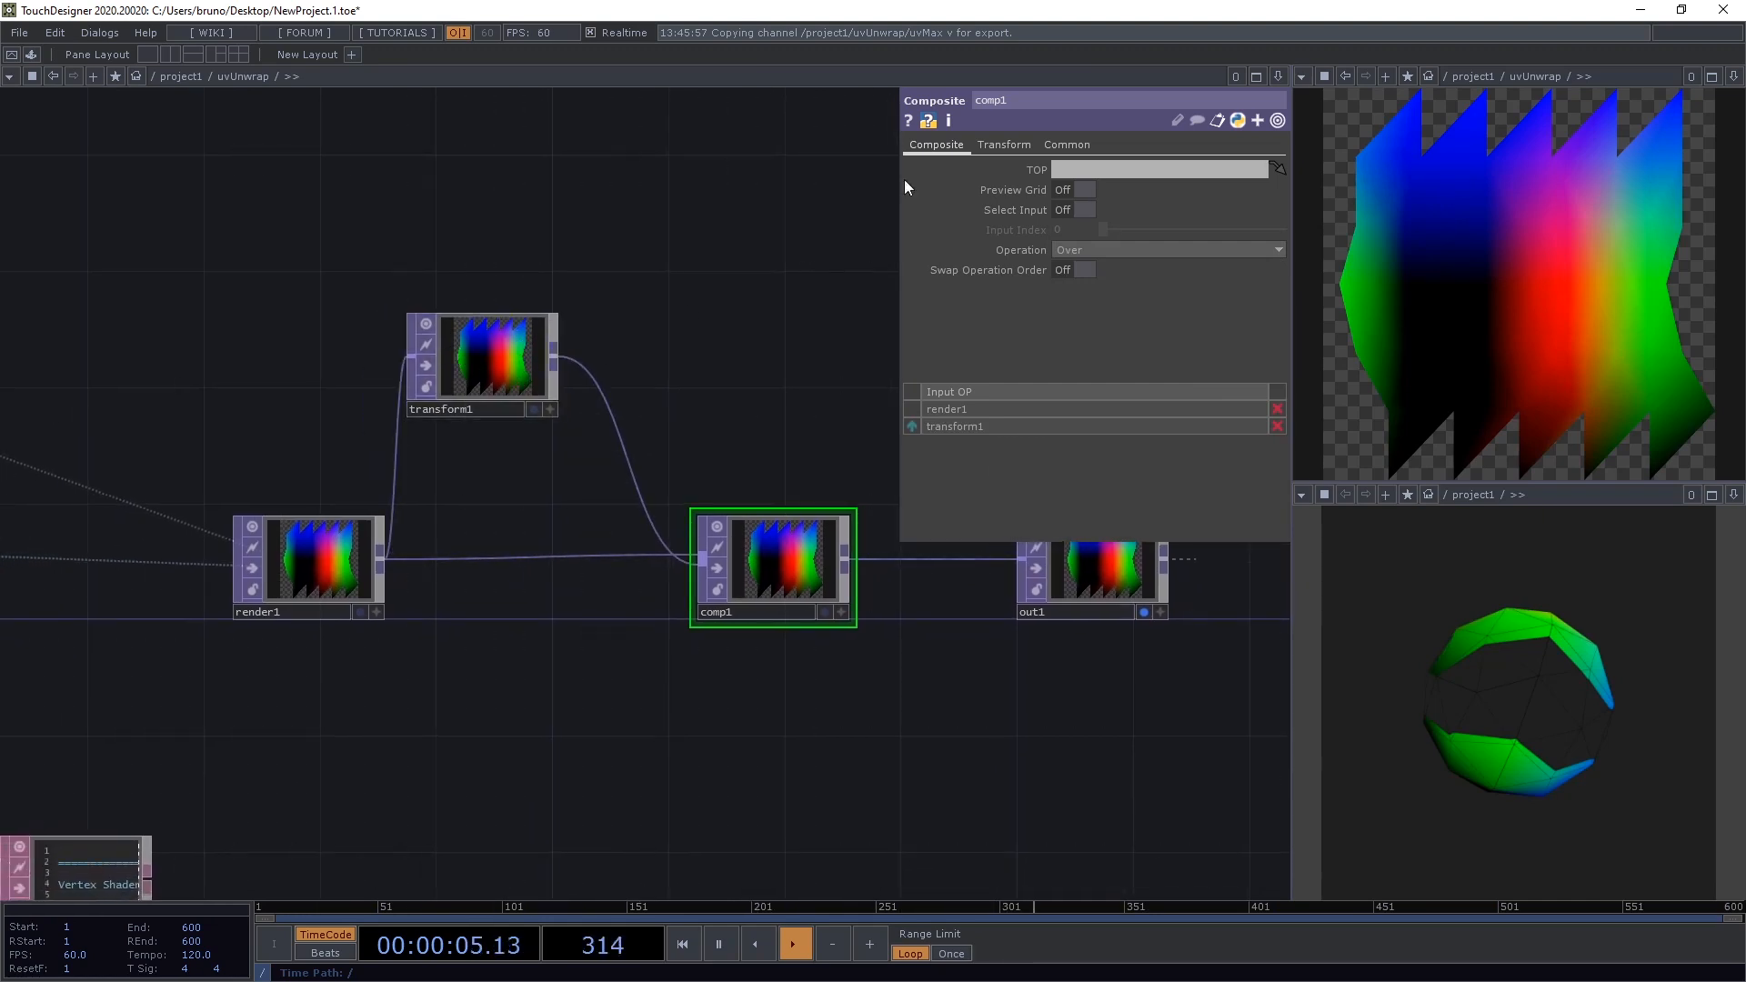
left_click(480, 357)
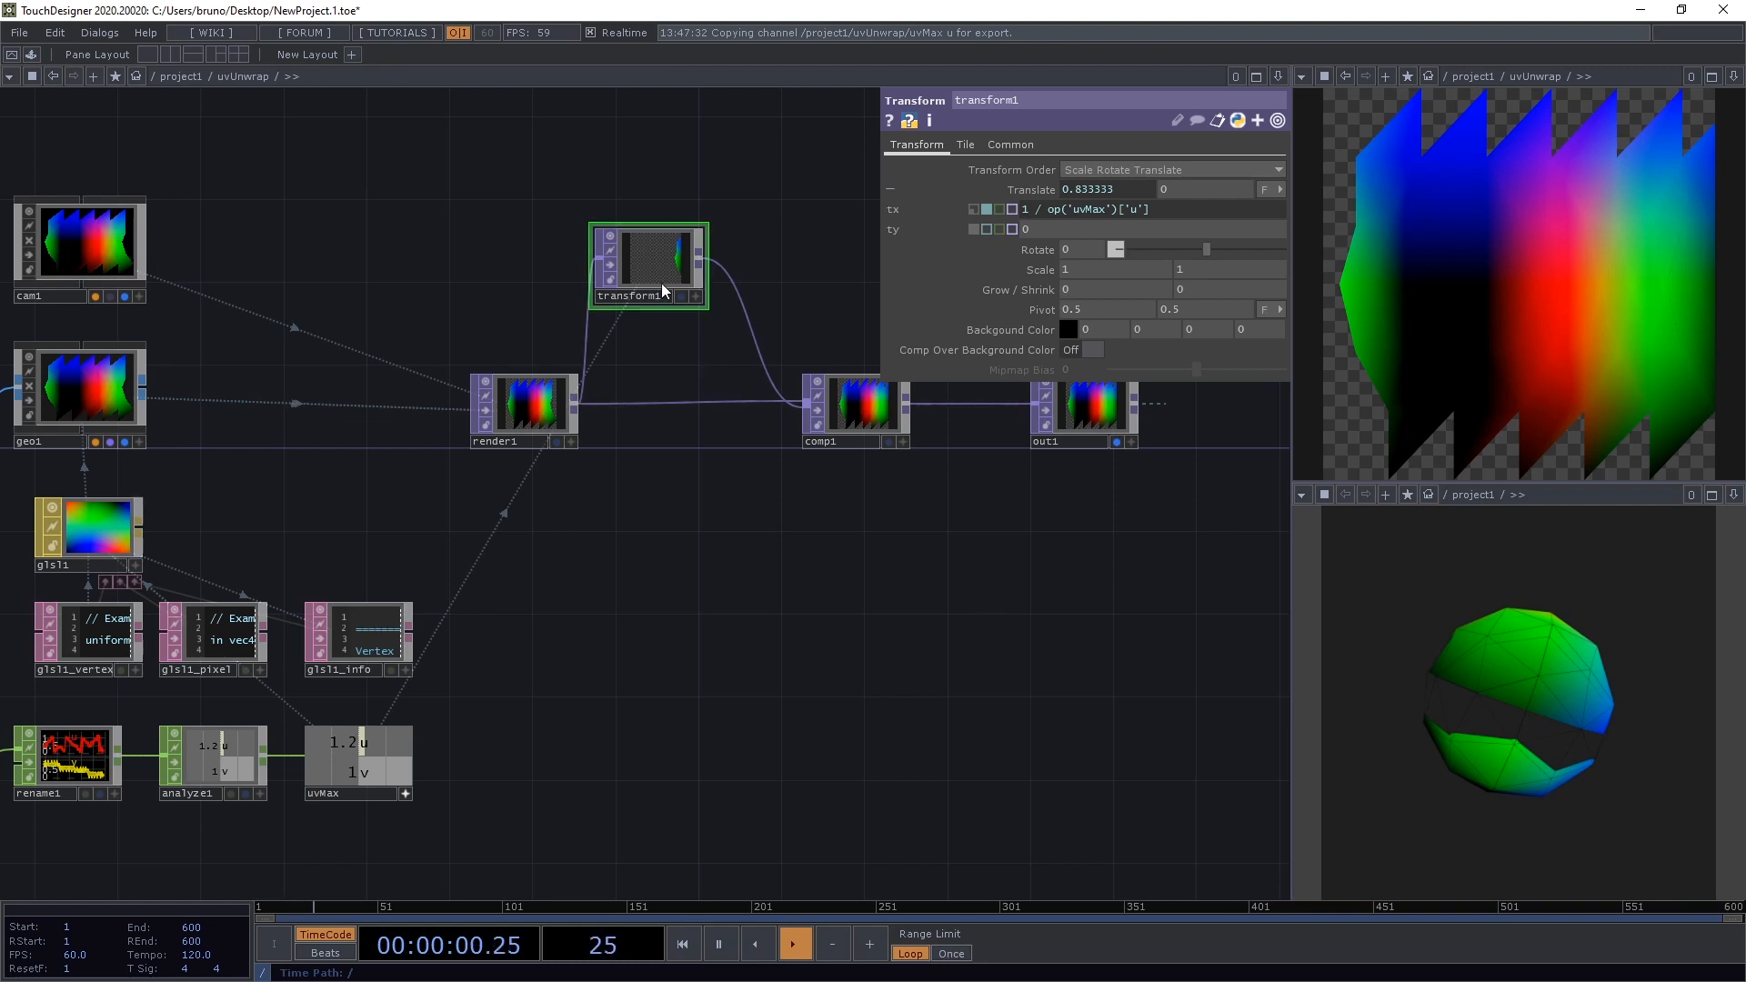
- Paste a duplicate of transform1 as transform2 carrying the 1 / uvMax u offset
key("ctrl+v")
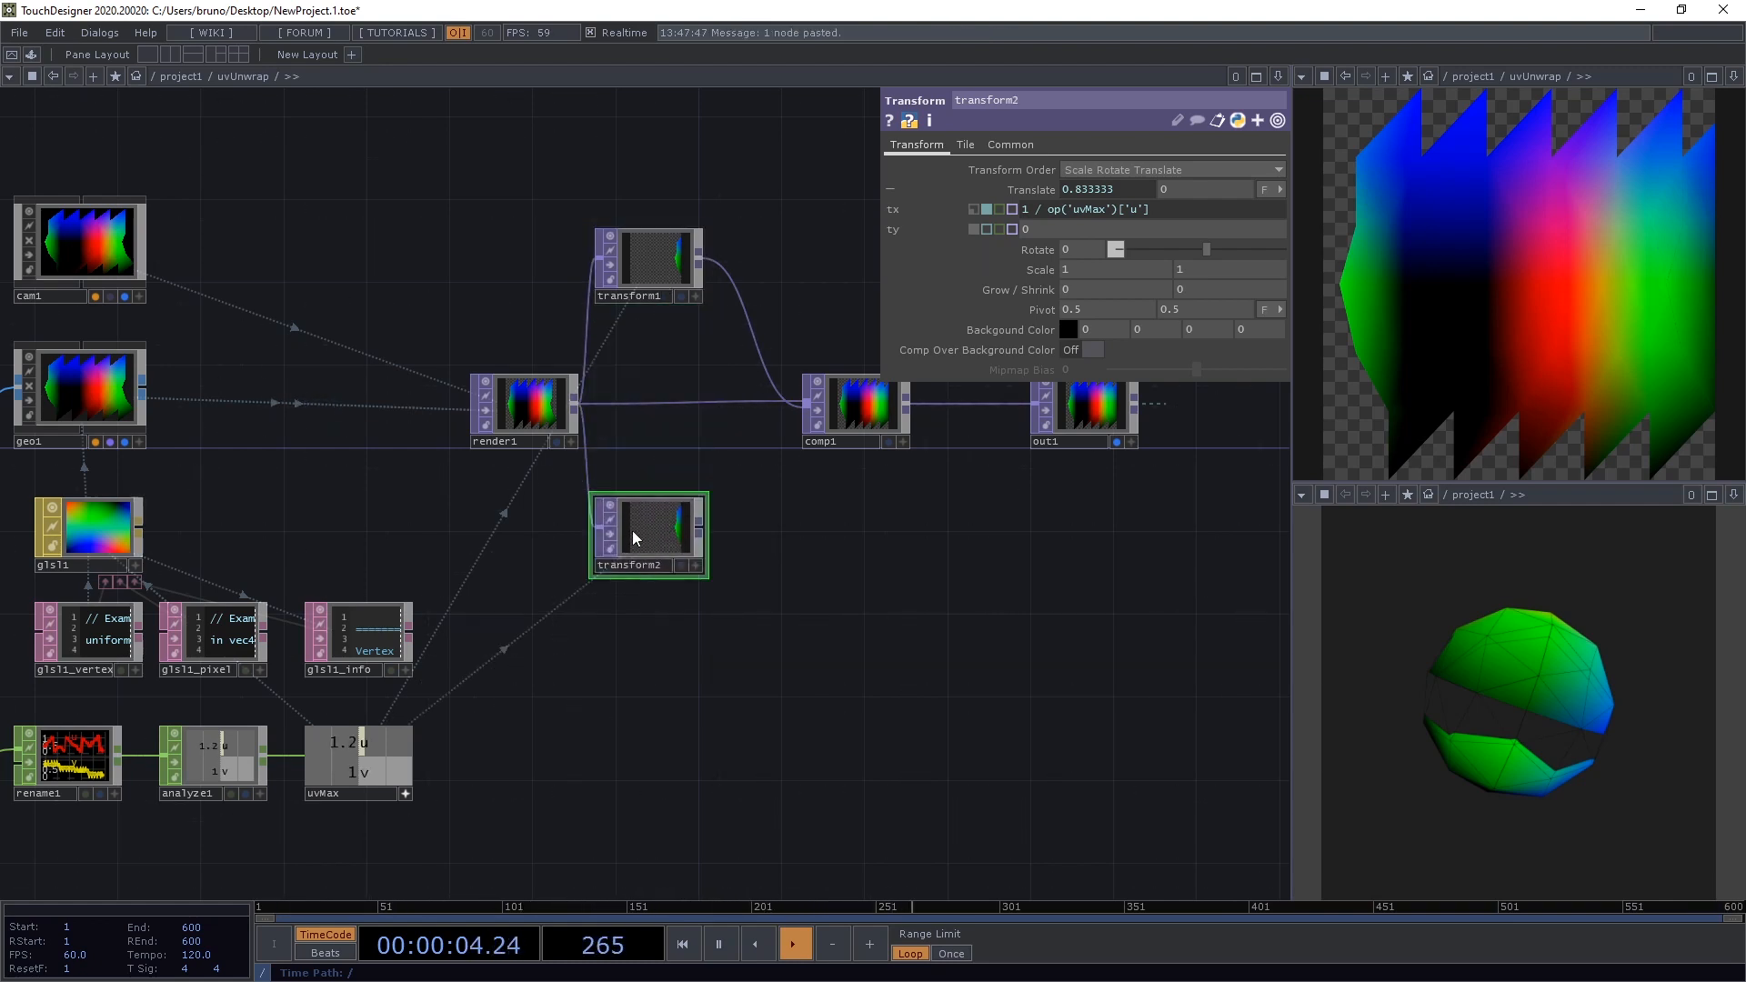
mouse_move(1200, 215)
type(" * -1")
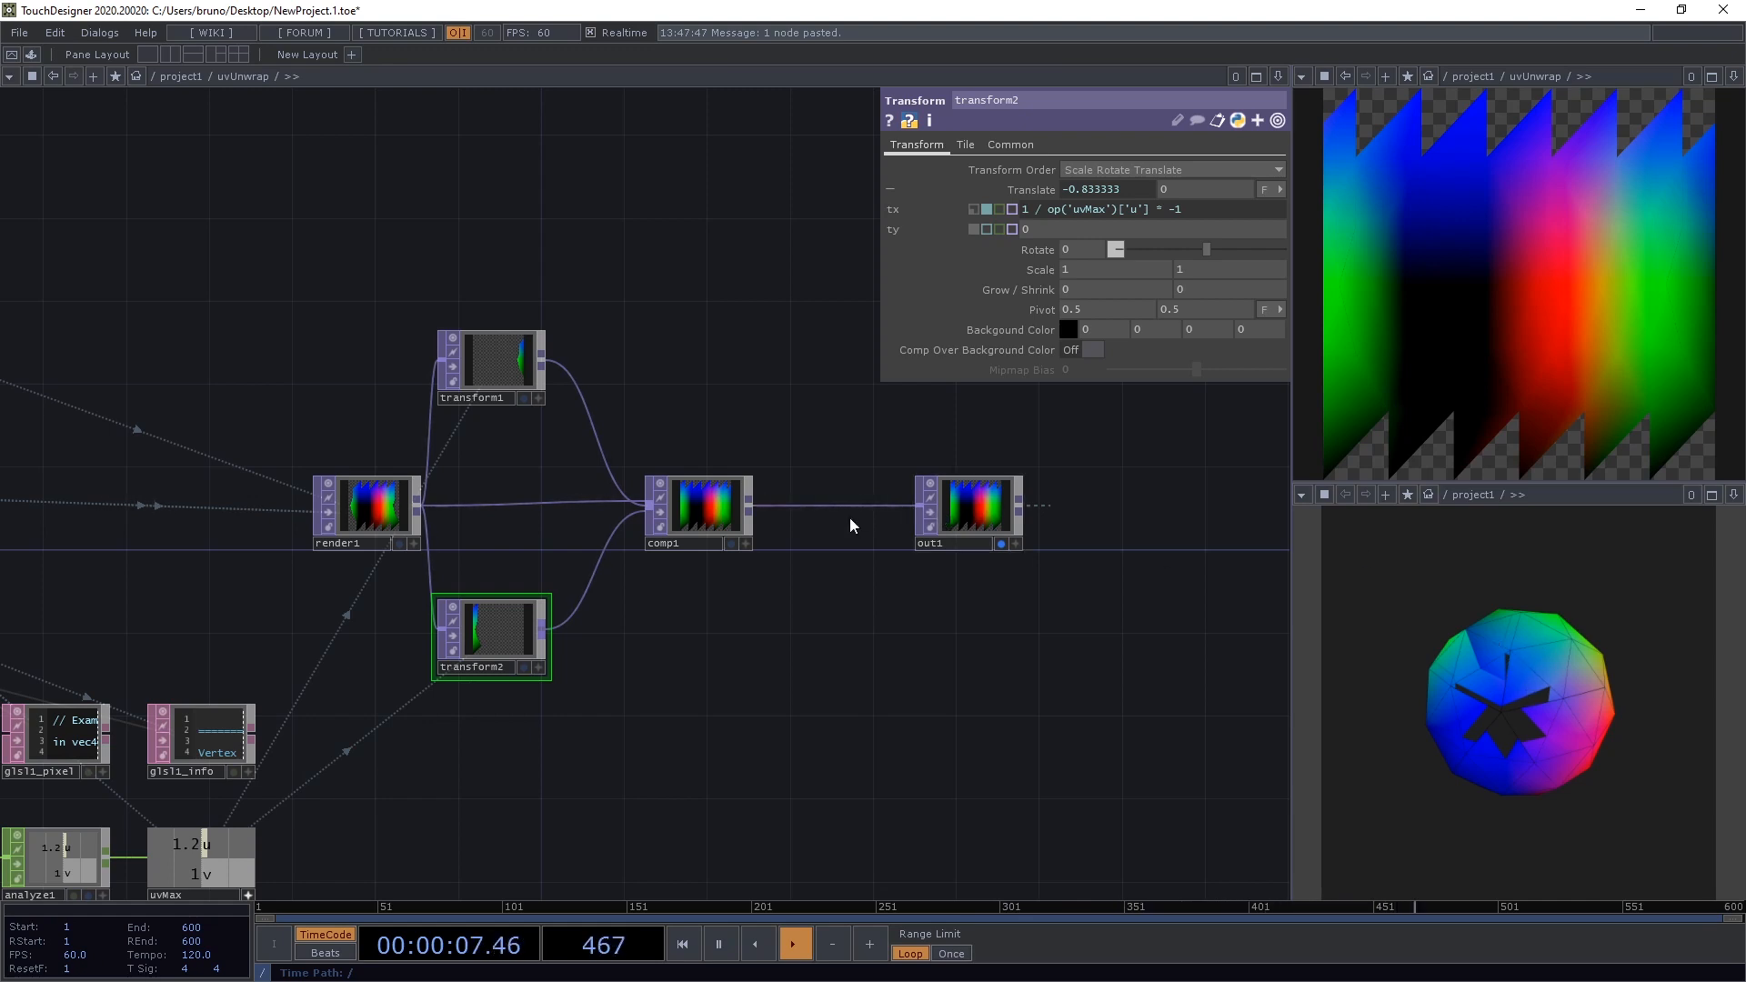
- Insert a new TOP into the wire between comp1 and out1
right_click(791, 513)
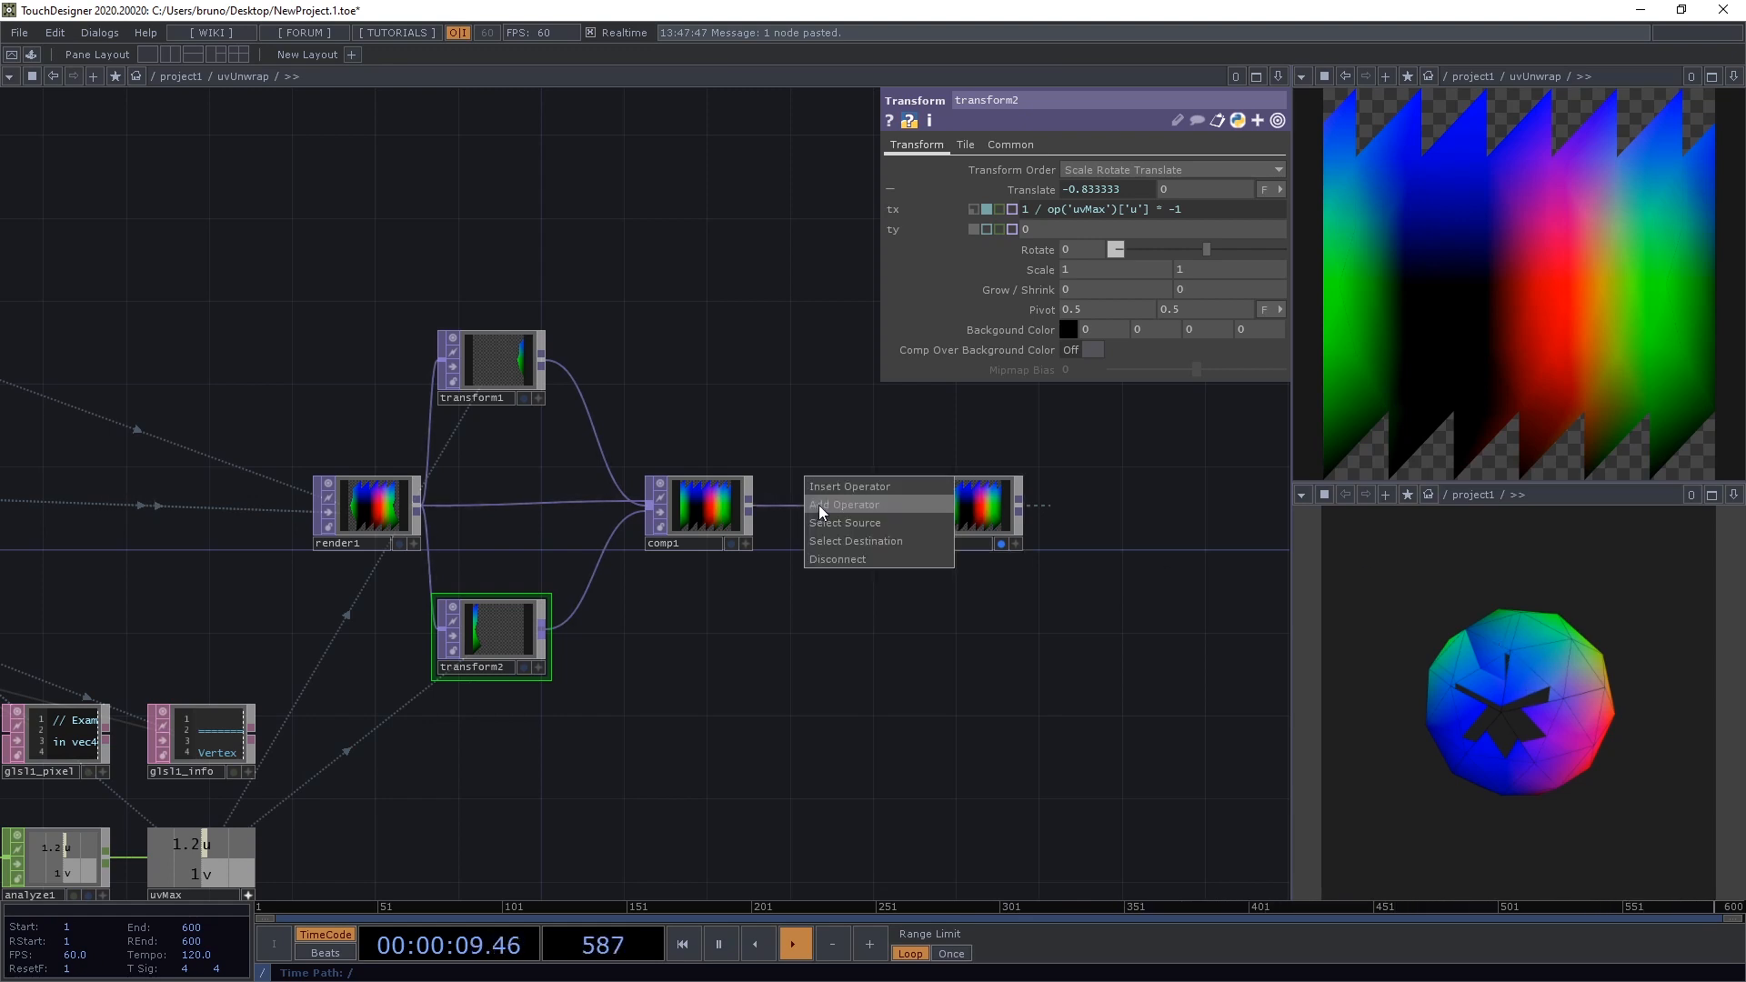
left_click(853, 504)
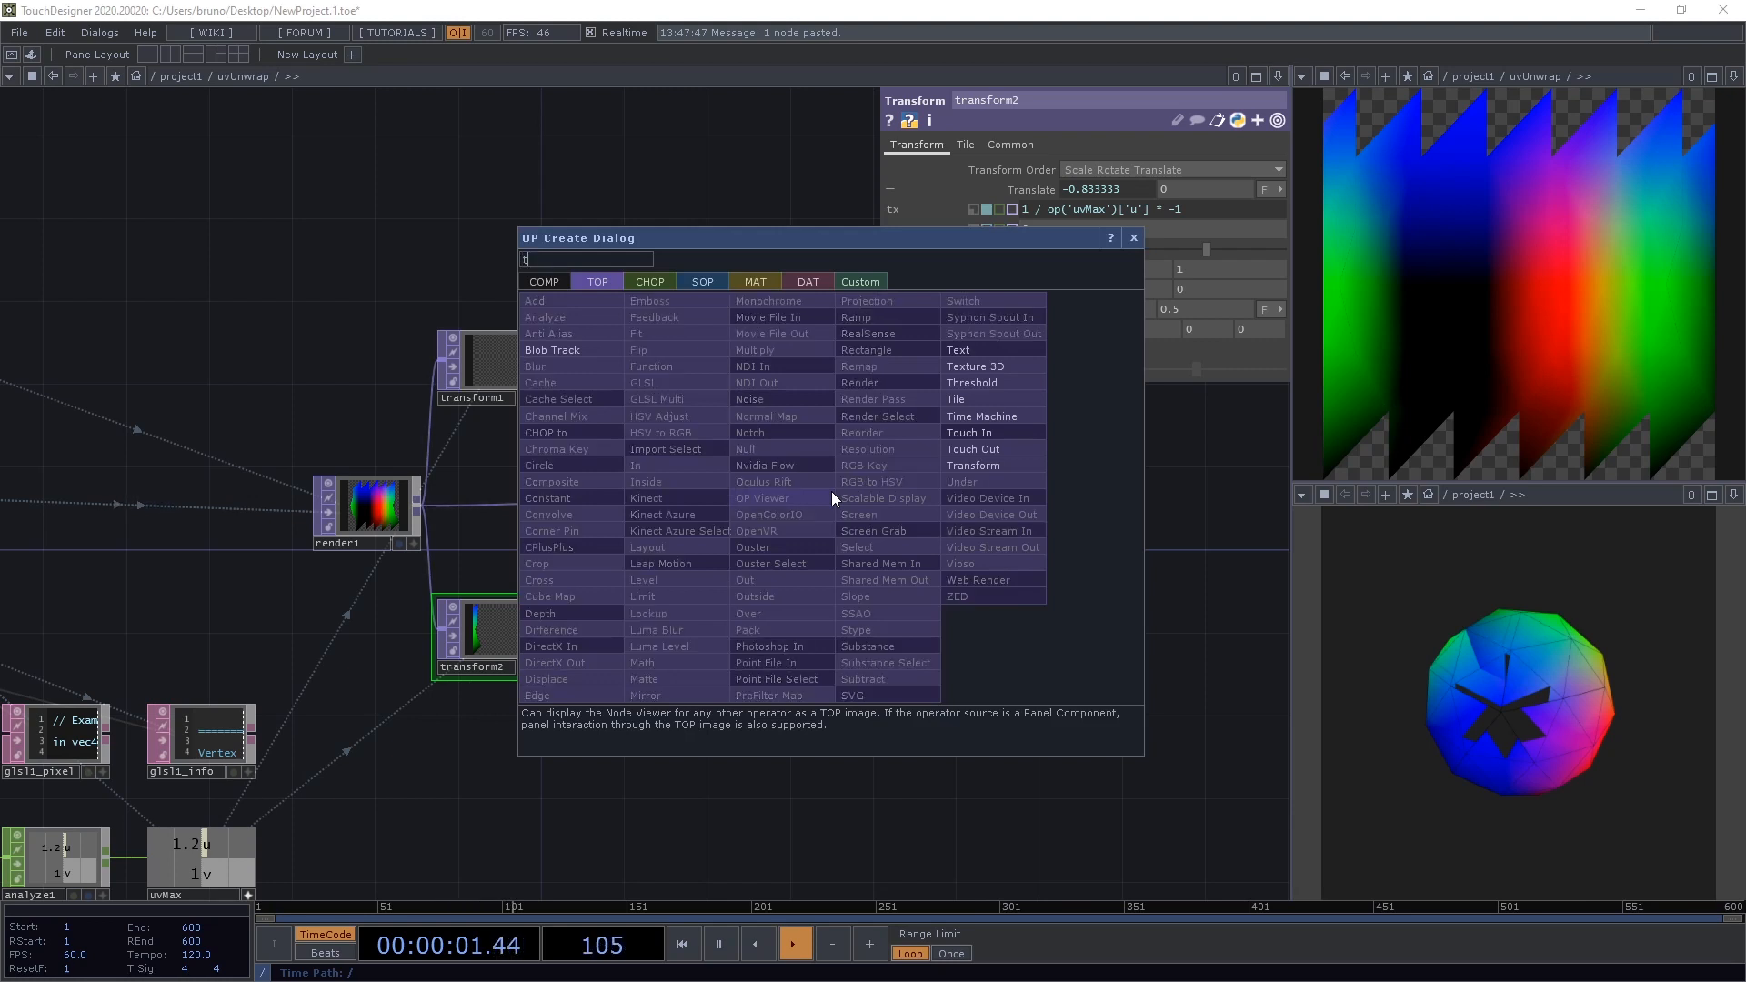
left_click(971, 465)
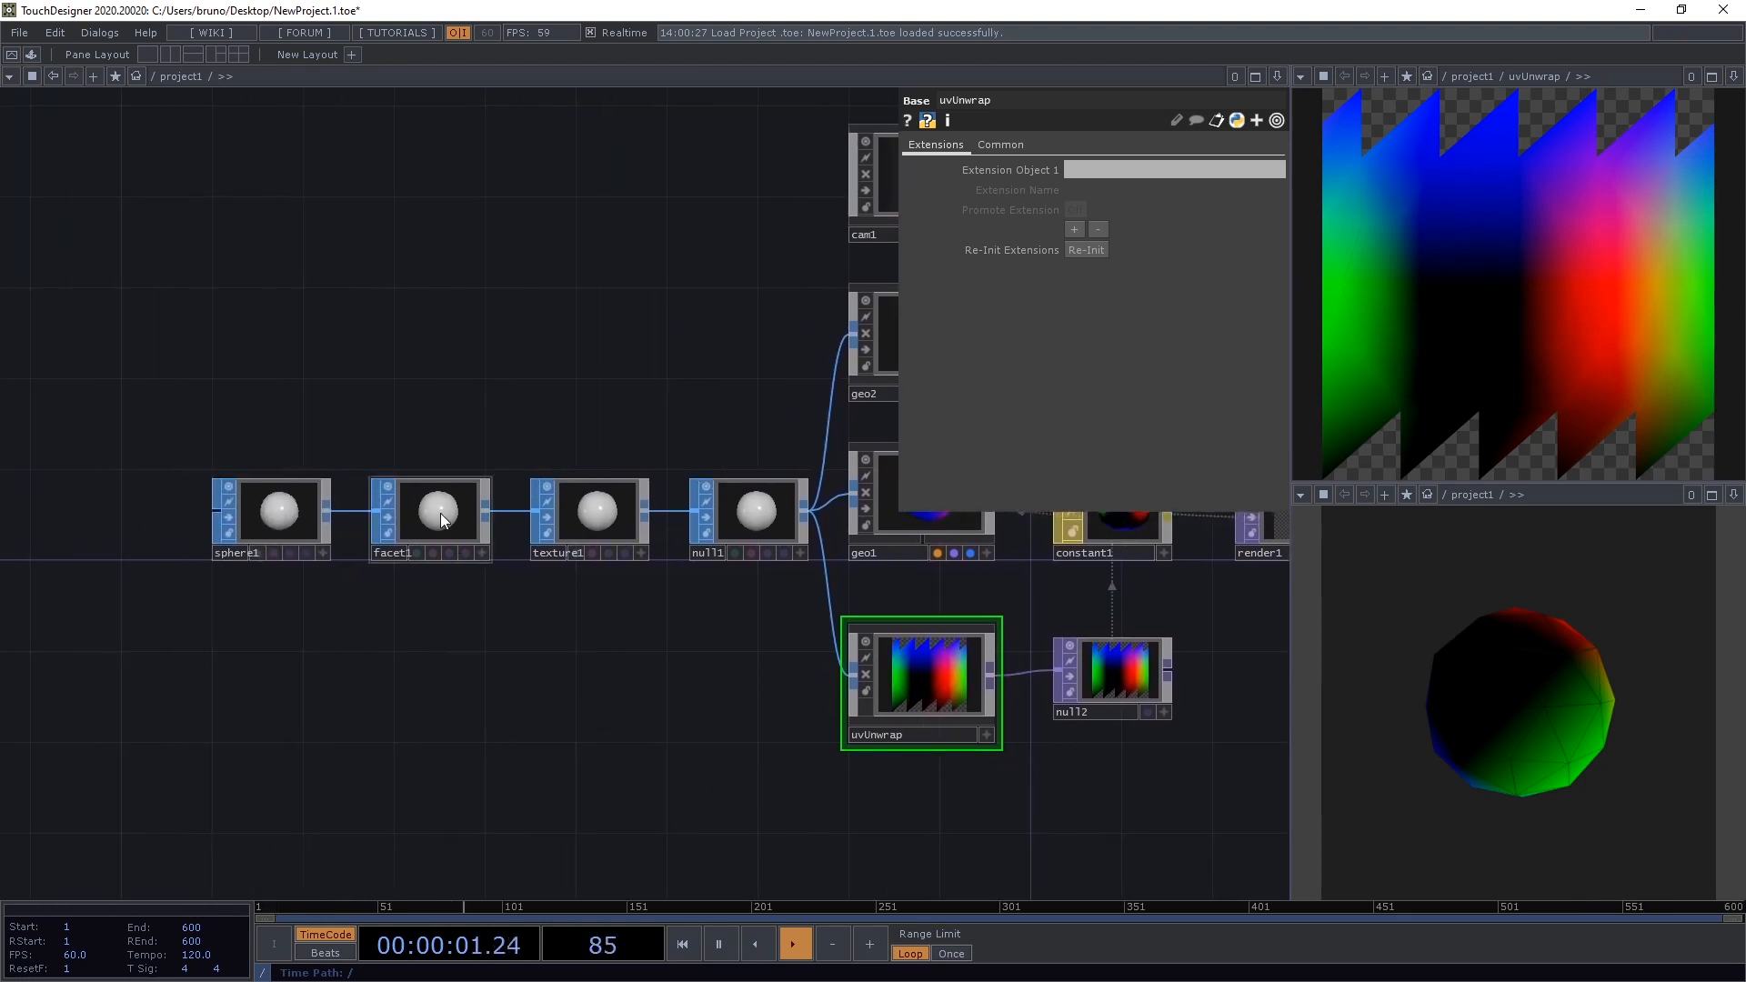
- Inspect facet1 in the sphere geometry chain feeding uvUnwrap
left_click(429, 510)
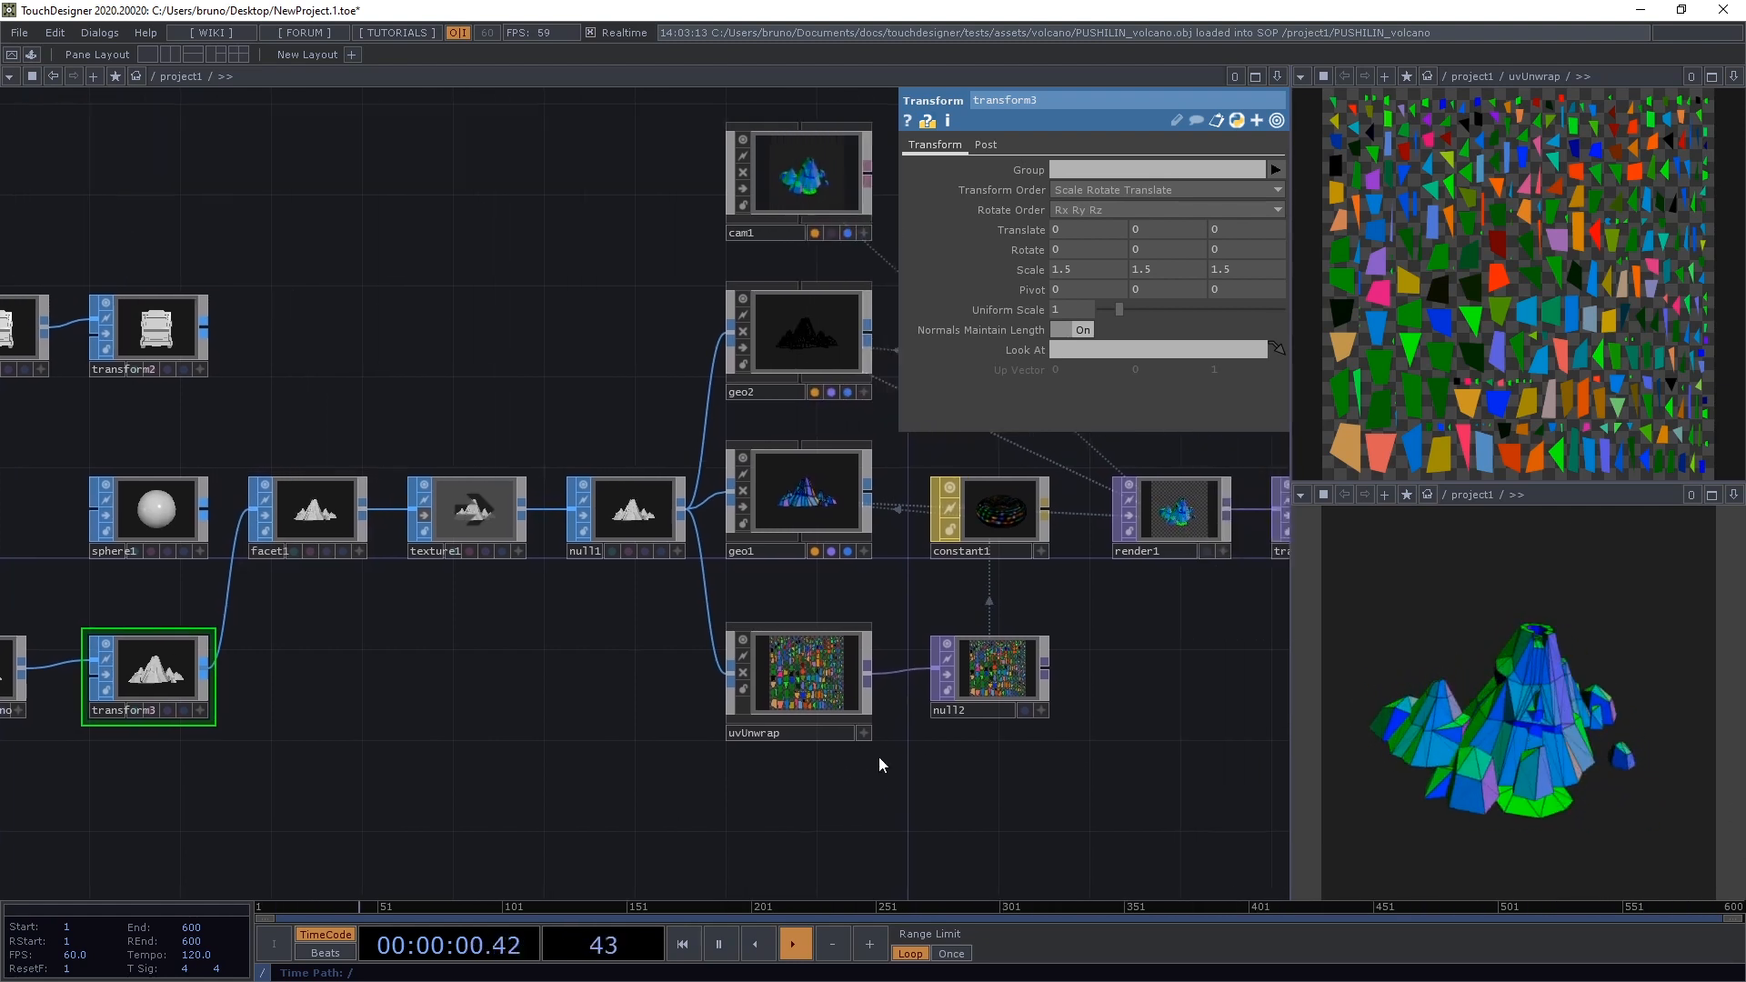
- Select uvUnwrap to view the volcano's coloured tiled UV texture output
left_click(796, 671)
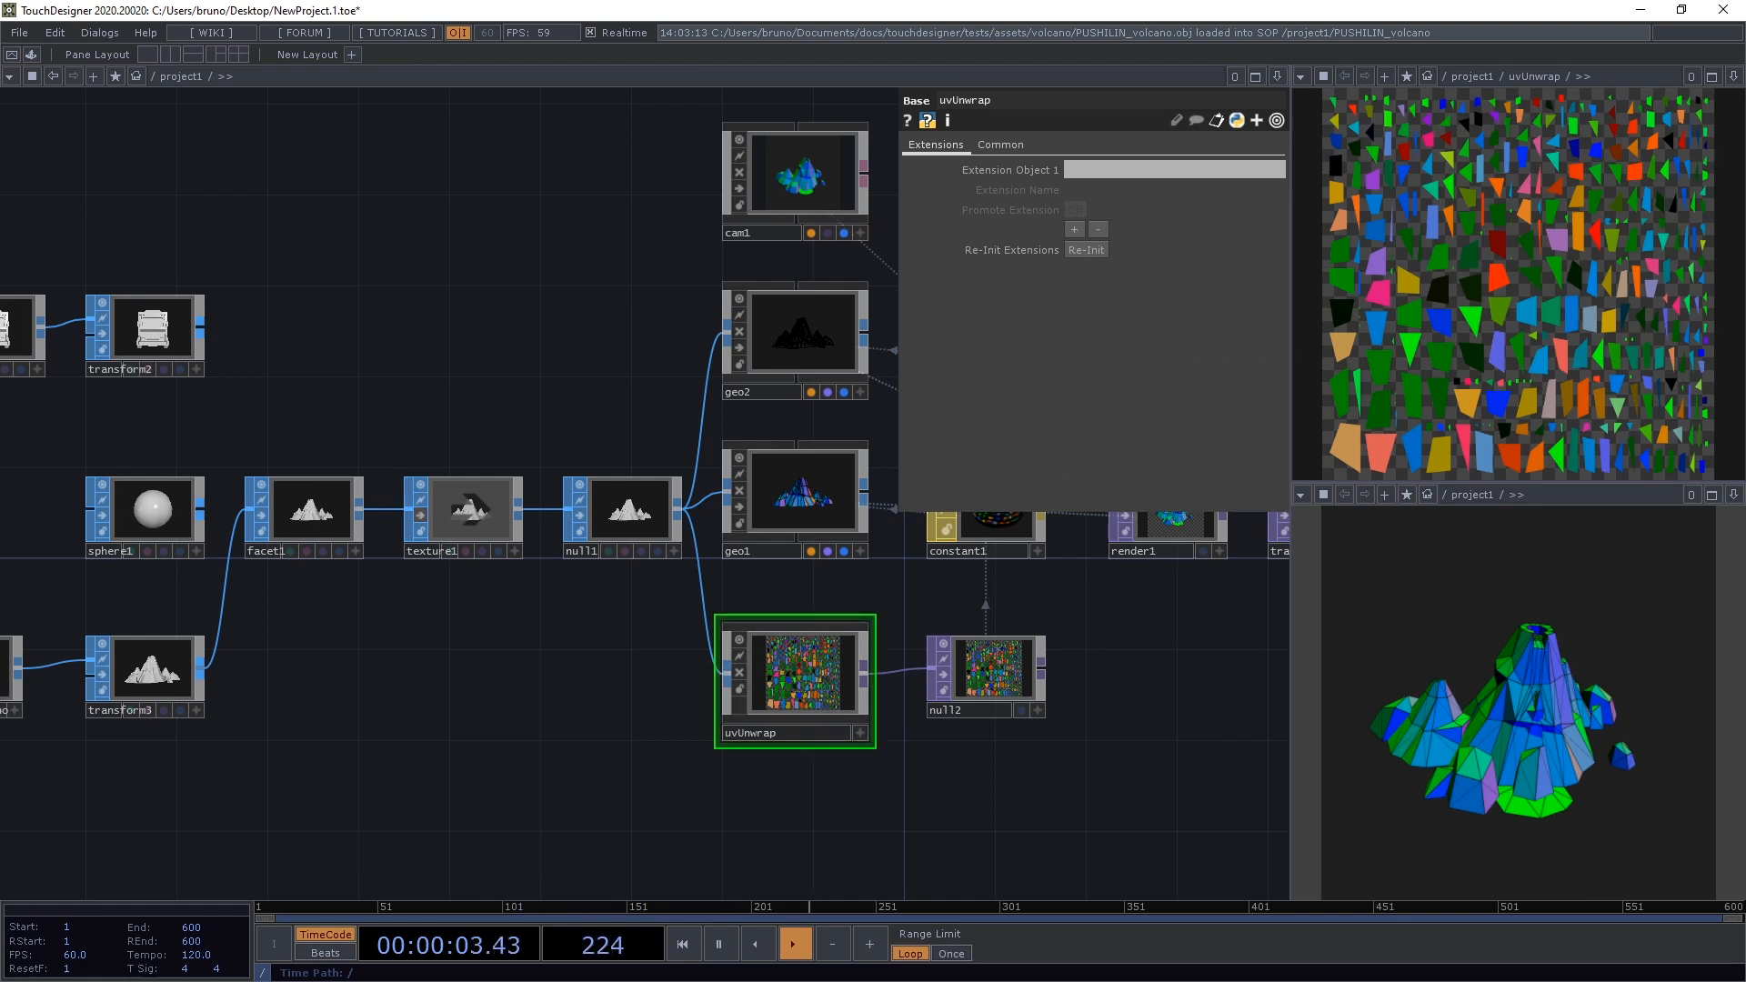